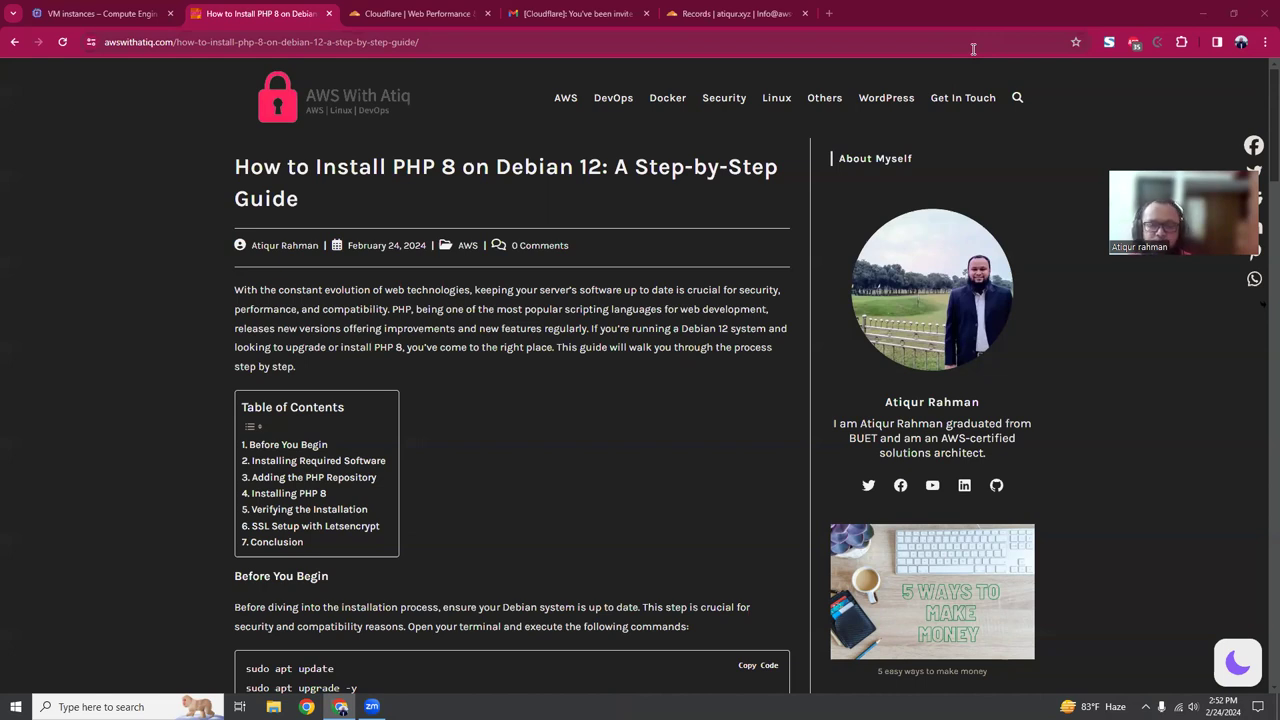
{"action": "mouse_move", "coordinate": [528, 328]}
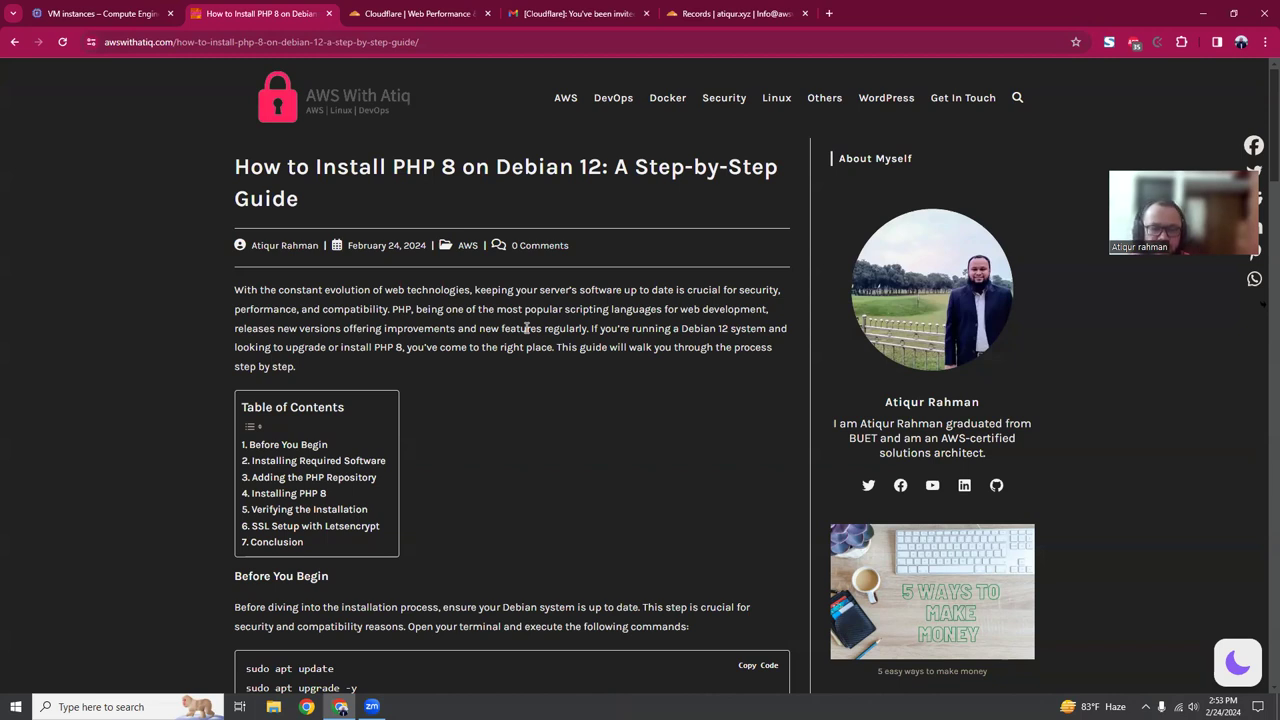
{"action": "mouse_move", "coordinate": [464, 308]}
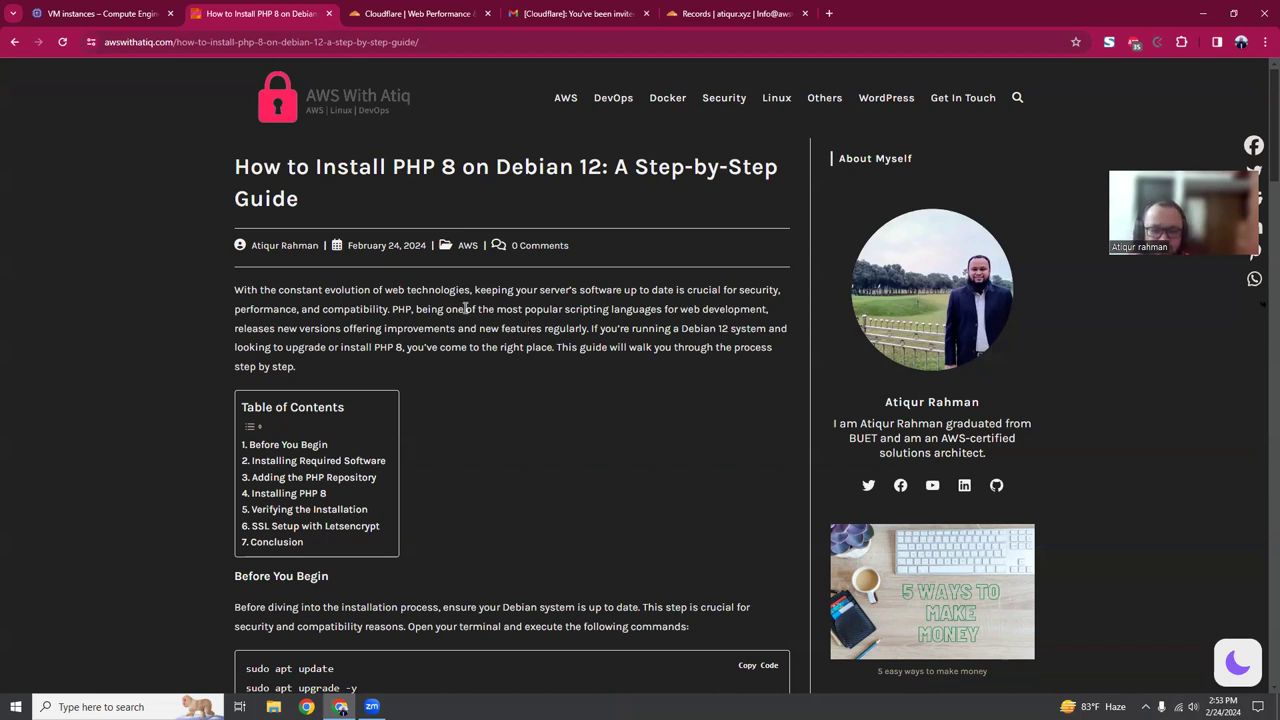
{"action": "mouse_move", "coordinate": [480, 328]}
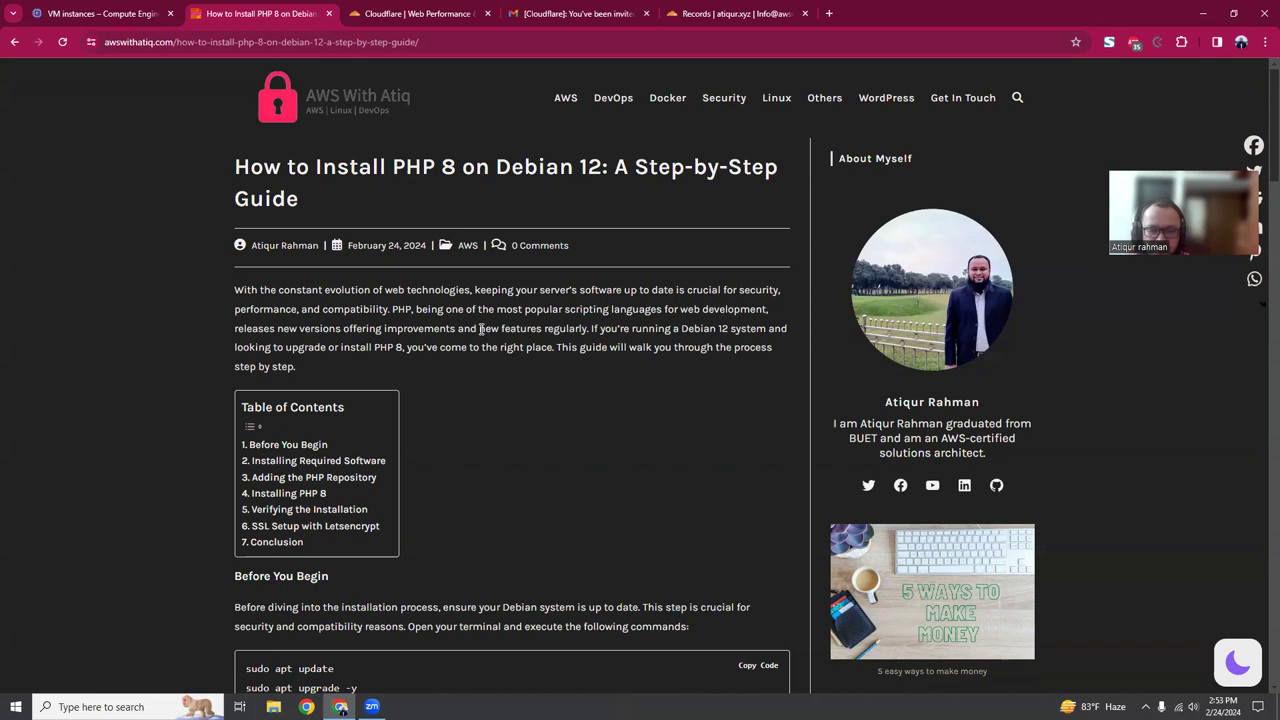
{"action": "mouse_move", "coordinate": [588, 364]}
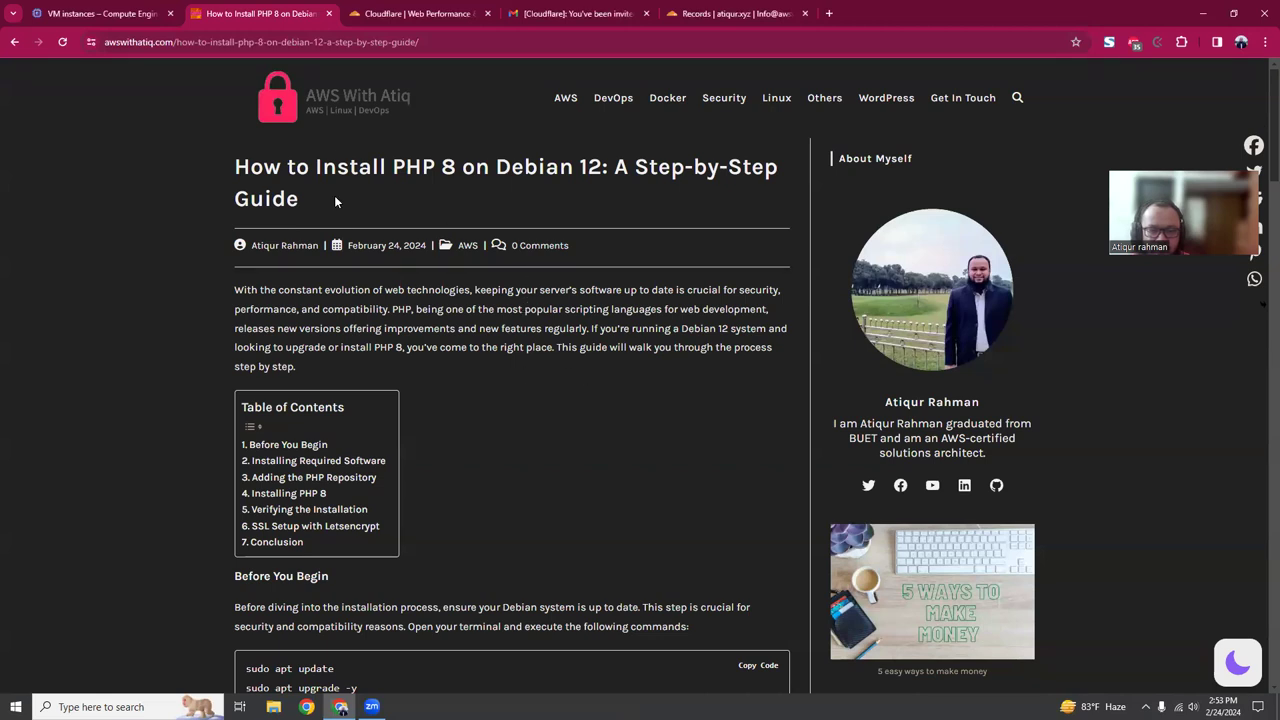
Start a new Compute Engine VM instance and move down to its Boot disk section
{"action": "scroll", "scroll_direction": "down", "scroll_amount": 3}
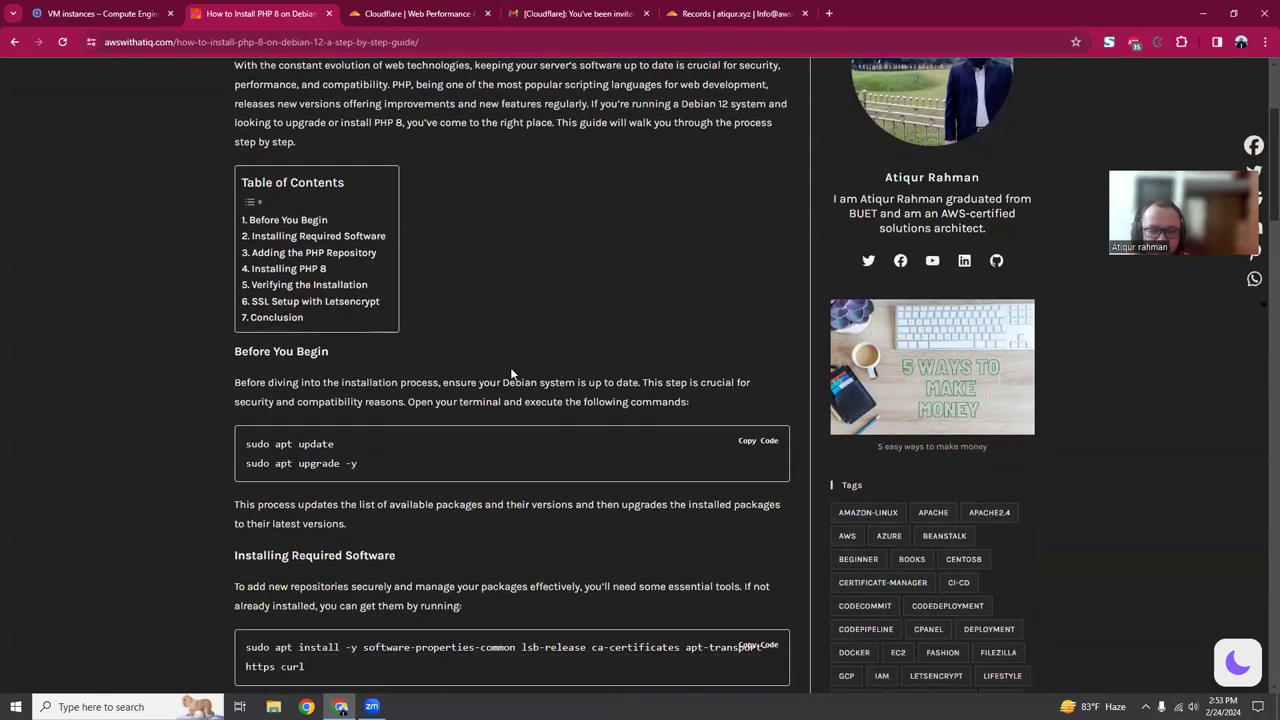
{"action": "scroll", "scroll_direction": "down", "scroll_amount": 3}
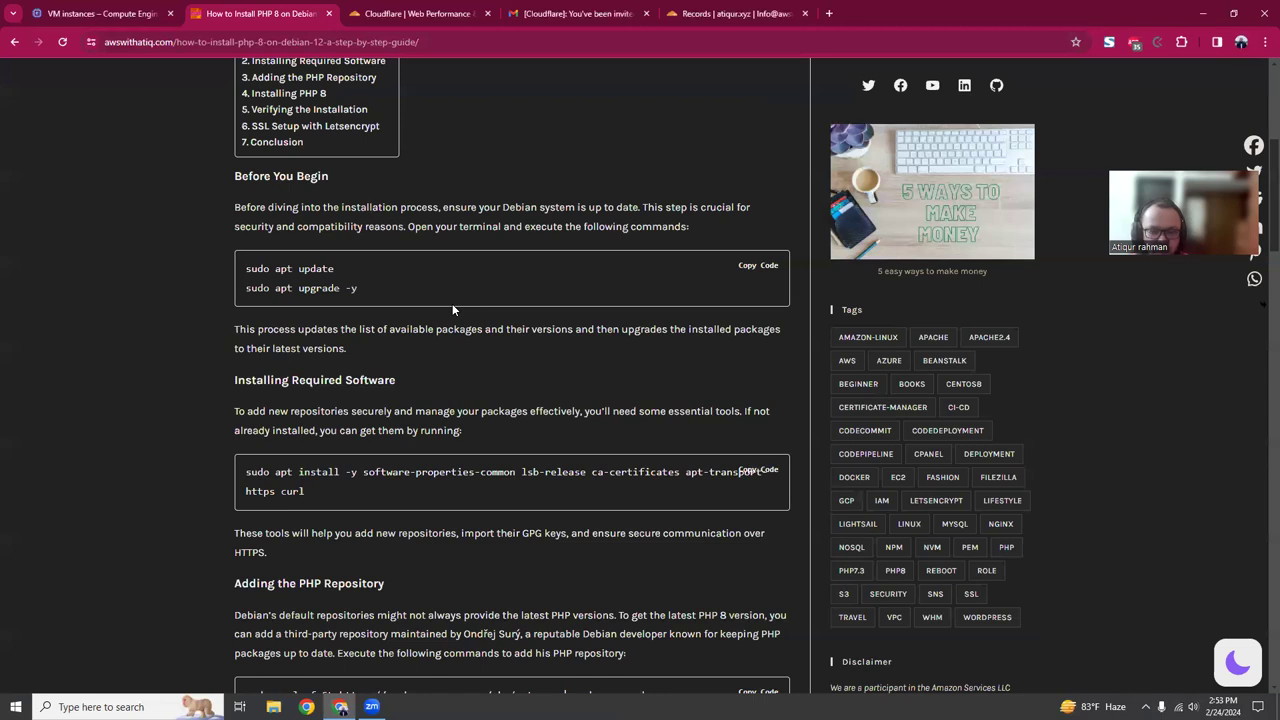
{"action": "scroll", "scroll_direction": "up", "scroll_amount": 3}
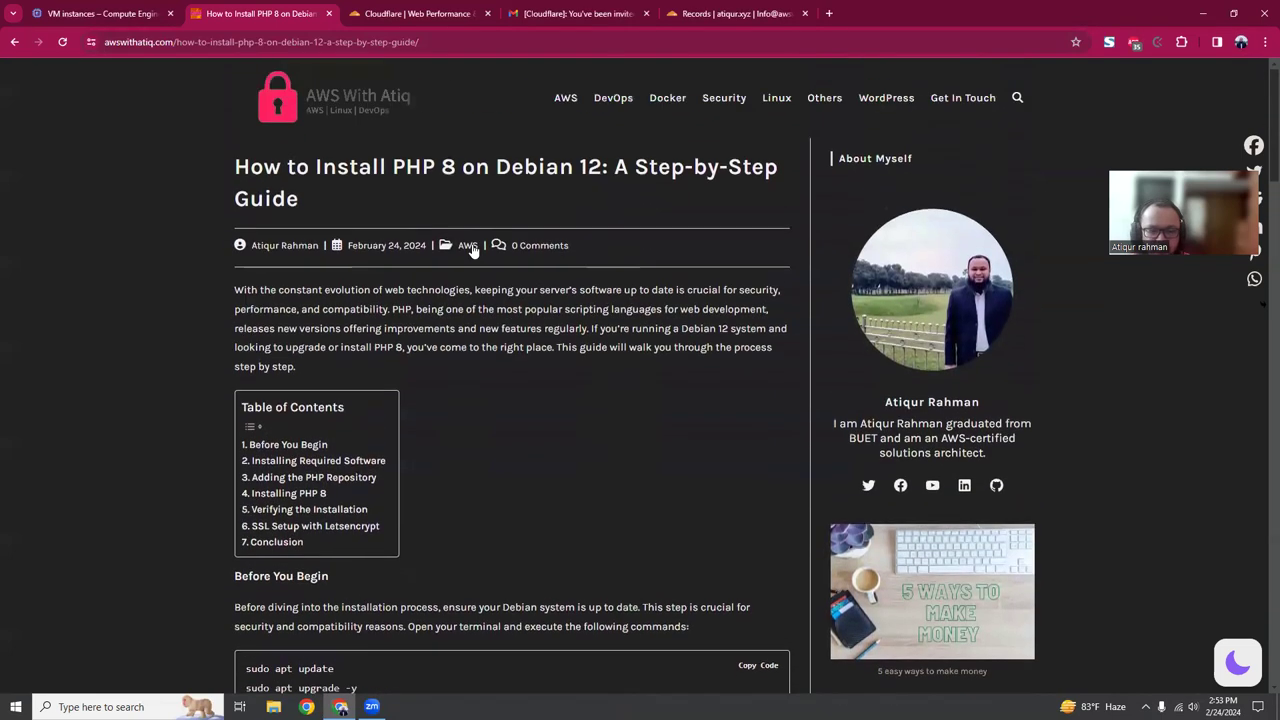
{"action": "mouse_move", "coordinate": [560, 348]}
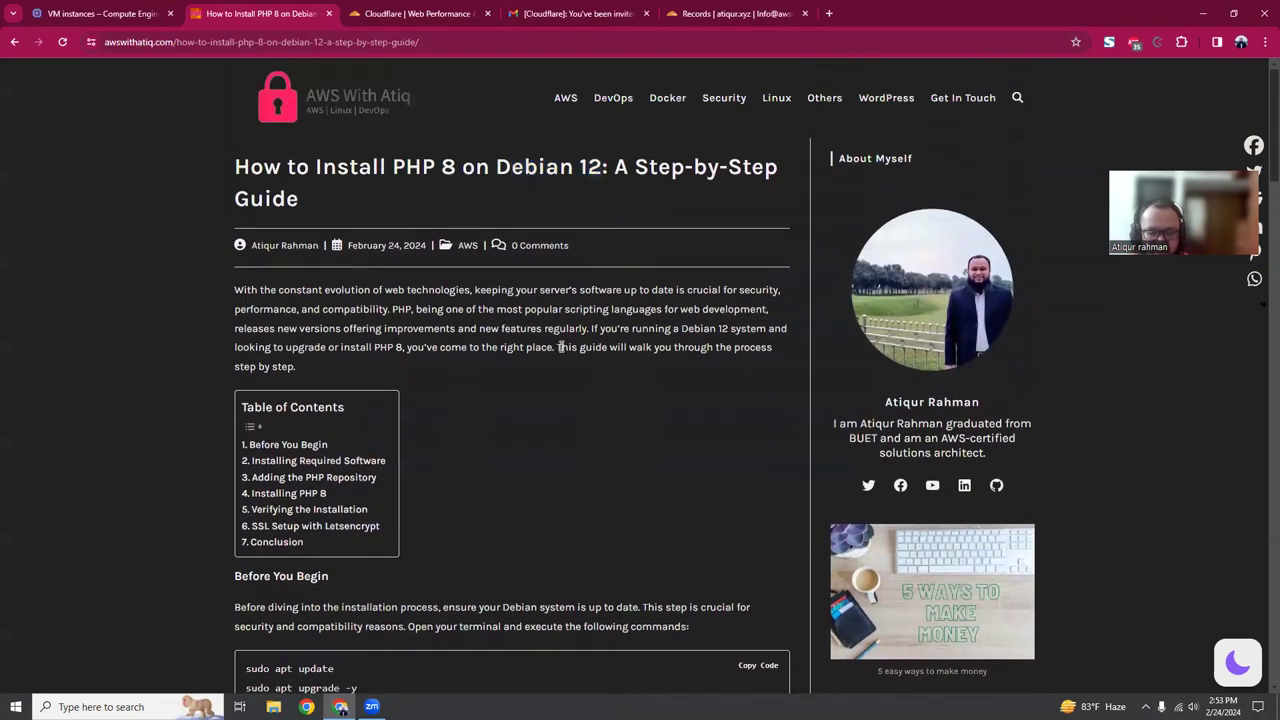
{"action": "scroll", "scroll_direction": "down", "scroll_amount": 3}
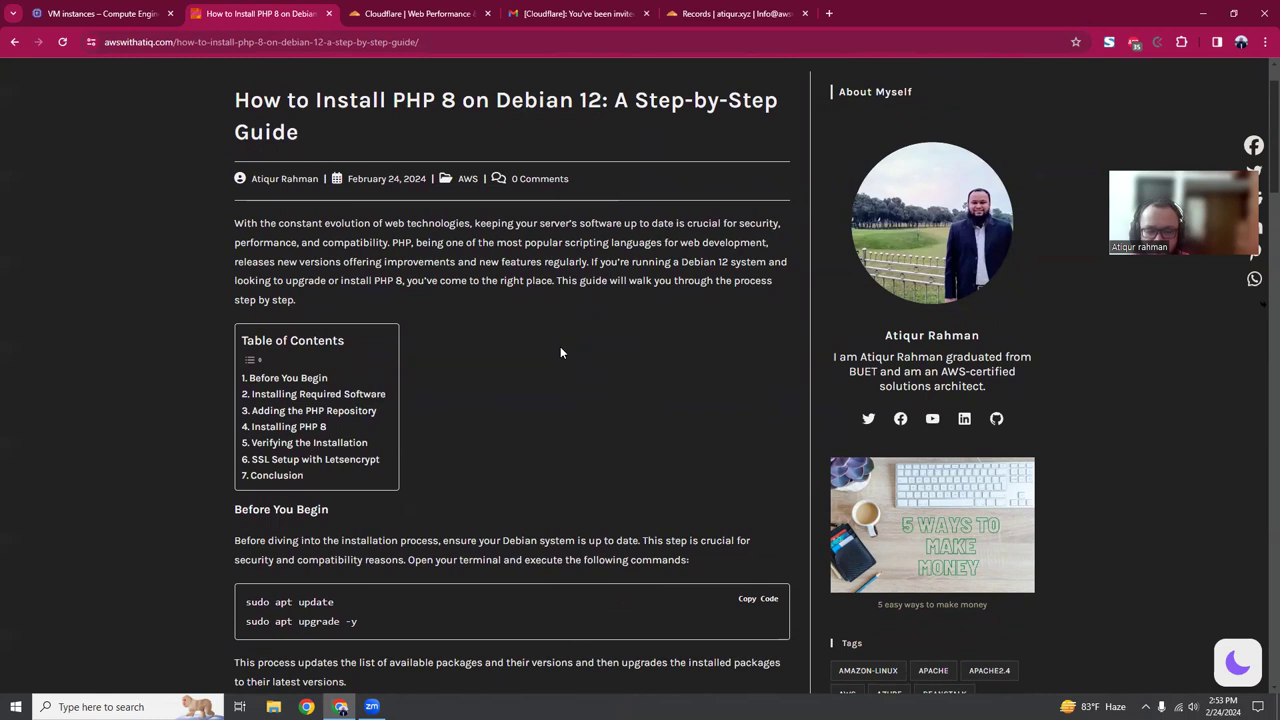
{"action": "mouse_move", "coordinate": [530, 352]}
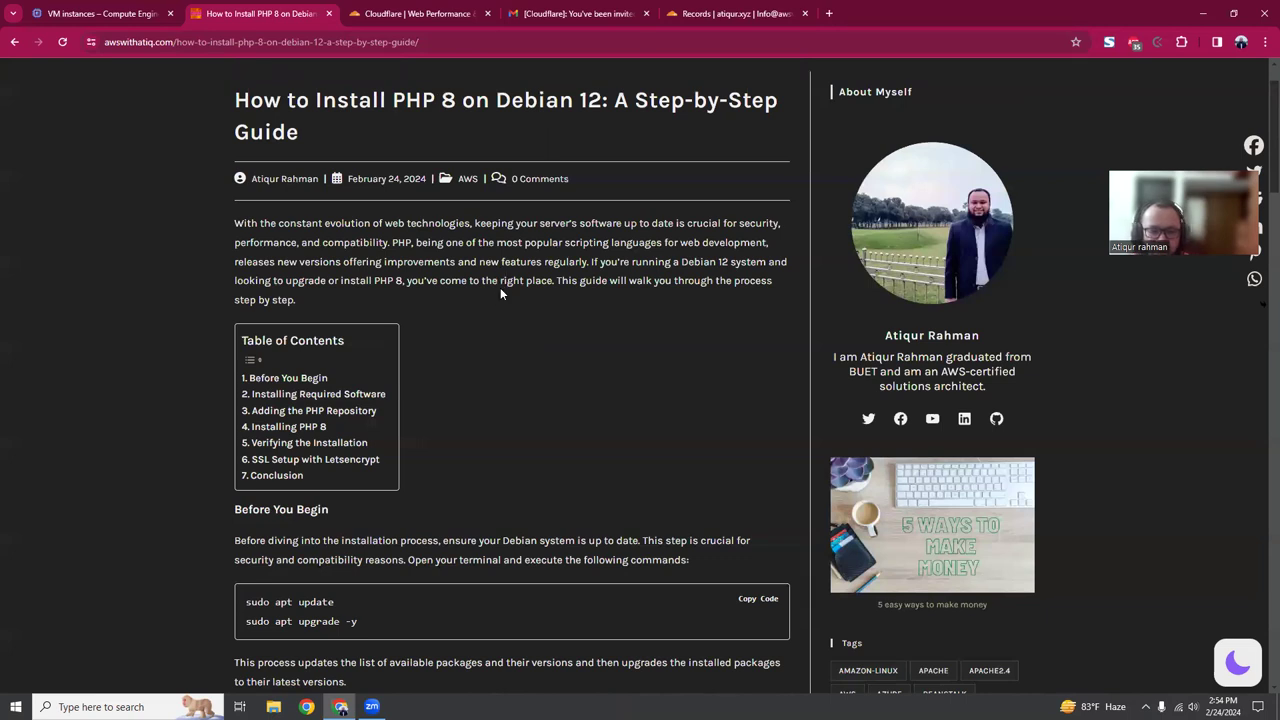
{"action": "left_click", "coordinate": [100, 12]}
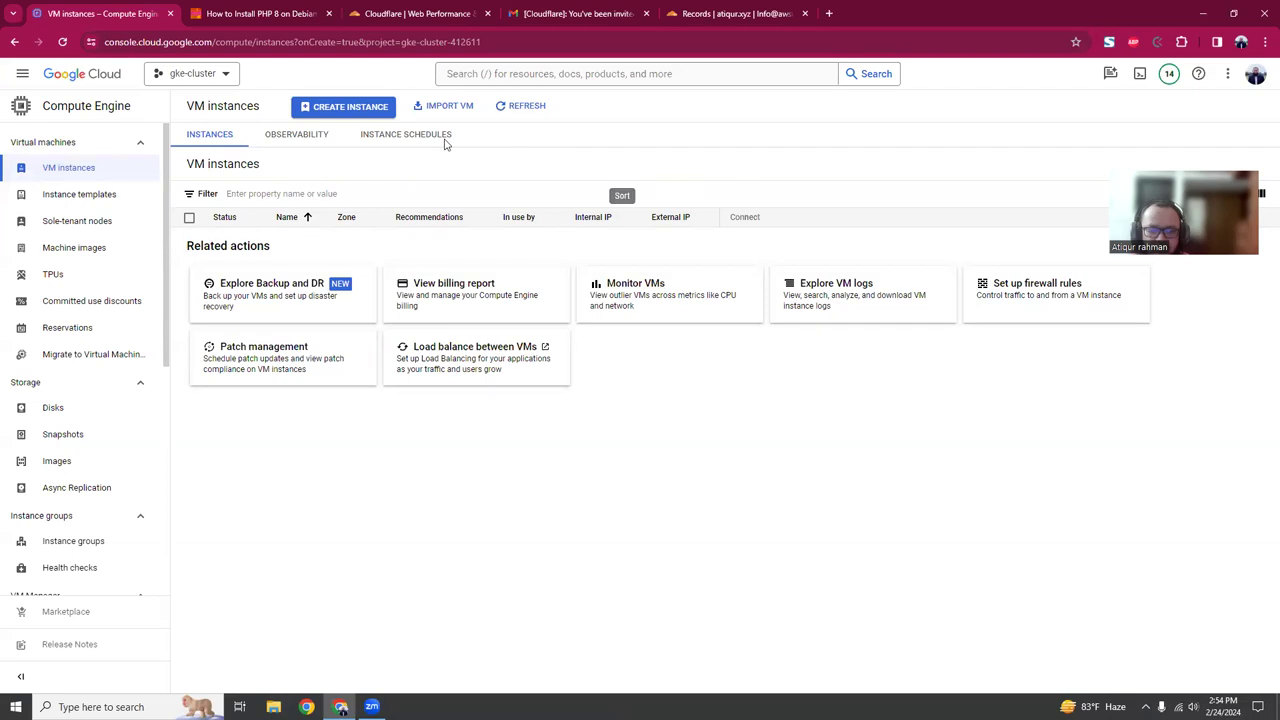
{"action": "mouse_move", "coordinate": [310, 180]}
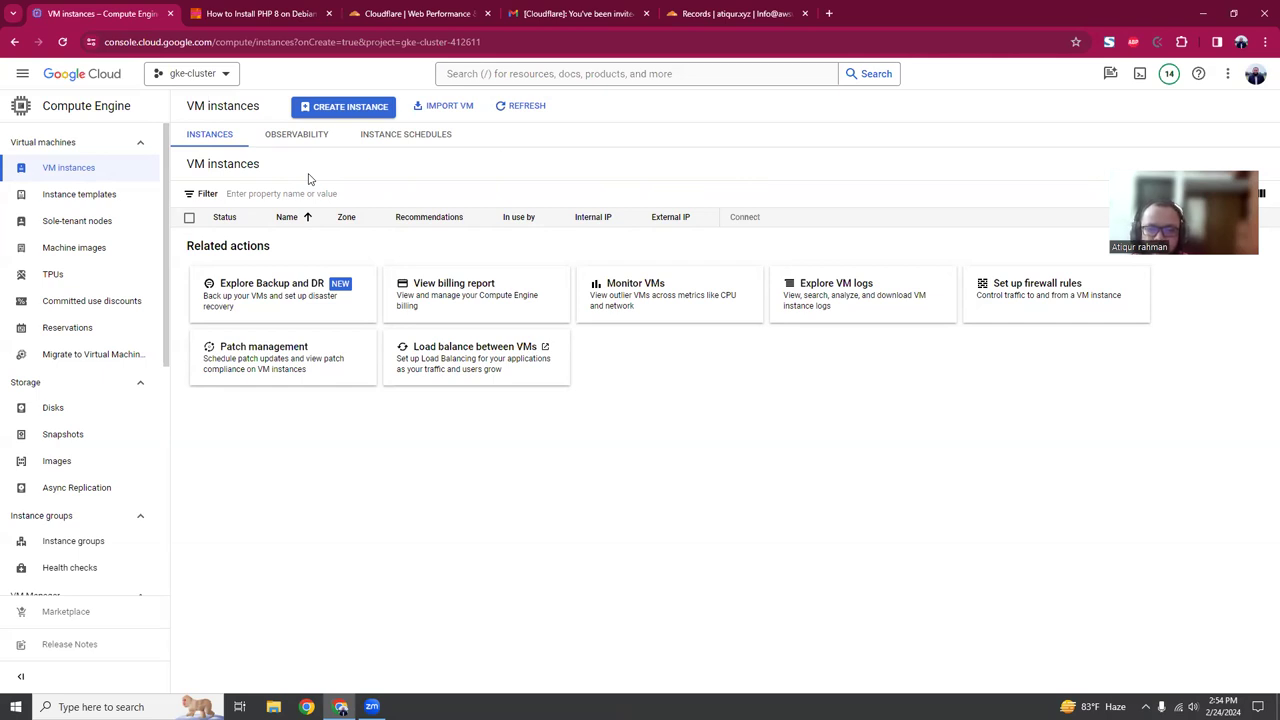
{"action": "mouse_move", "coordinate": [488, 158]}
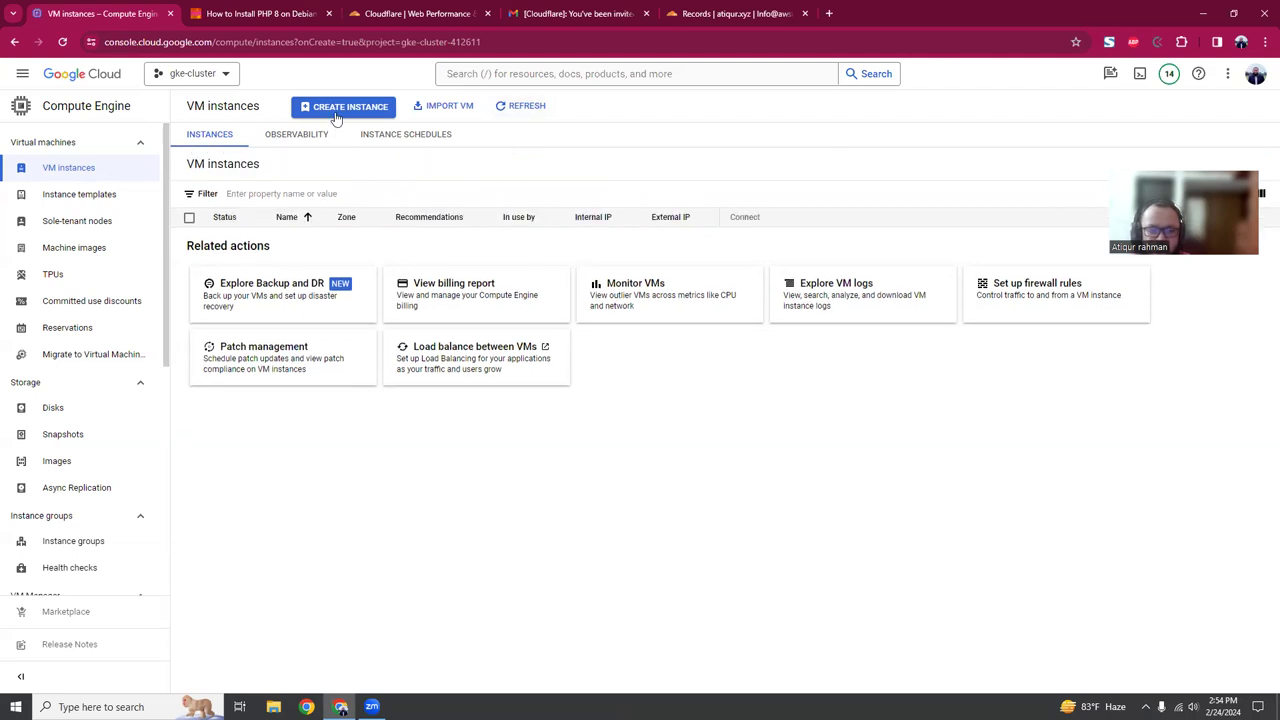
{"action": "left_click", "coordinate": [344, 106]}
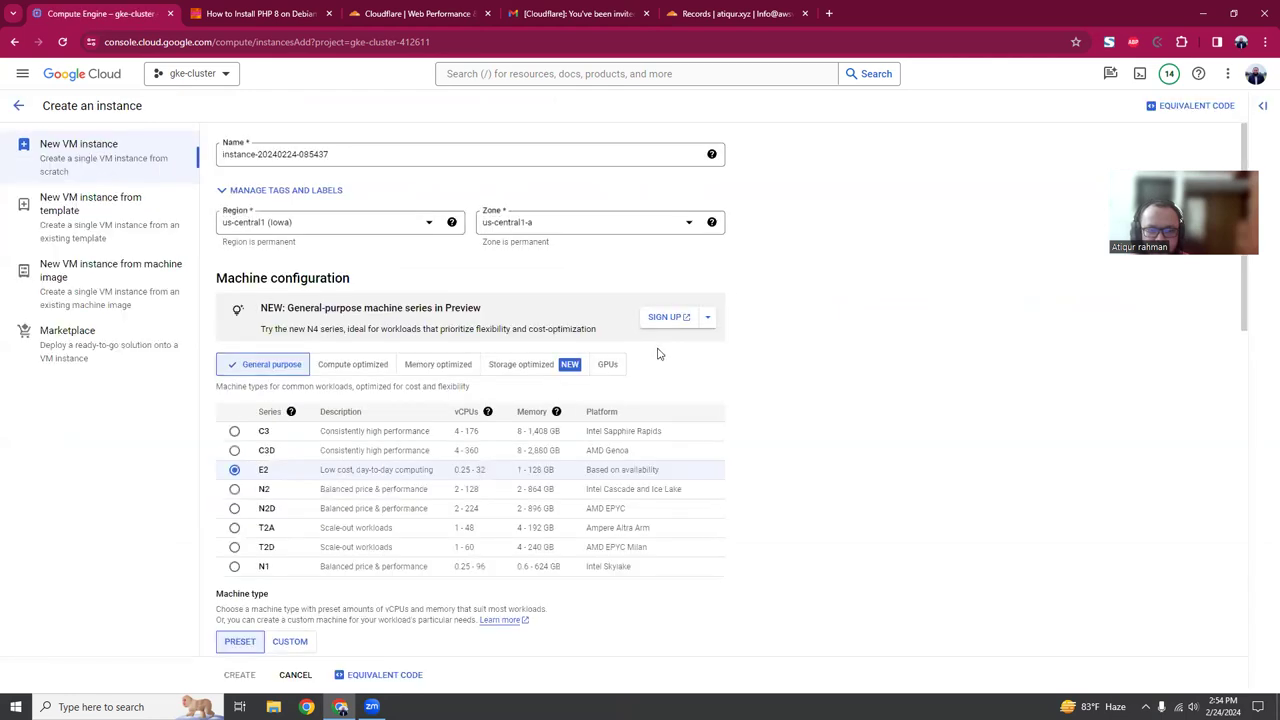
{"action": "scroll", "scroll_direction": "down", "scroll_amount": 3}
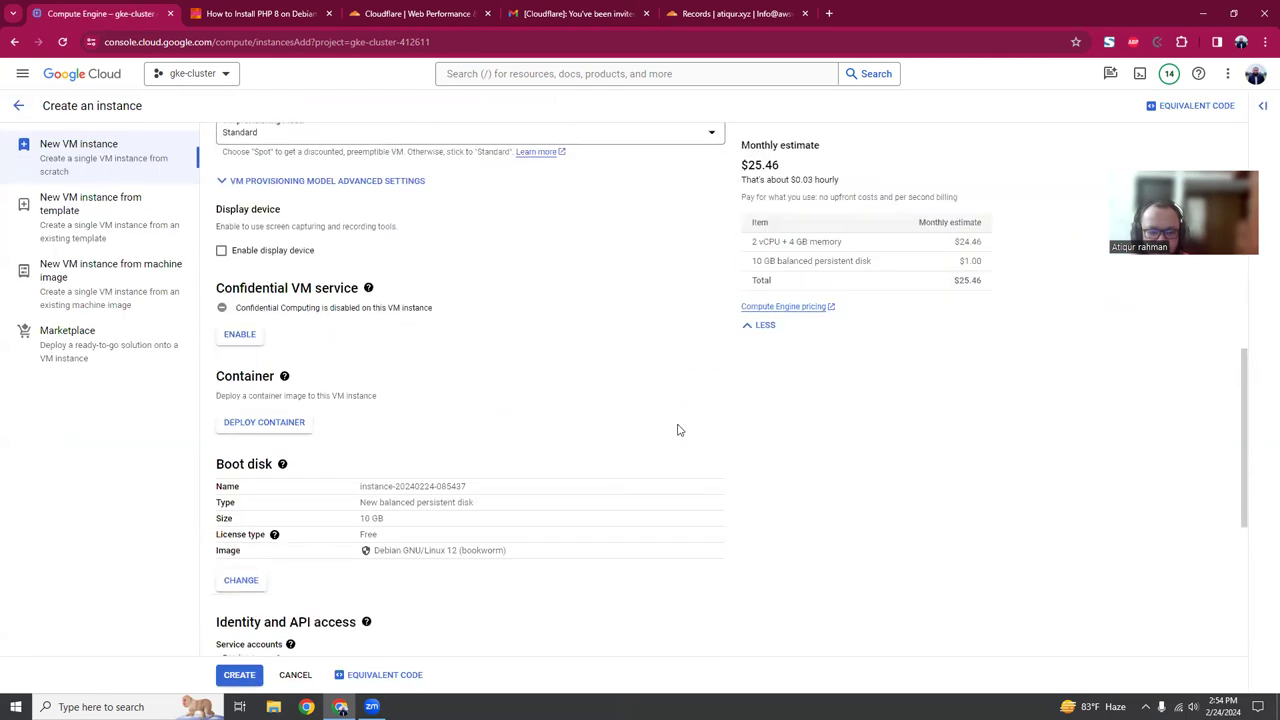
{"action": "scroll", "scroll_direction": "down", "scroll_amount": 3}
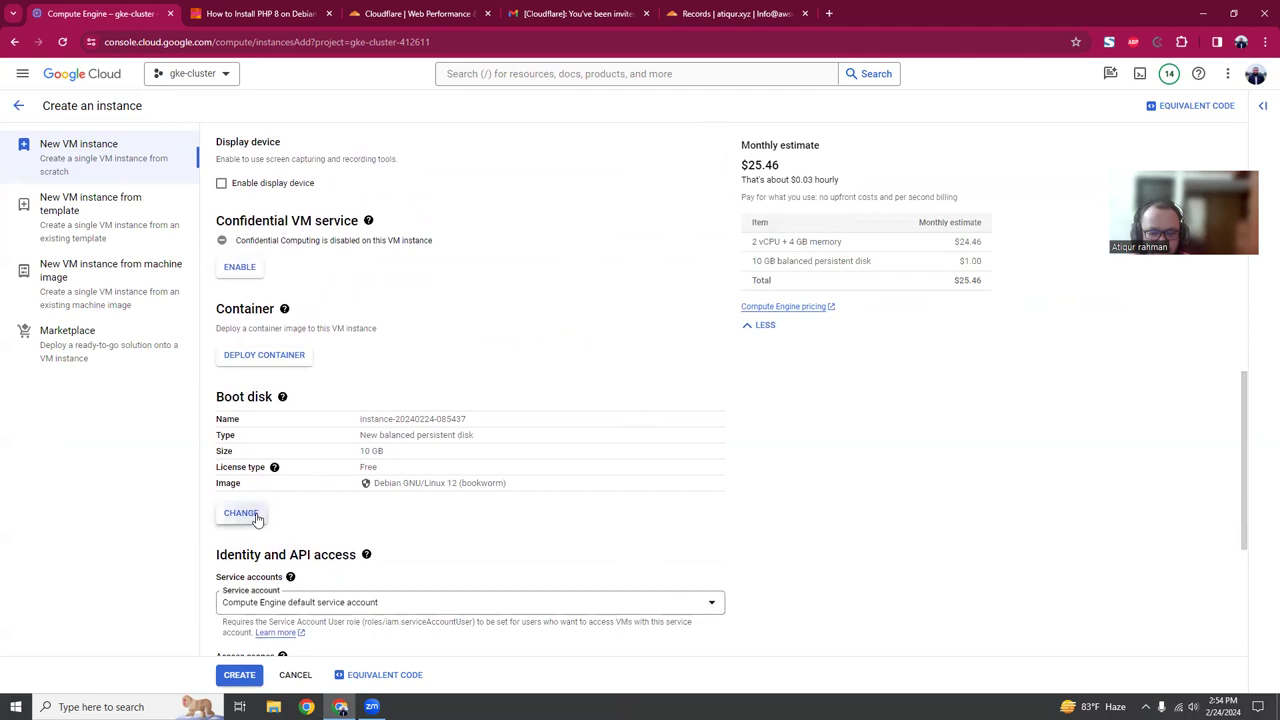
Change the boot disk type to Standard persistent disk and confirm the selection
{"action": "left_click", "coordinate": [240, 512]}
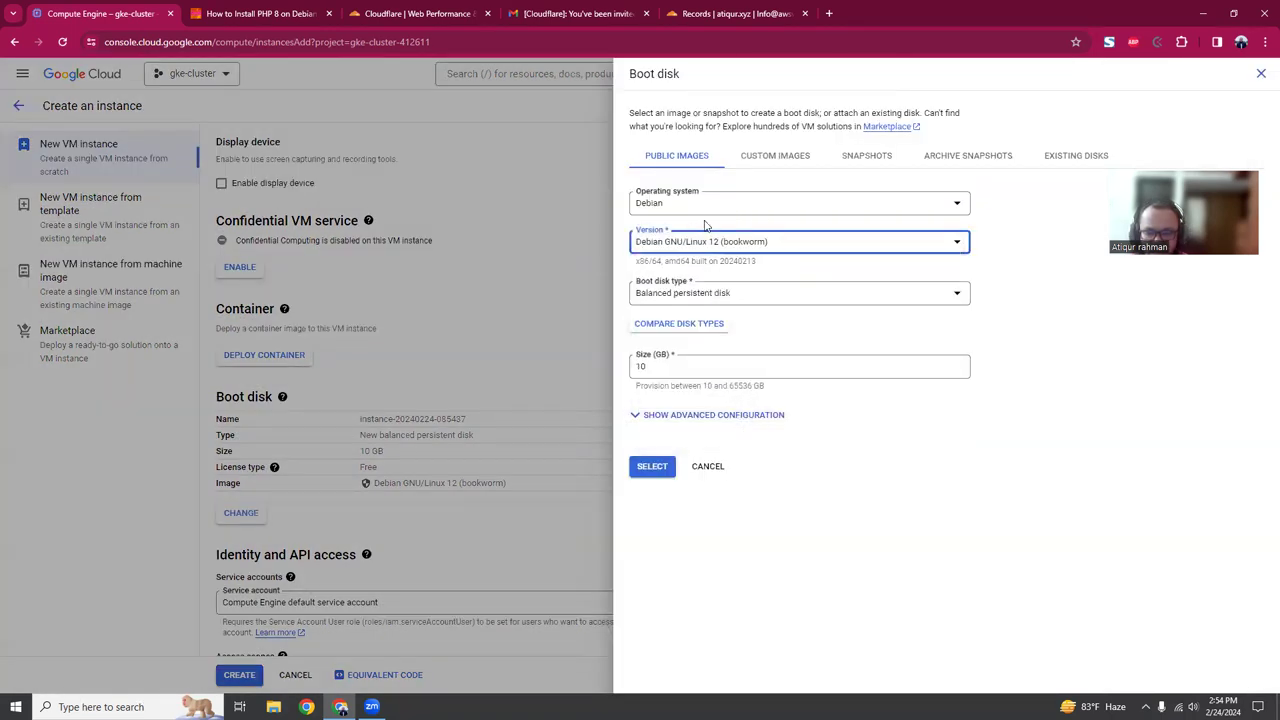
{"action": "left_click", "coordinate": [798, 292]}
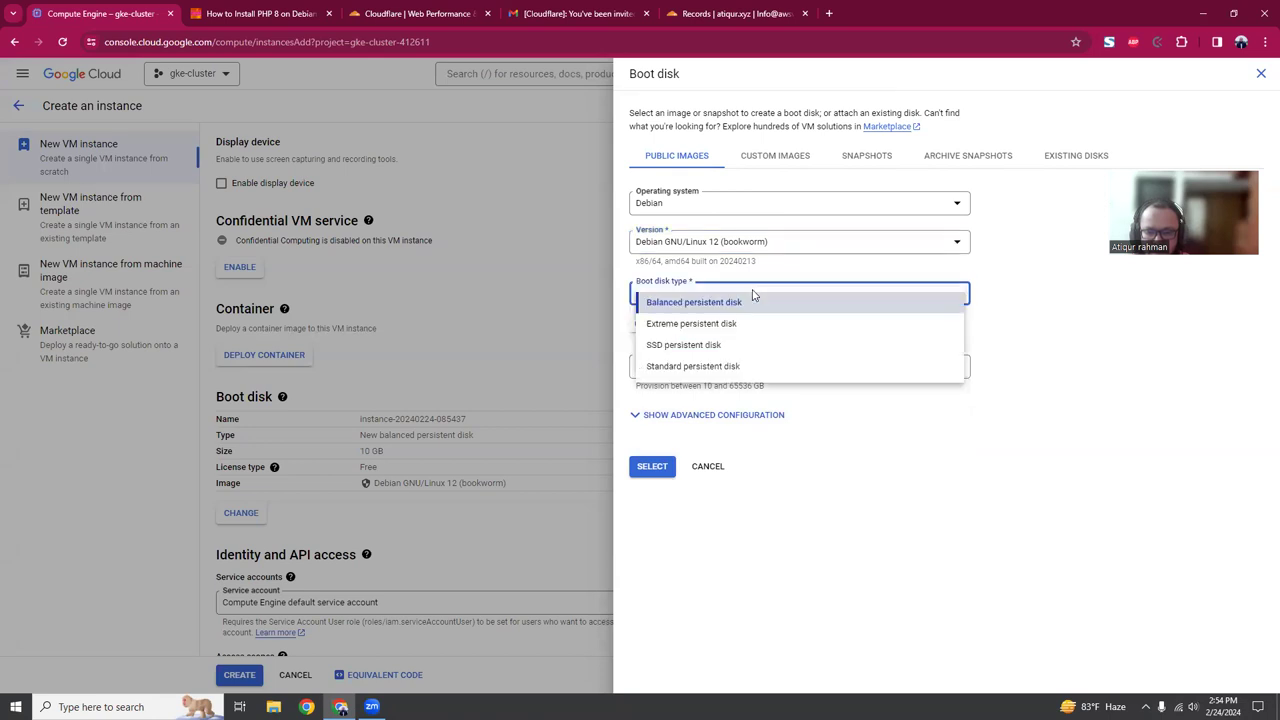
{"action": "left_click", "coordinate": [692, 366]}
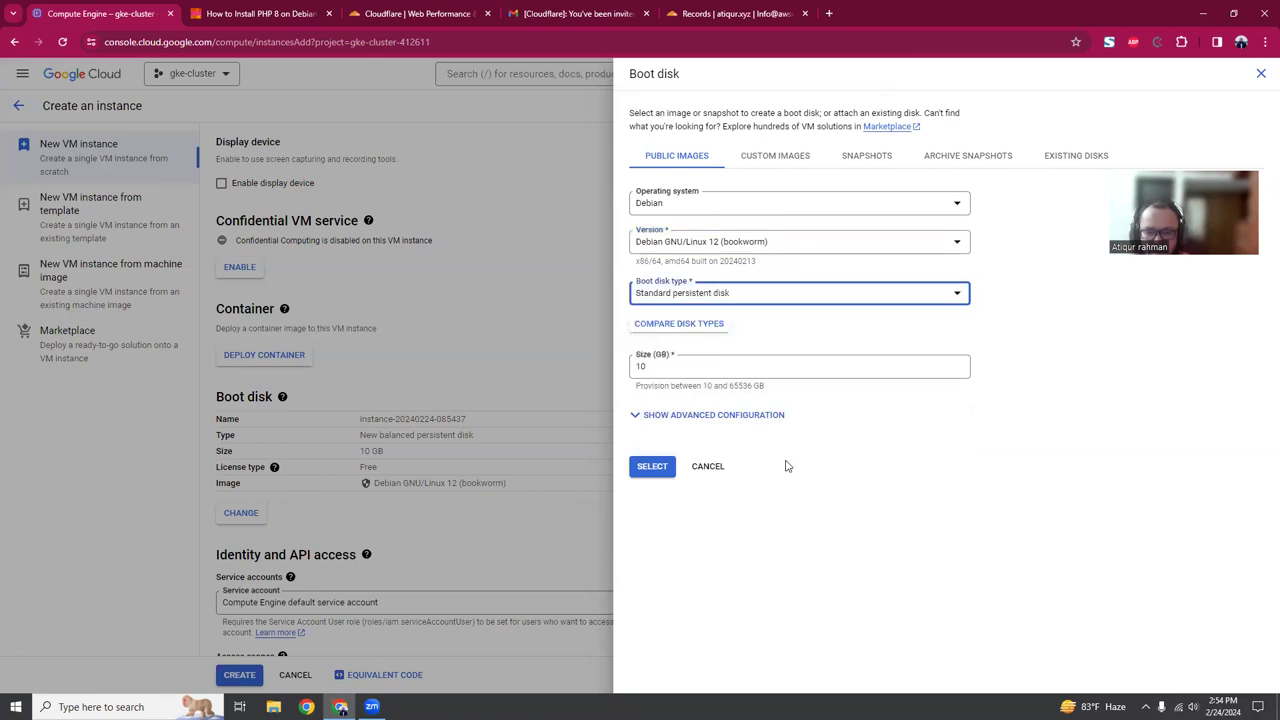
{"action": "left_click", "coordinate": [652, 466]}
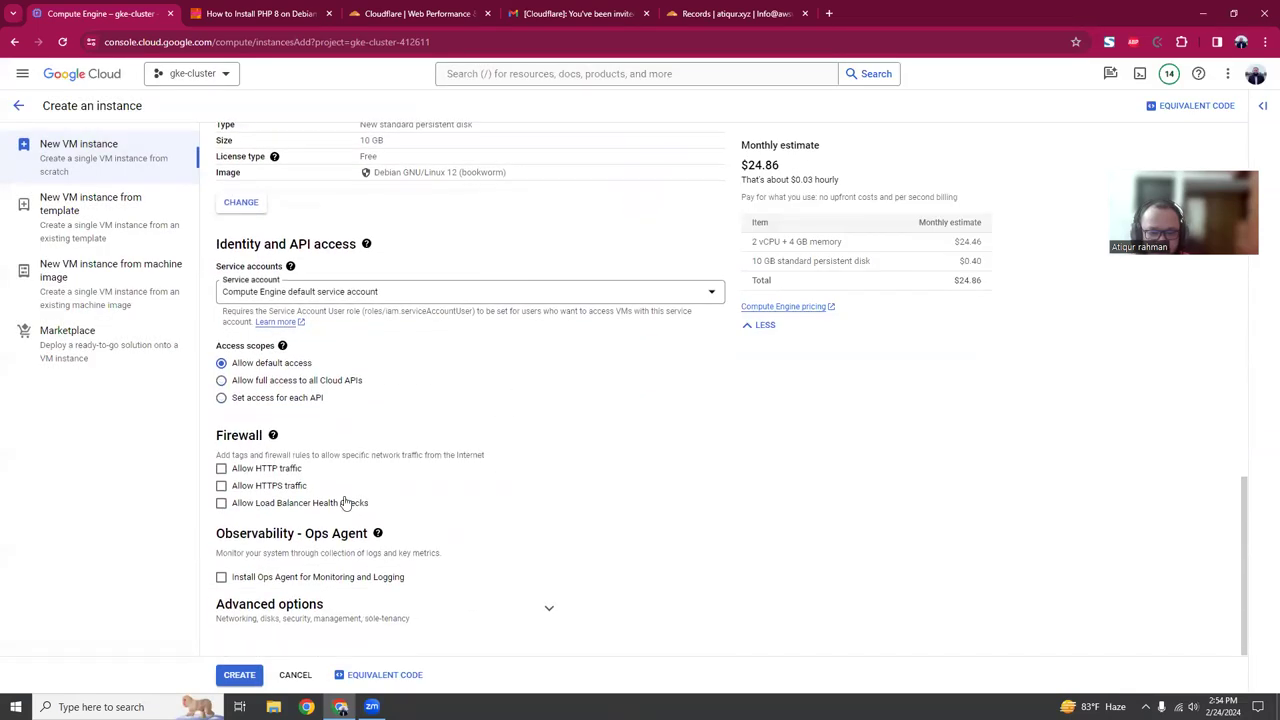
Allow HTTP and HTTPS traffic in the instance's firewall settings
{"action": "left_click", "coordinate": [220, 468]}
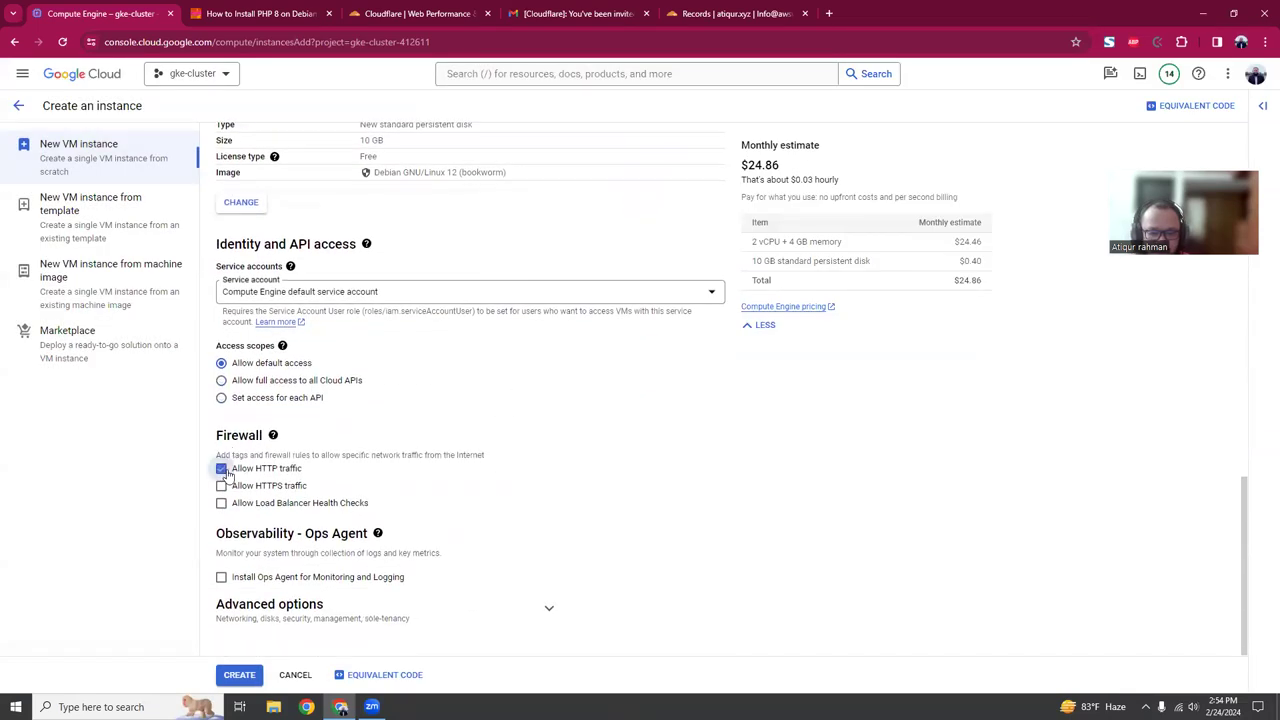
{"action": "left_click", "coordinate": [220, 486]}
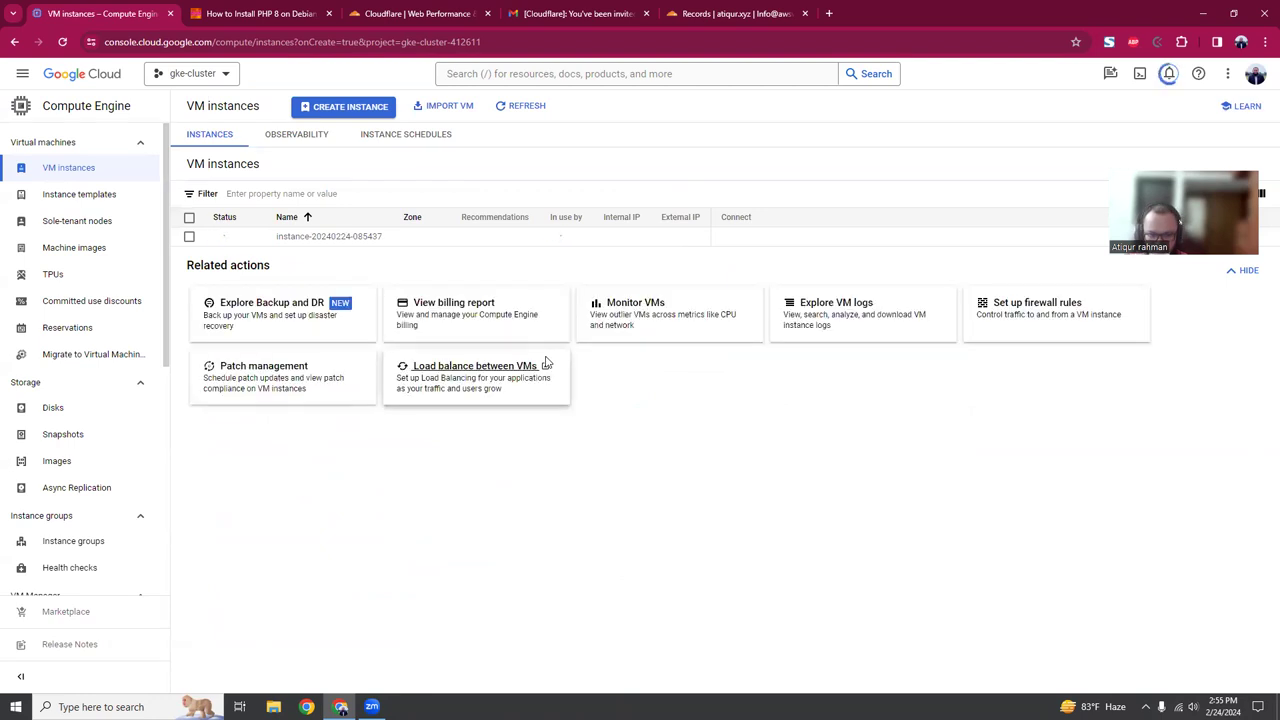
Refresh the VM list until the instance is running, then start an SSH-in-browser session to it
{"action": "left_click", "coordinate": [528, 104]}
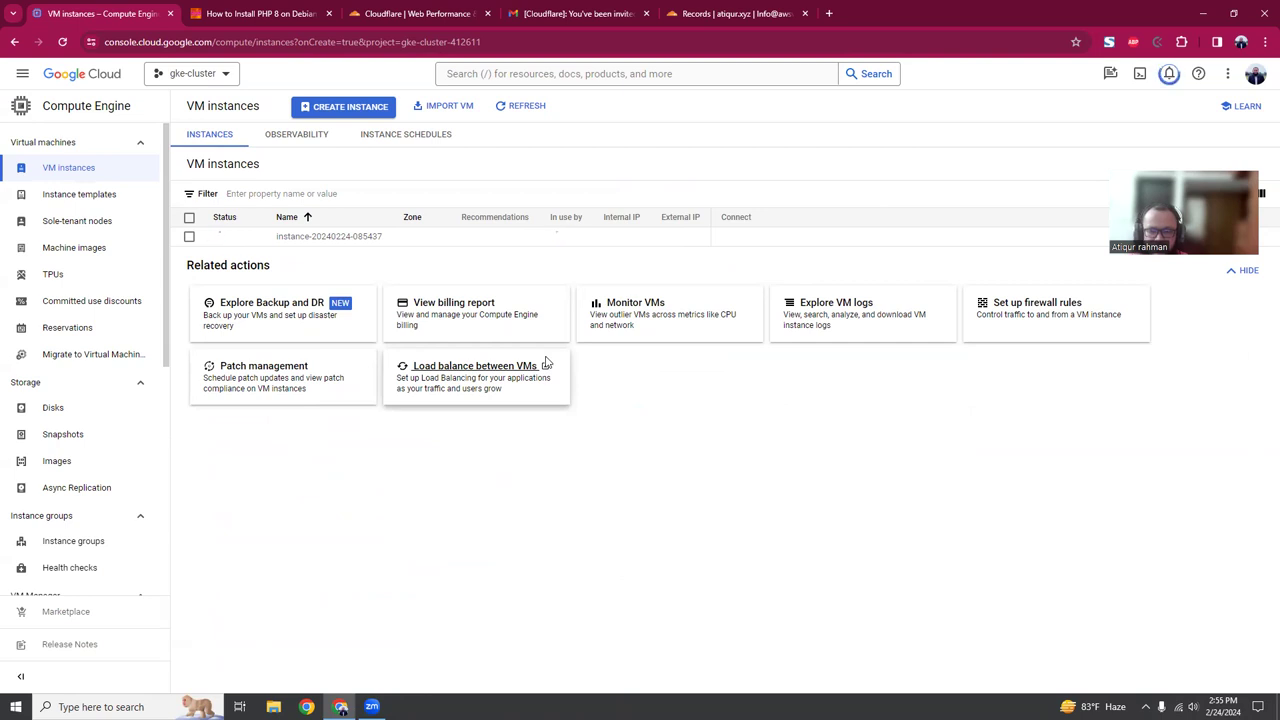
{"action": "left_click", "coordinate": [528, 104]}
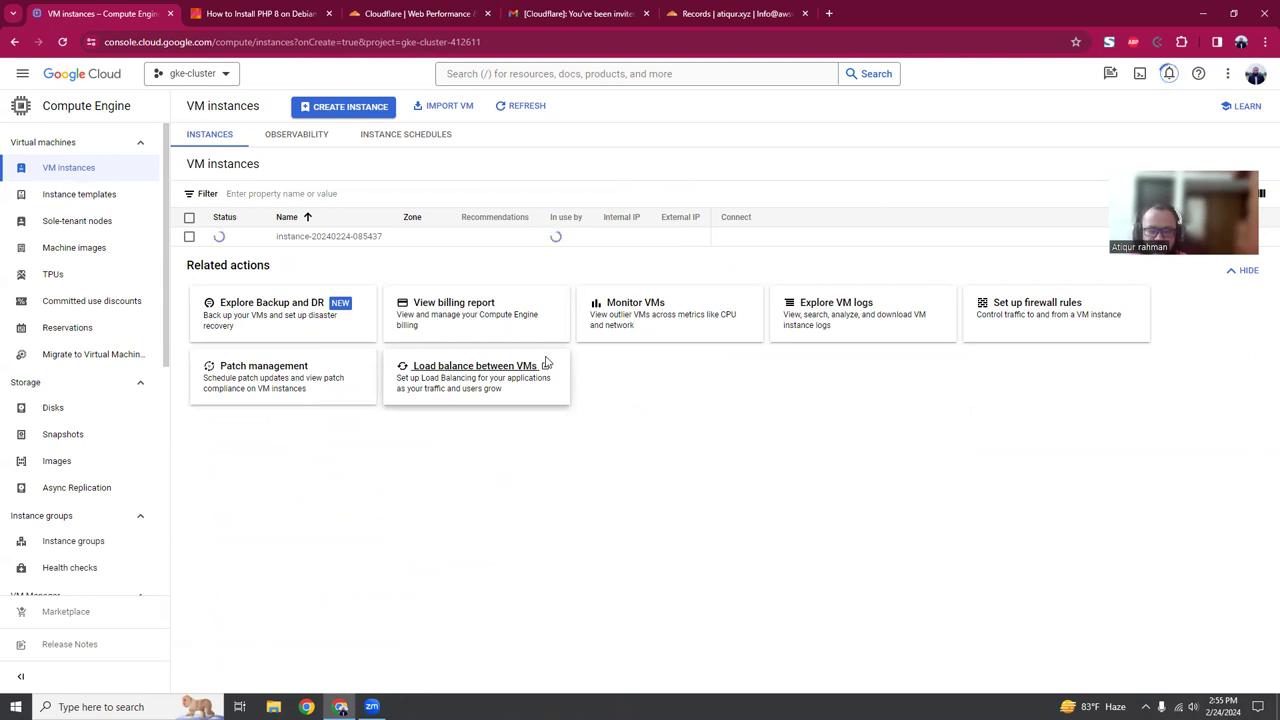
{"action": "mouse_move", "coordinate": [772, 448]}
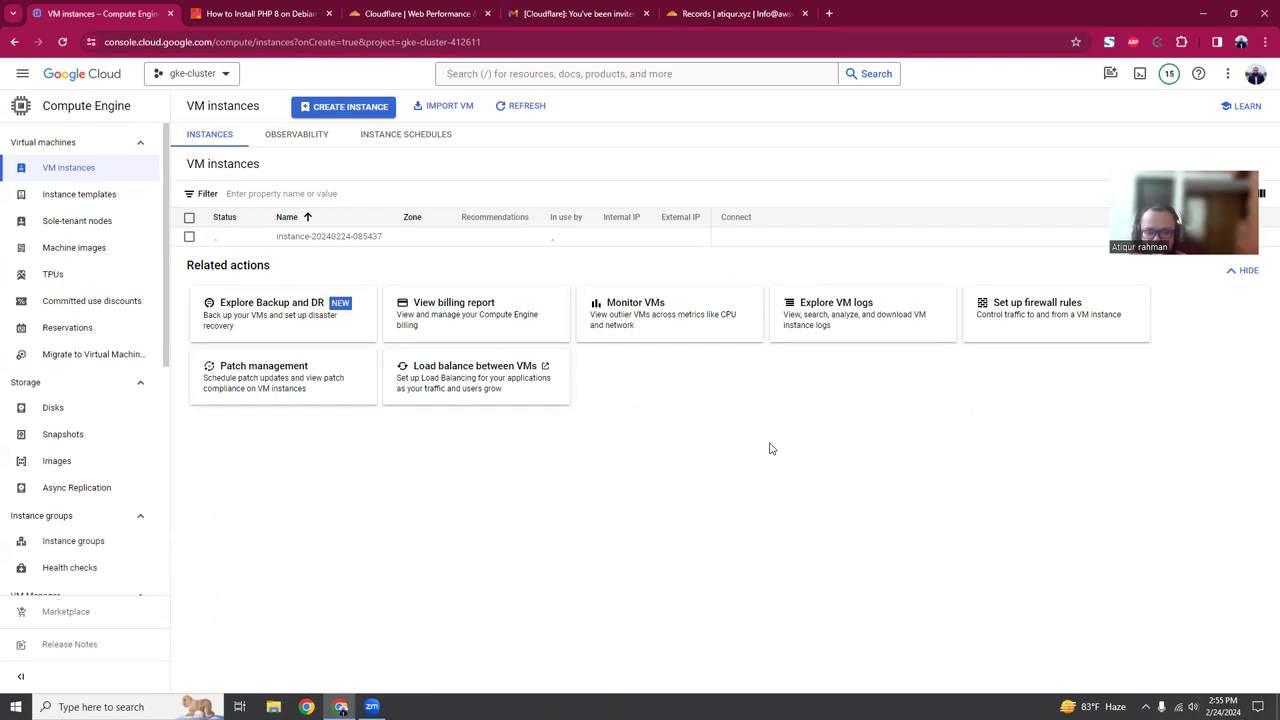
{"action": "left_click", "coordinate": [520, 104]}
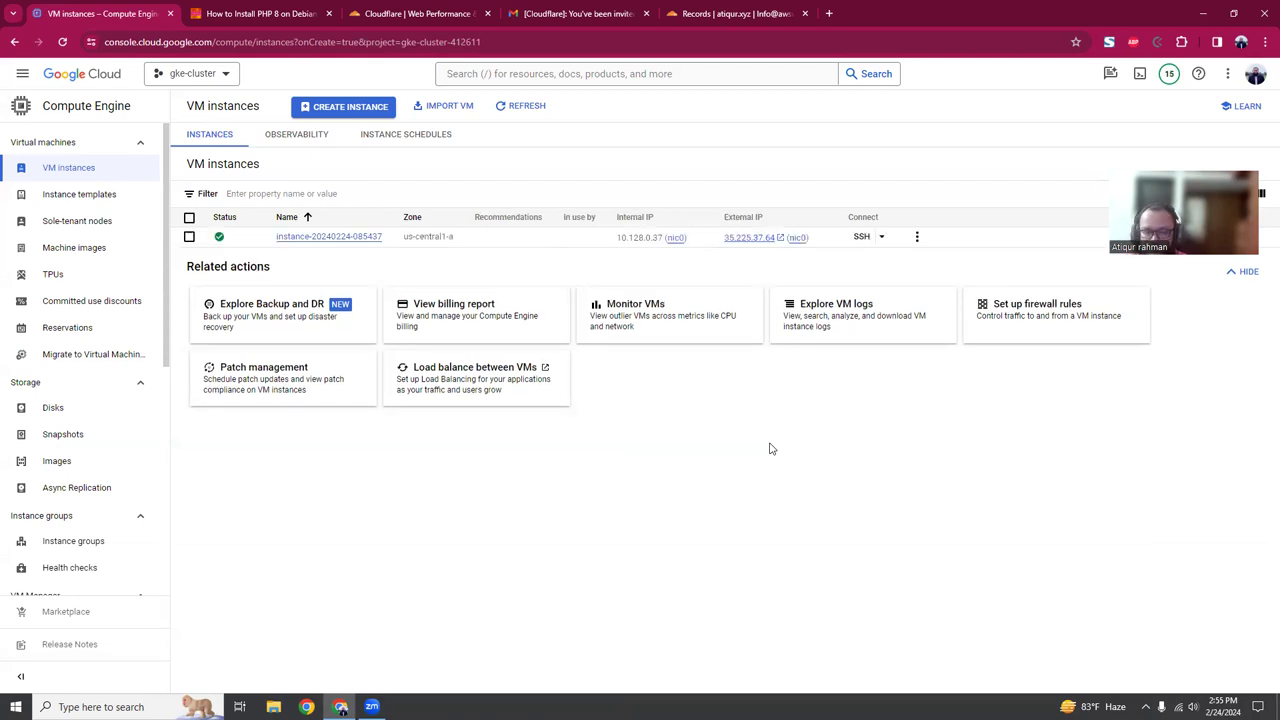
{"action": "mouse_move", "coordinate": [676, 332]}
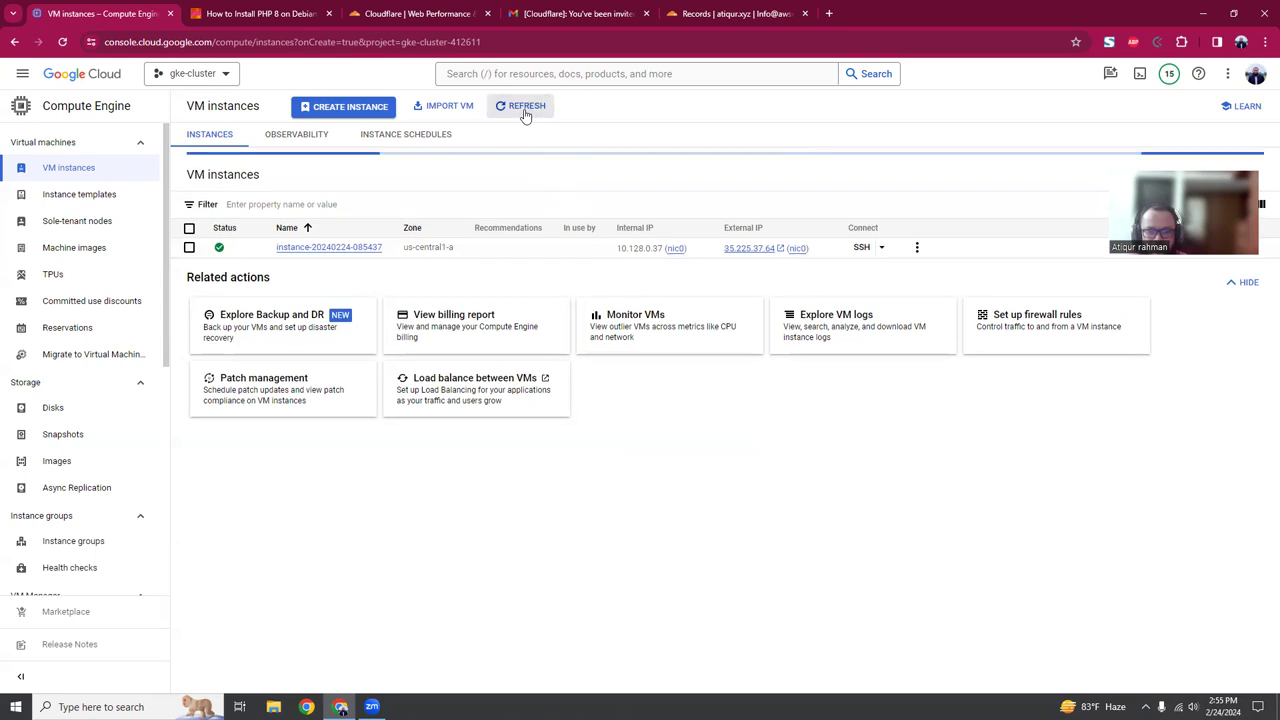
{"action": "left_click", "coordinate": [520, 106]}
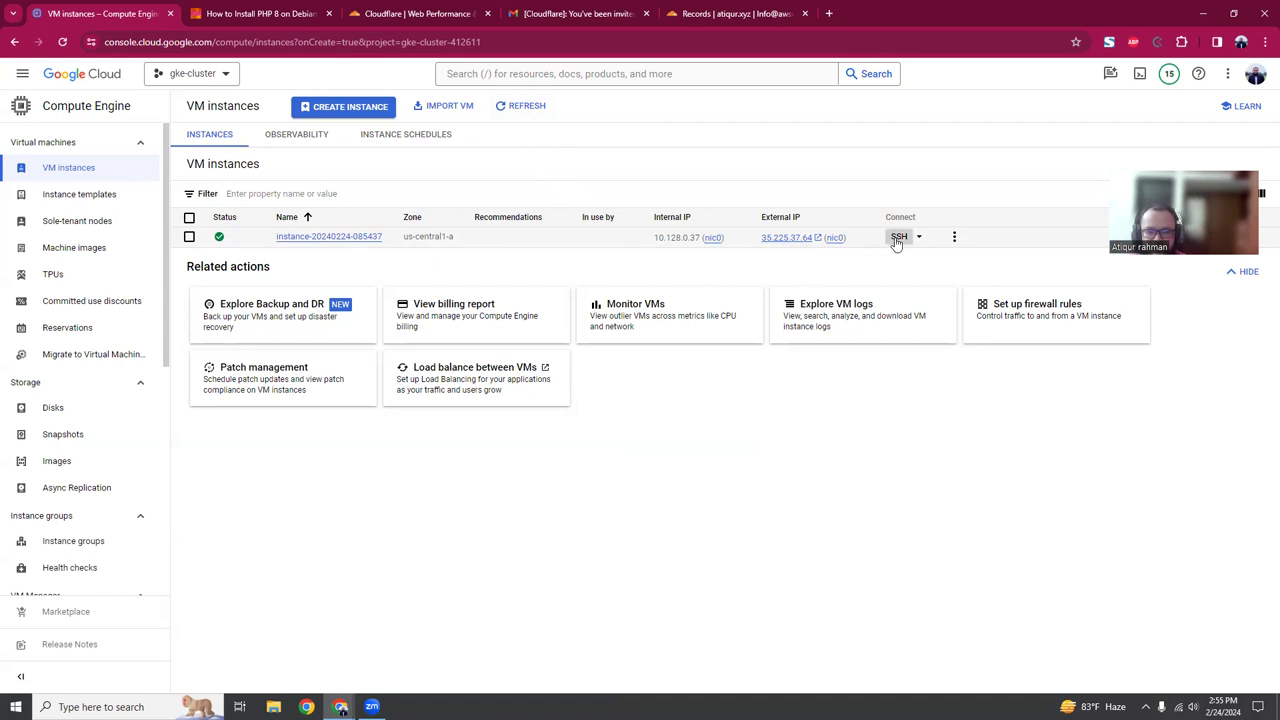
{"action": "left_click", "coordinate": [898, 236]}
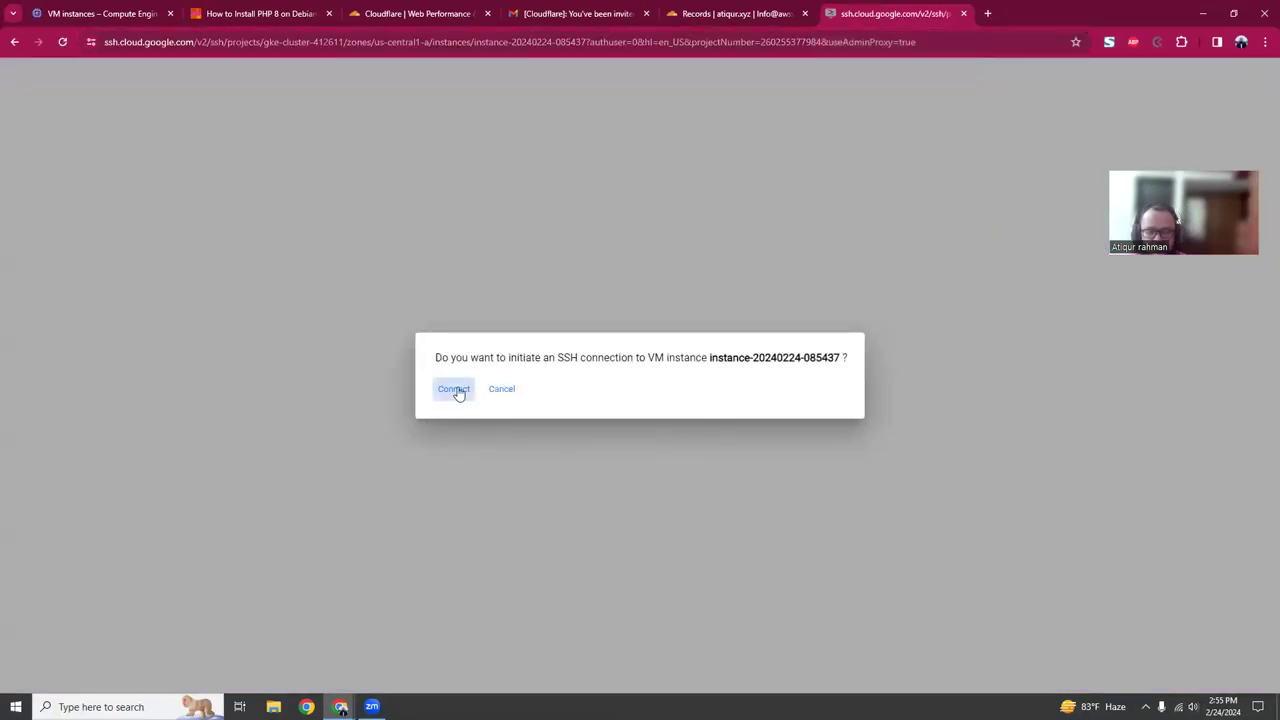
Confirm and authorize the SSH-in-browser connection to the Debian VM
{"action": "left_click", "coordinate": [452, 388]}
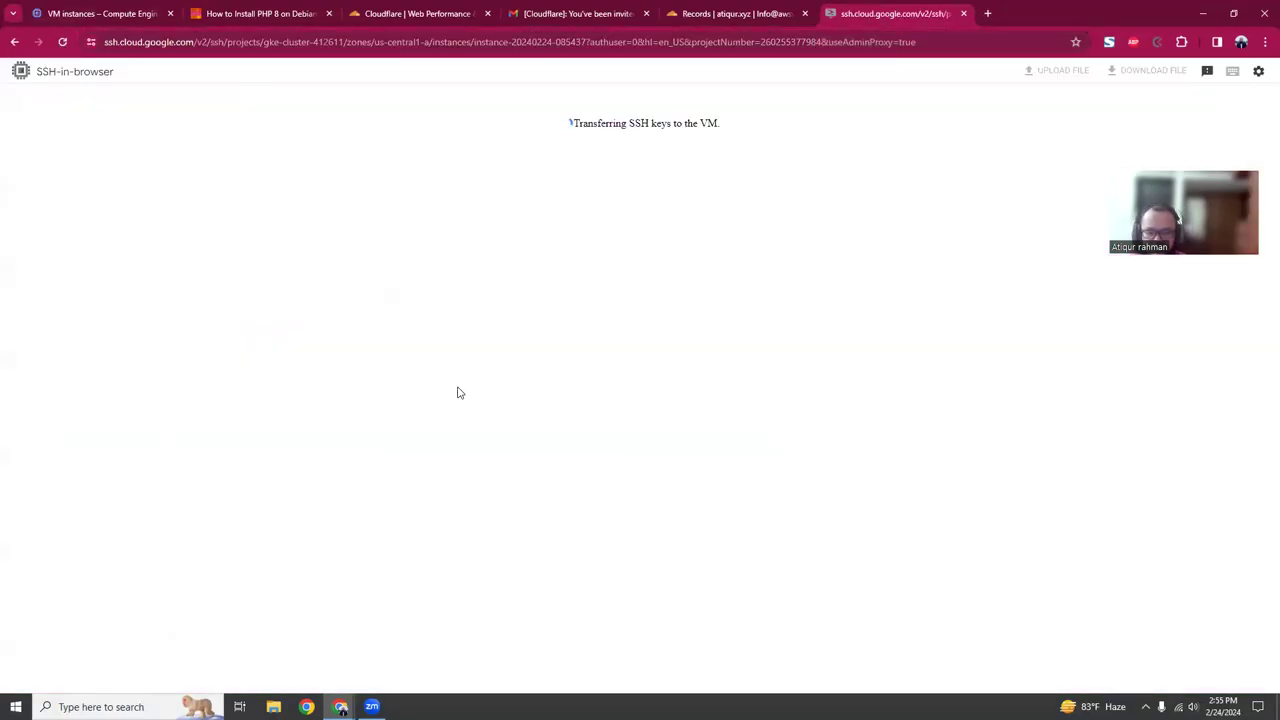
{"action": "mouse_move", "coordinate": [308, 708]}
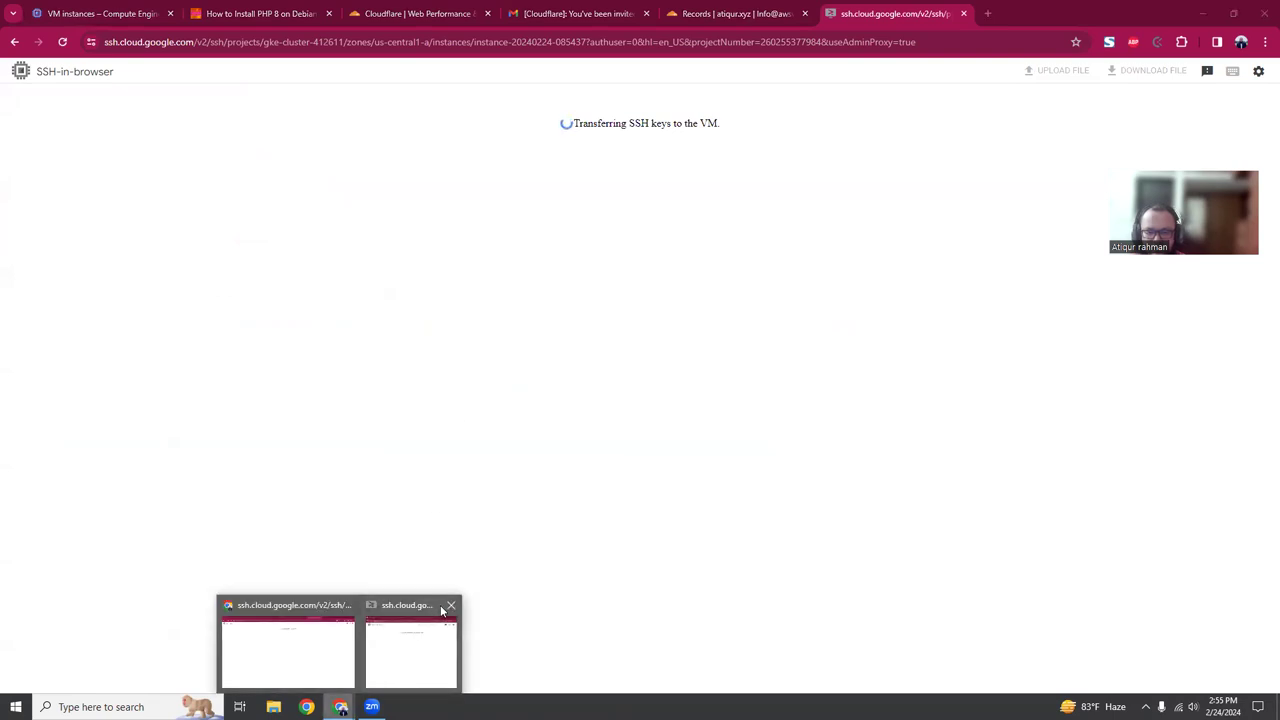
{"action": "left_click", "coordinate": [450, 604]}
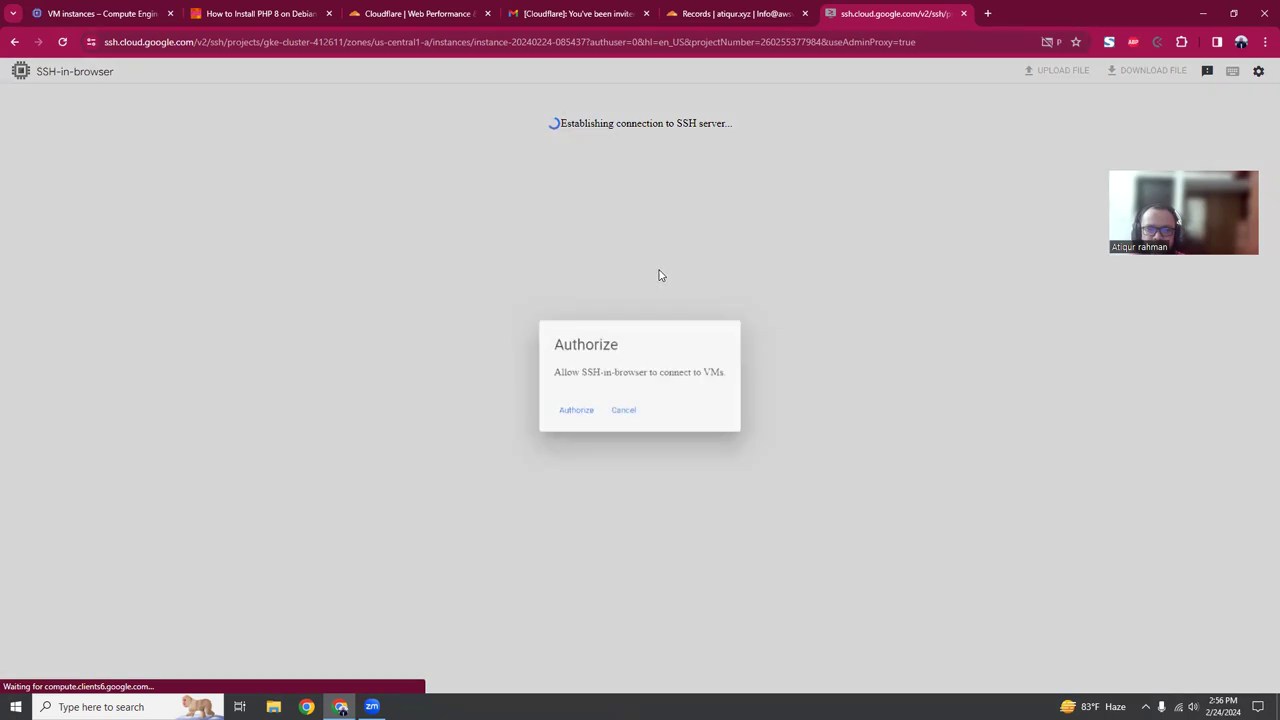
{"action": "left_click", "coordinate": [576, 410]}
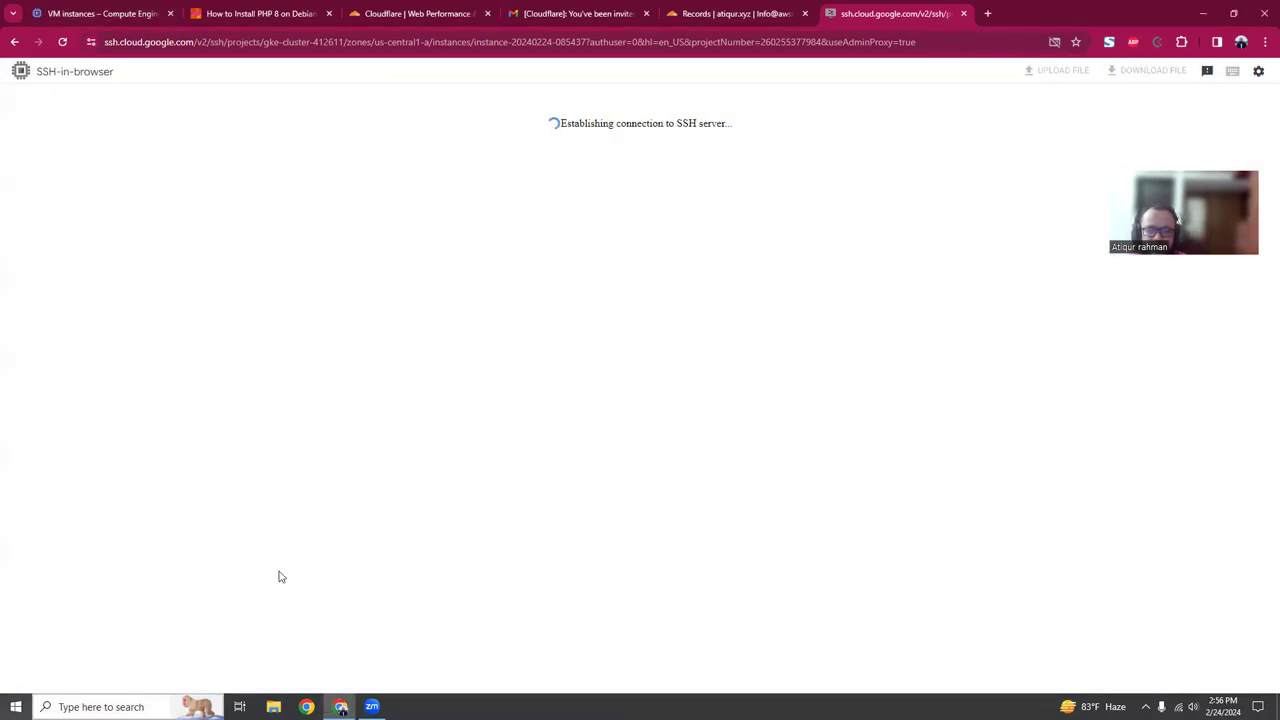
{"action": "mouse_move", "coordinate": [476, 498]}
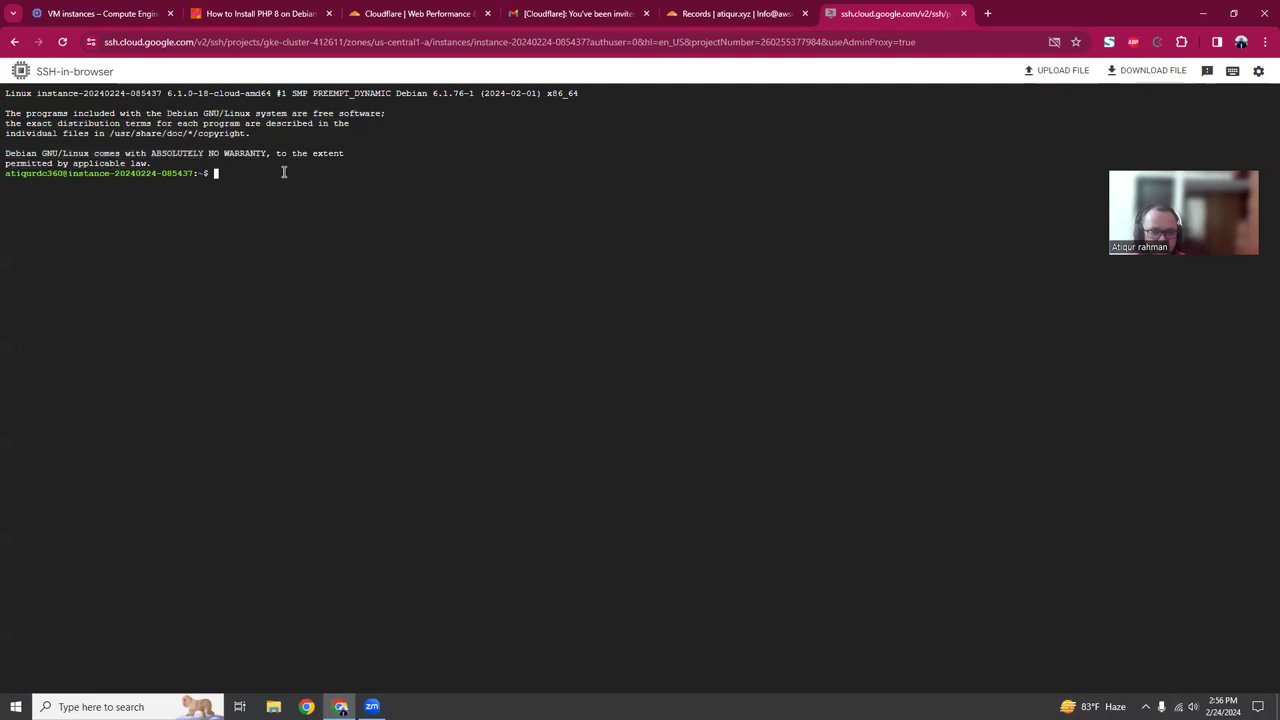
{"action": "mouse_move", "coordinate": [462, 258]}
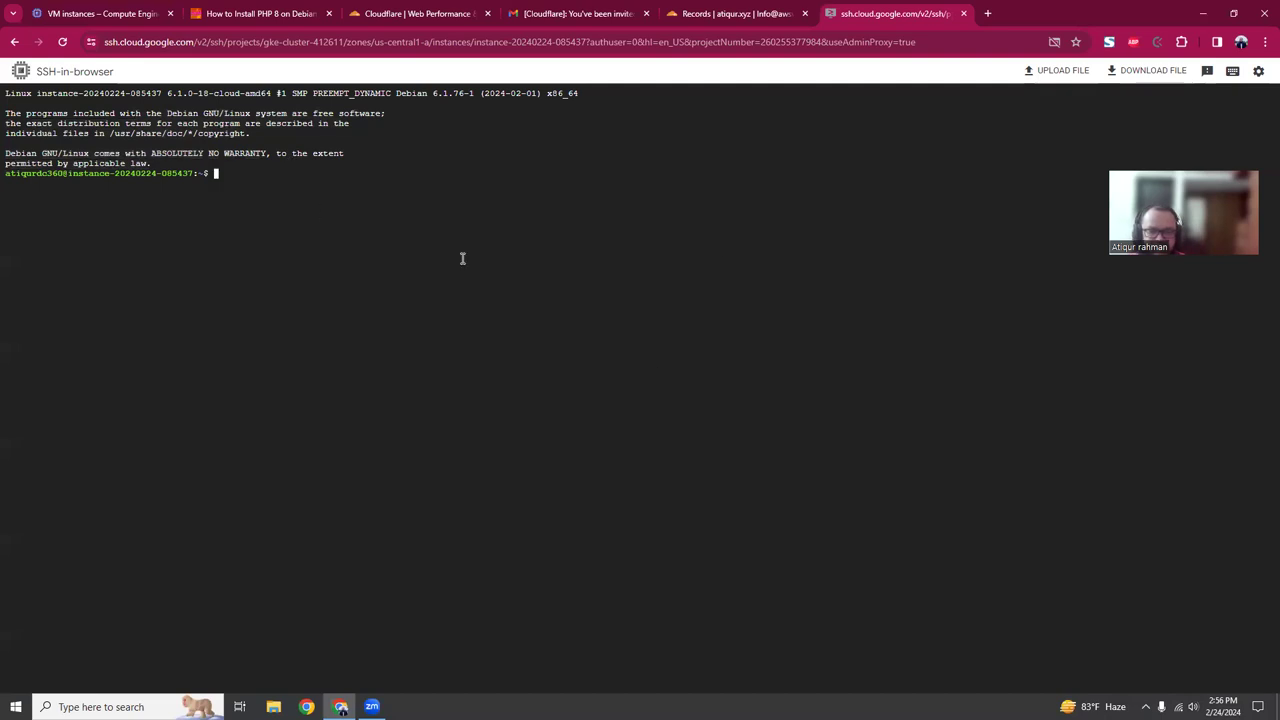
{"action": "mouse_move", "coordinate": [344, 64]}
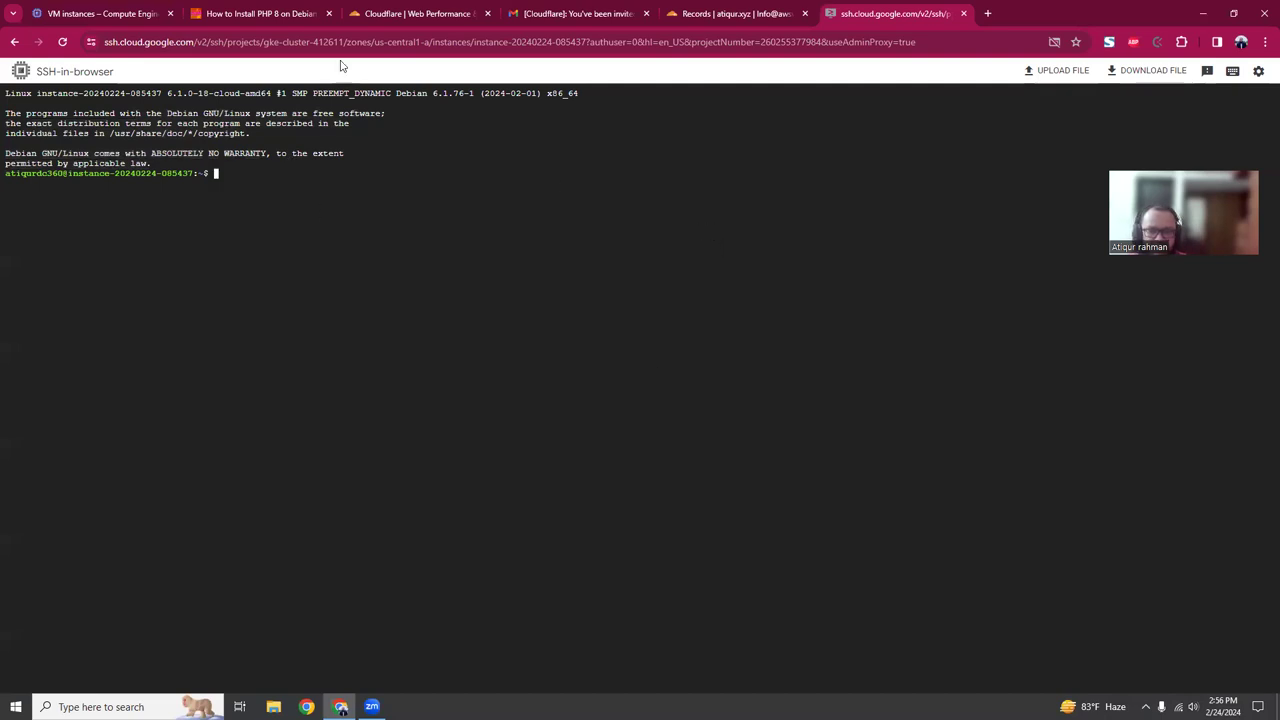
Copy the tutorial's apt update and upgrade commands and run them in the VM terminal
{"action": "left_click", "coordinate": [260, 12]}
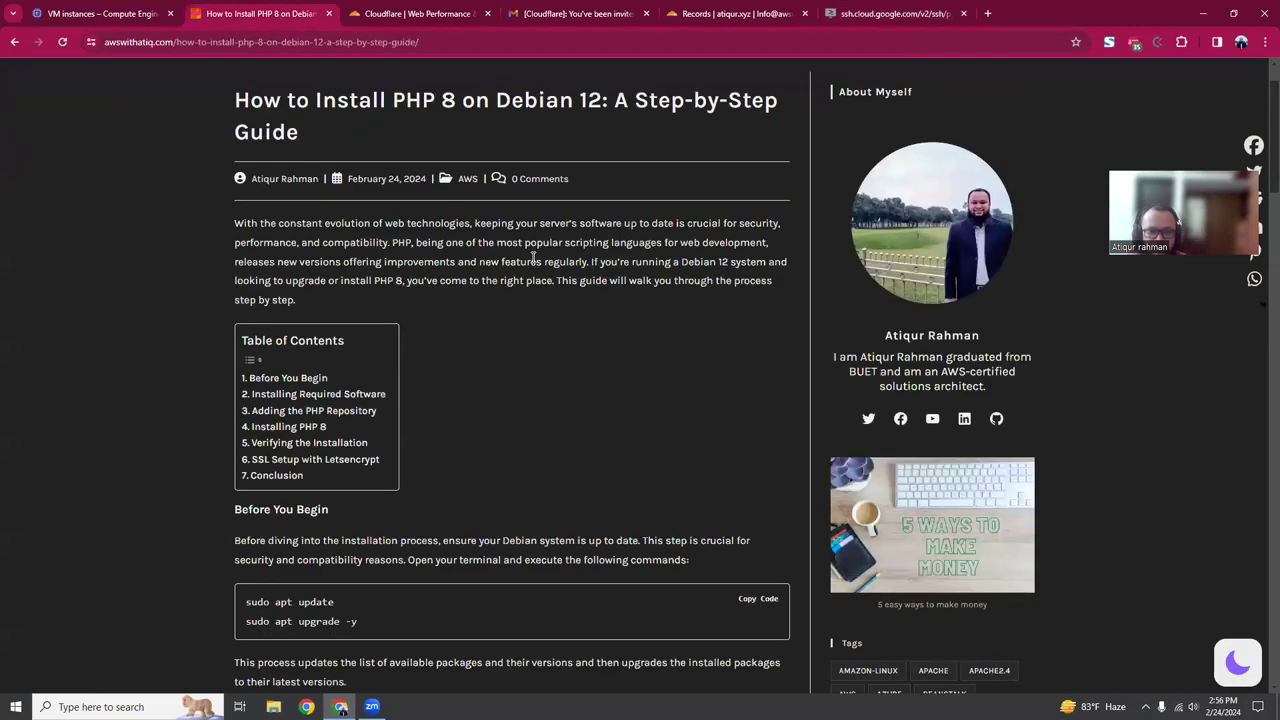
{"action": "left_click", "coordinate": [758, 598]}
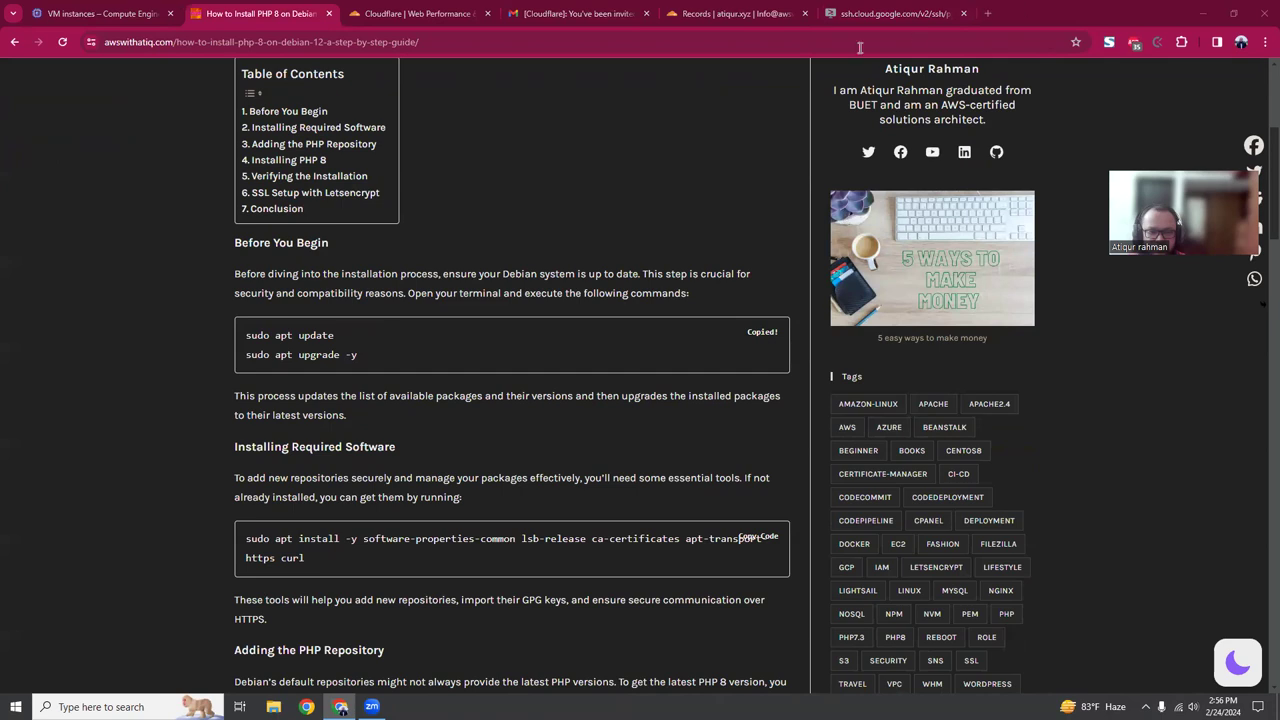
{"action": "left_click", "coordinate": [896, 12]}
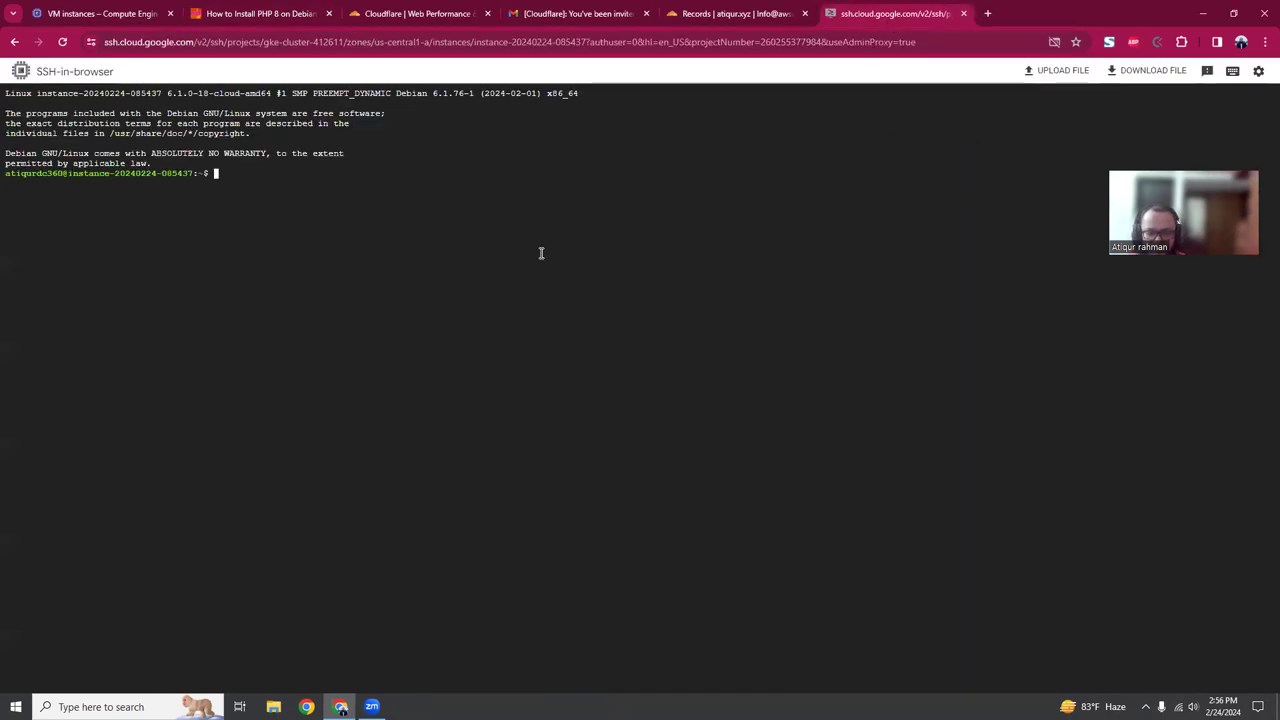
{"action": "left_click", "coordinate": [258, 12]}
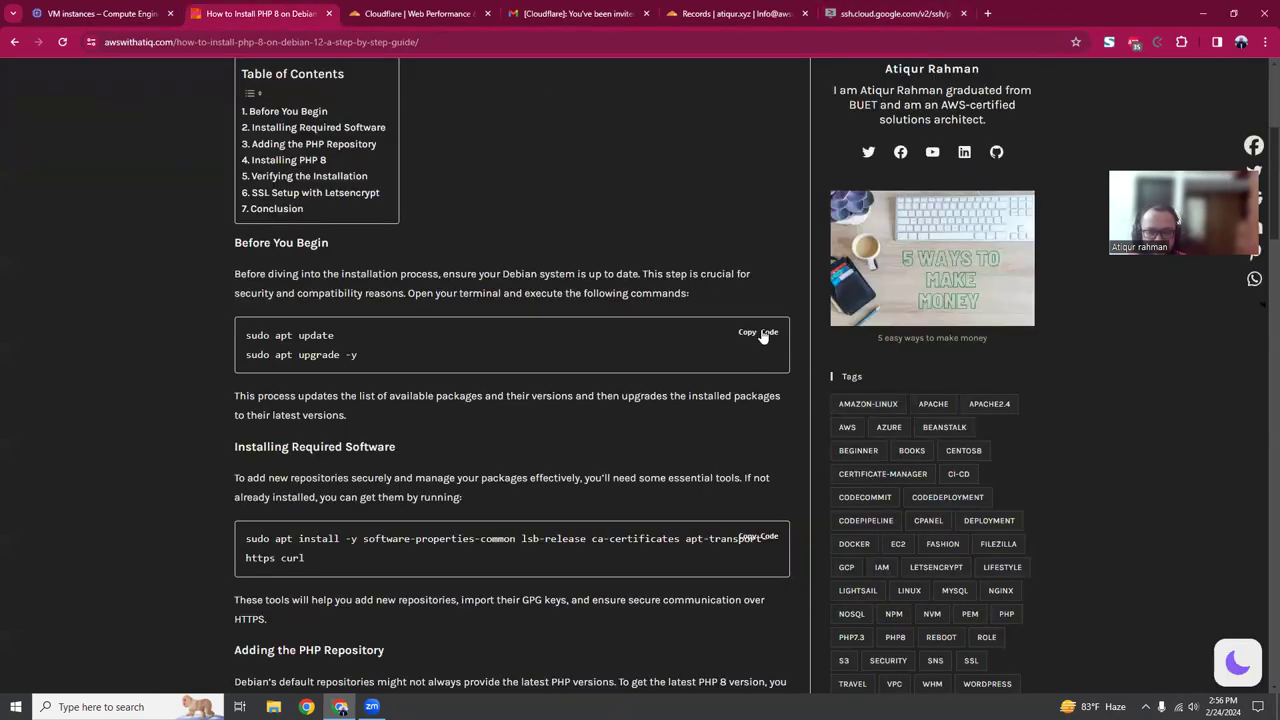
{"action": "double_click", "coordinate": [256, 336]}
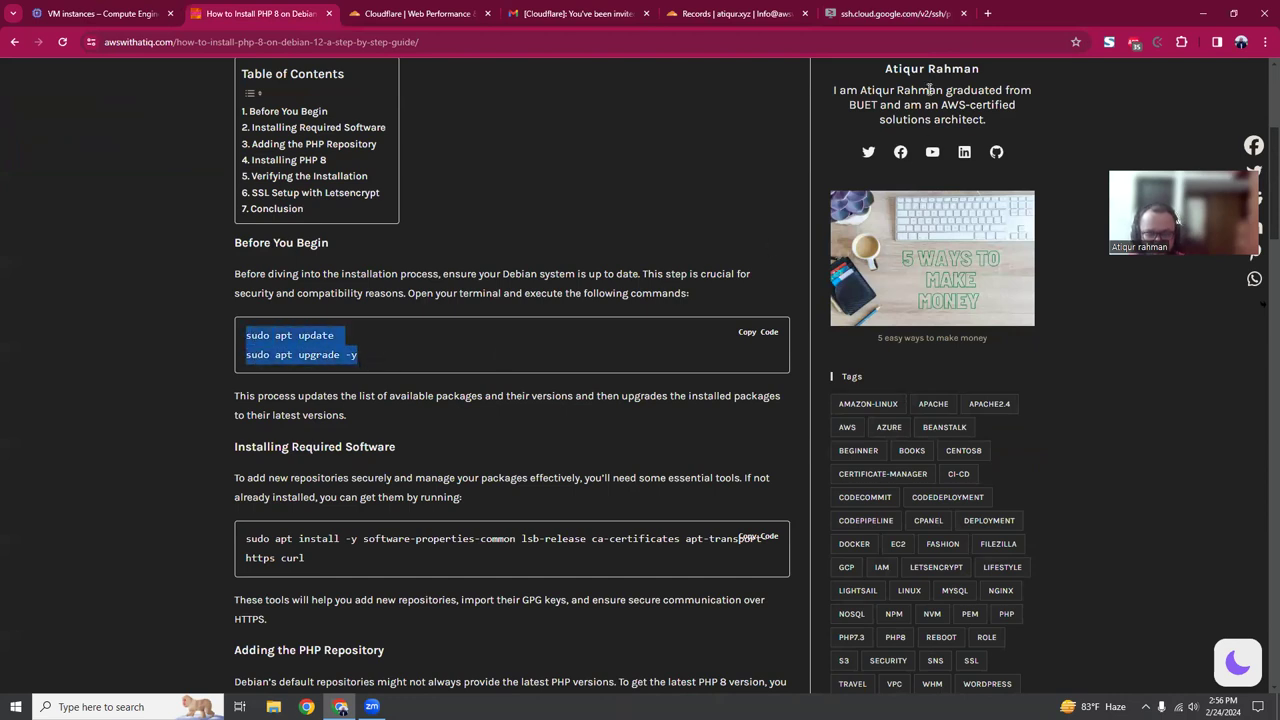
{"action": "left_click", "coordinate": [890, 12]}
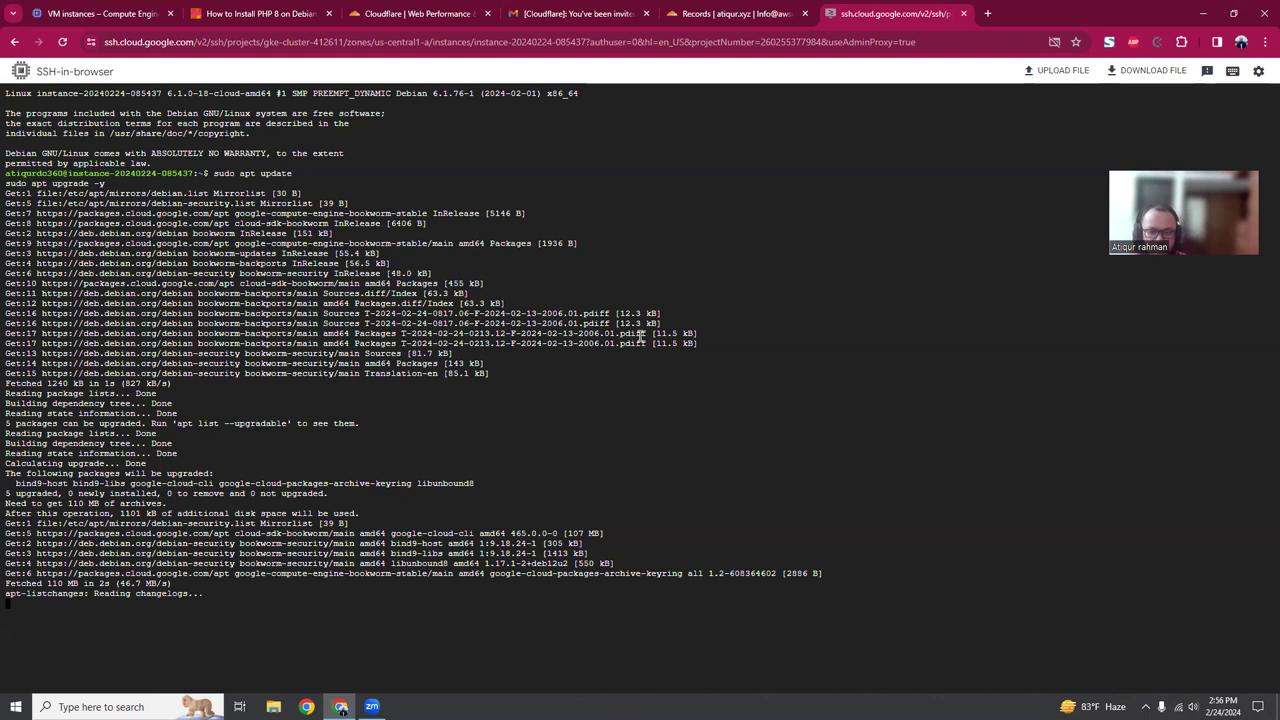
{"action": "left_click", "coordinate": [260, 12]}
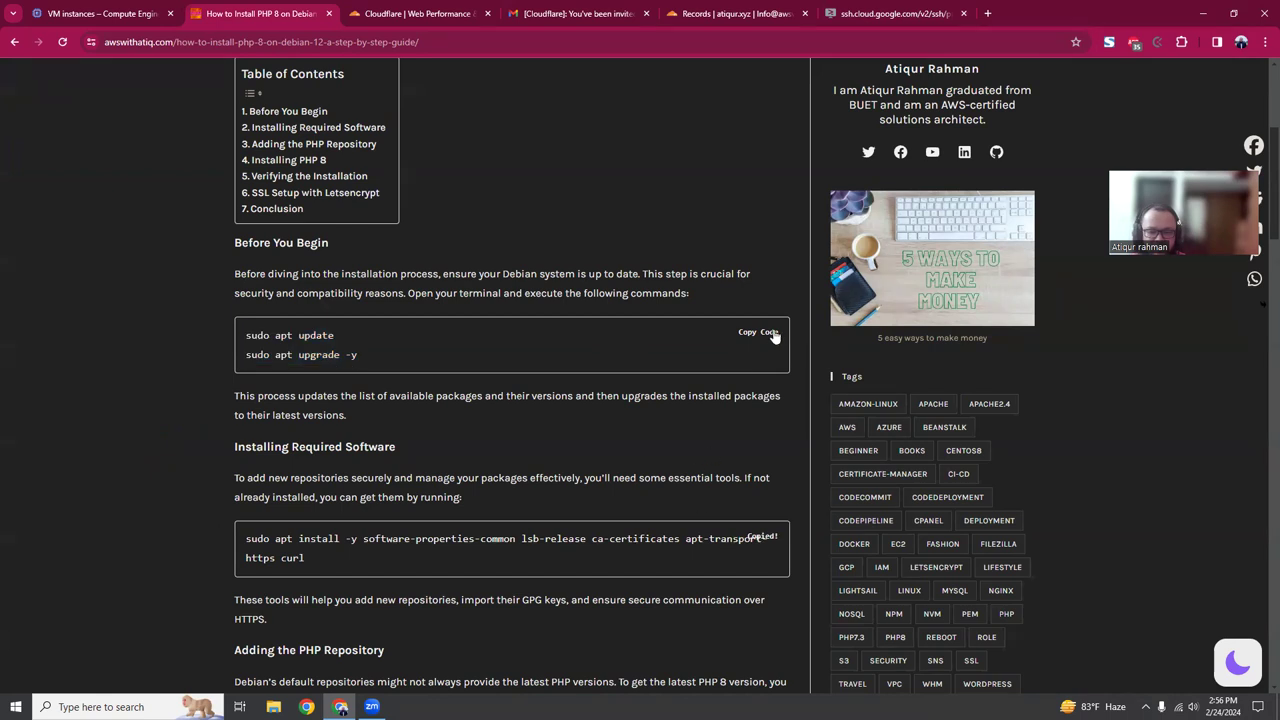
{"action": "left_click", "coordinate": [758, 332]}
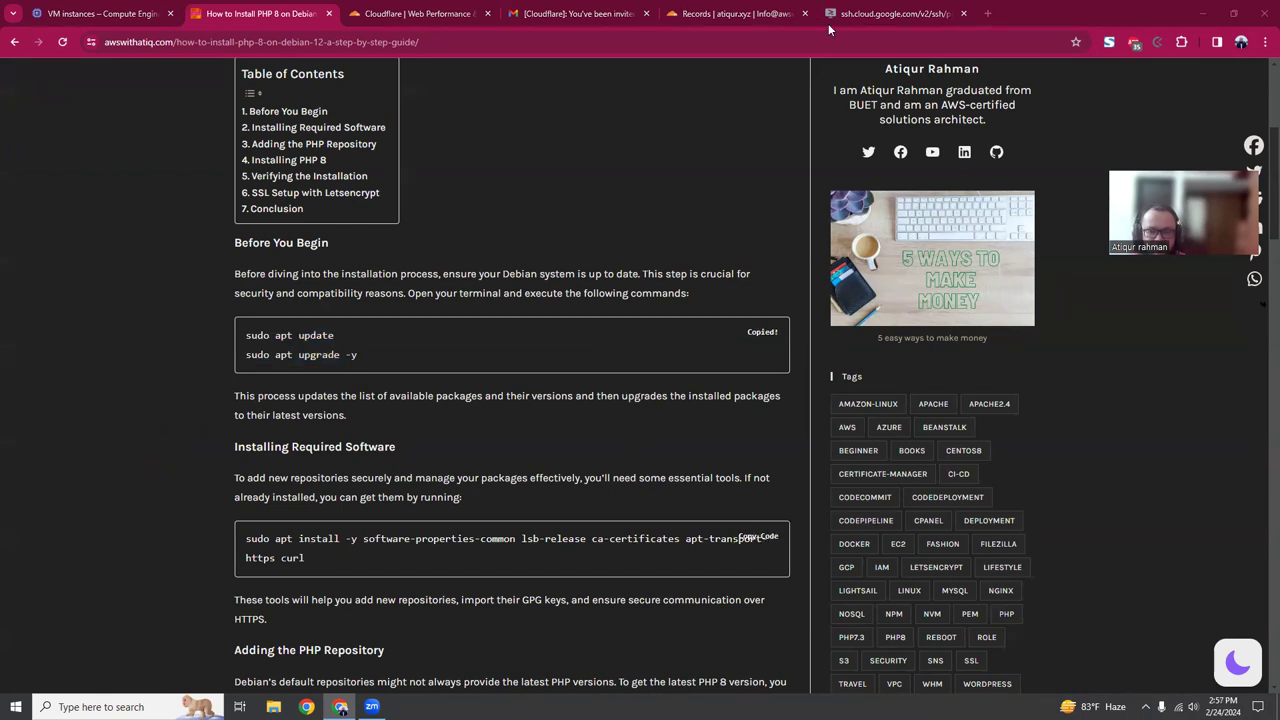
{"action": "left_click", "coordinate": [890, 12]}
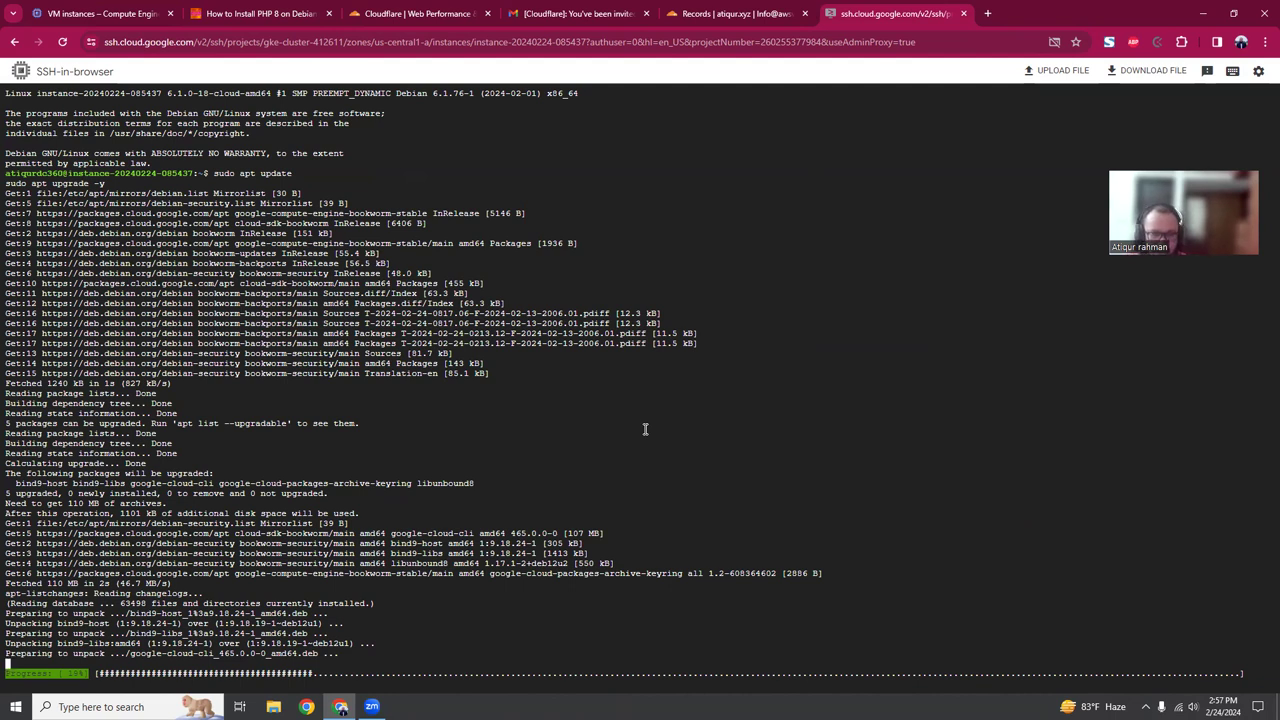
Select the update commands and the PHP 8.1 install line in the tutorial while the upgrade runs
{"action": "left_click", "coordinate": [258, 12]}
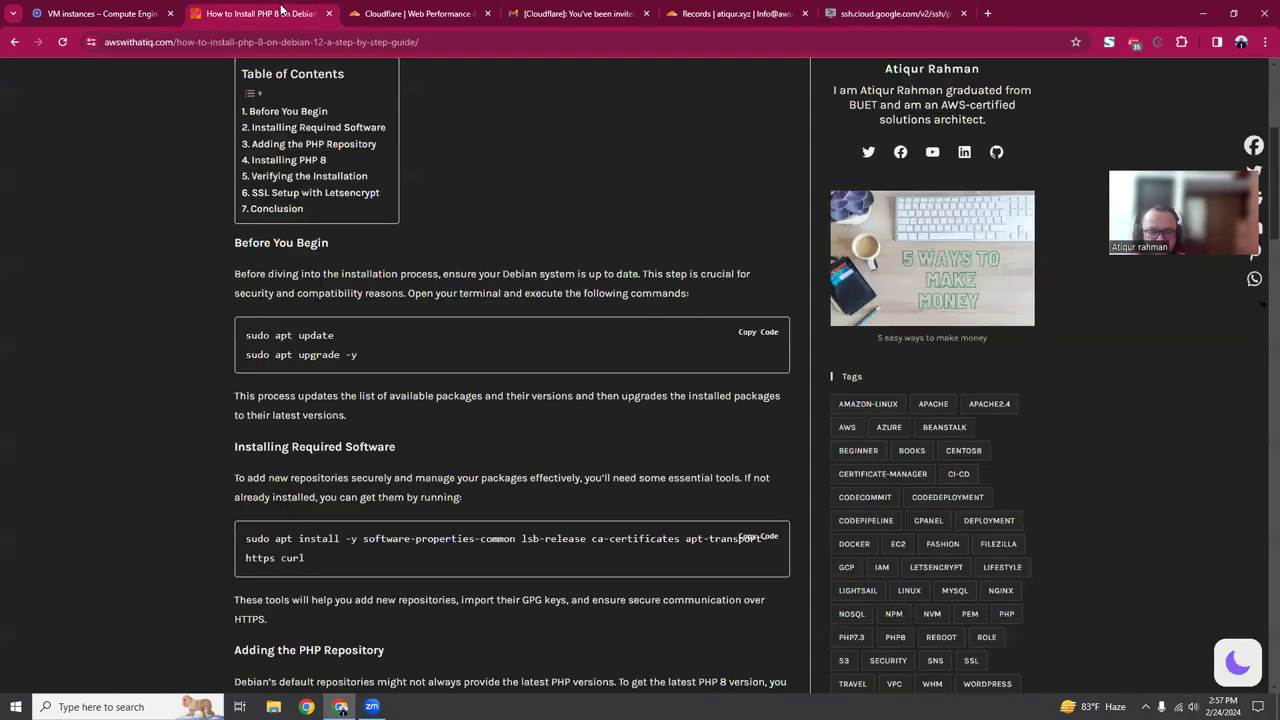
{"action": "double_click", "coordinate": [294, 354]}
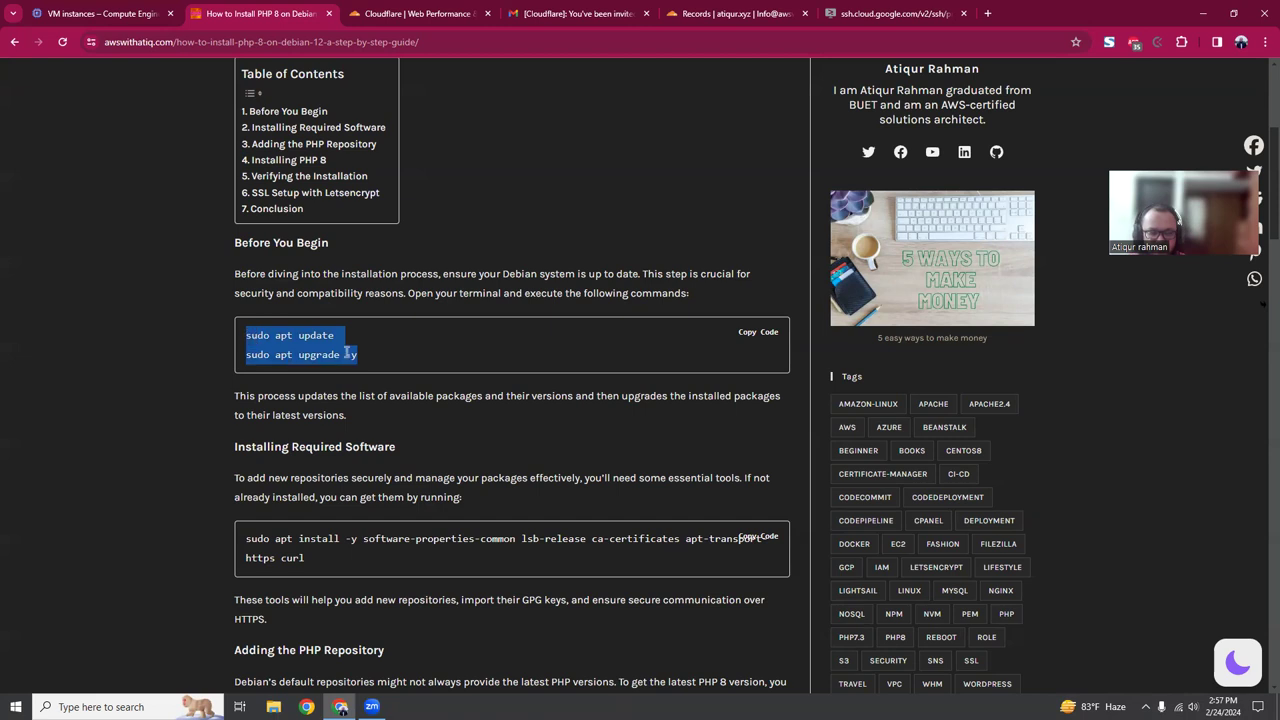
{"action": "scroll", "scroll_direction": "down", "scroll_amount": 3}
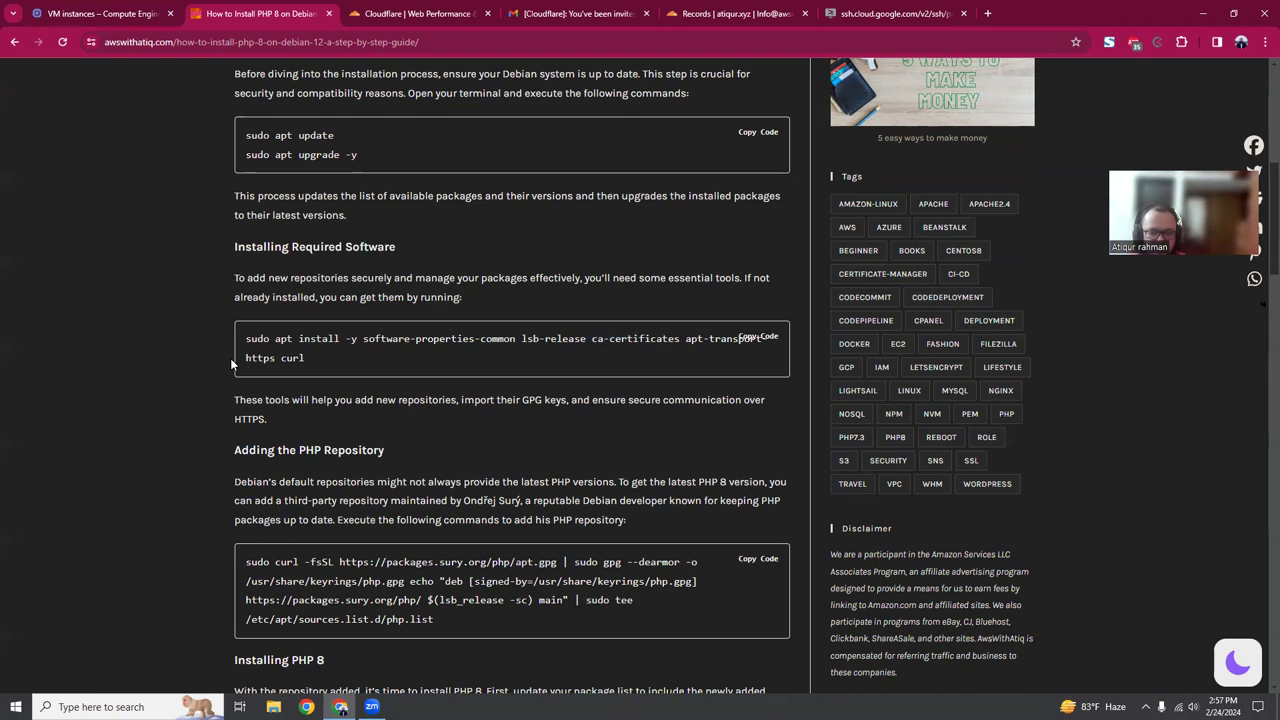
{"action": "mouse_move", "coordinate": [322, 360]}
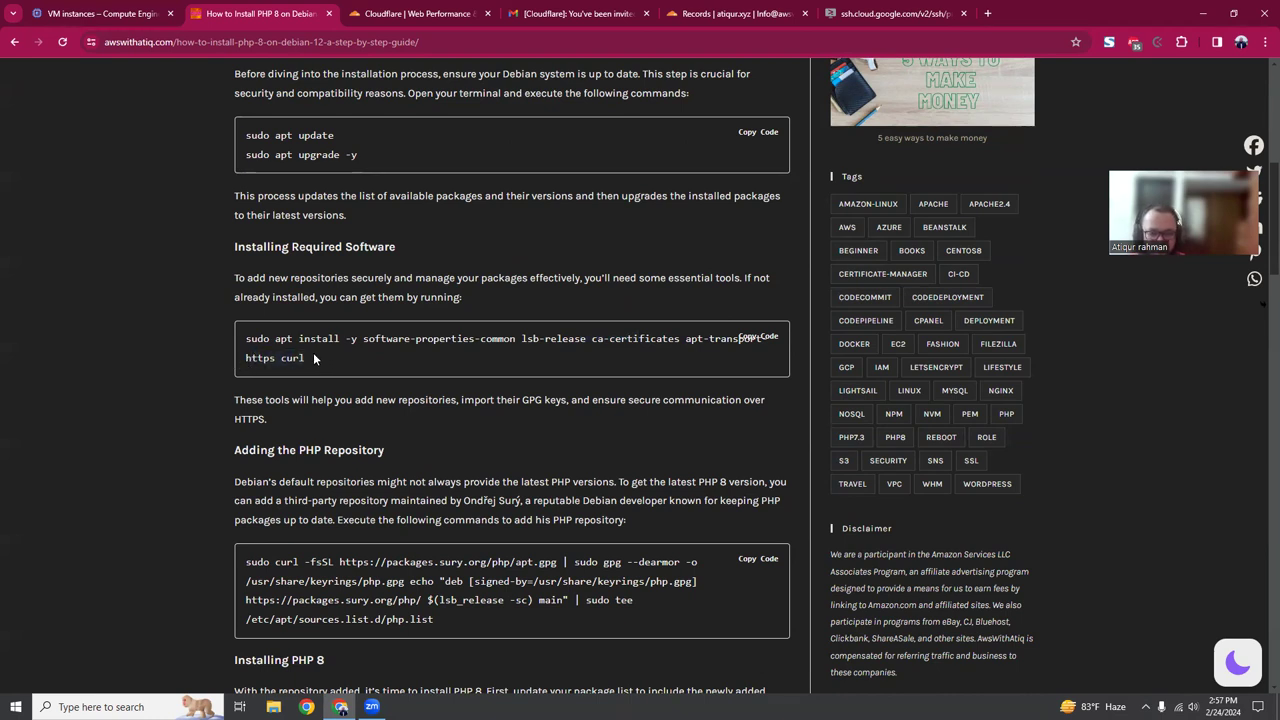
{"action": "mouse_move", "coordinate": [310, 364]}
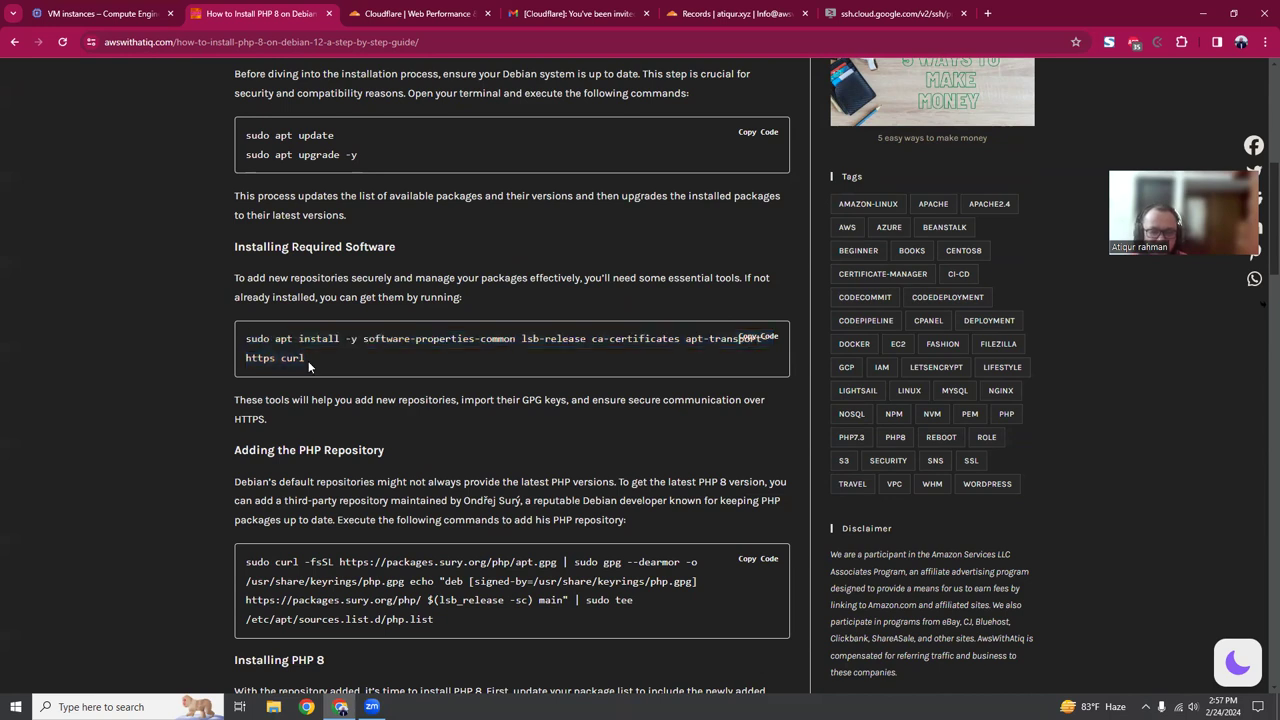
{"action": "scroll", "scroll_direction": "down", "scroll_amount": 3}
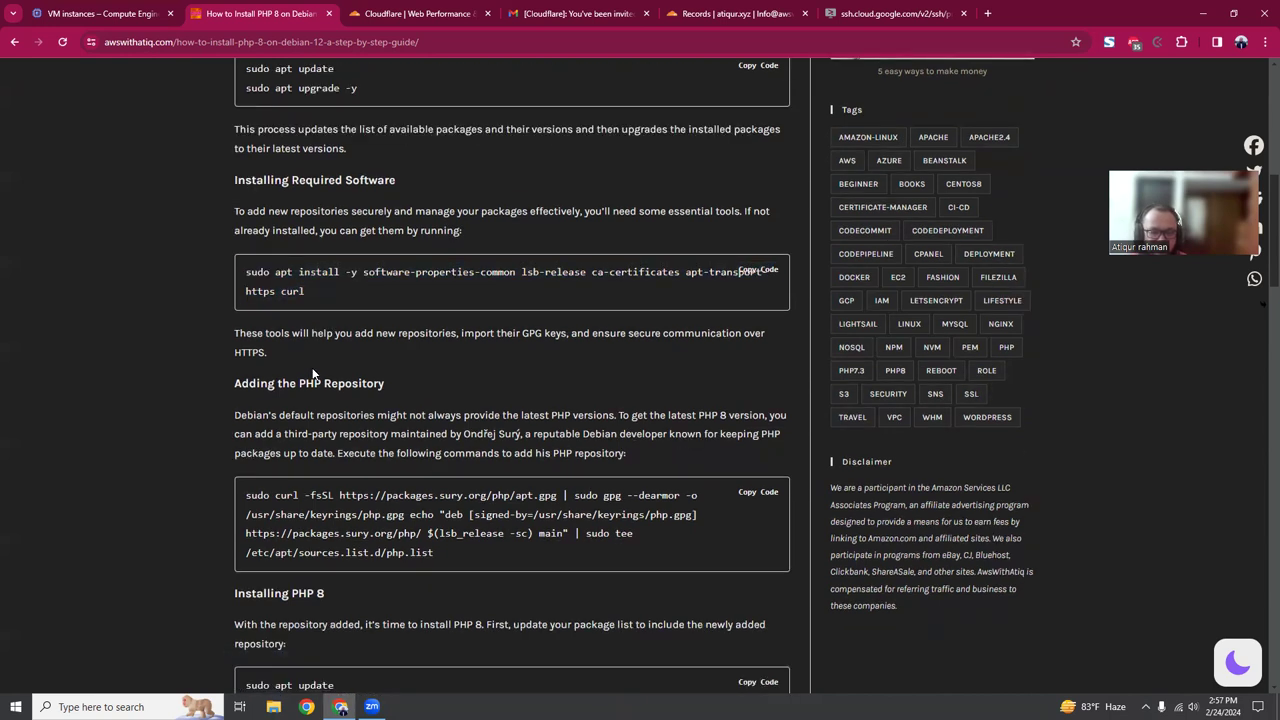
{"action": "scroll", "scroll_direction": "down", "scroll_amount": 3}
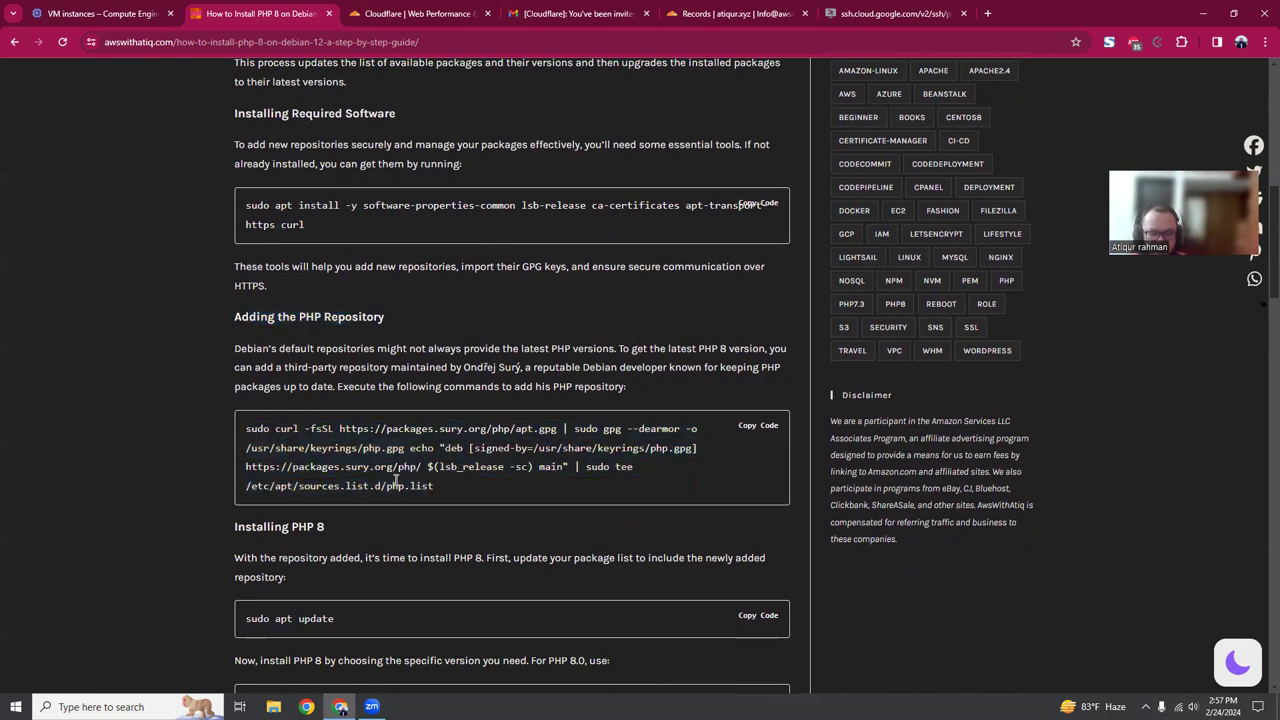
{"action": "scroll", "scroll_direction": "down", "scroll_amount": 3}
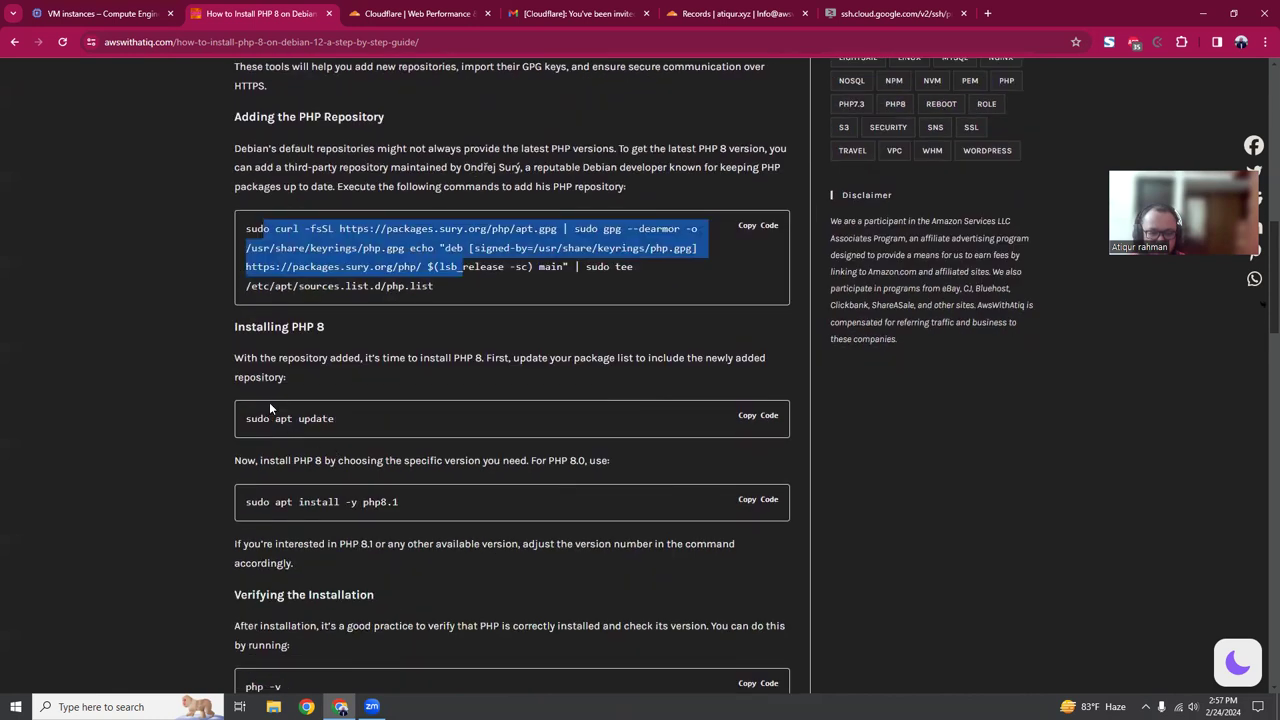
{"action": "triple_click", "coordinate": [288, 418]}
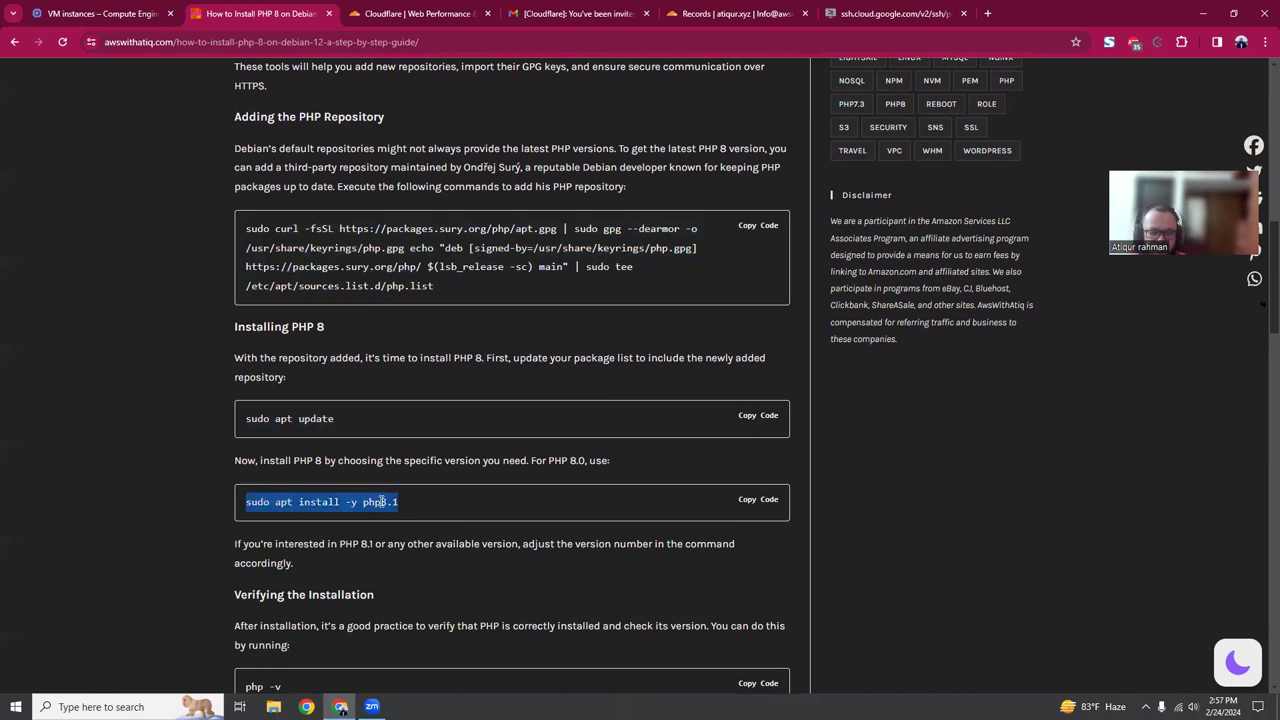
{"action": "left_click", "coordinate": [896, 12]}
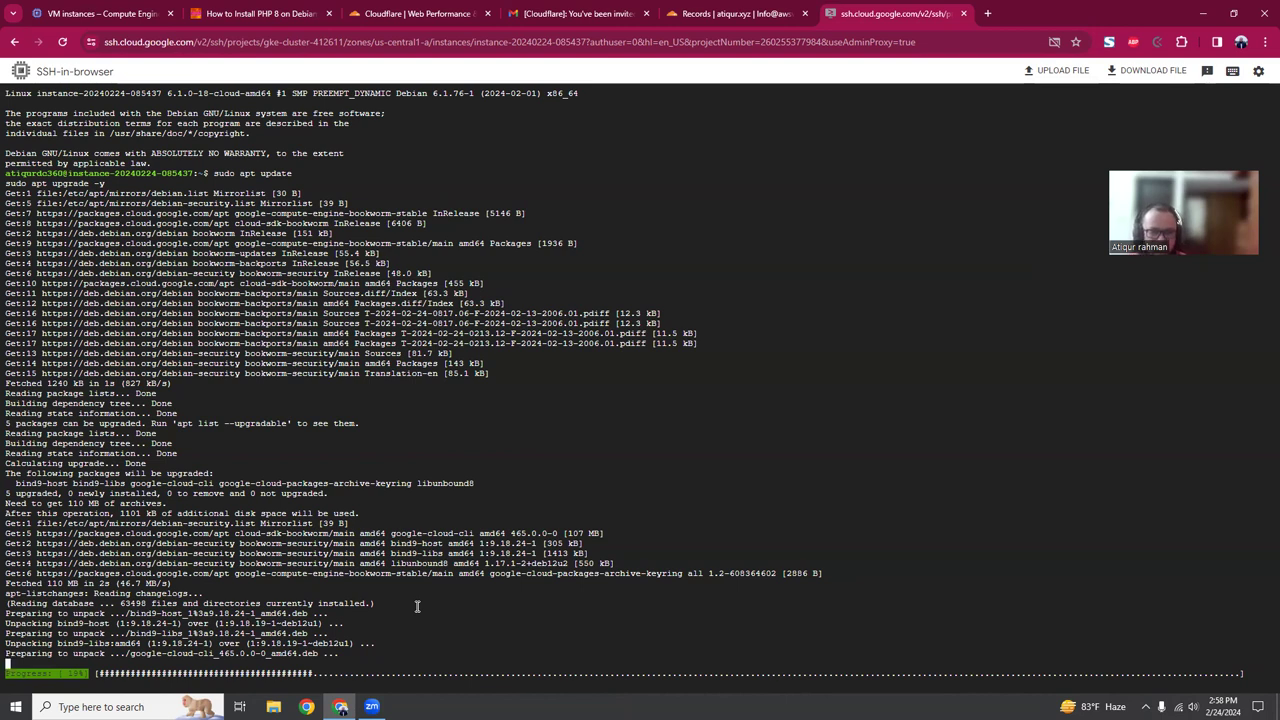
Pick out the system update command in the tutorial again and return to the upgrading terminal
{"action": "left_click", "coordinate": [260, 12]}
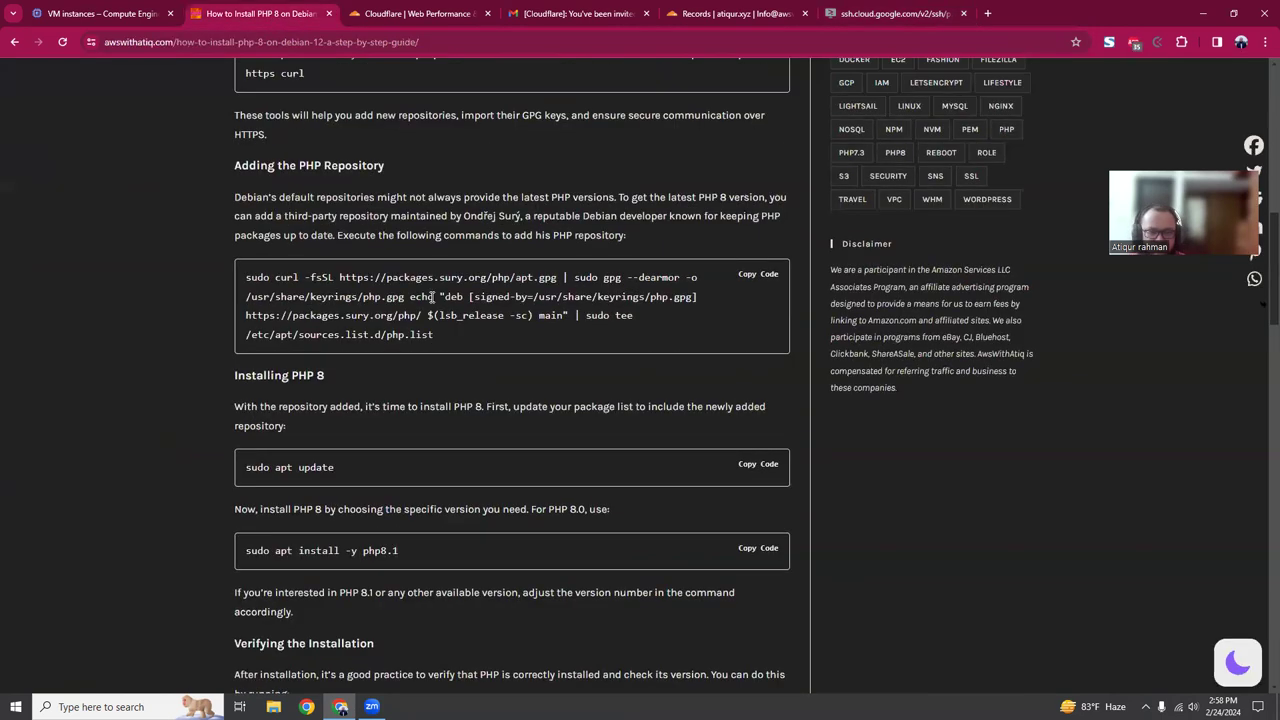
{"action": "scroll", "scroll_direction": "up", "scroll_amount": 3}
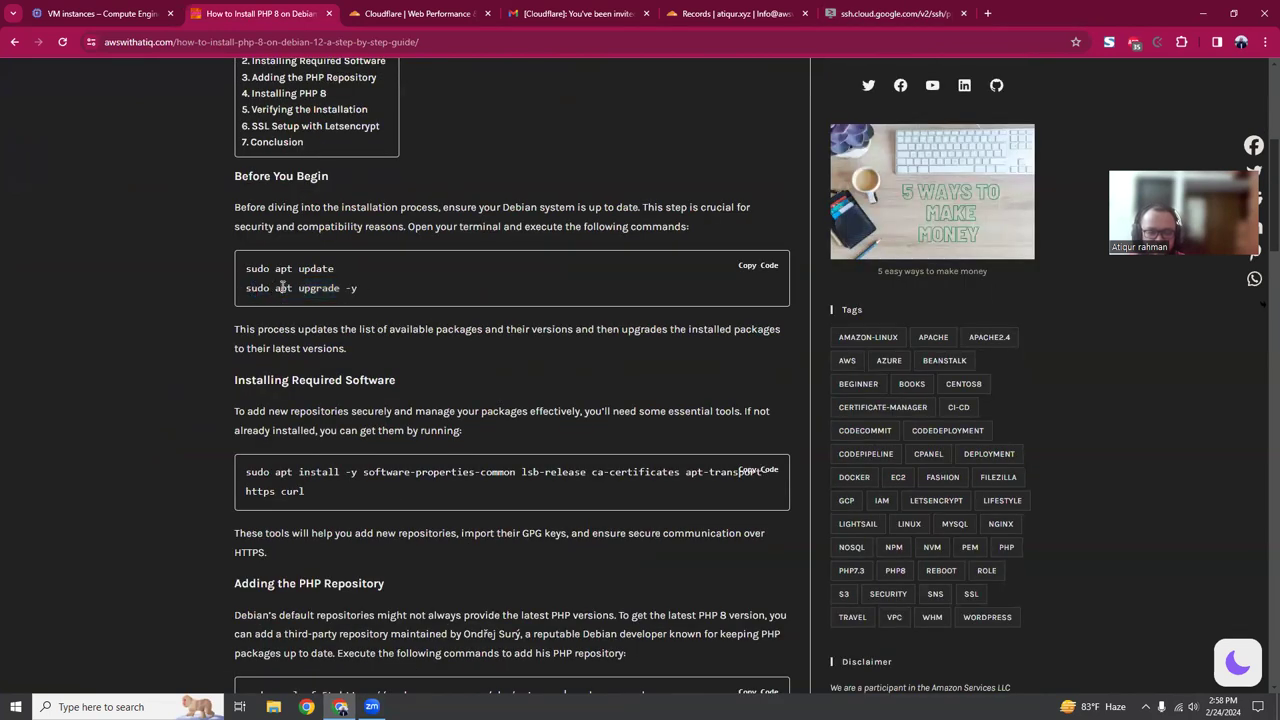
{"action": "double_click", "coordinate": [288, 268]}
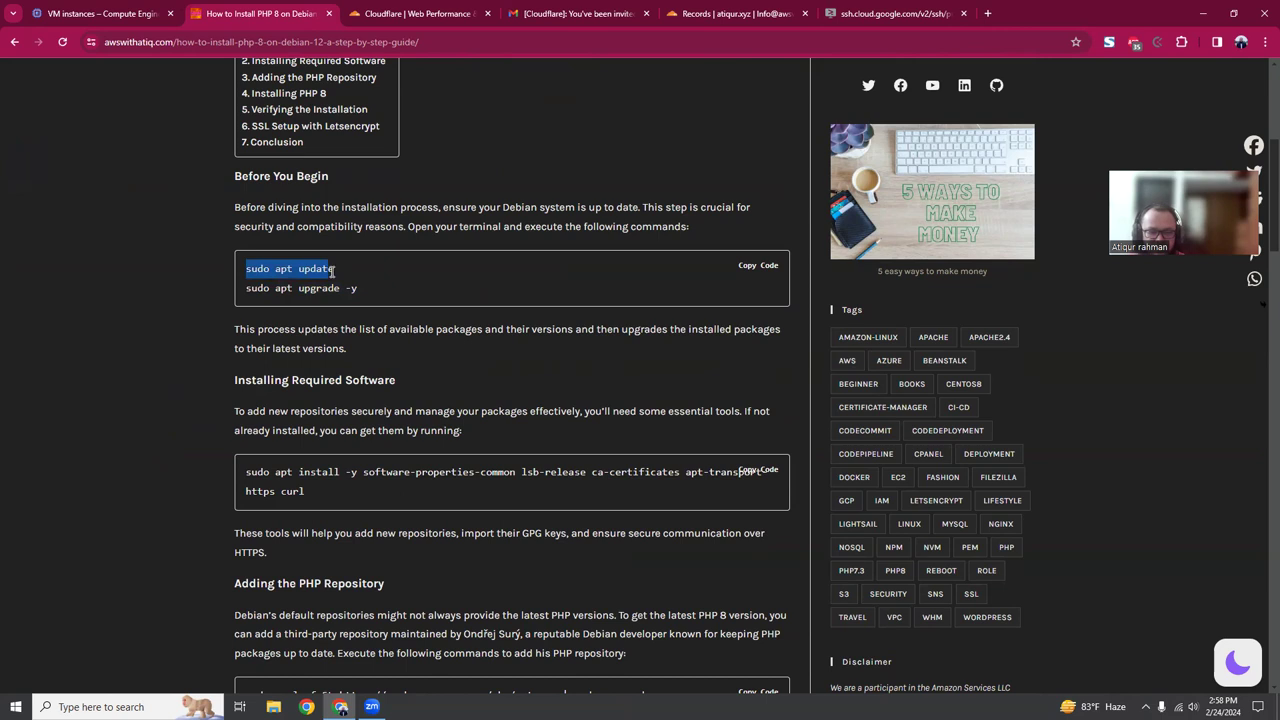
{"action": "scroll", "scroll_direction": "down", "scroll_amount": 3}
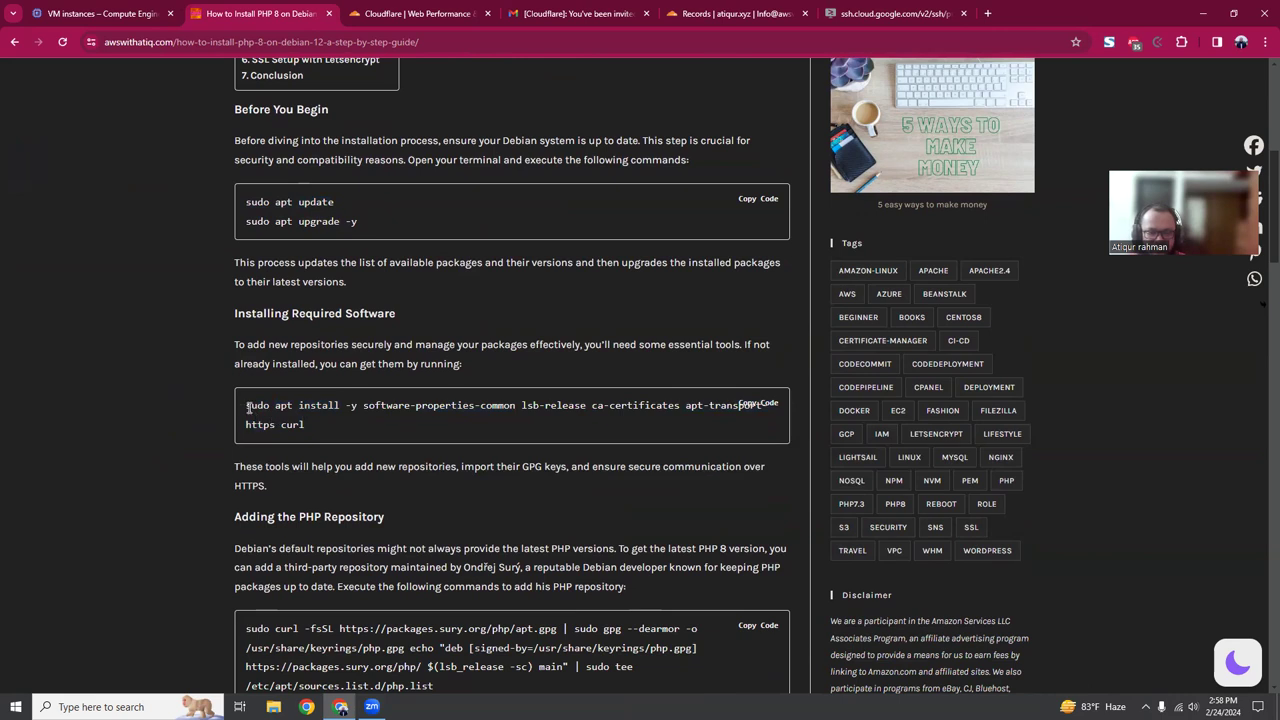
{"action": "left_click", "coordinate": [890, 12]}
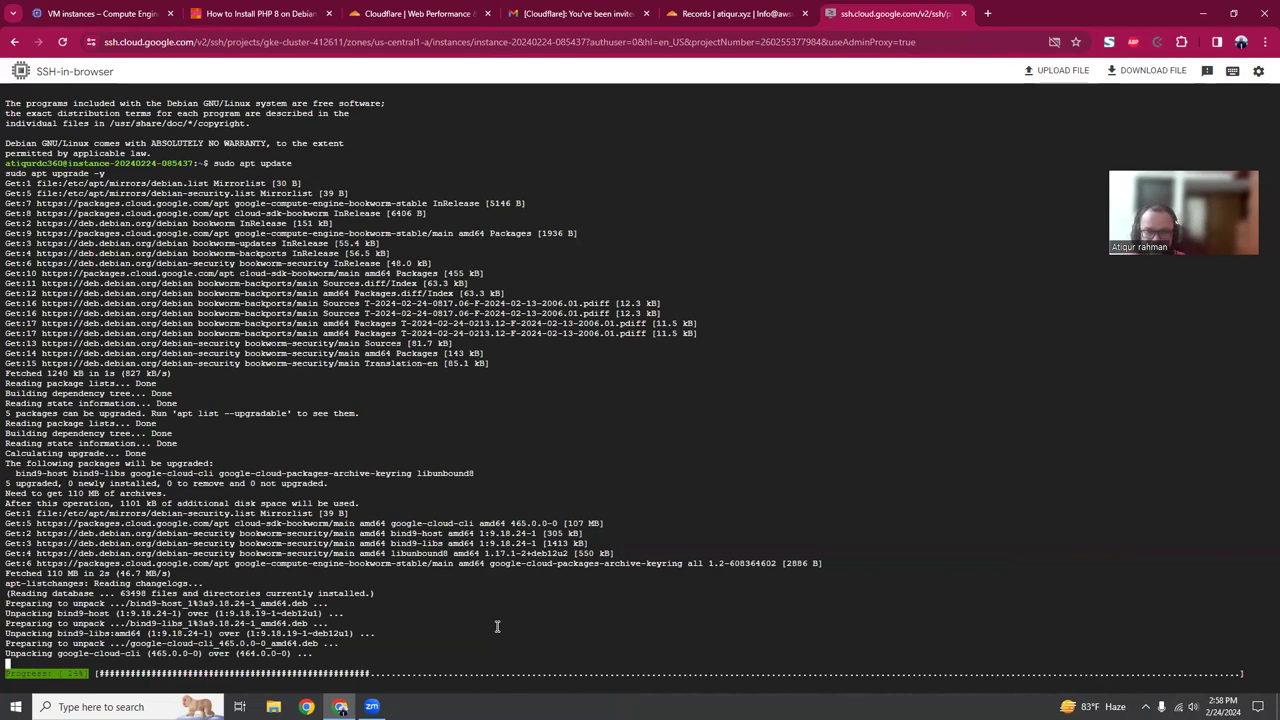
{"action": "mouse_move", "coordinate": [556, 30]}
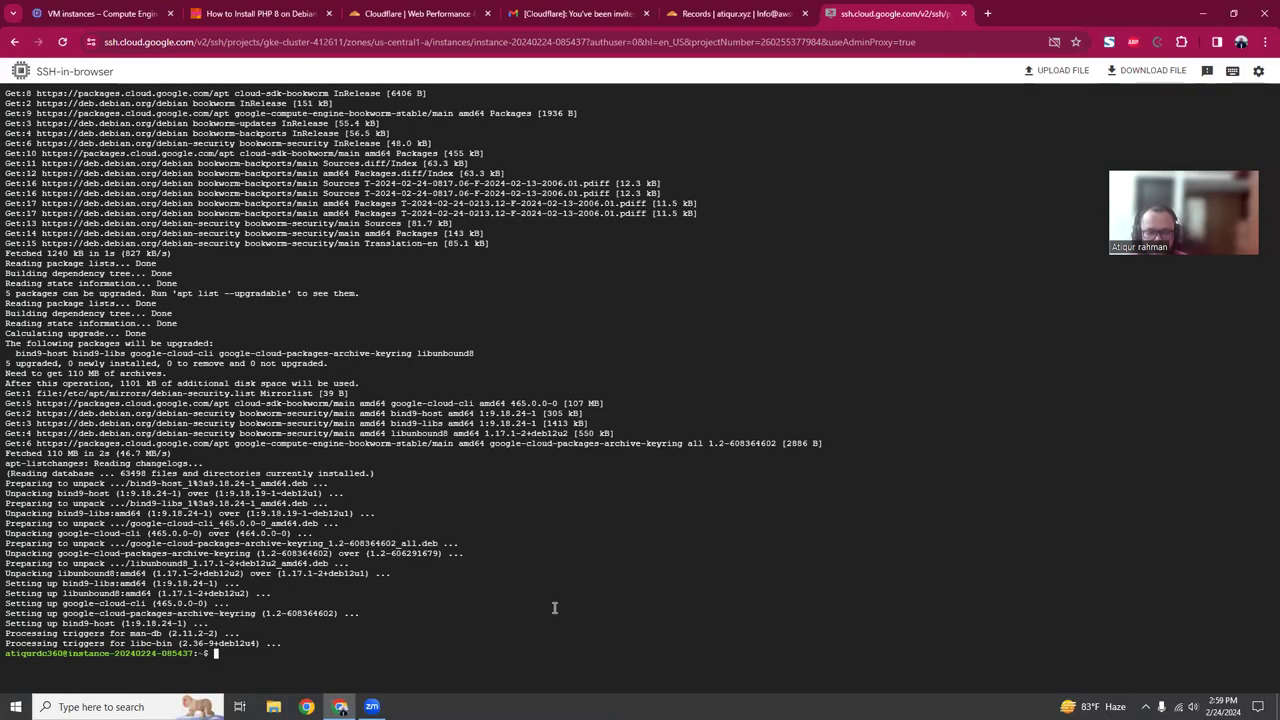
{"action": "mouse_move", "coordinate": [618, 272]}
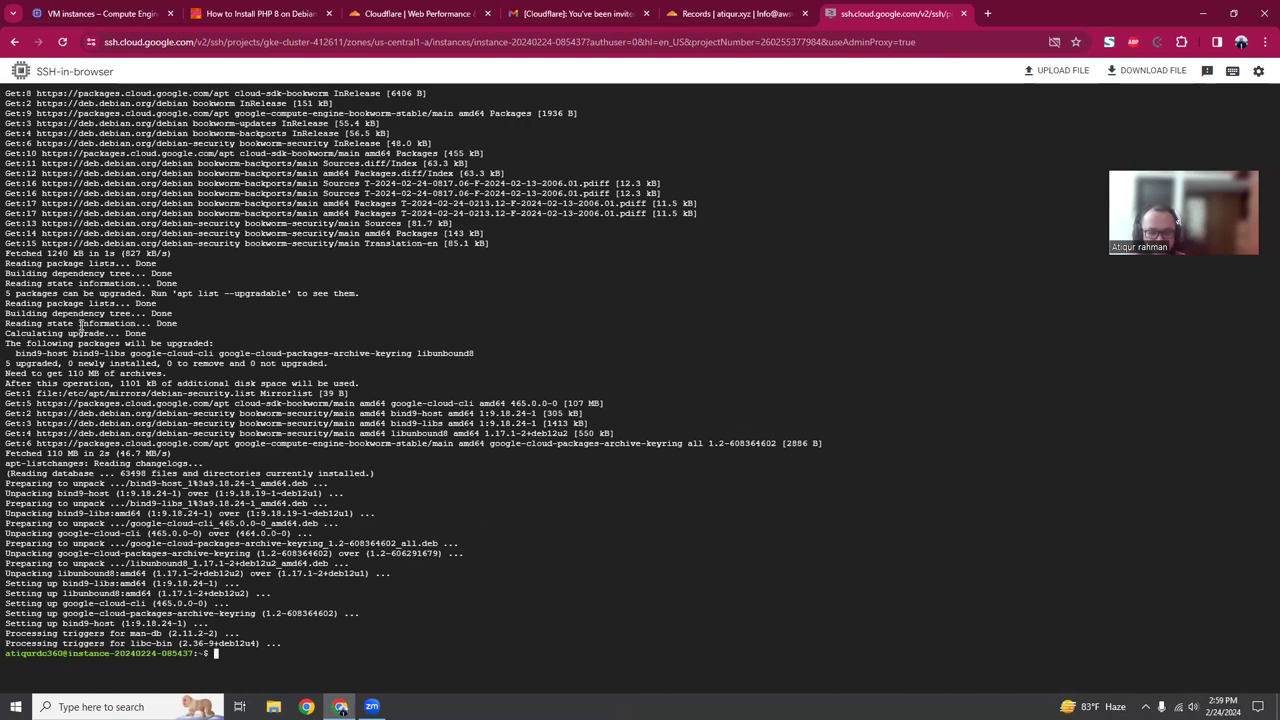
{"action": "mouse_move", "coordinate": [372, 656]}
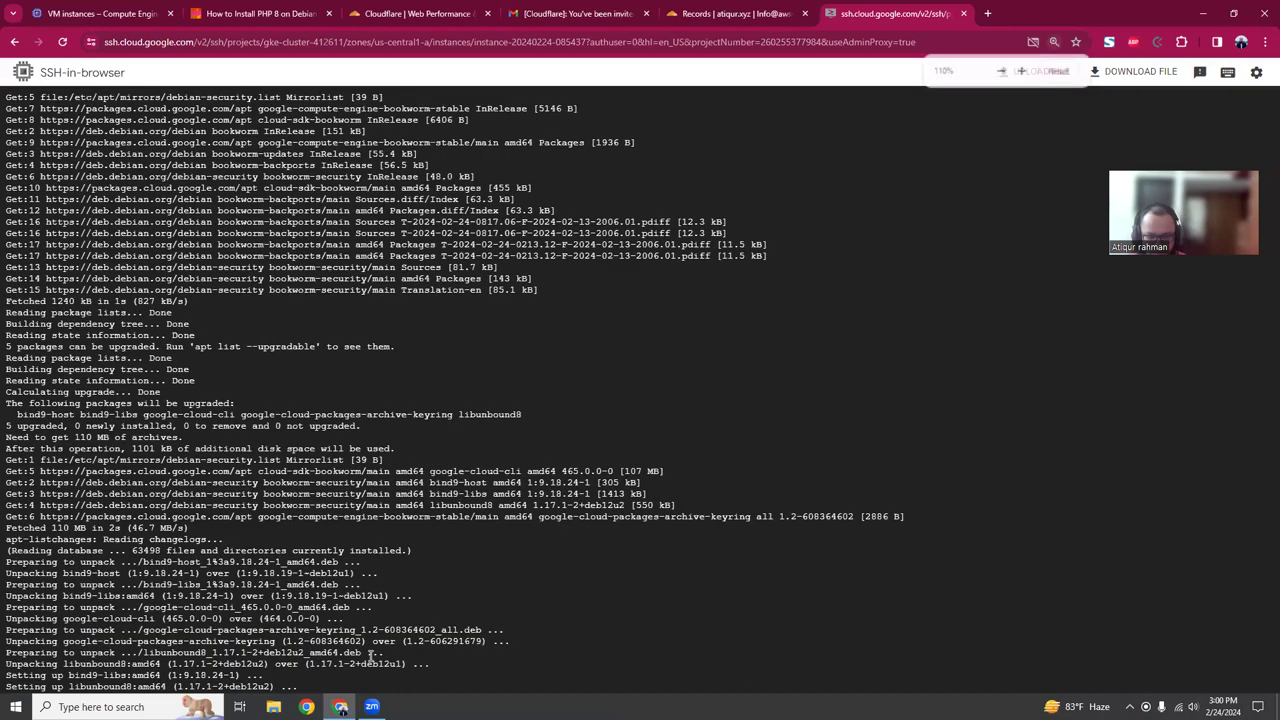
Clear leftover input with Ctrl+C for a fresh prompt after the upgrade, then return to the tutorial
{"action": "left_click", "coordinate": [1020, 72]}
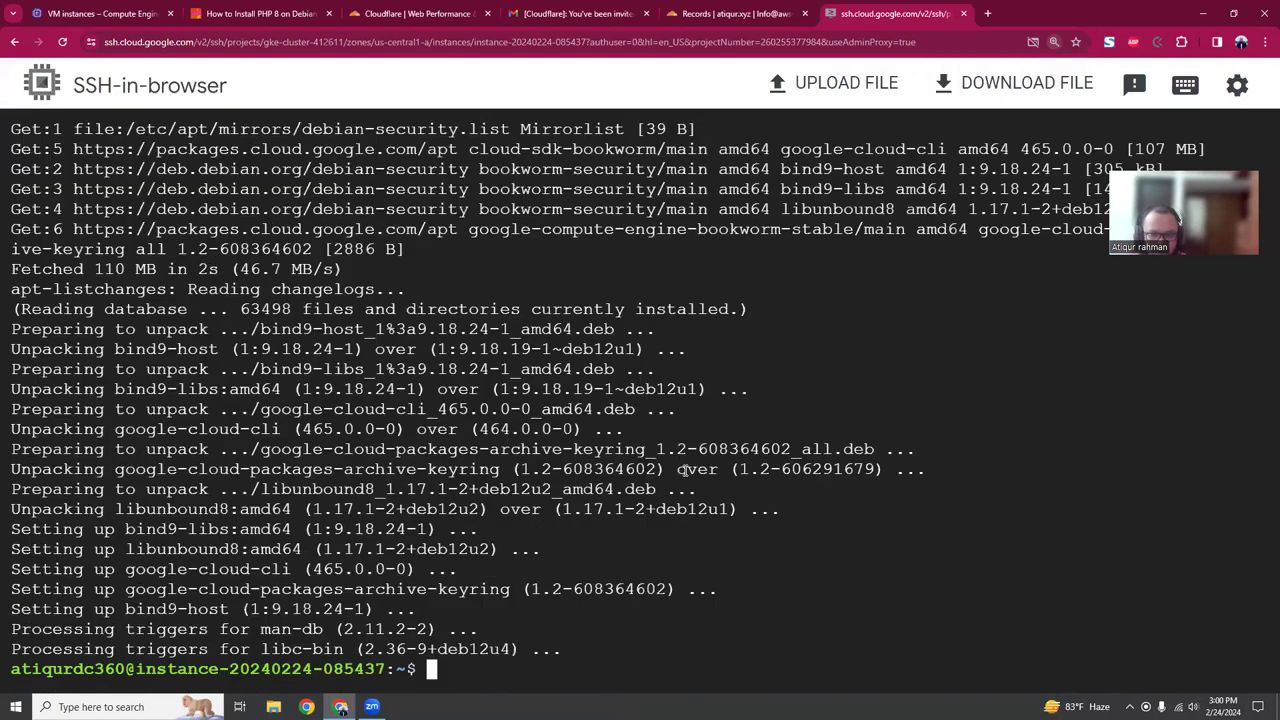
{"action": "type", "text": "c"}
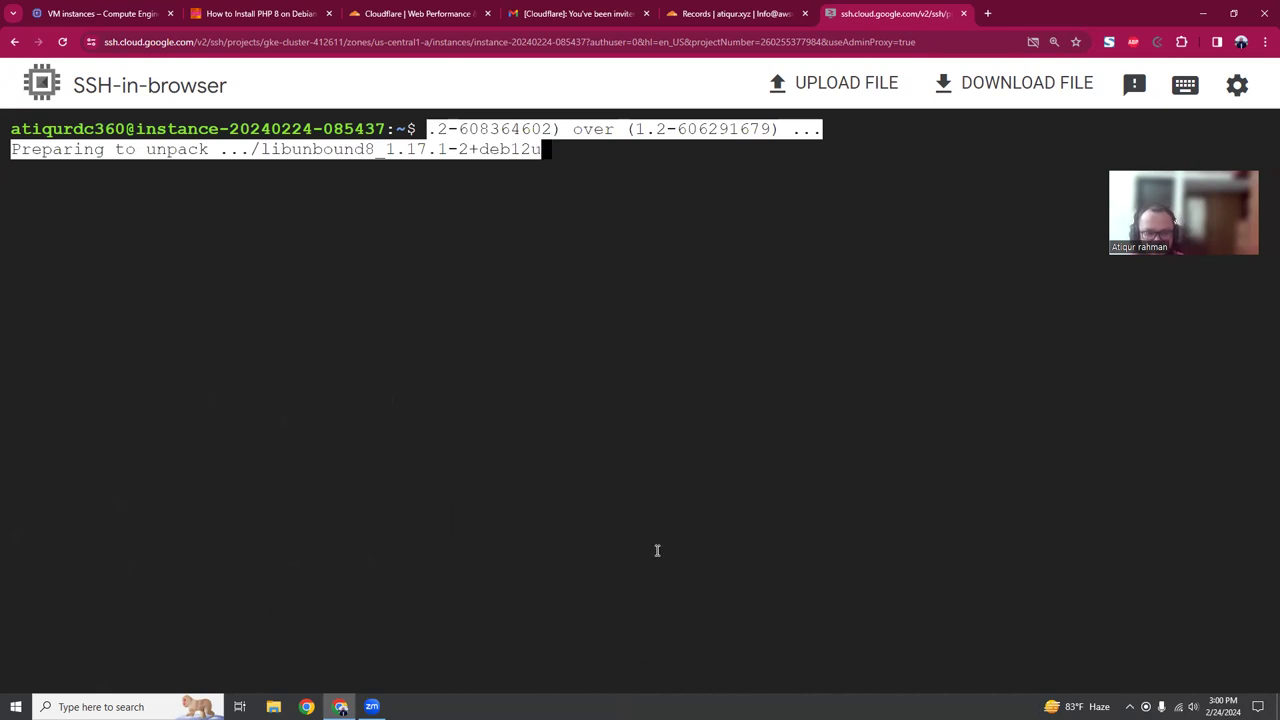
{"action": "key", "text": "ctrl+c"}
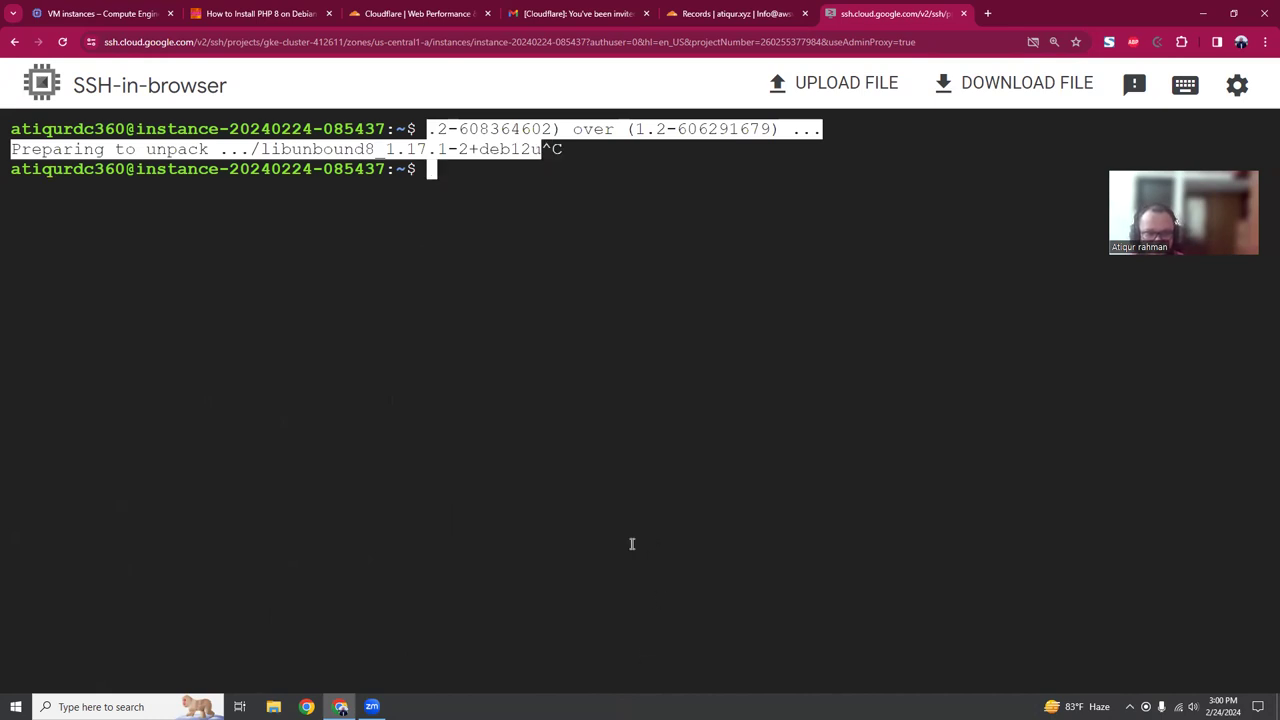
{"action": "left_click", "coordinate": [260, 12]}
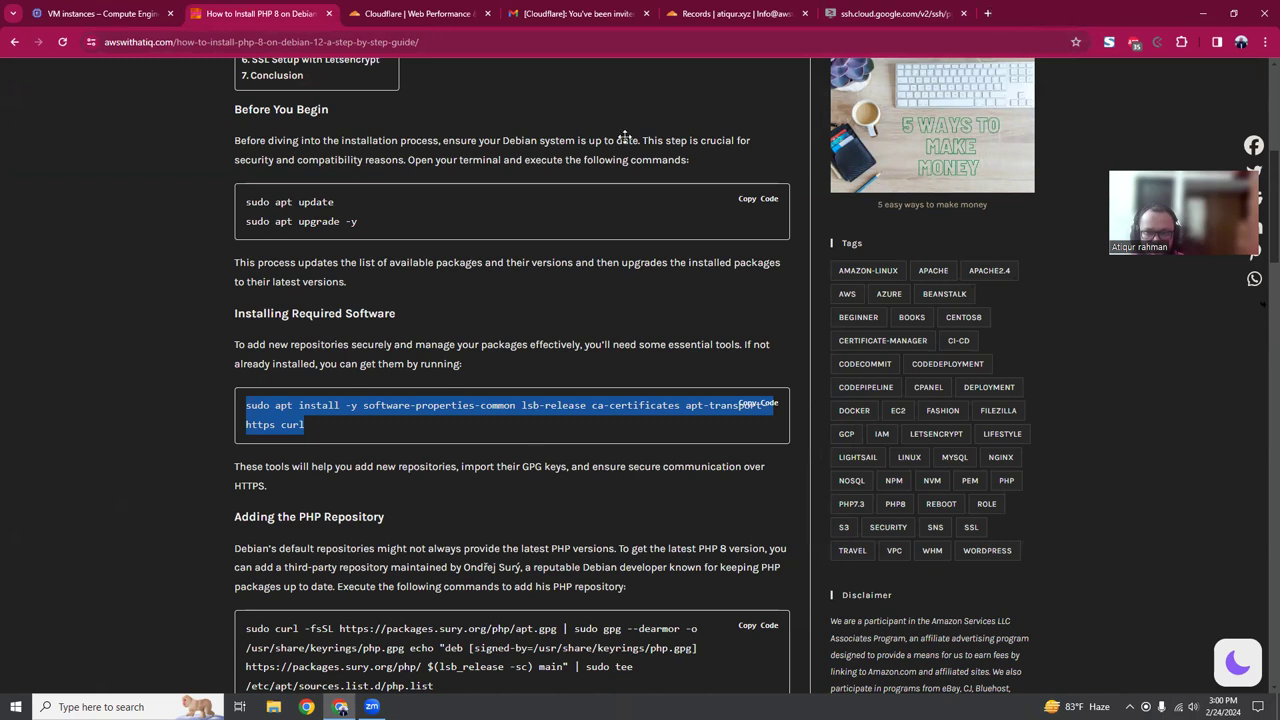
Install software-properties-common, lsb-release, ca-certificates, apt-transport-https and curl, then fetch the PHP repository command
{"action": "left_click", "coordinate": [890, 12]}
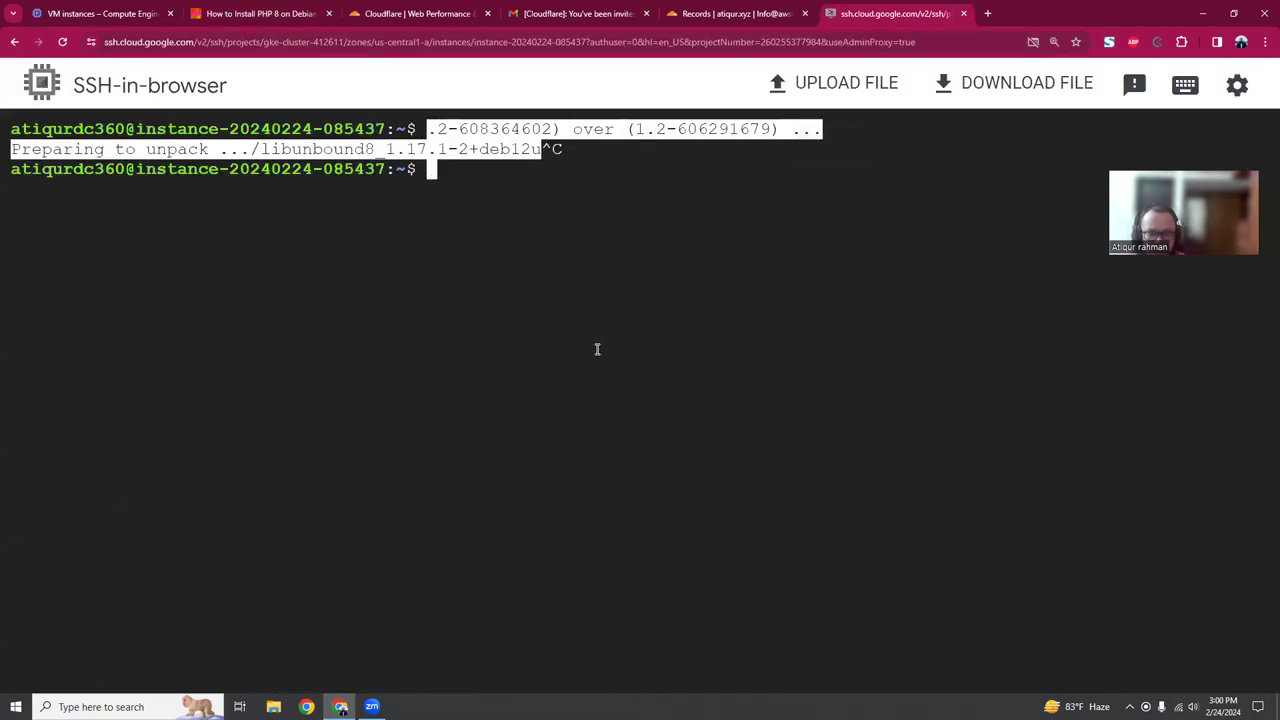
{"action": "type", "text": "sudo apt install -y software-properties-common lsb-release ca-certificates apt-transport-https curl"}
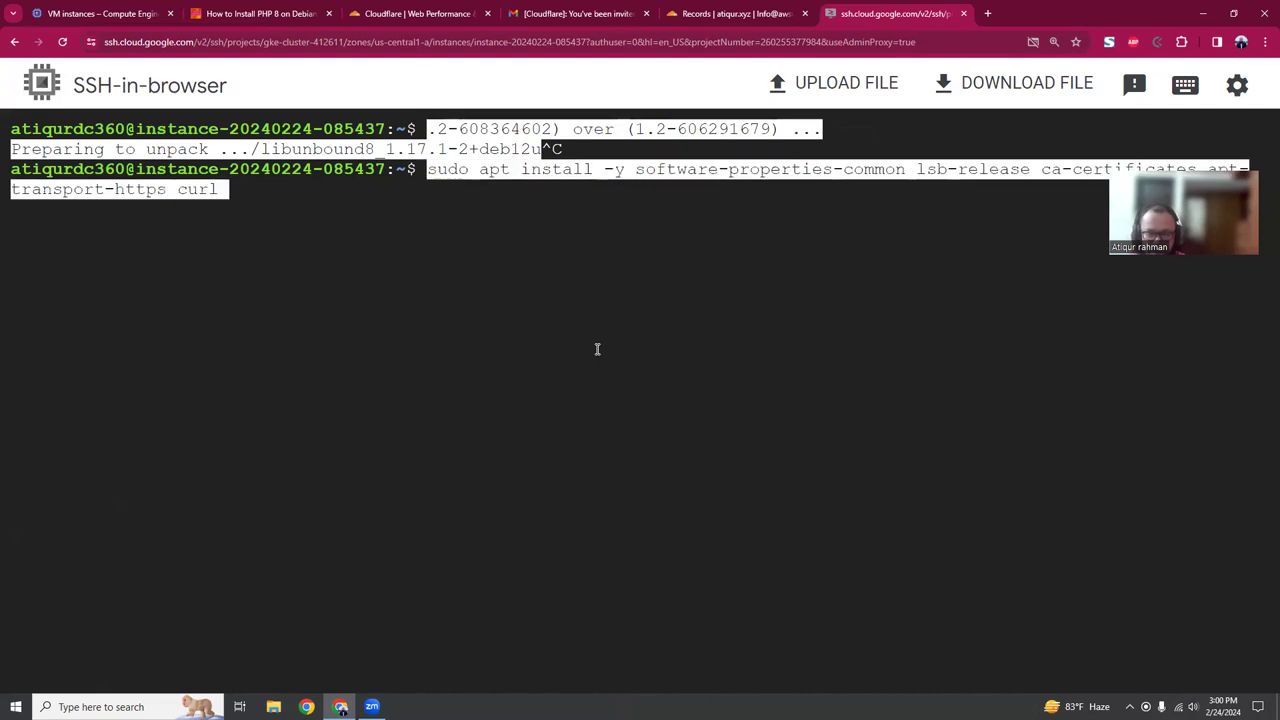
{"action": "key", "text": "Return"}
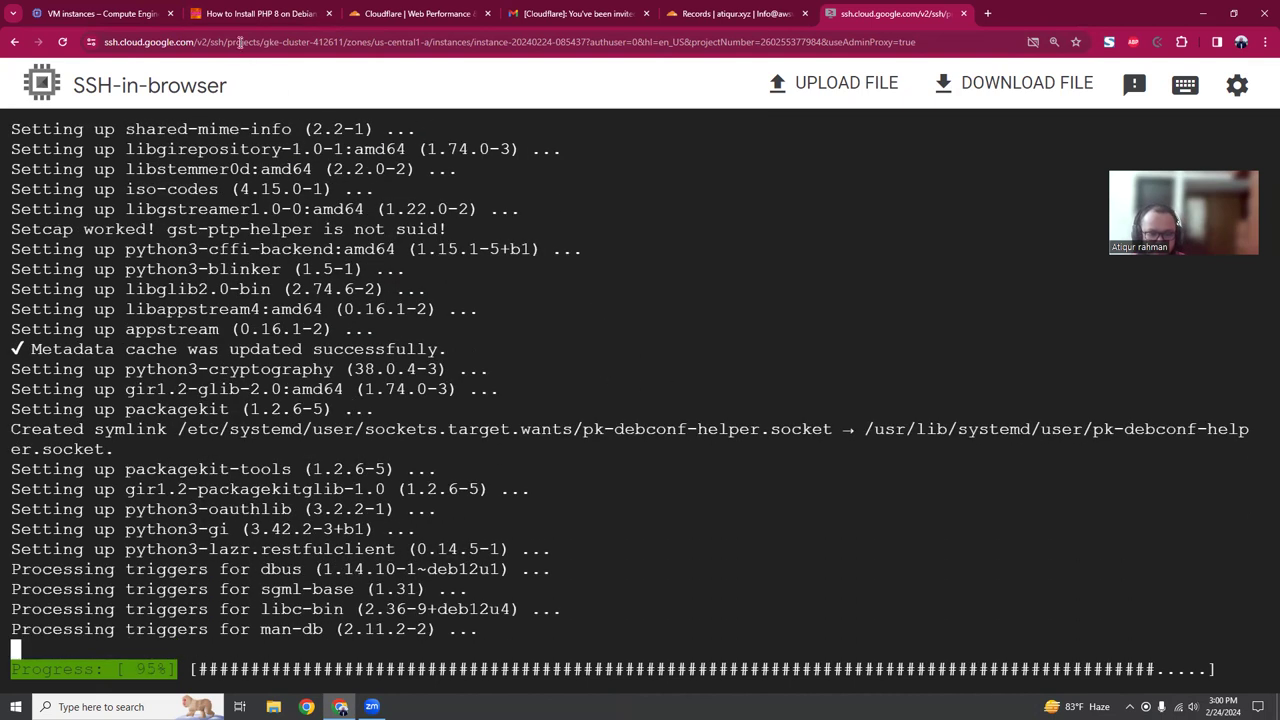
{"action": "left_click", "coordinate": [260, 12]}
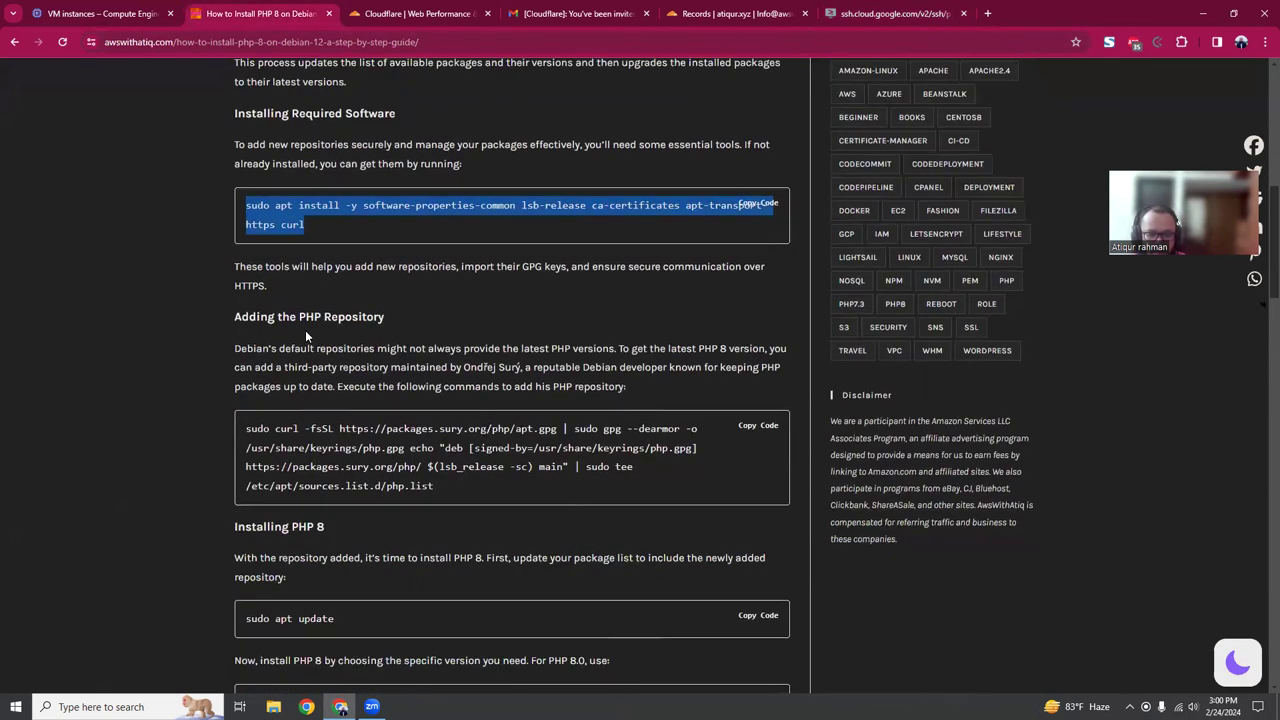
{"action": "scroll", "scroll_direction": "down", "scroll_amount": 3}
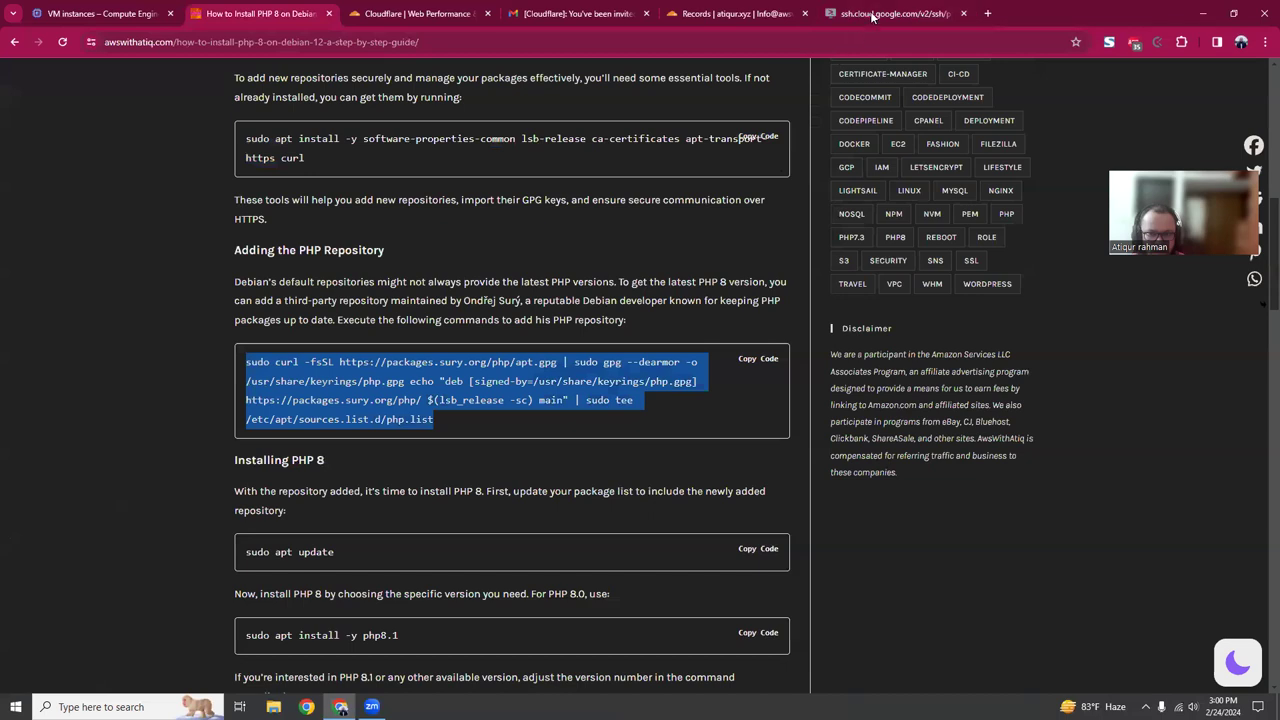
{"action": "left_click", "coordinate": [890, 12]}
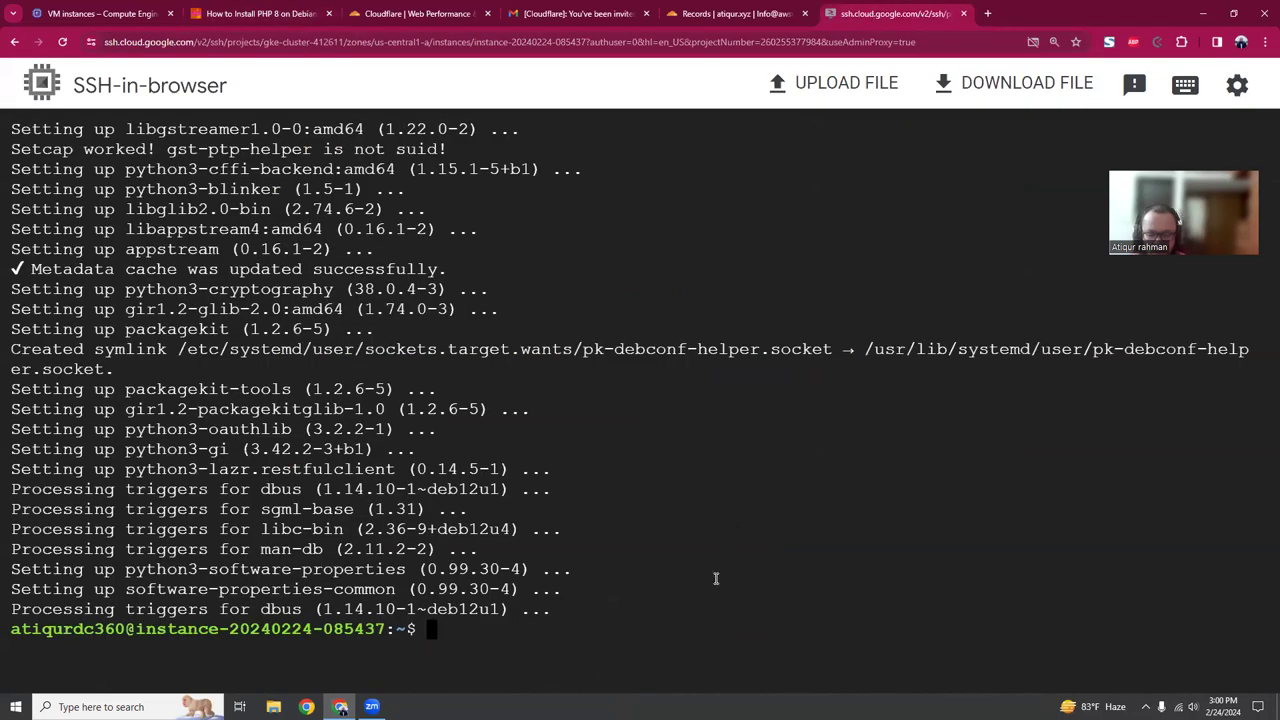
Run the repository setup, then run only the curl | gpg part to save the Sury key as php.gpg
{"action": "key", "text": "Return"}
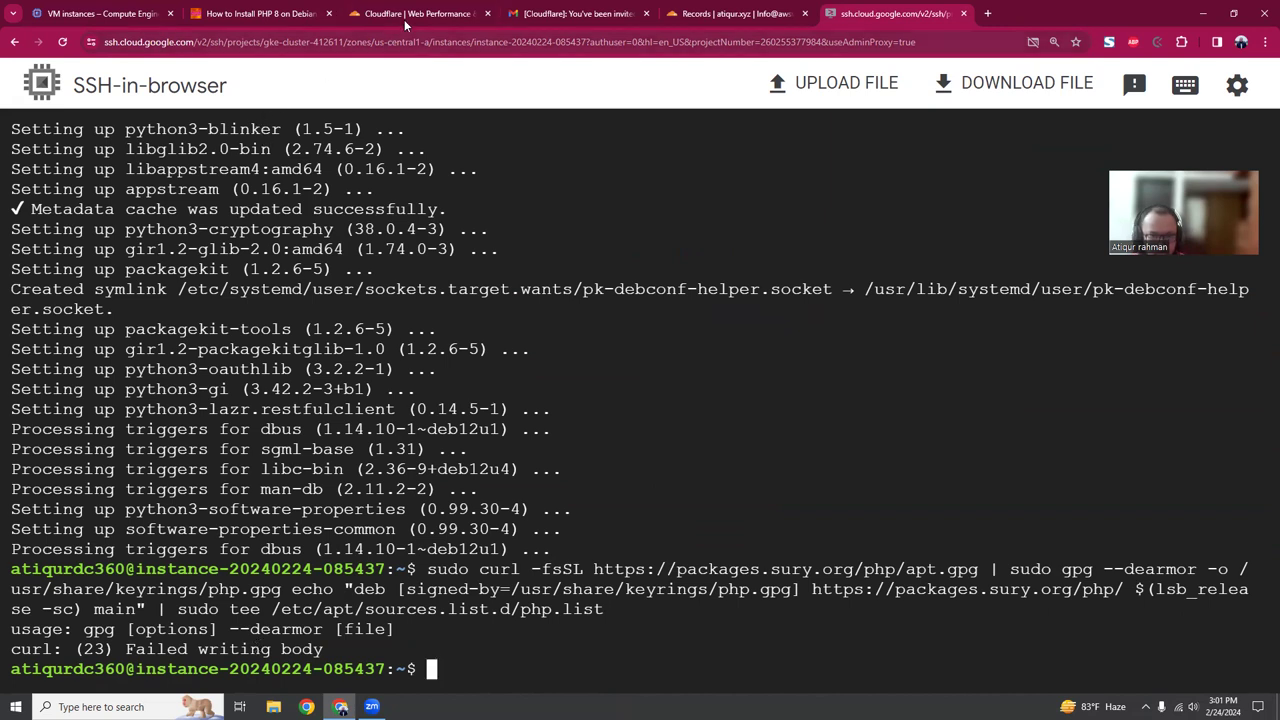
{"action": "left_click", "coordinate": [260, 12]}
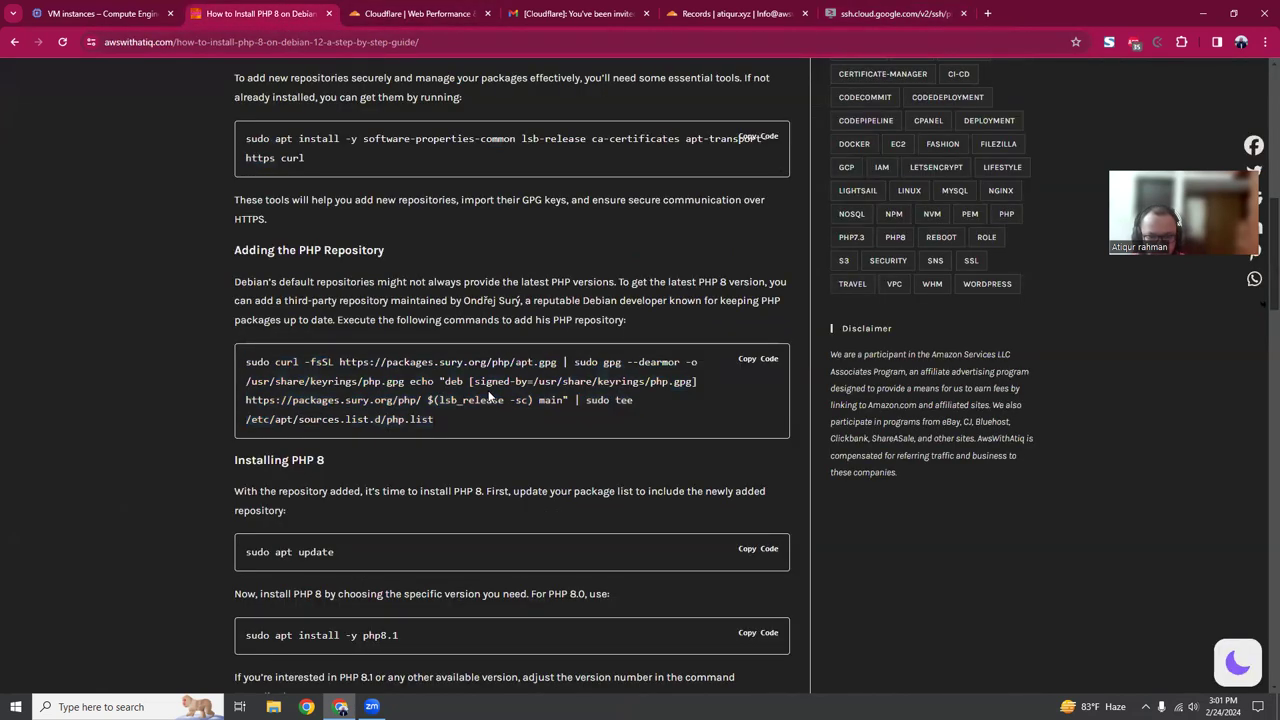
{"action": "mouse_move", "coordinate": [484, 412]}
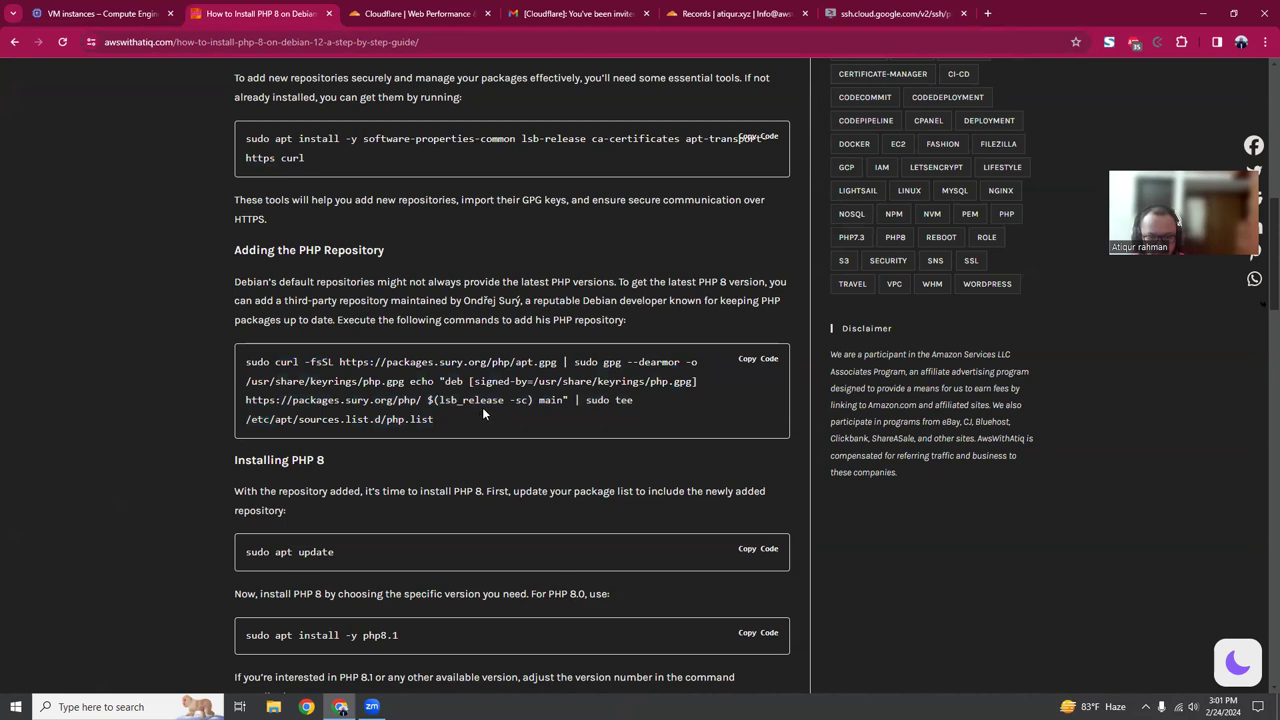
{"action": "mouse_move", "coordinate": [508, 394]}
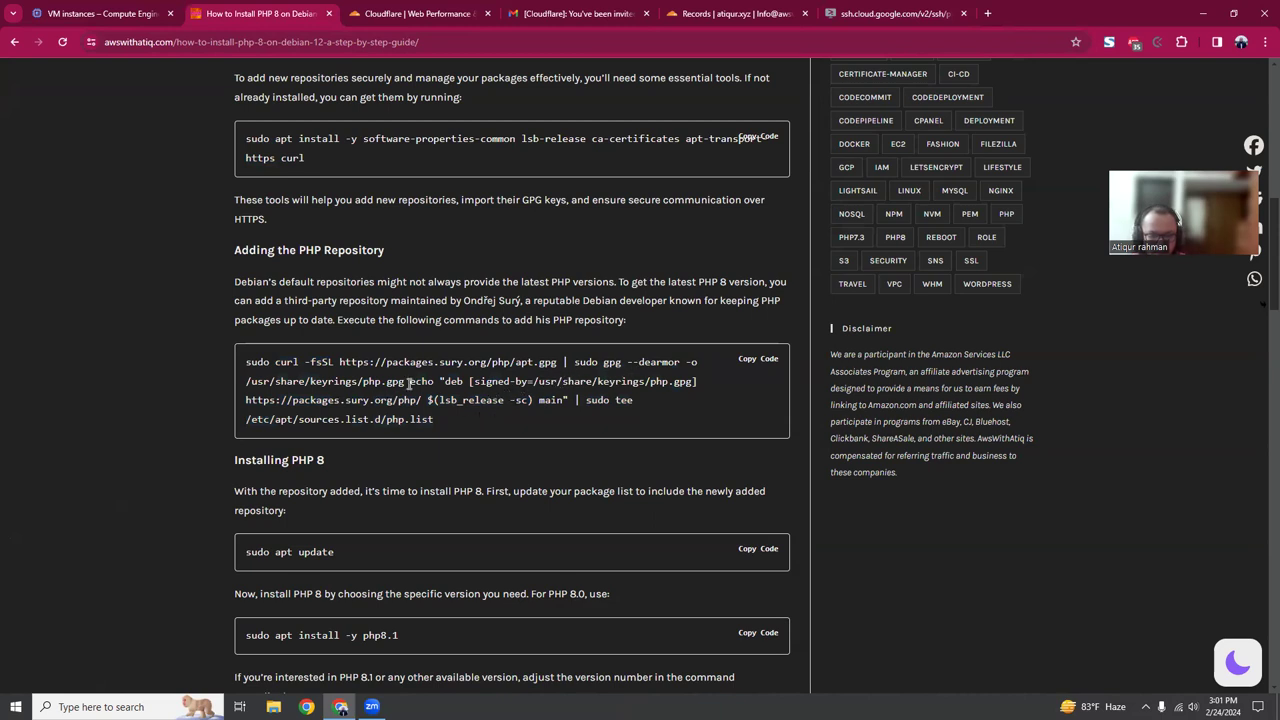
{"action": "left_click_drag", "start_coordinate": [246, 362], "coordinate": [404, 380]}
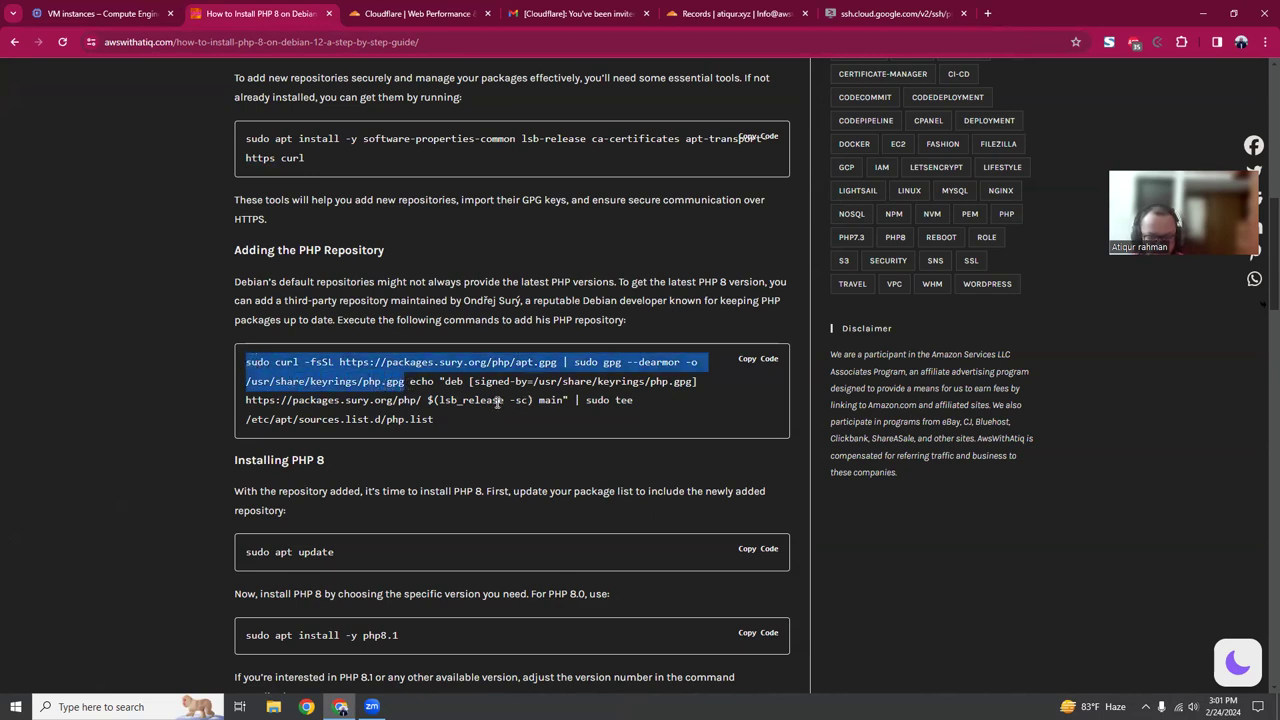
{"action": "left_click", "coordinate": [890, 12]}
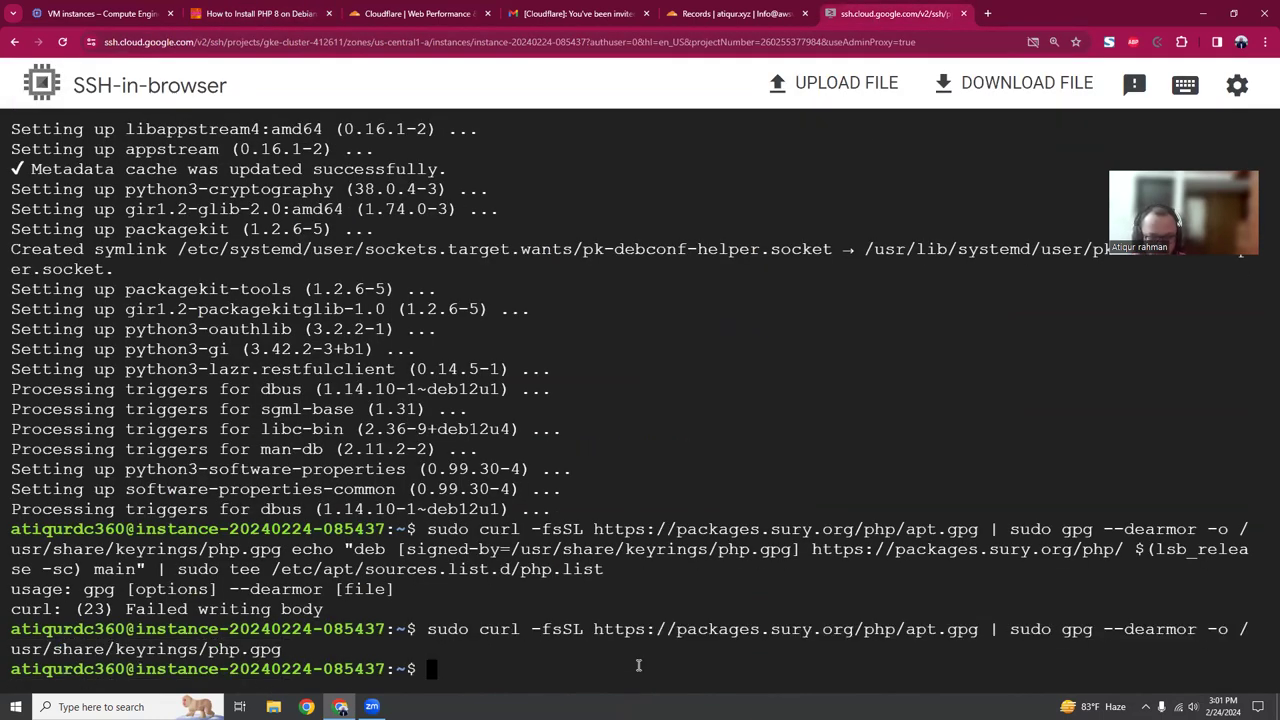
Write the bookworm repository line to /etc/apt/sources.list.d/php.list with the echo | tee part
{"action": "left_click", "coordinate": [260, 12]}
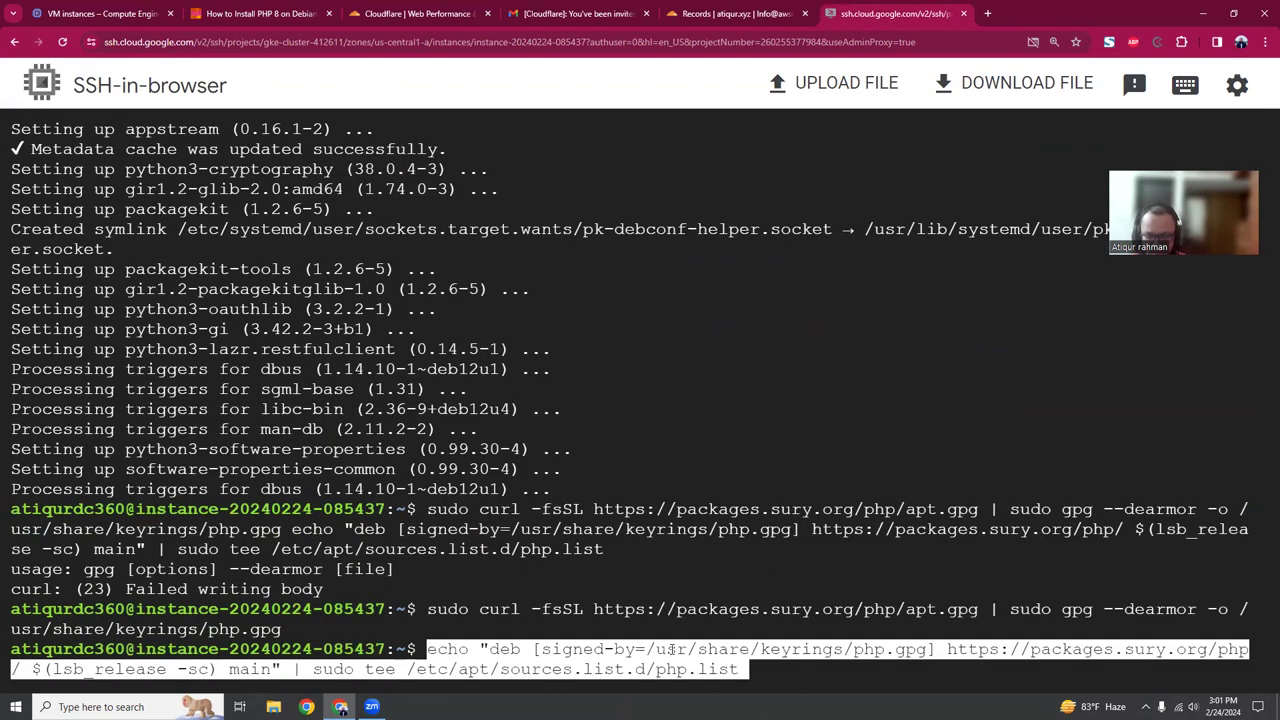
{"action": "key", "text": "Return"}
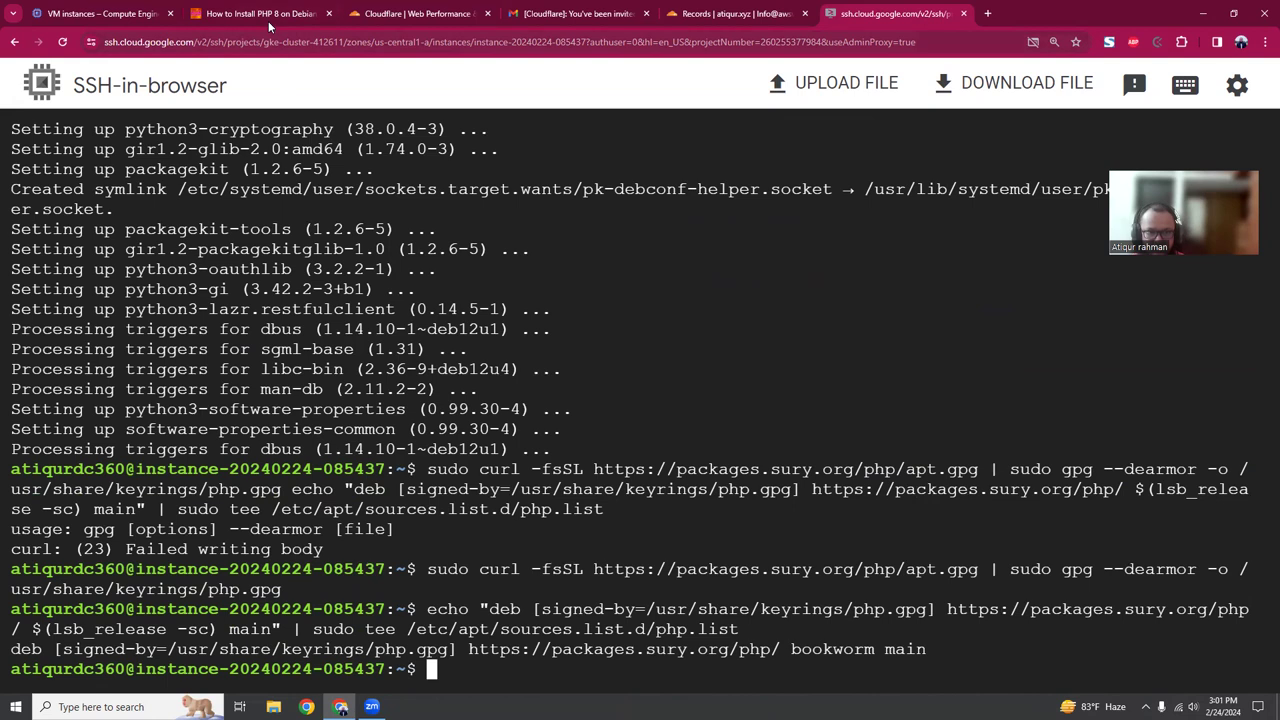
{"action": "left_click", "coordinate": [260, 12]}
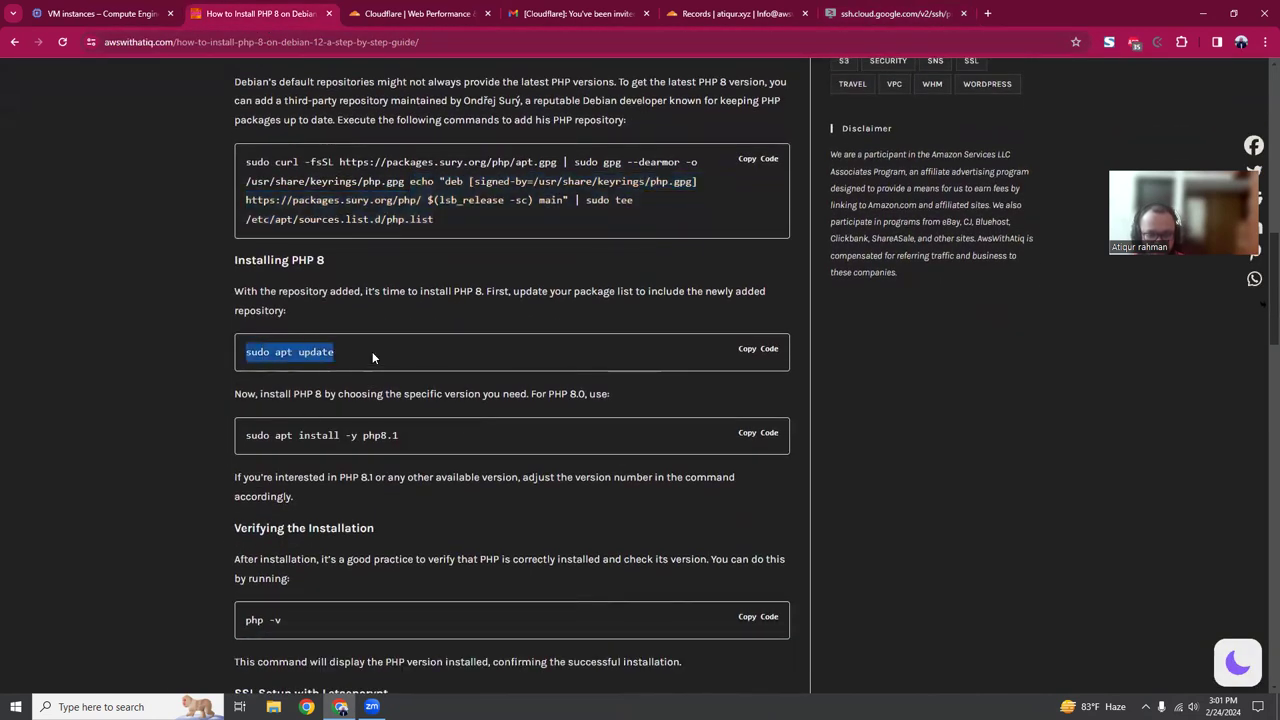
Run sudo apt update to pick up the Sury repository, then select the tutorial's php8.1 install command
{"action": "left_click", "coordinate": [890, 12]}
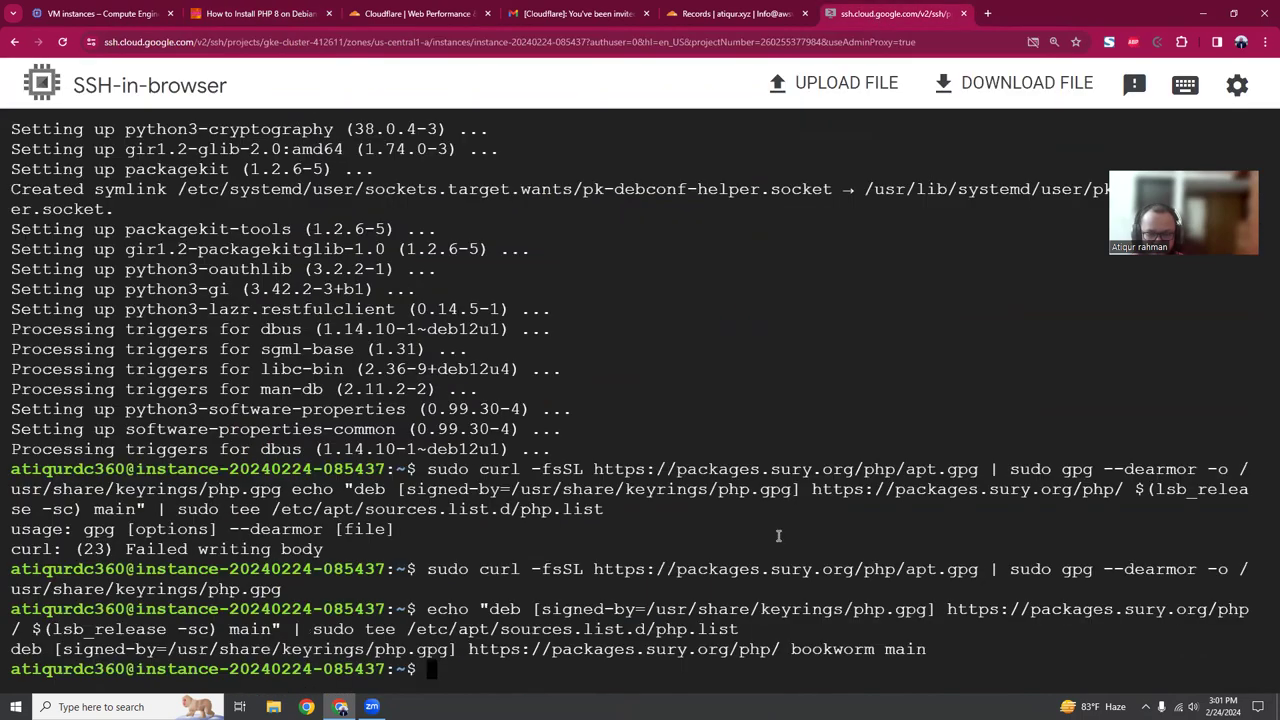
{"action": "type", "text": "sudo apt update"}
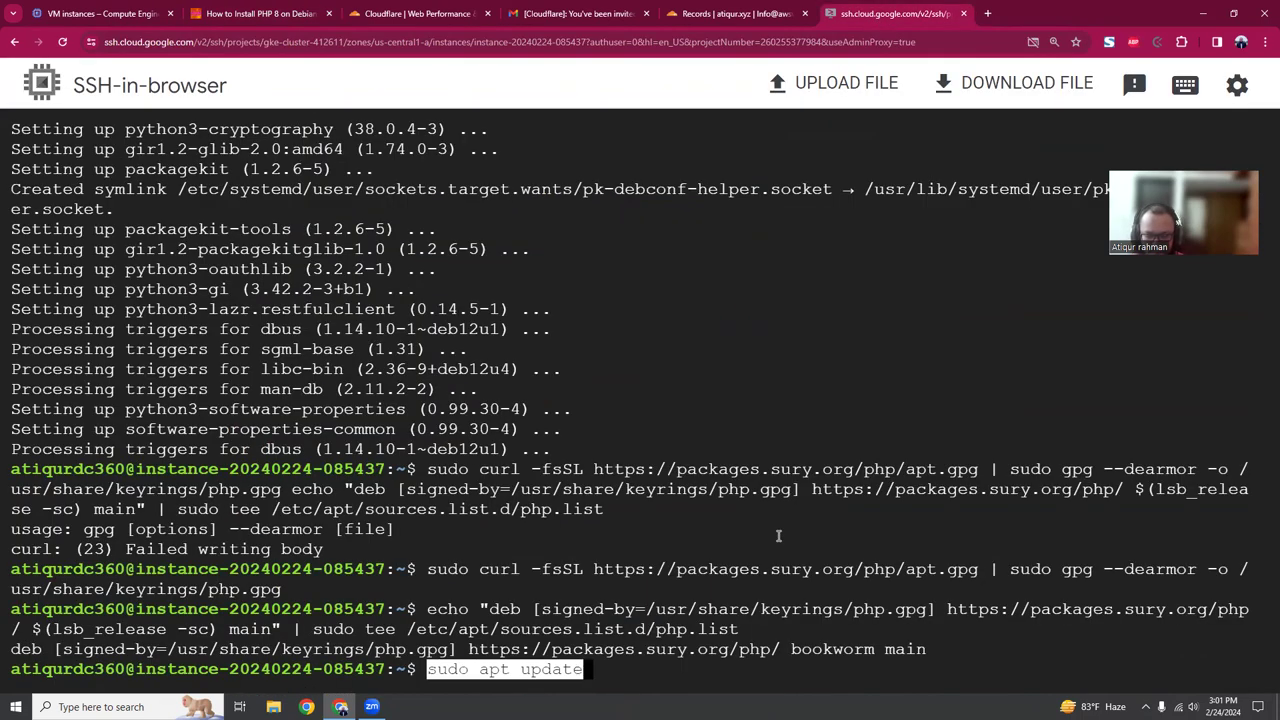
{"action": "key", "text": "Return"}
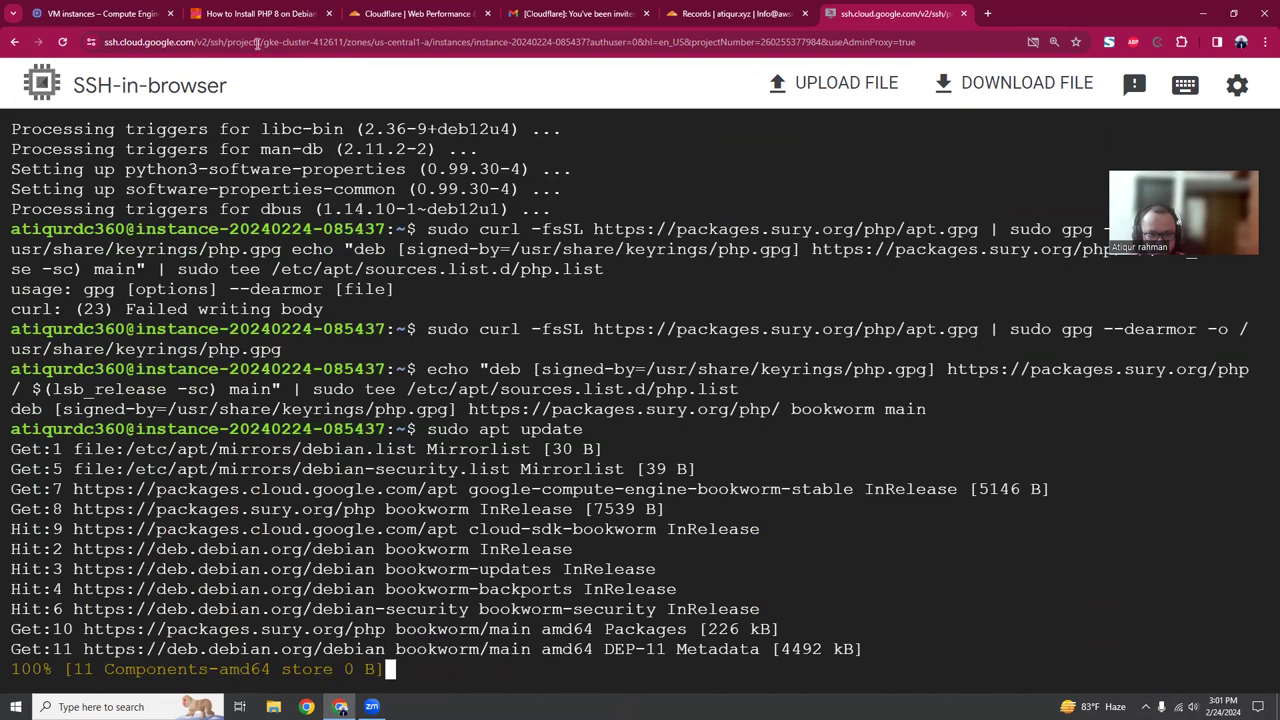
{"action": "left_click", "coordinate": [256, 12]}
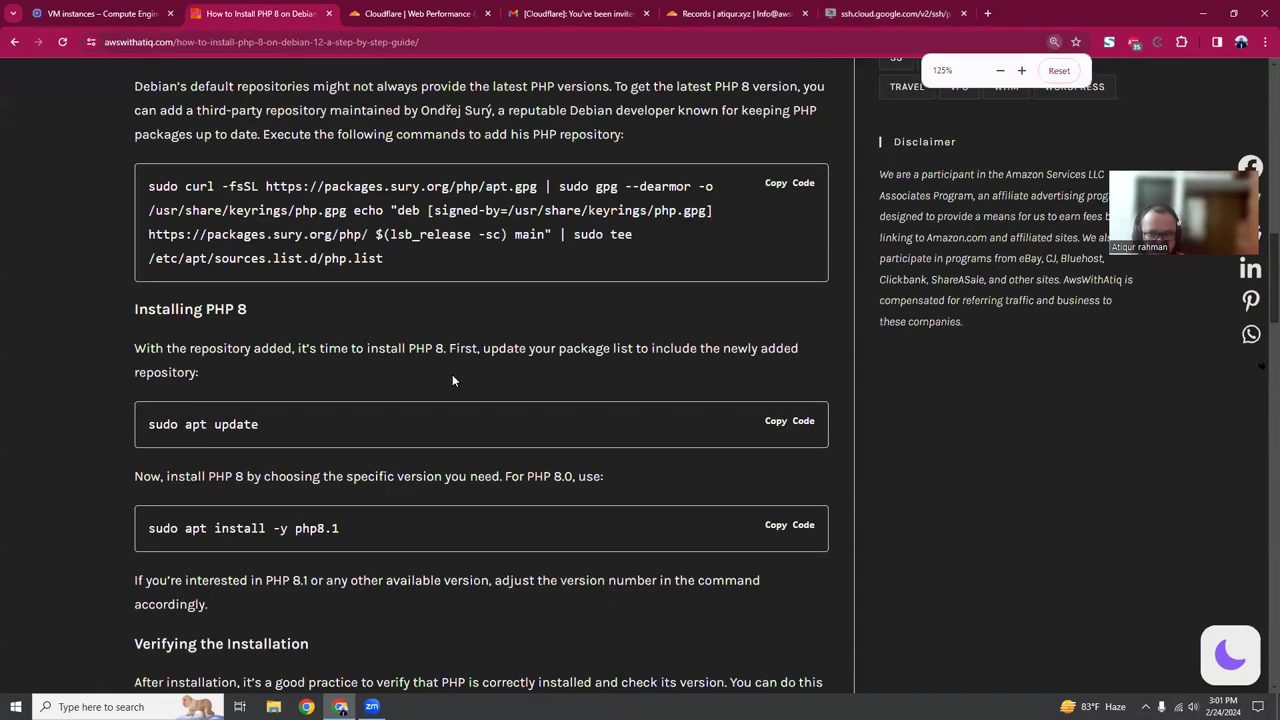
{"action": "scroll", "scroll_direction": "down", "scroll_amount": 3}
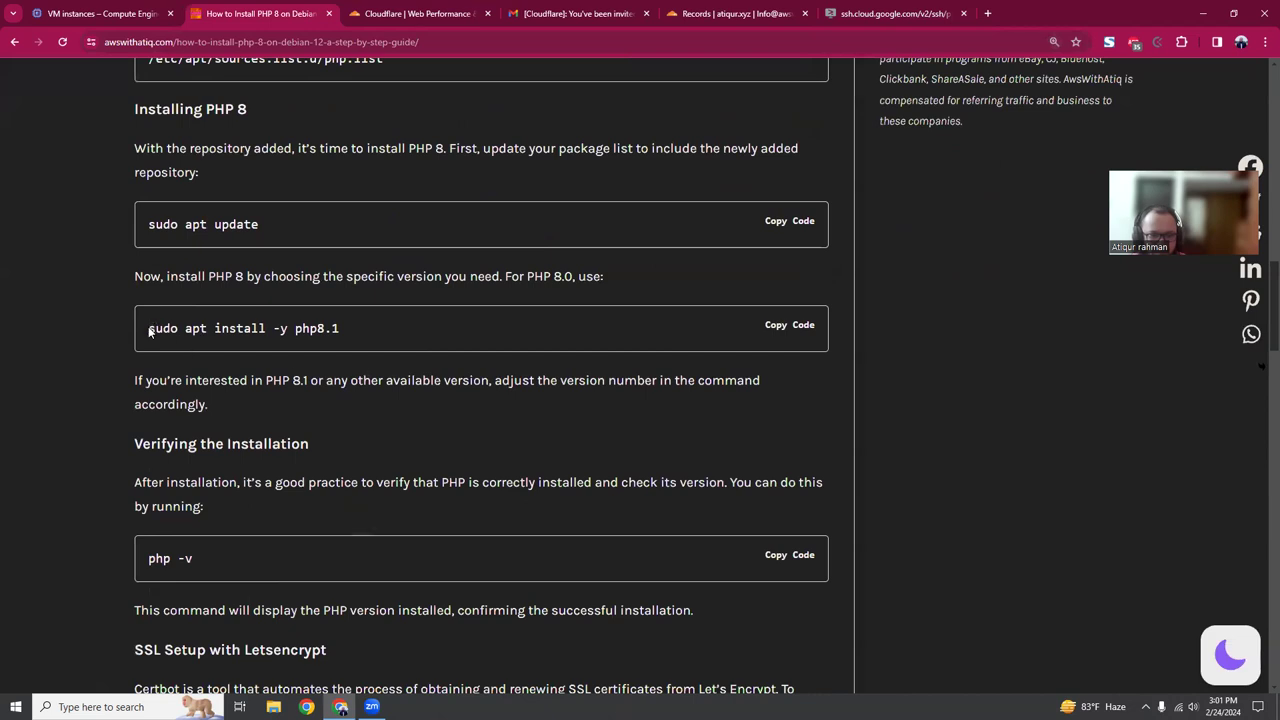
{"action": "triple_click", "coordinate": [244, 328]}
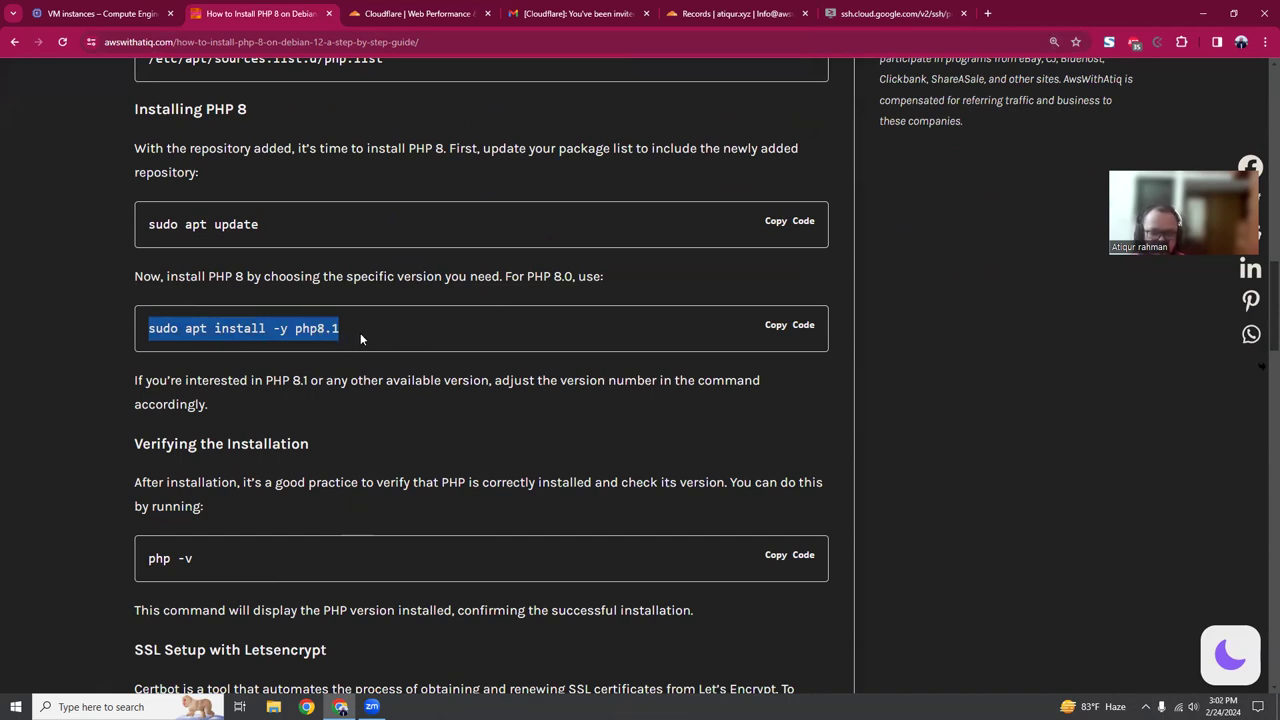
{"action": "mouse_move", "coordinate": [918, 70]}
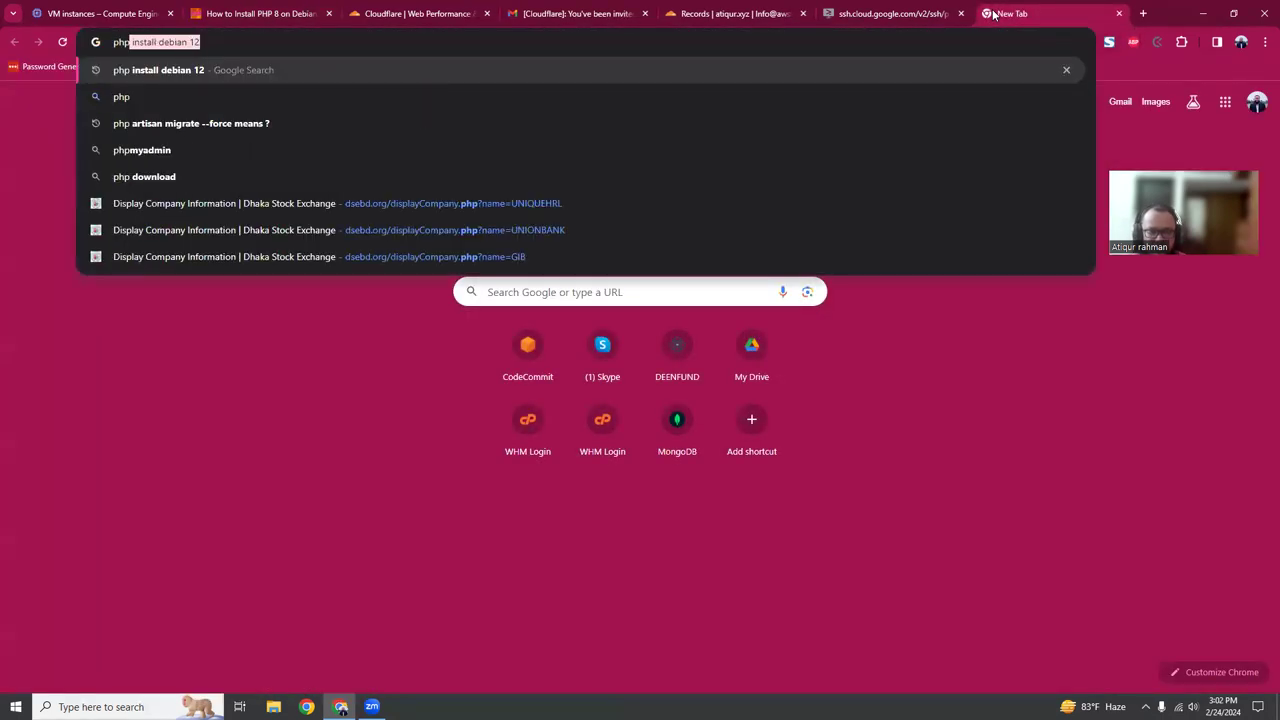
Load php.net to note 8.3.3 as the latest release, then return to the SSH terminal
{"action": "key", "text": "Return"}
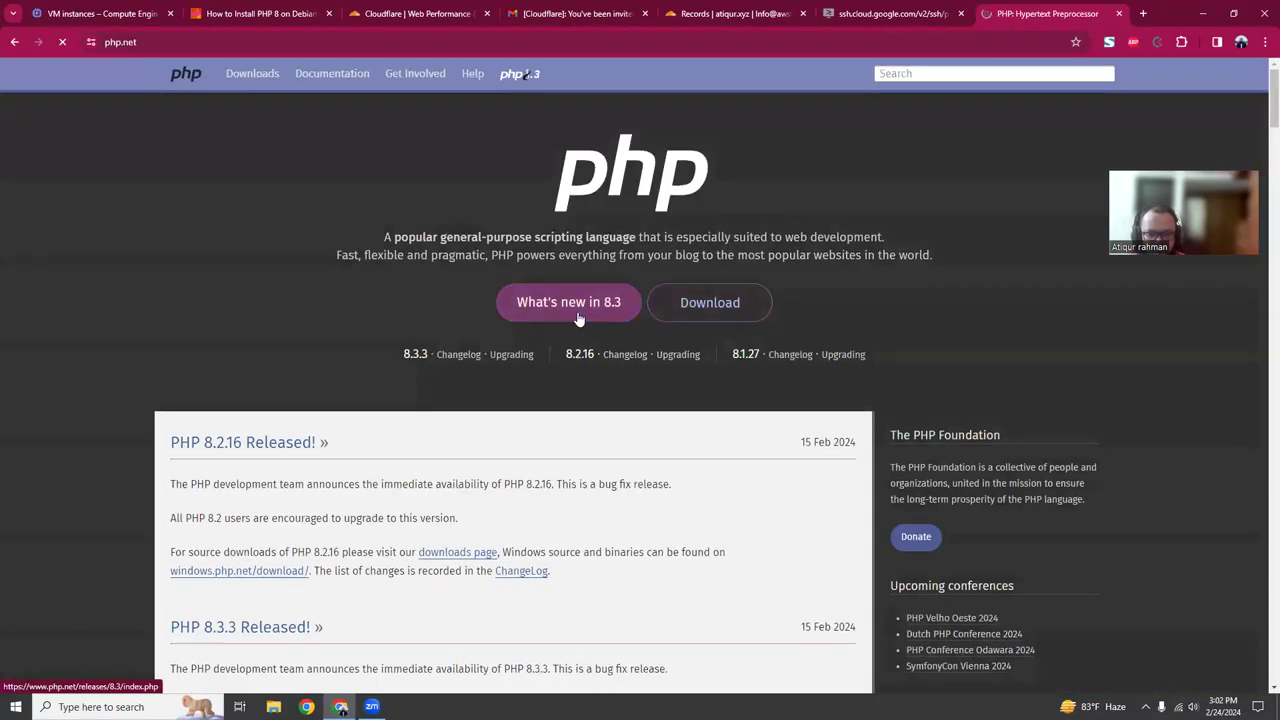
{"action": "mouse_move", "coordinate": [456, 312]}
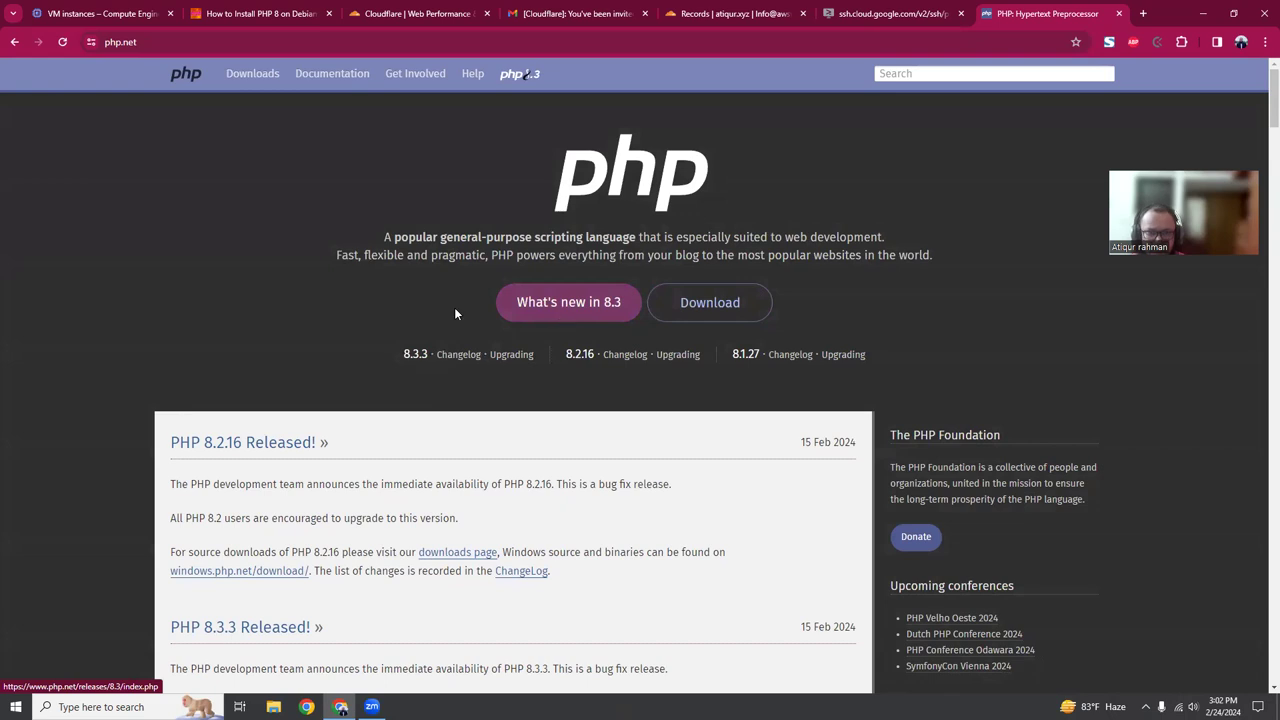
{"action": "left_click", "coordinate": [890, 12]}
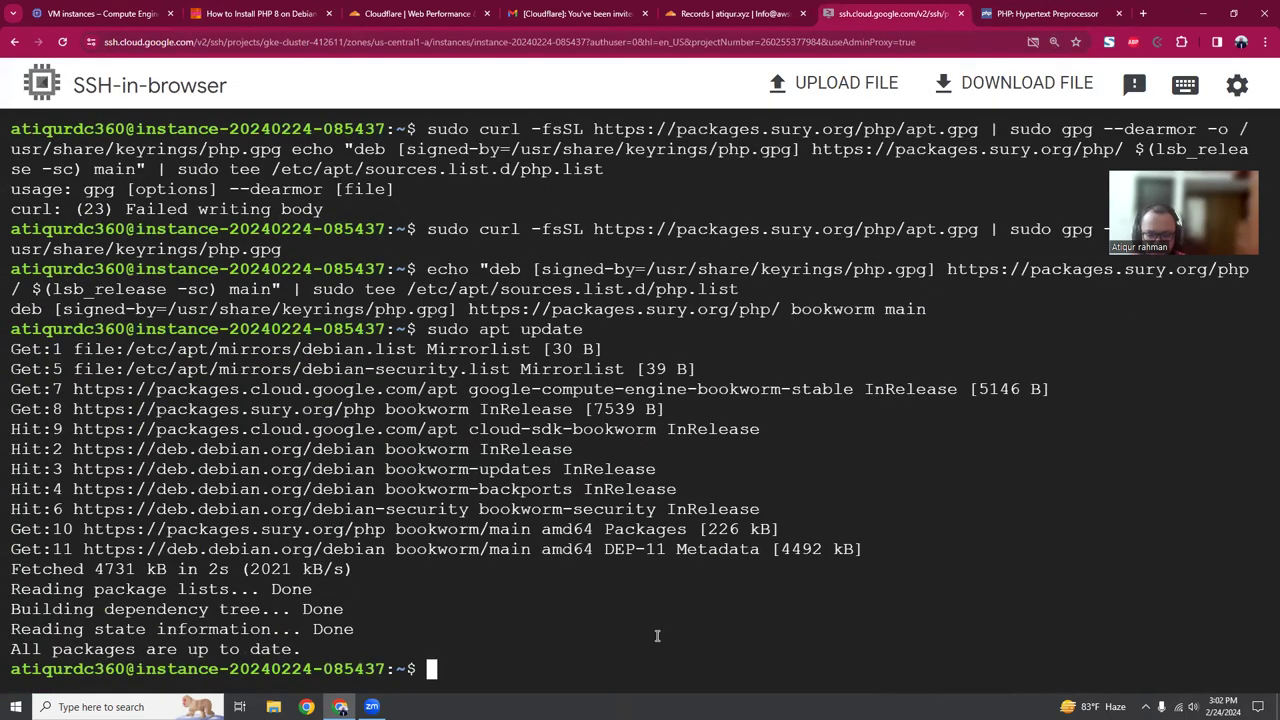
Run 'sudo apt install -y php8.3', checking the tutorial's install command while it runs
{"action": "type", "text": "sudo apt install -y php8.1"}
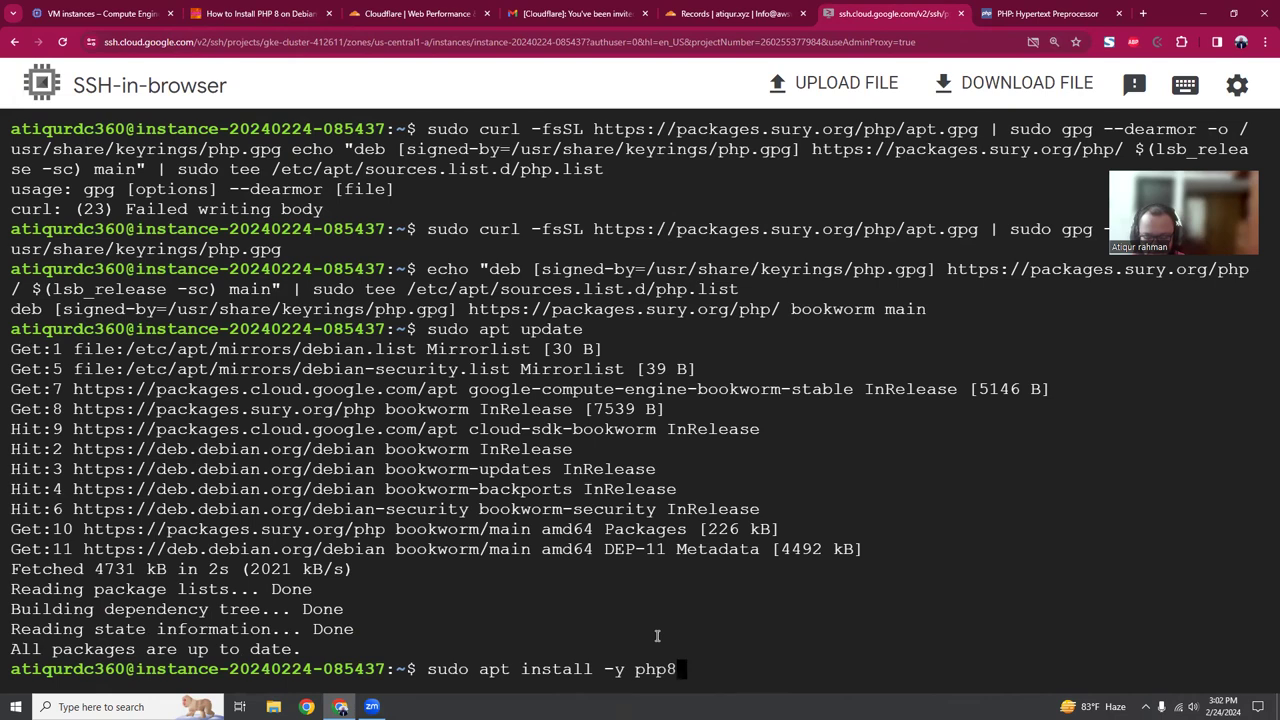
{"action": "key", "text": "Return"}
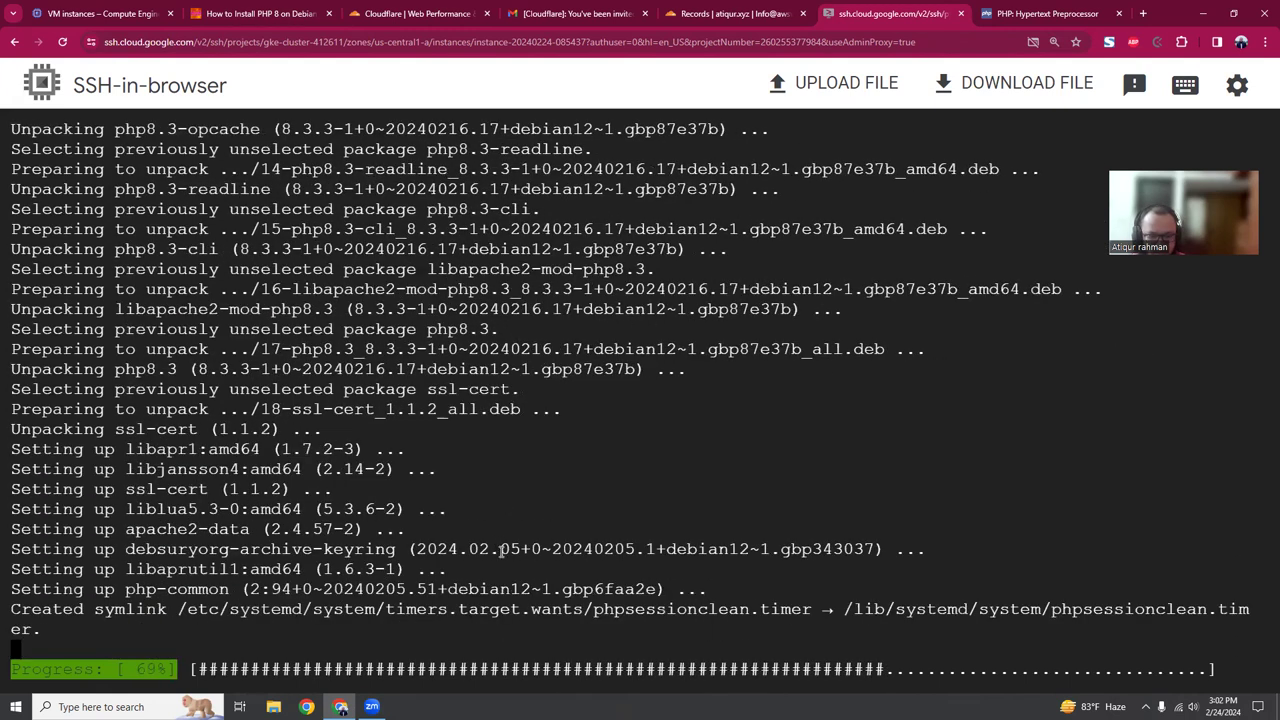
{"action": "left_click", "coordinate": [260, 12]}
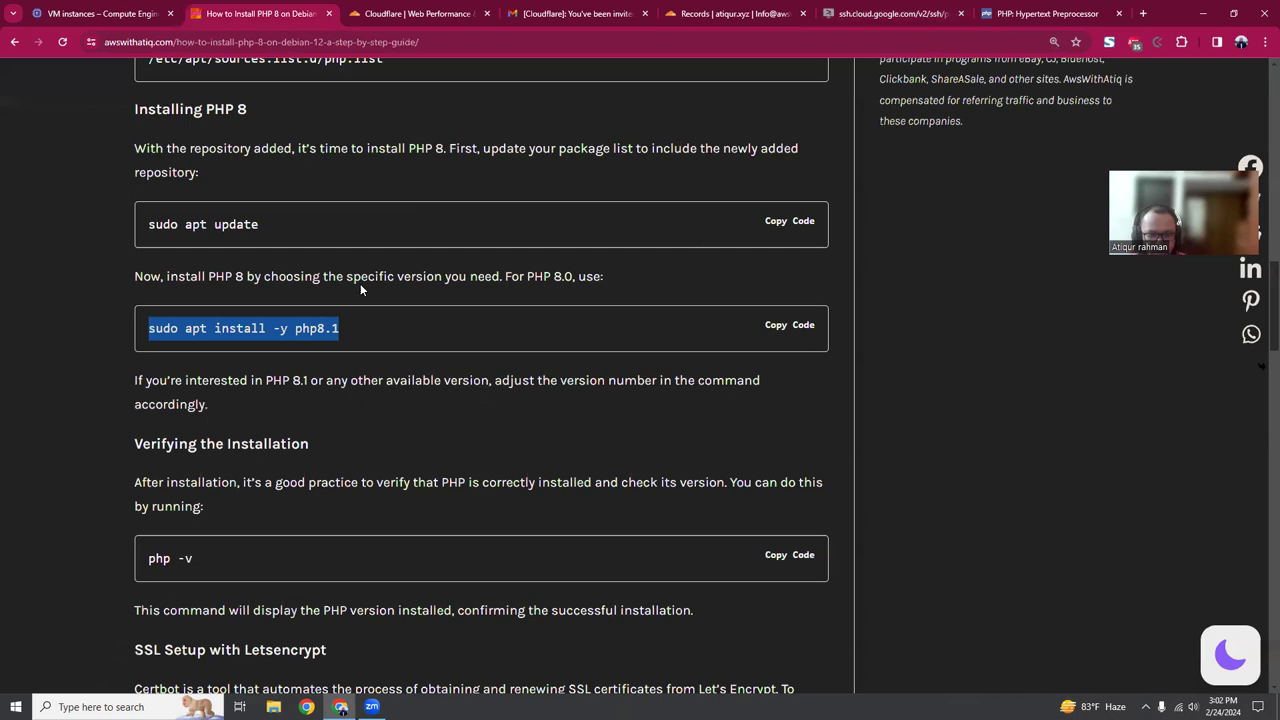
{"action": "left_click", "coordinate": [336, 328]}
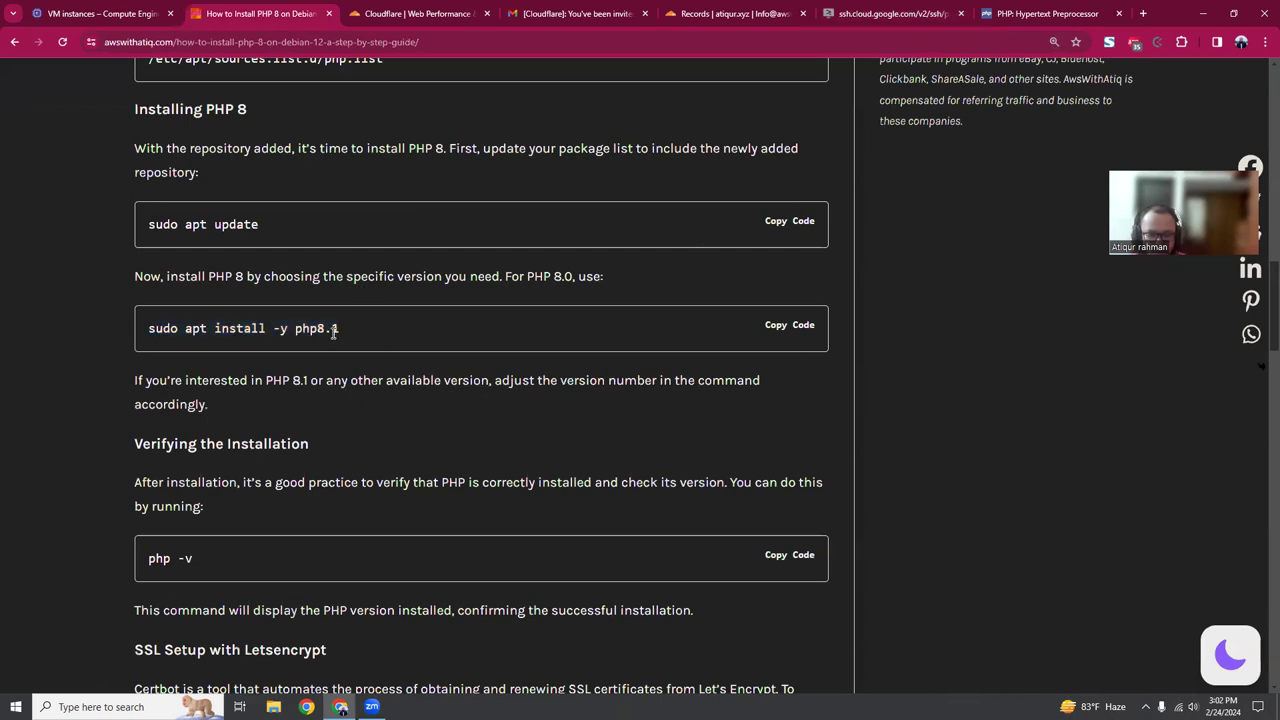
{"action": "double_click", "coordinate": [336, 328]}
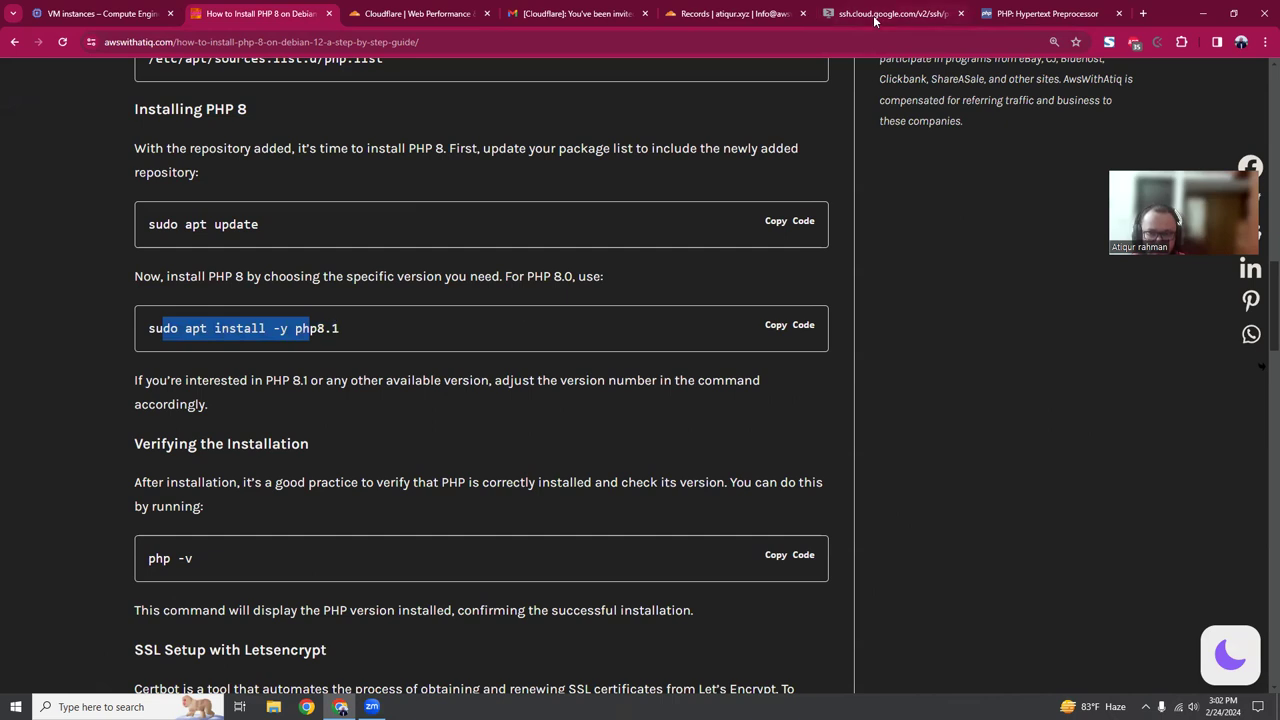
{"action": "left_click", "coordinate": [890, 12]}
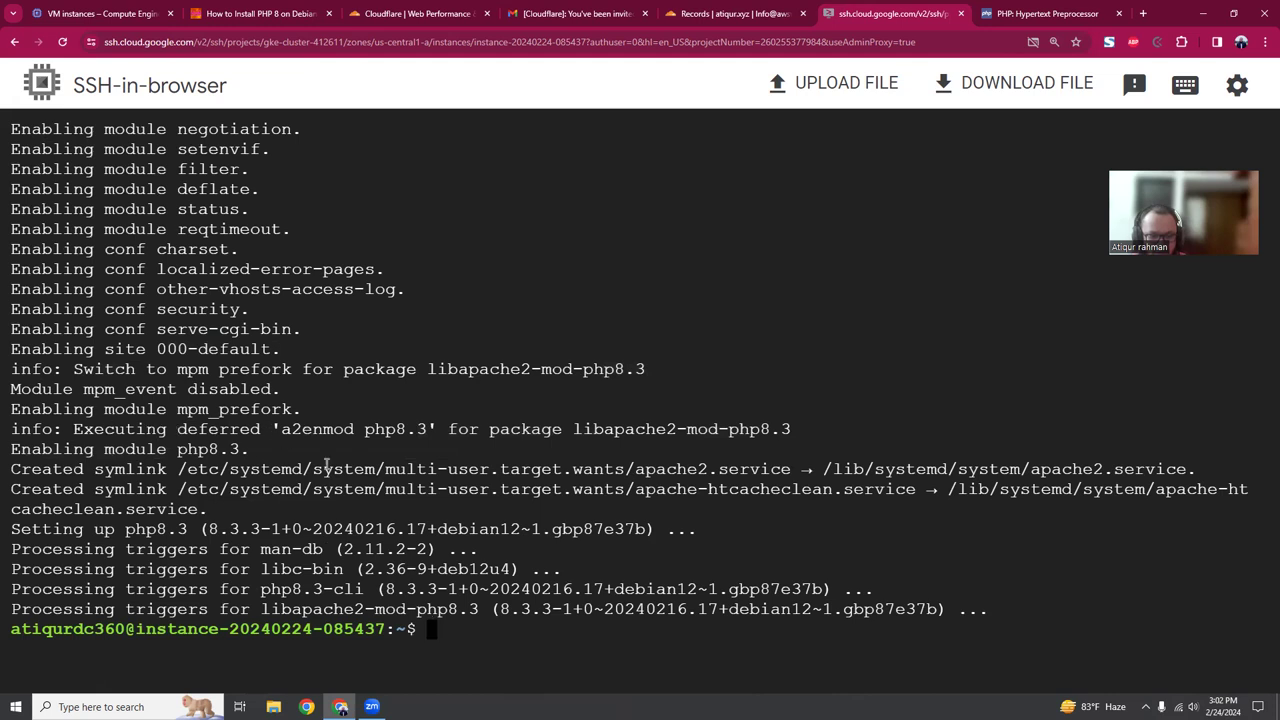
Scroll back through the PHP 8.3 install output and inspect the installed package names
{"action": "scroll", "scroll_direction": "up", "scroll_amount": 3}
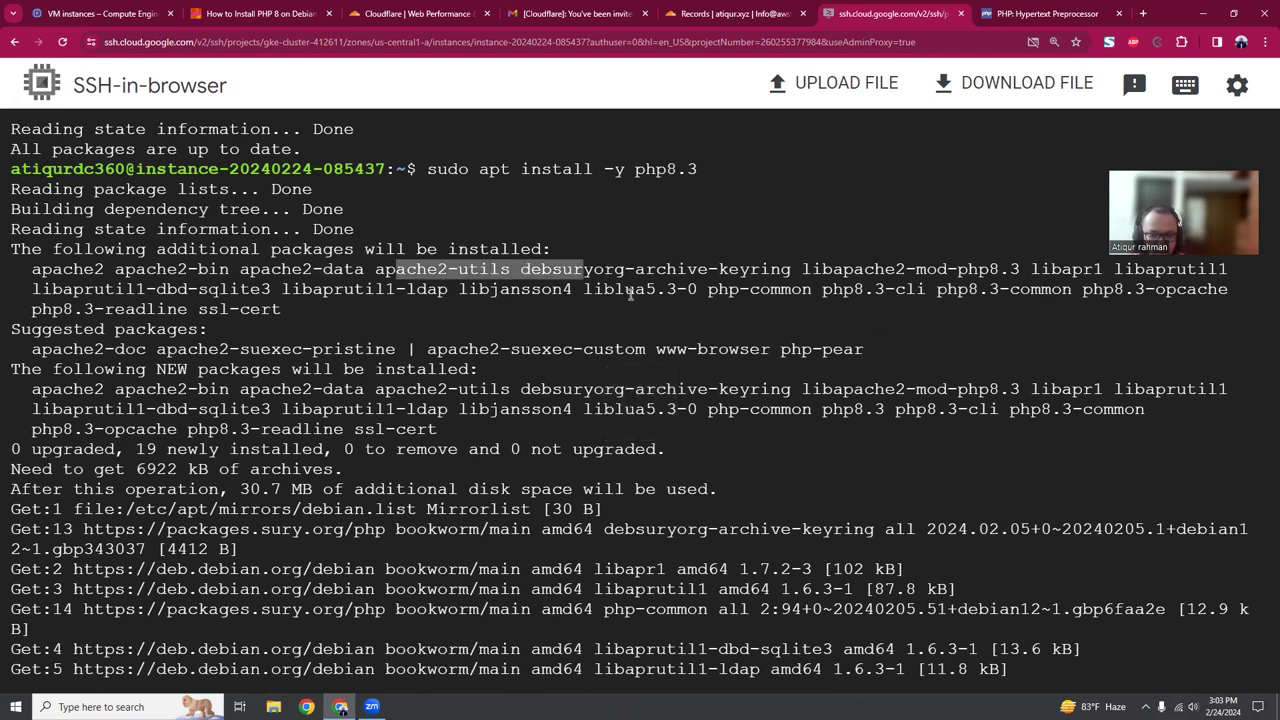
{"action": "double_click", "coordinate": [848, 288]}
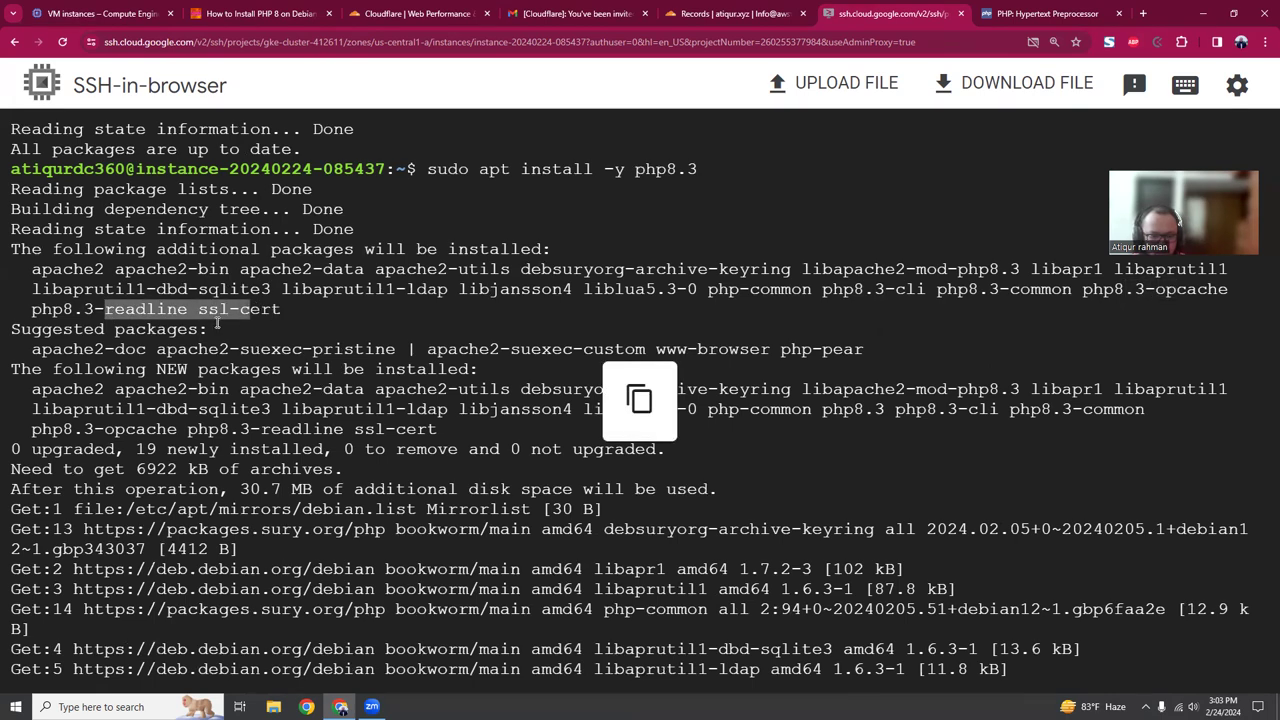
{"action": "scroll", "scroll_direction": "down", "scroll_amount": 3}
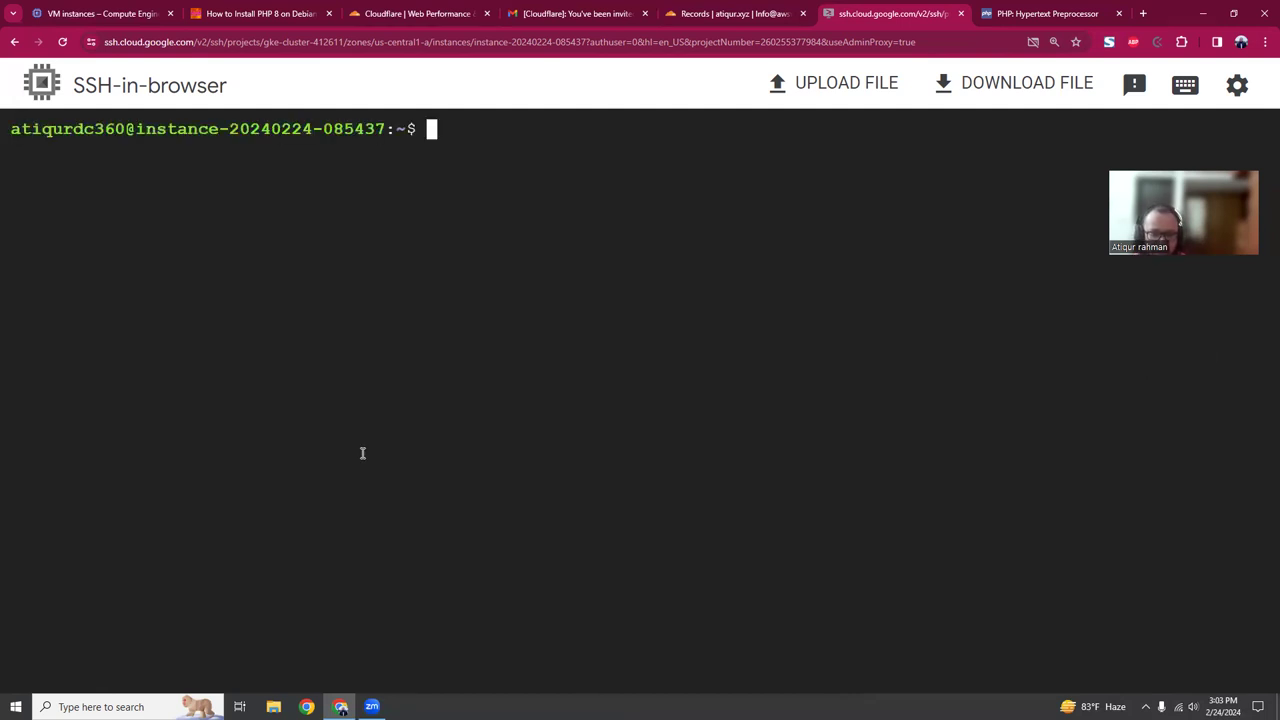
{"action": "mouse_move", "coordinate": [440, 214]}
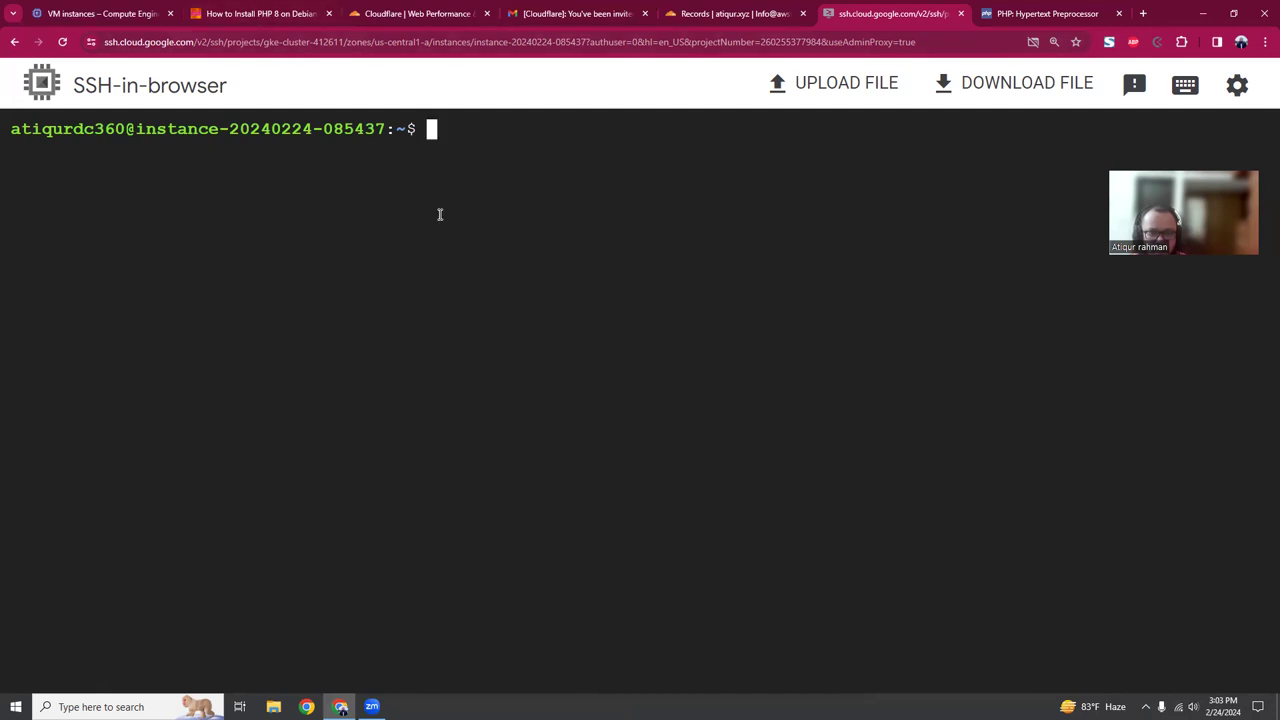
Run 'php -v' confirming 8.3.3, review the tutorial's SSL section, and move to Cloudflare DNS records
{"action": "type", "text": "php -v"}
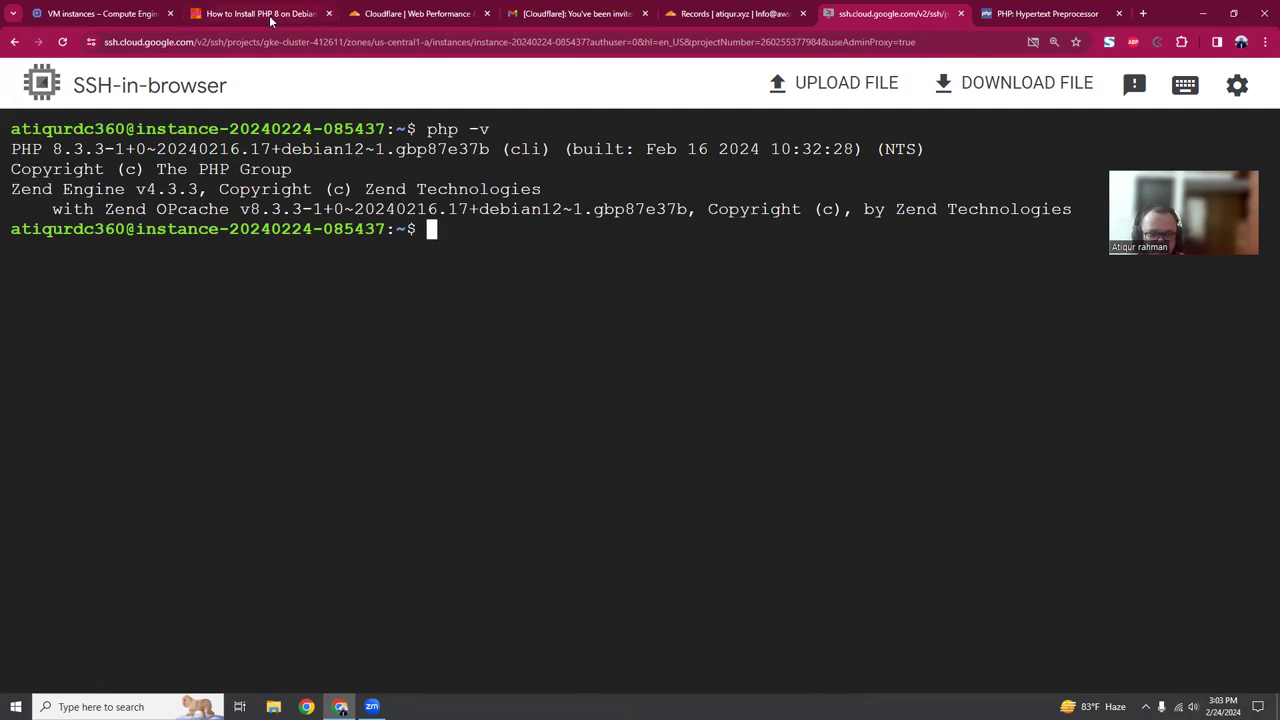
{"action": "left_click", "coordinate": [260, 12]}
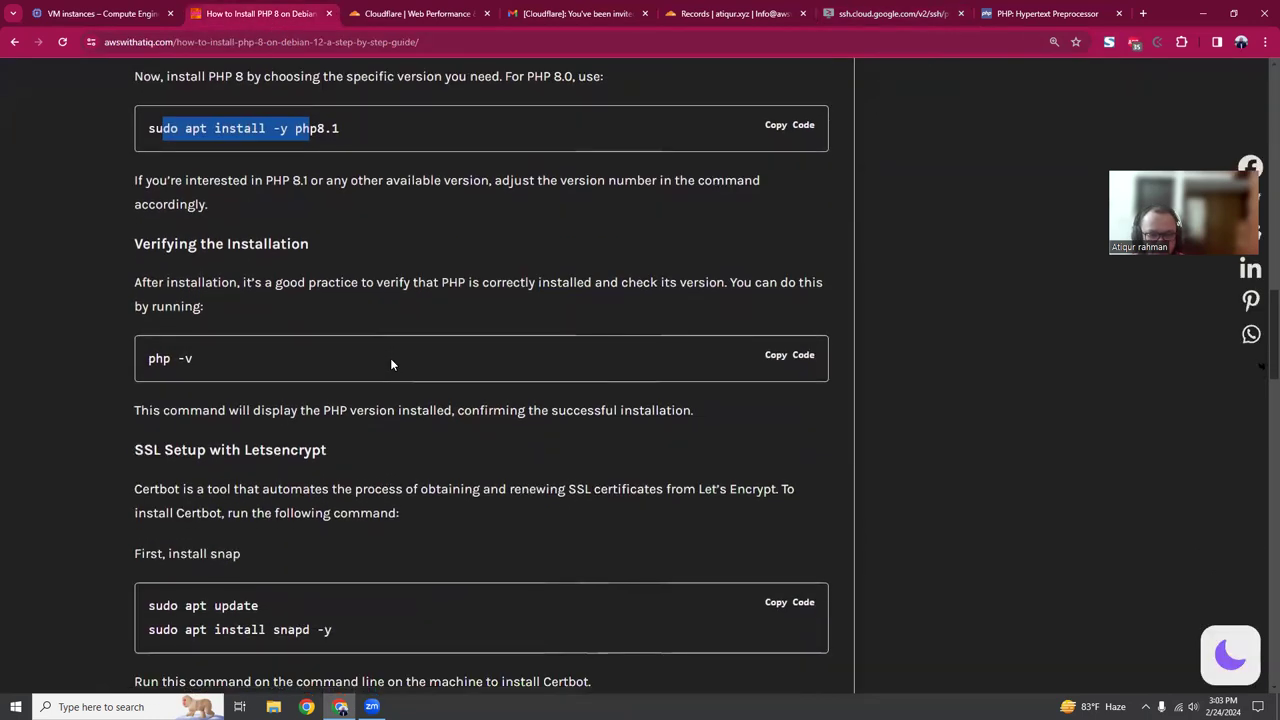
{"action": "scroll", "scroll_direction": "down", "scroll_amount": 3}
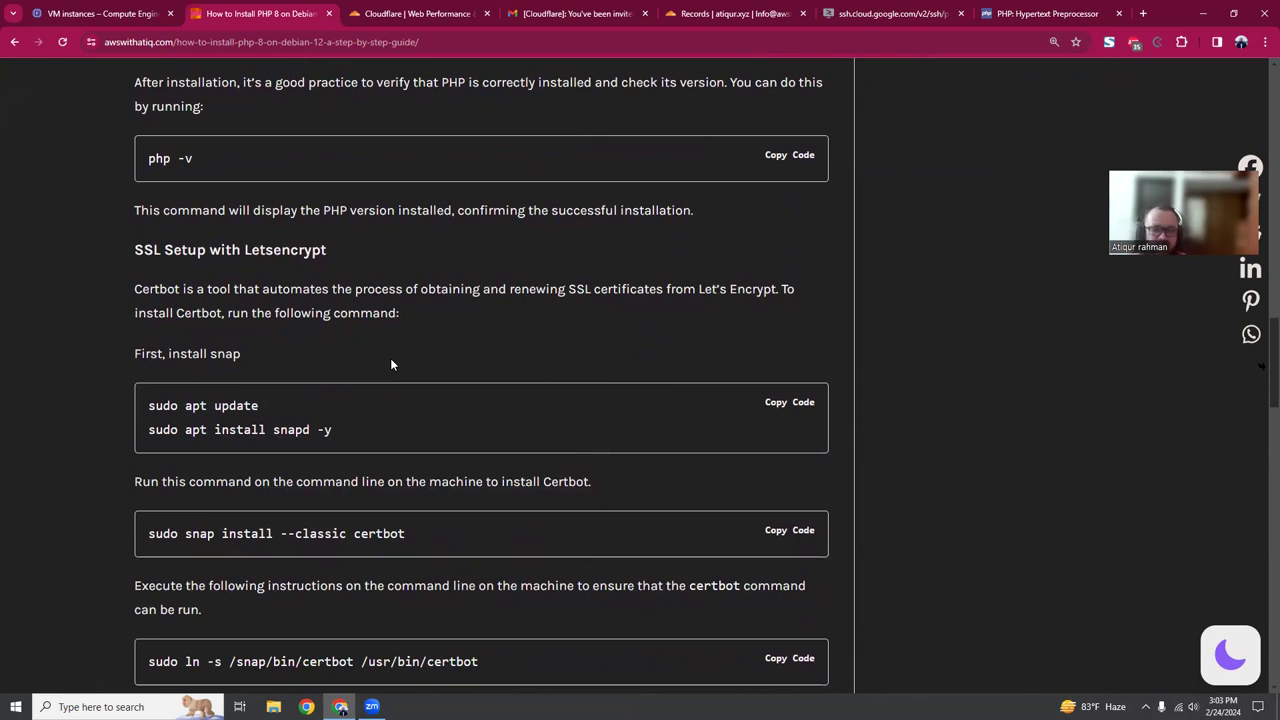
{"action": "mouse_move", "coordinate": [372, 368]}
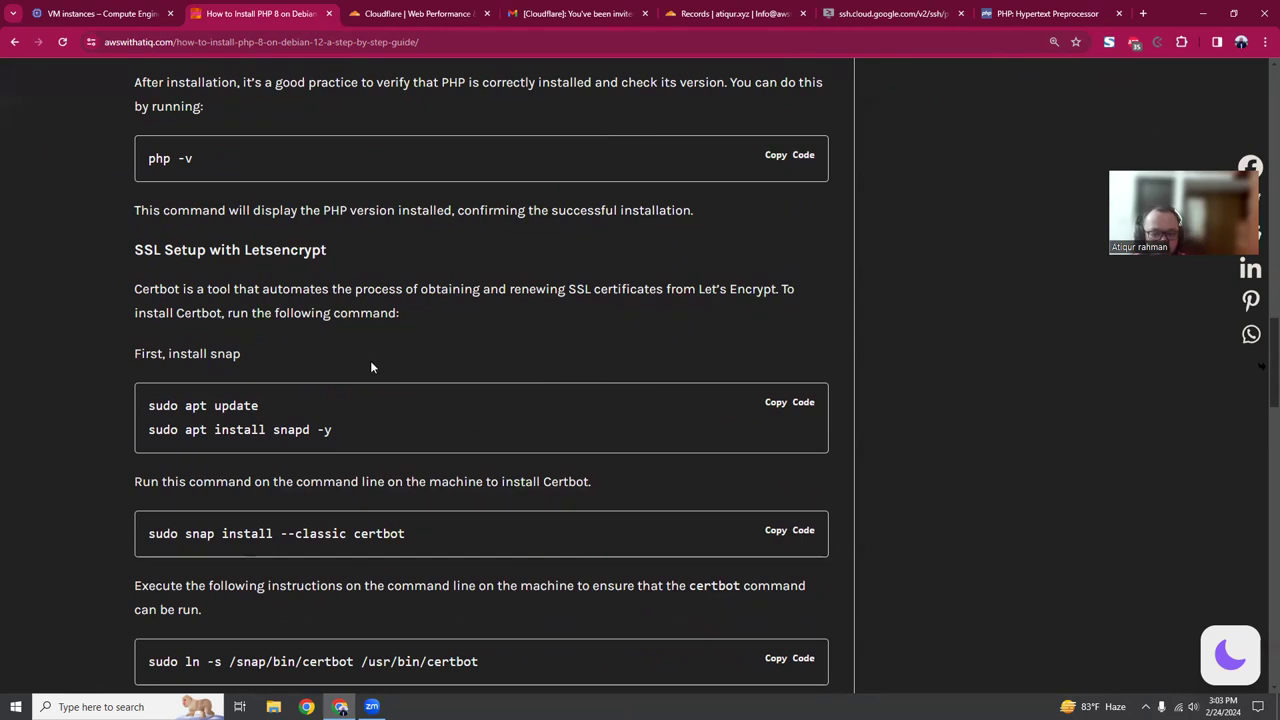
{"action": "left_click", "coordinate": [736, 12]}
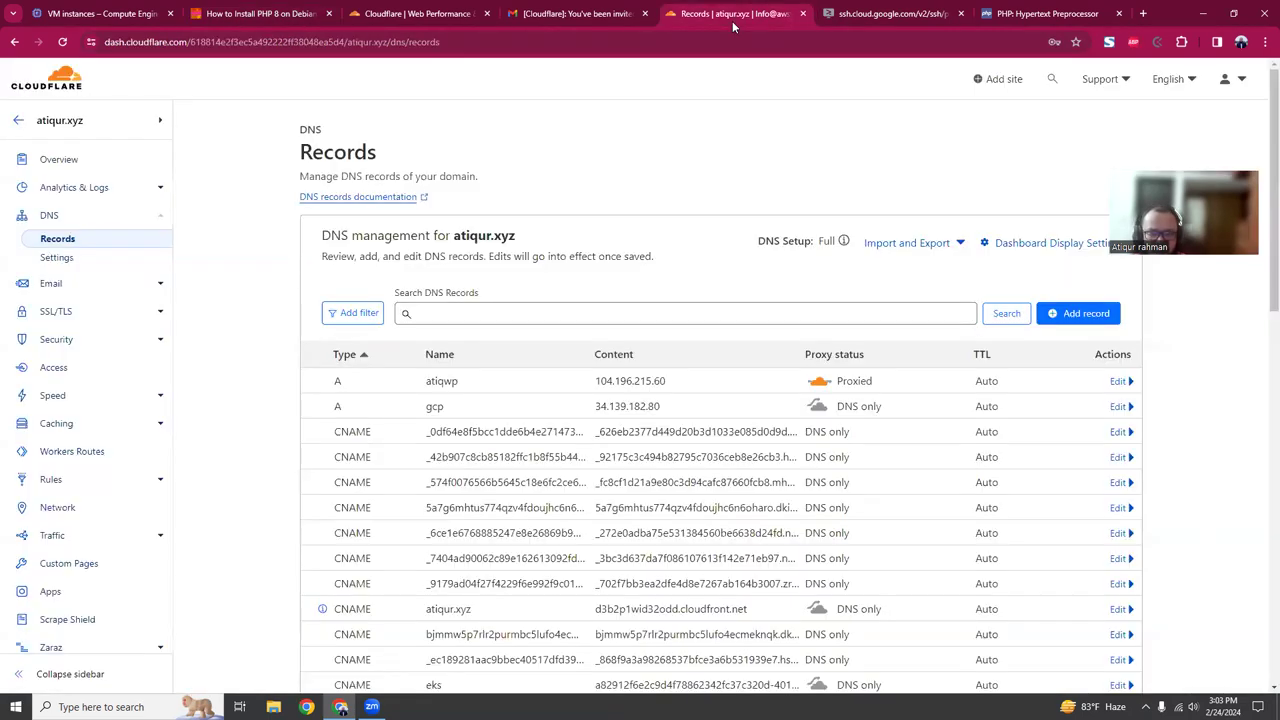
{"action": "mouse_move", "coordinate": [244, 140]}
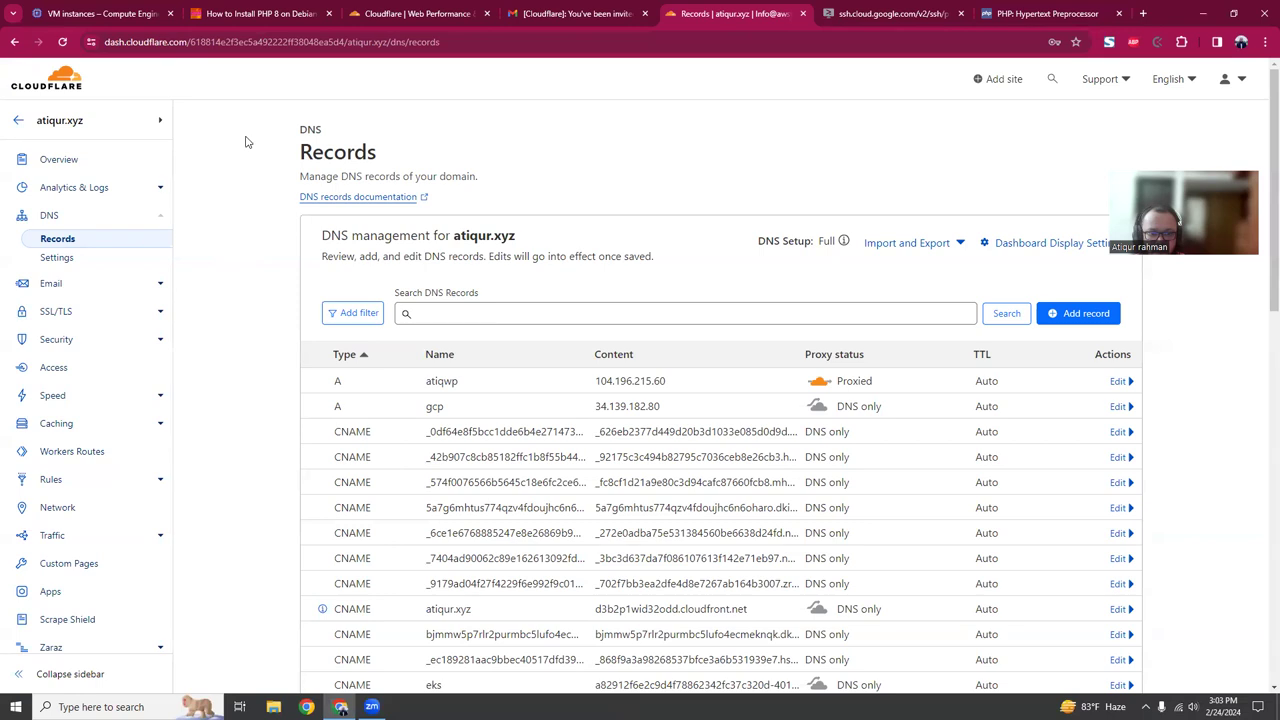
Draft a new proxied A record named 'debian' for atiqur.xyz, then go to the VM instances list
{"action": "double_click", "coordinate": [464, 236]}
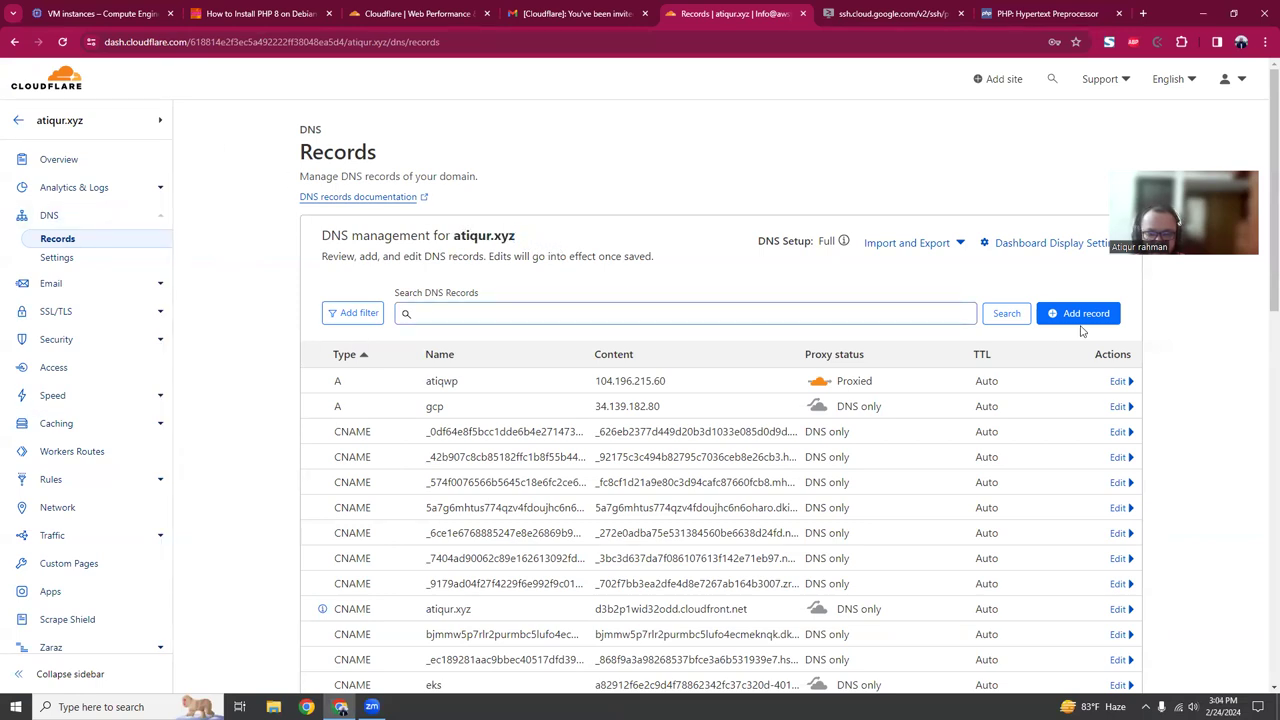
{"action": "left_click", "coordinate": [1078, 312]}
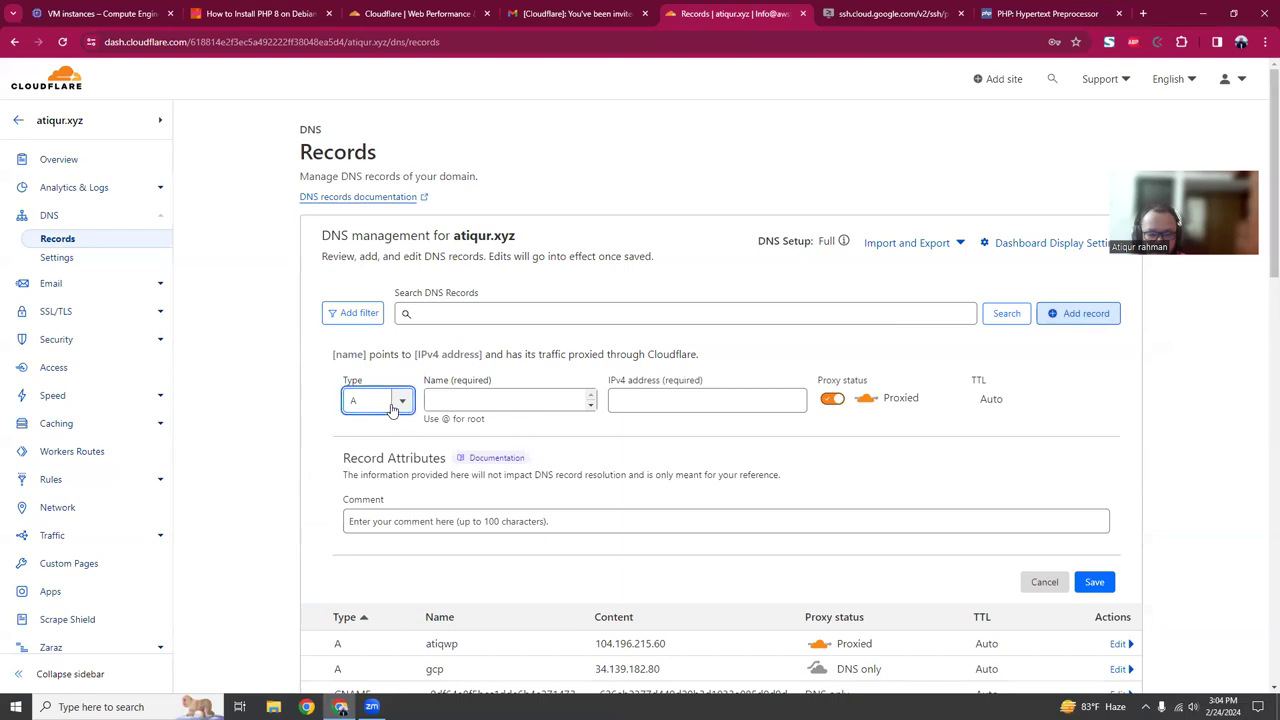
{"action": "left_click", "coordinate": [510, 400]}
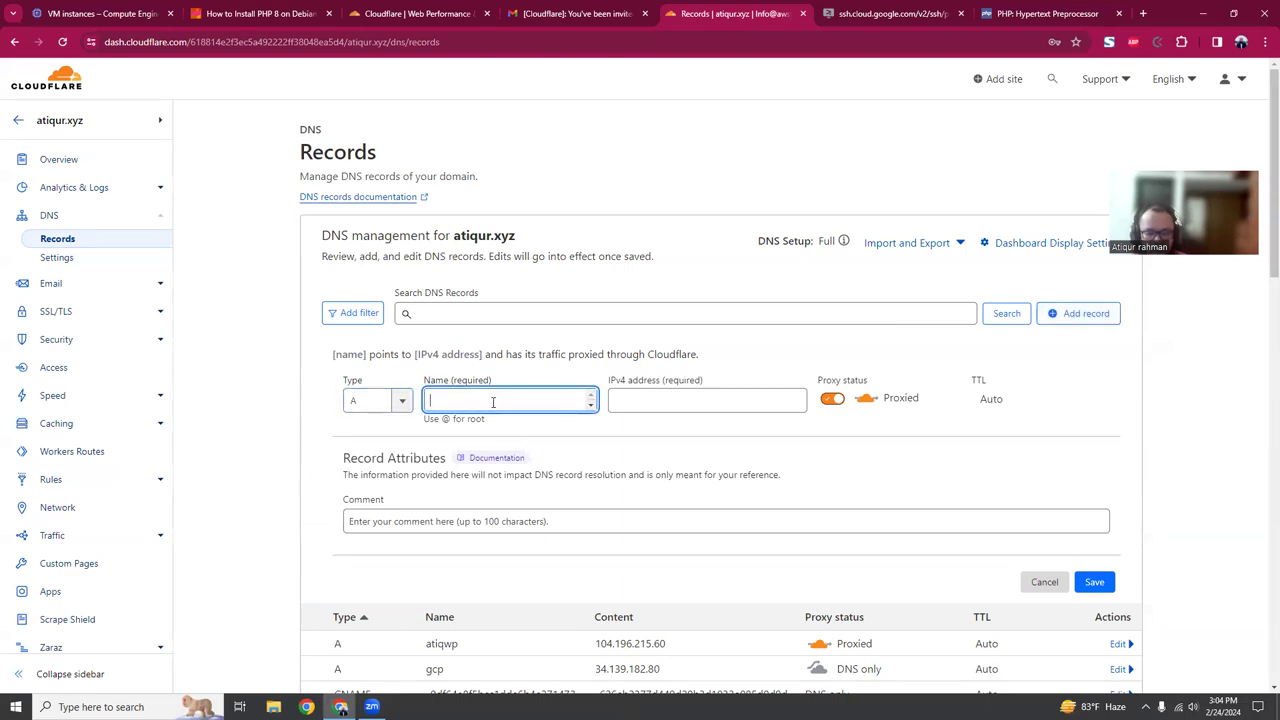
{"action": "type", "text": "debi"}
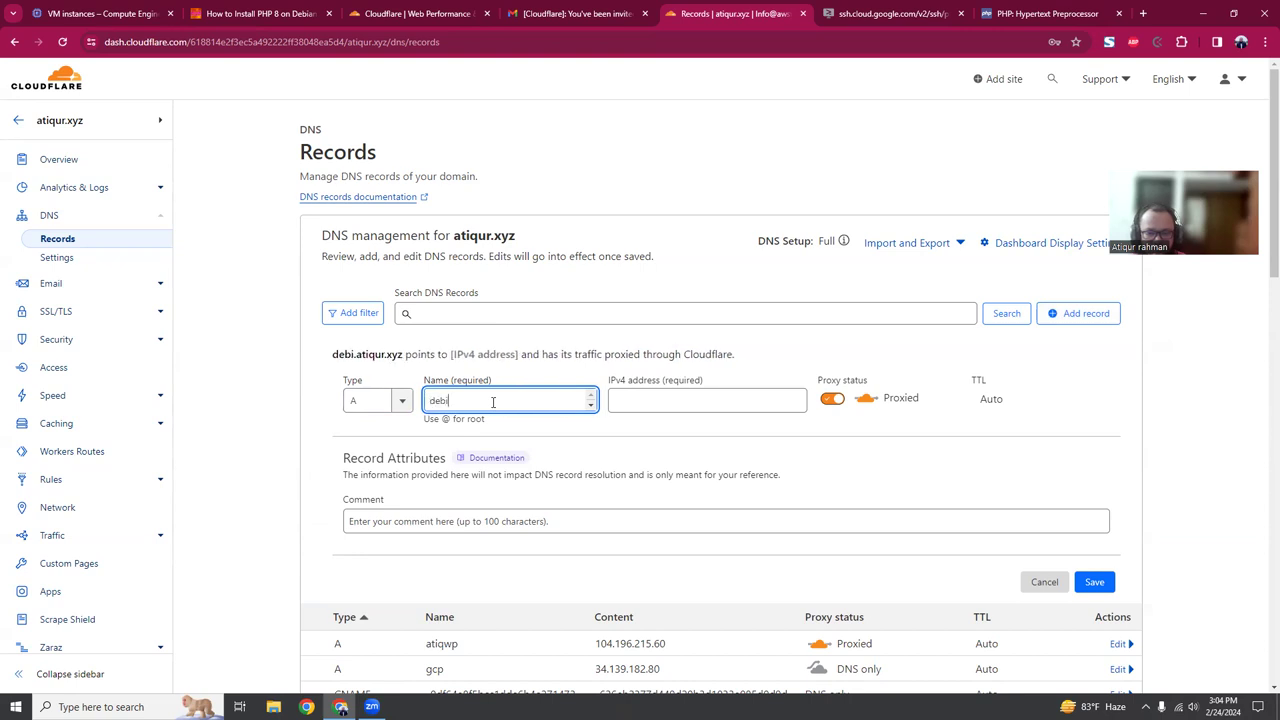
{"action": "type", "text": "an"}
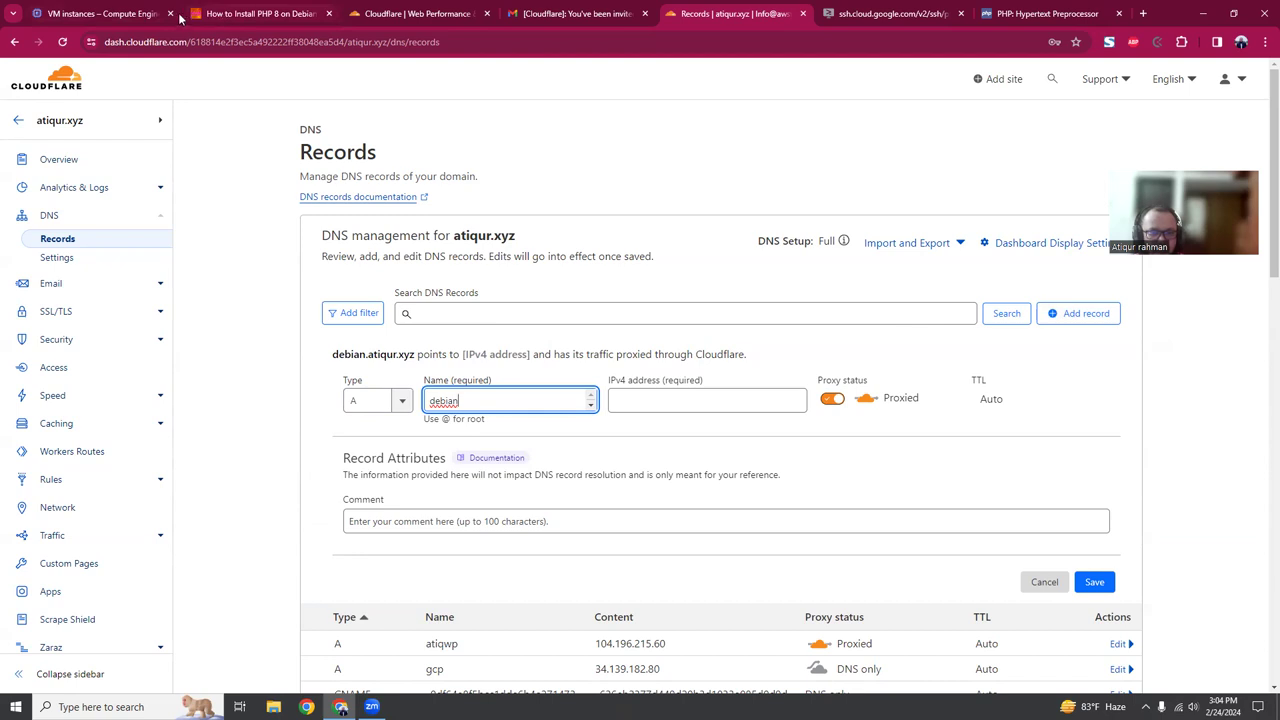
{"action": "left_click", "coordinate": [100, 12]}
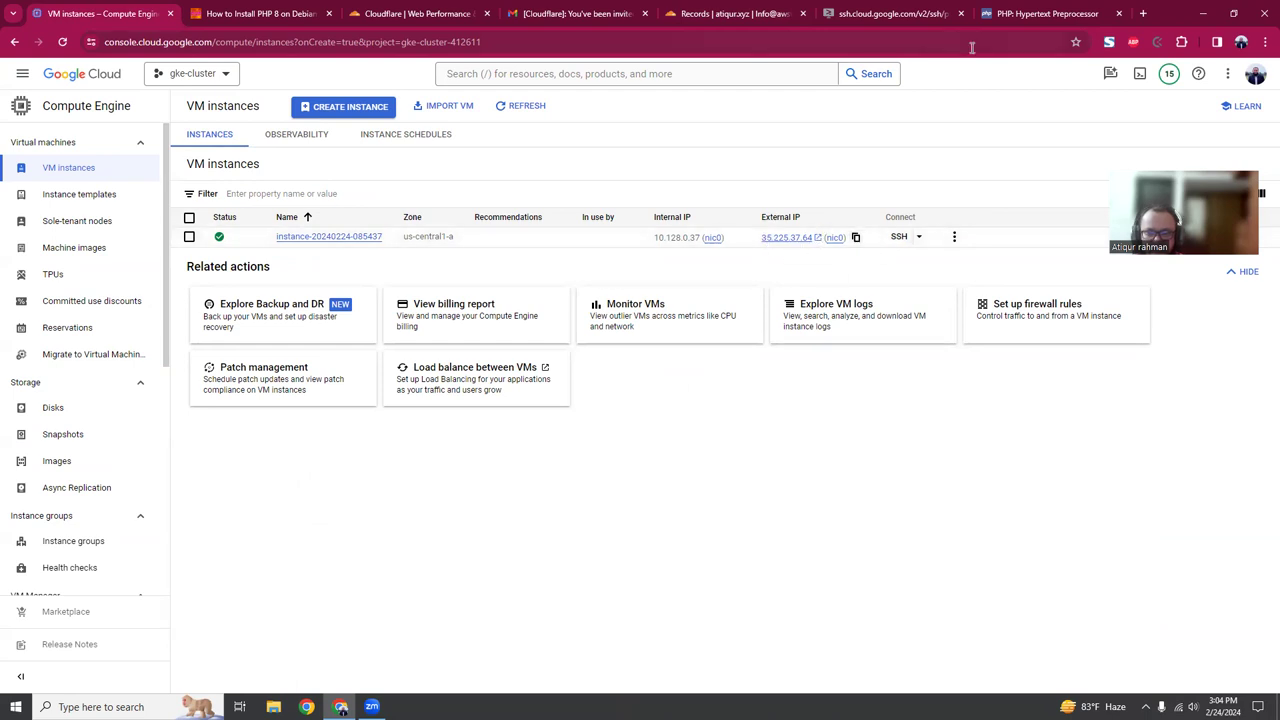
Copy the VM's external IP address from the instance list
{"action": "left_click", "coordinate": [736, 12]}
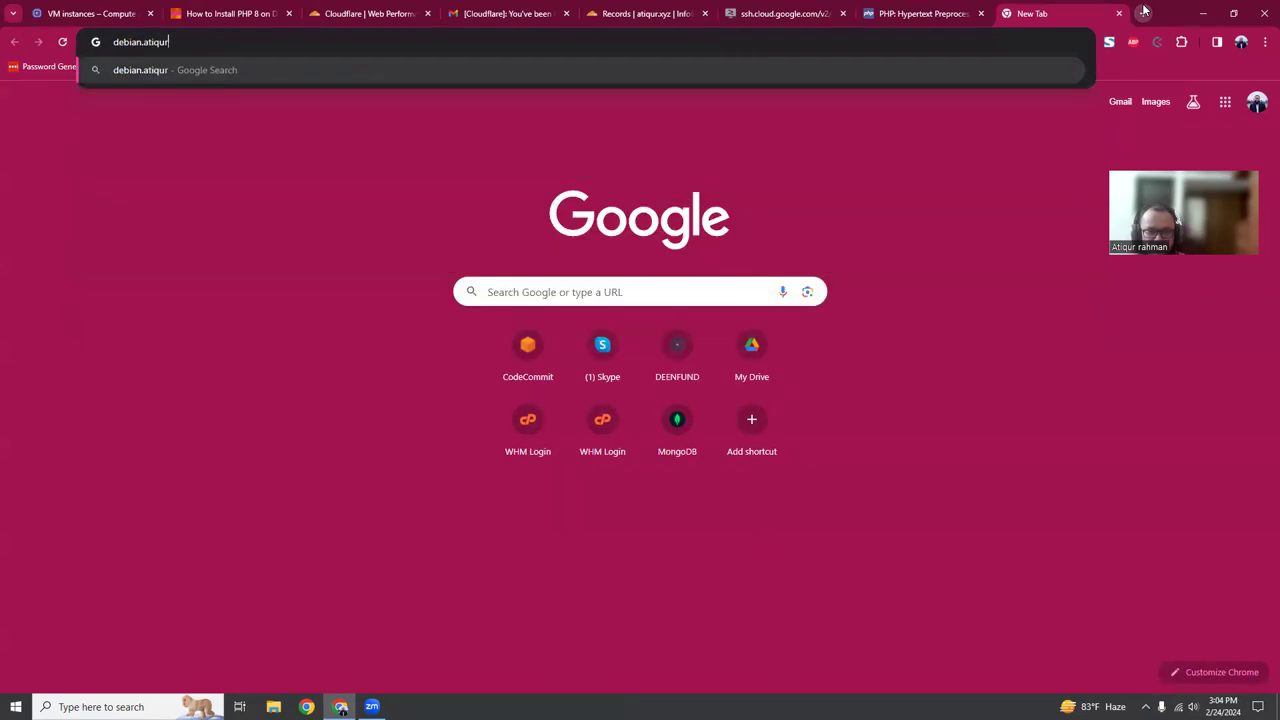
Load debian.atiqur.xyz showing the Apache2 Debian Default Page, then return to the terminal
{"action": "key", "text": "Return"}
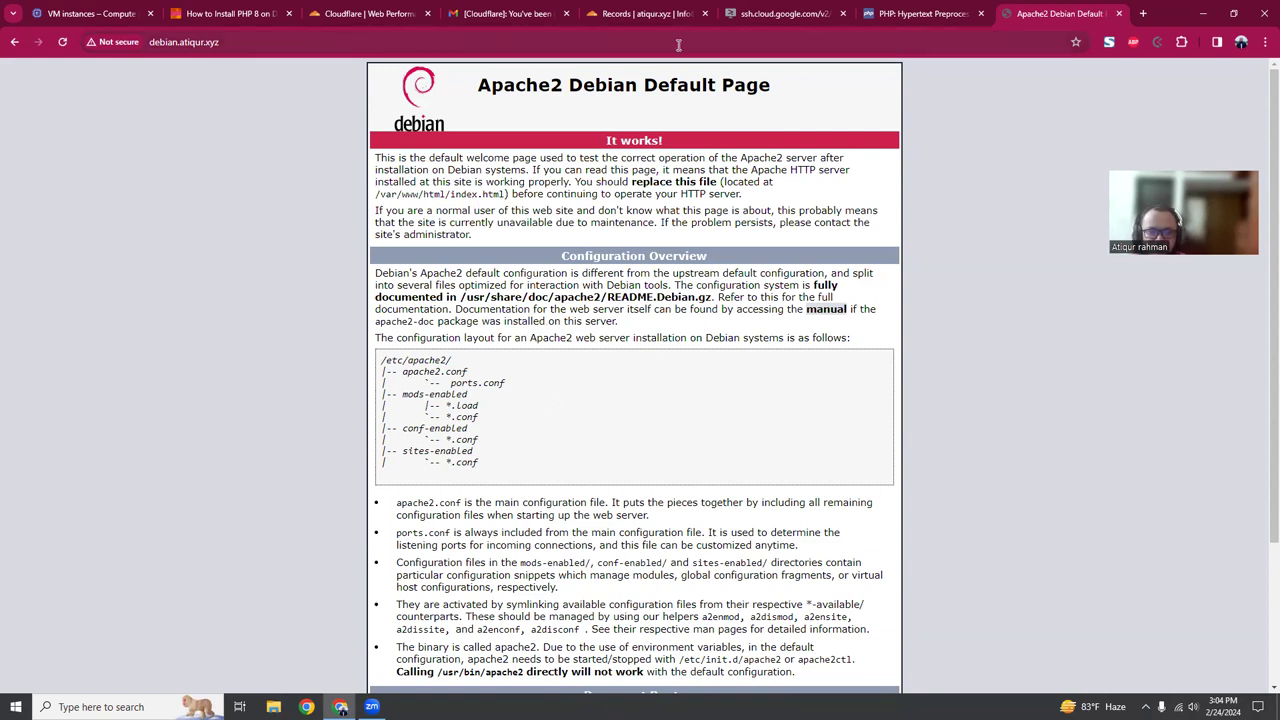
{"action": "left_click", "coordinate": [784, 12]}
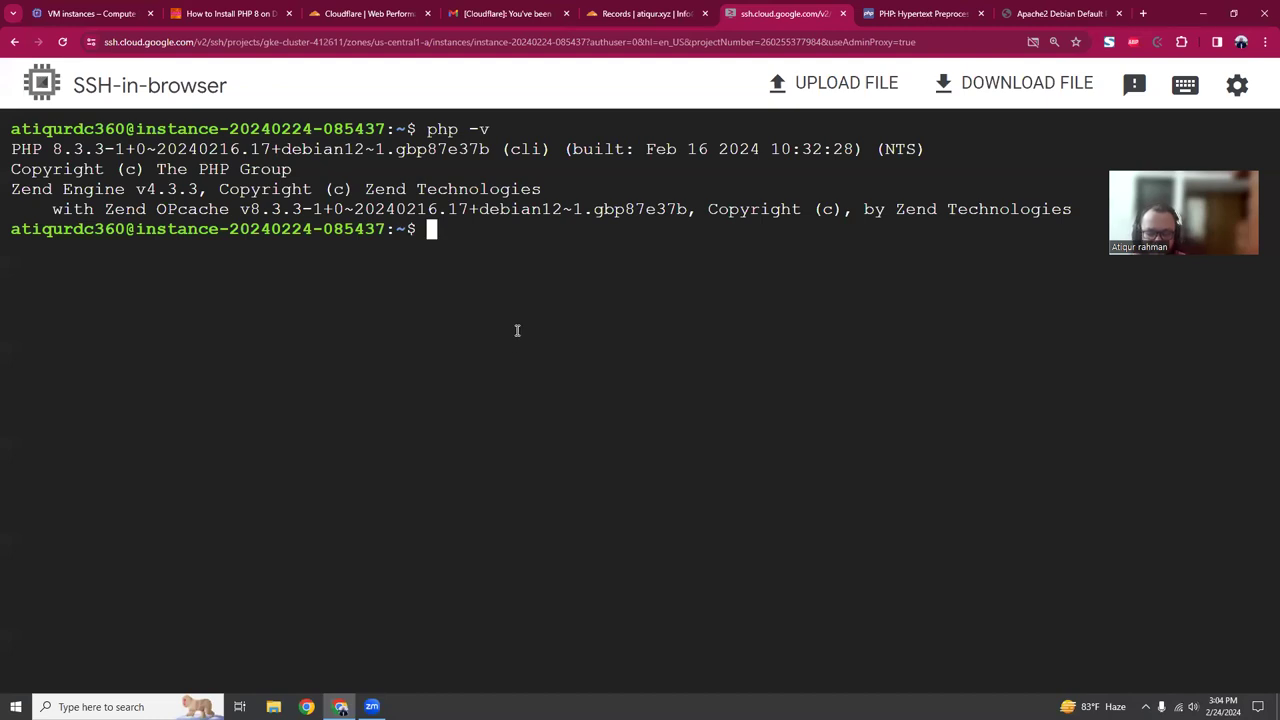
In /var/www/html, create index.php in nano containing a phpinfo() call
{"action": "type", "text": "cd"}
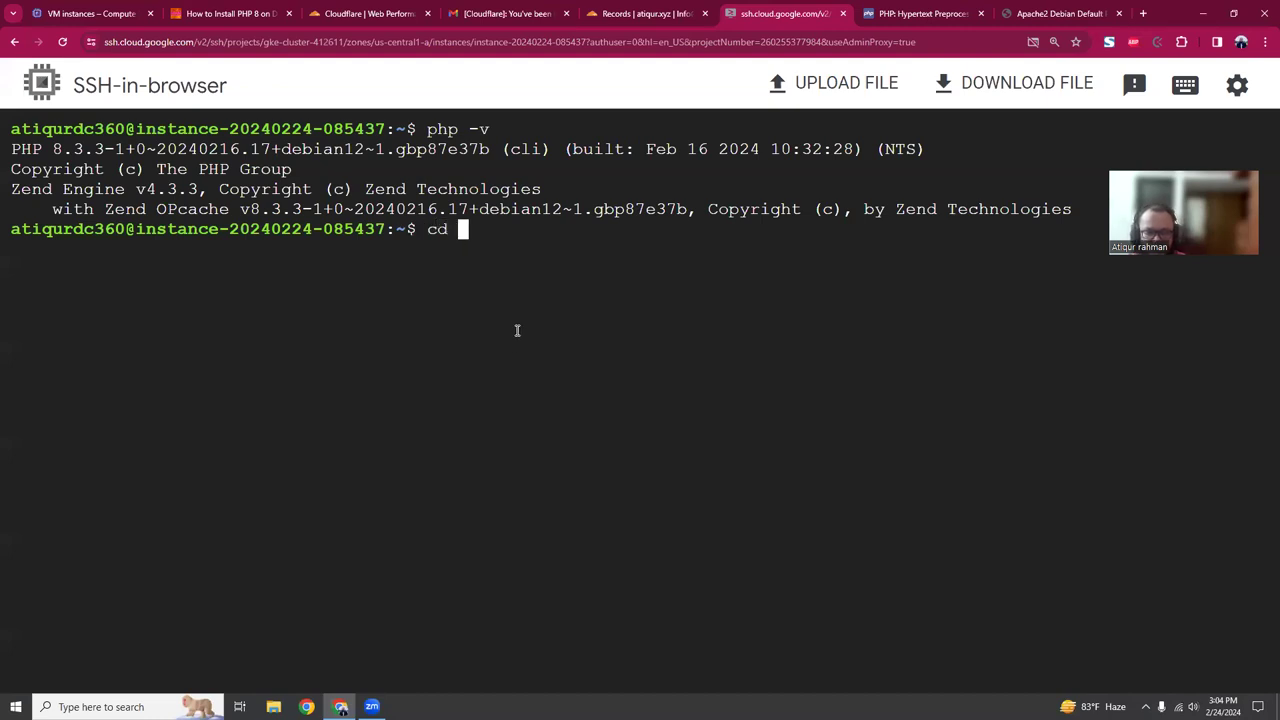
{"action": "type", "text": "/var/www/html"}
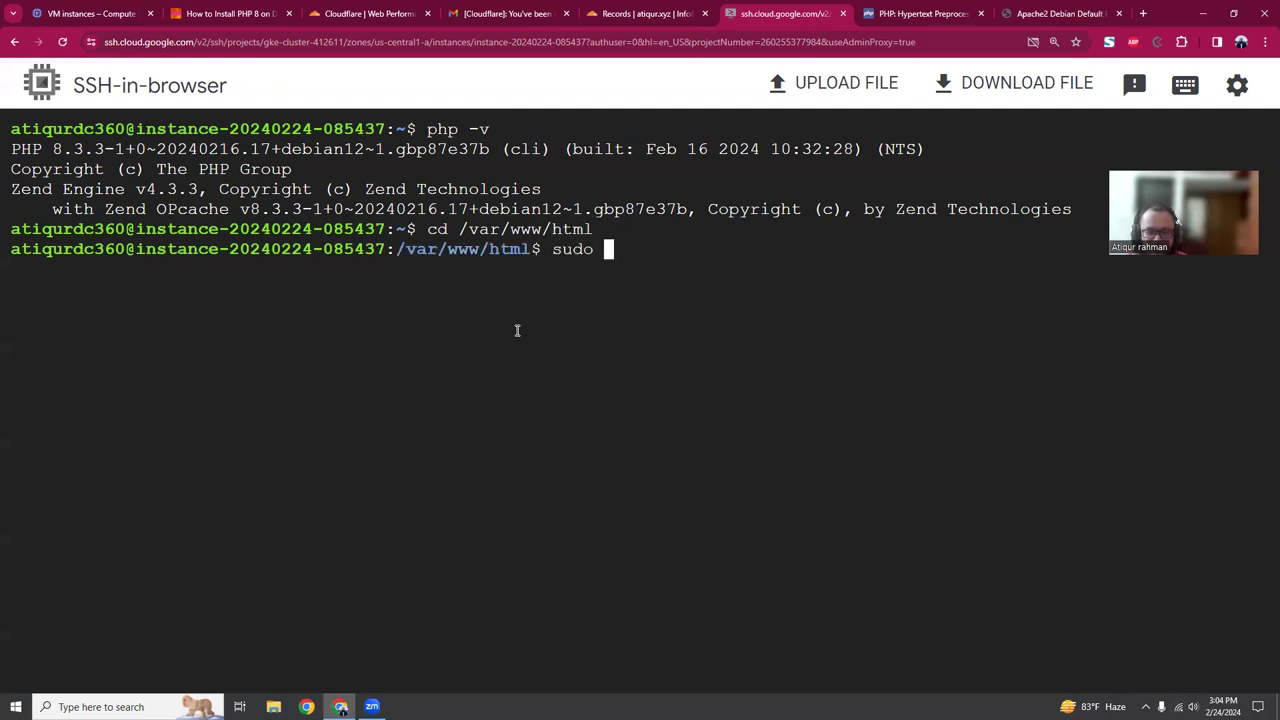
{"action": "type", "text": "nano"}
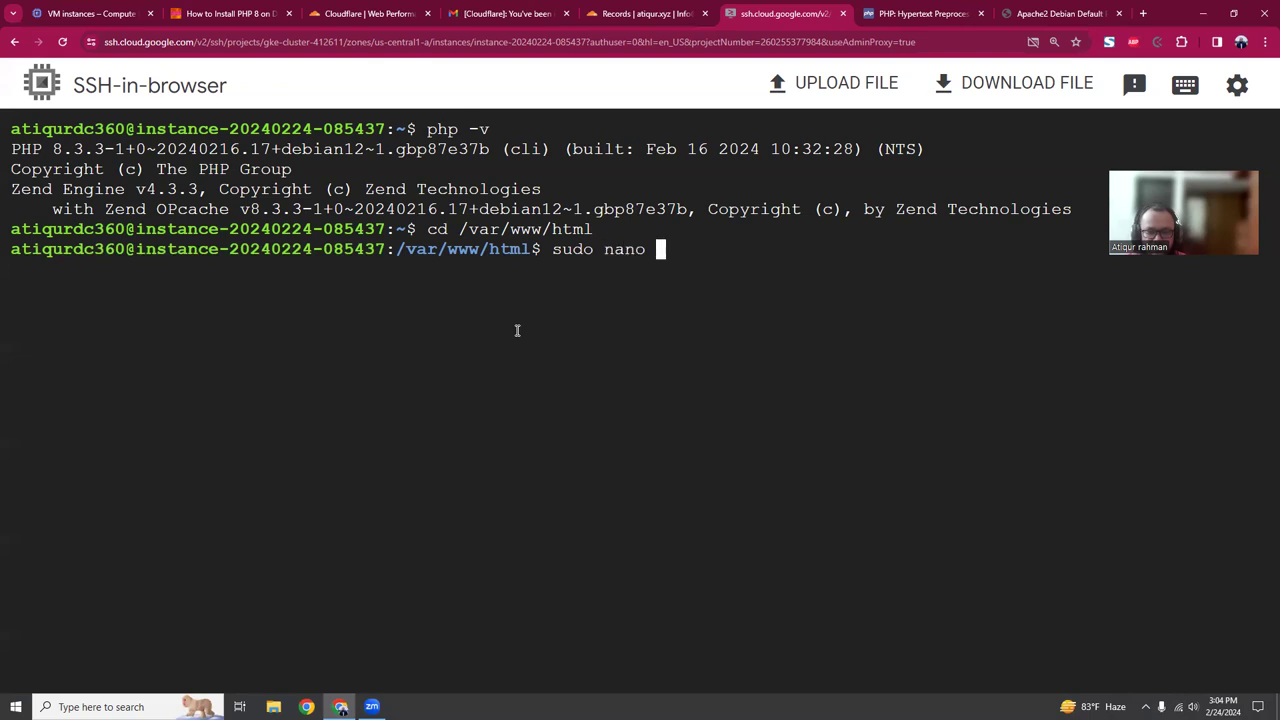
{"action": "type", "text": "index"}
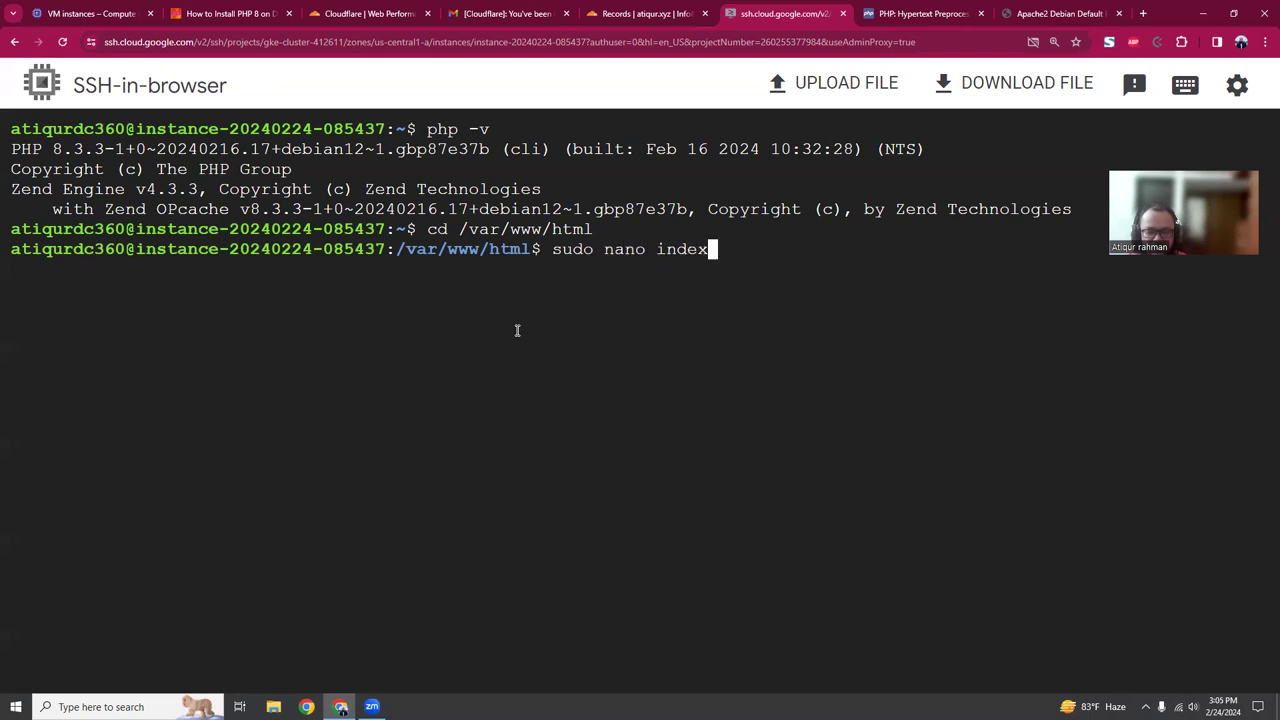
{"action": "key", "text": "Return"}
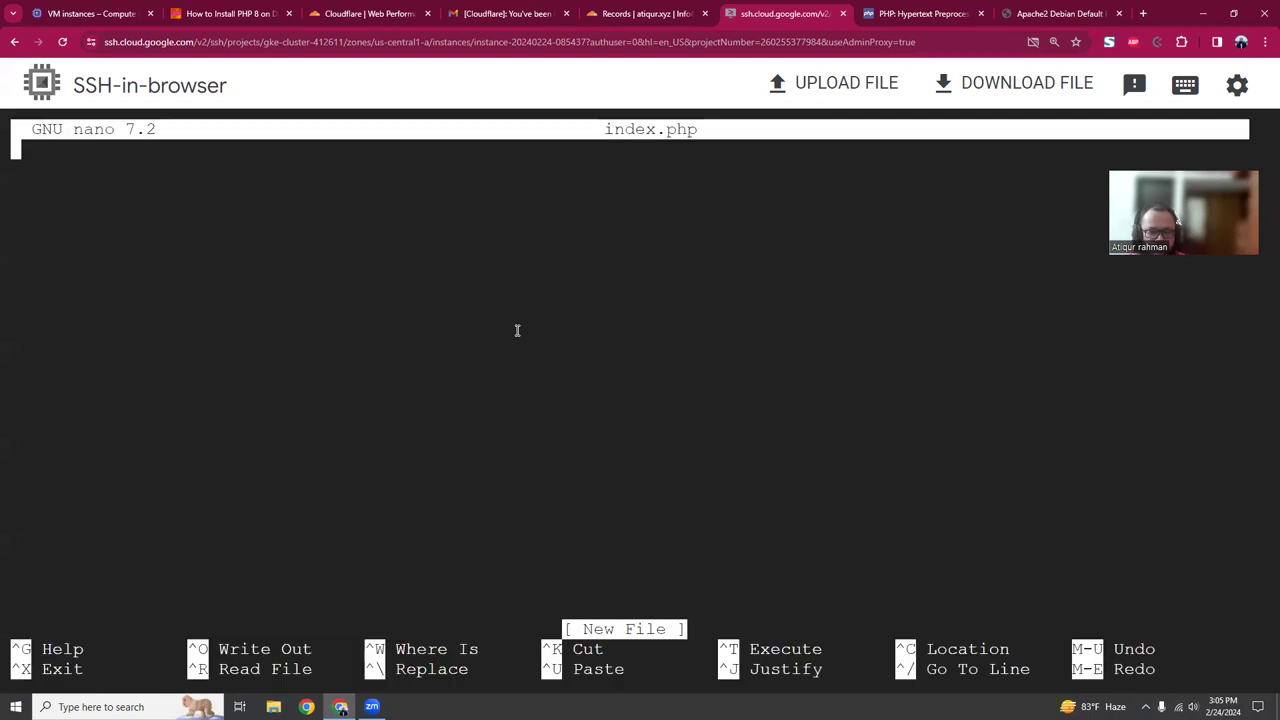
{"action": "type", "text": "<"}
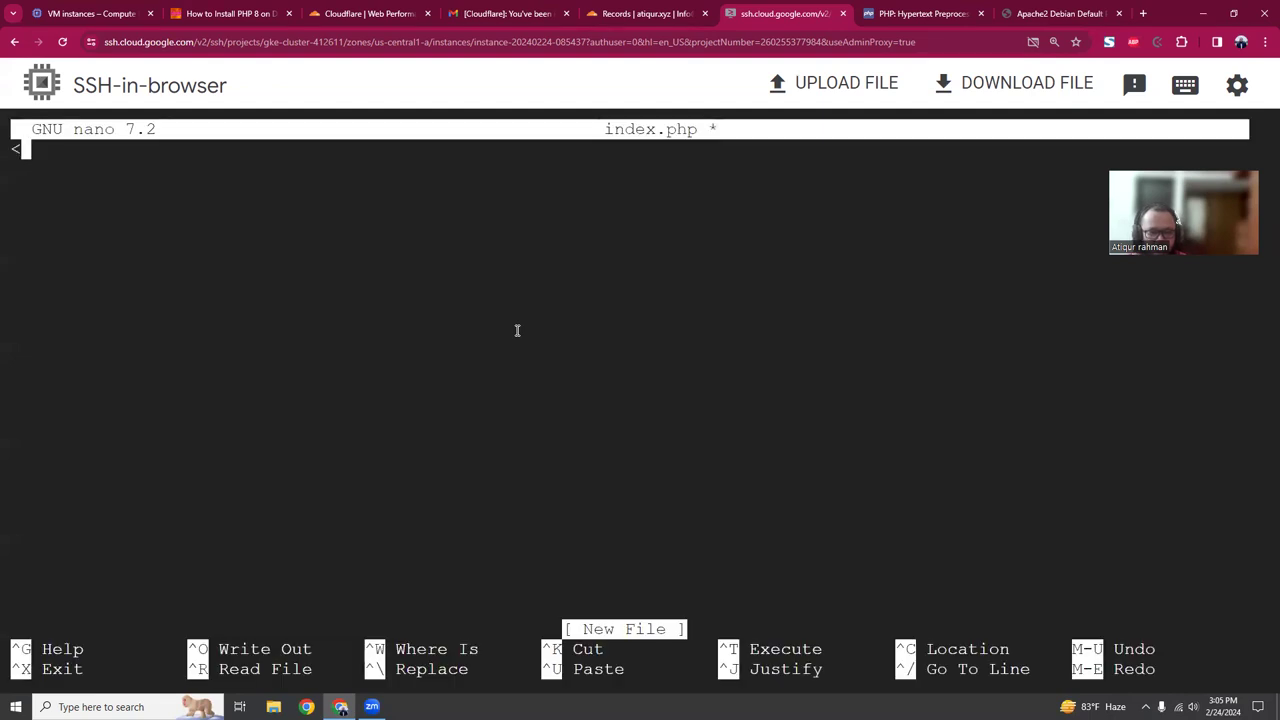
{"action": "type", "text": "php"}
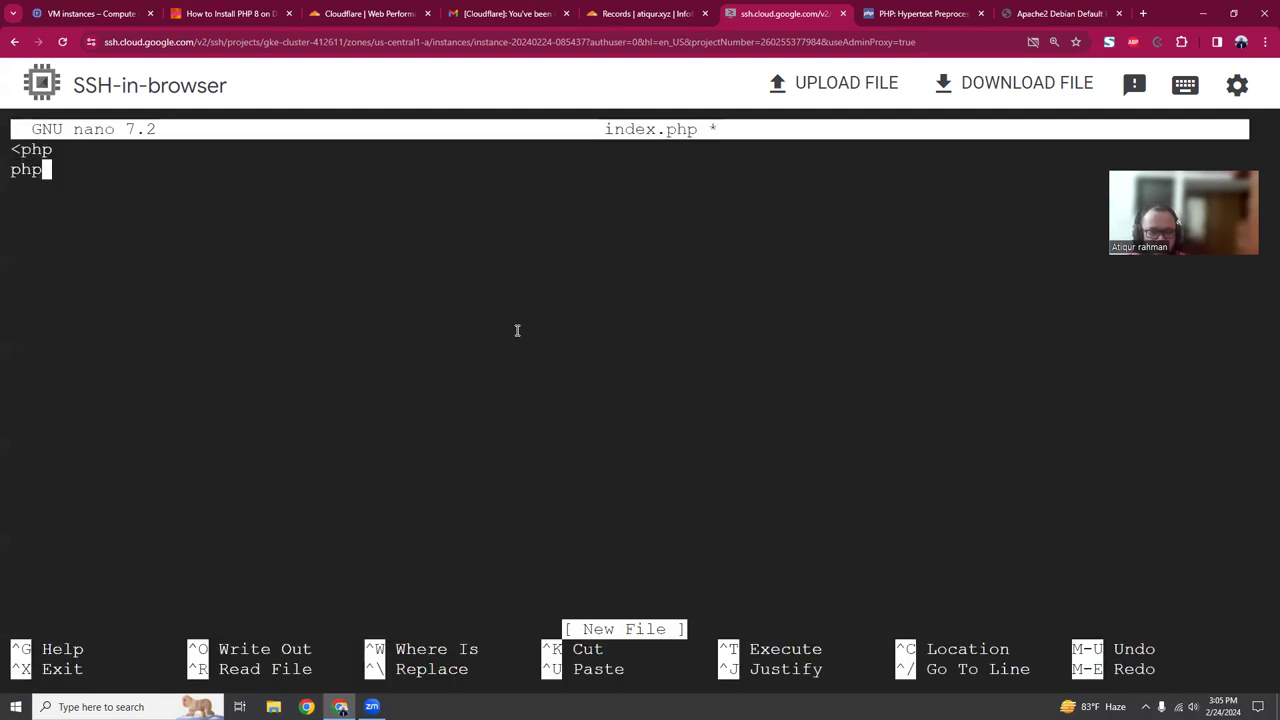
{"action": "type", "text": "info"}
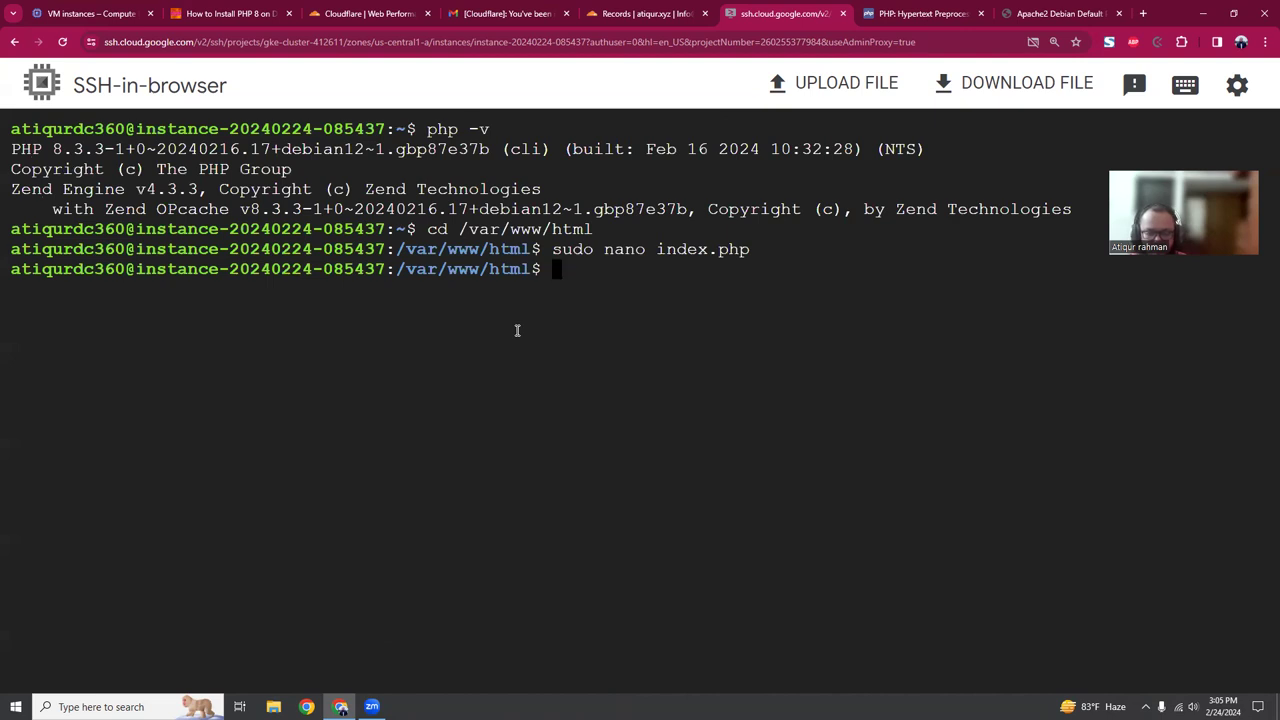
Delete the default index.html with 'sudo rm', then return to the website tab
{"action": "type", "text": "sudo rm ind"}
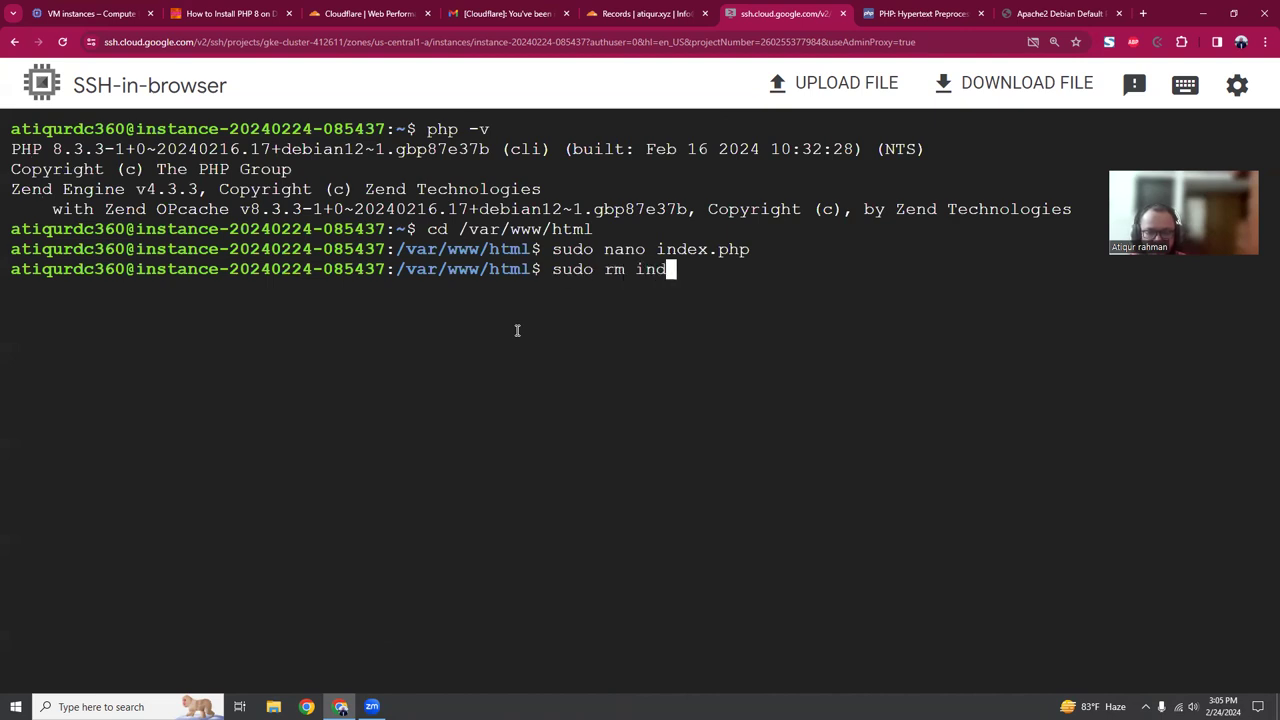
{"action": "type", "text": "ex.html"}
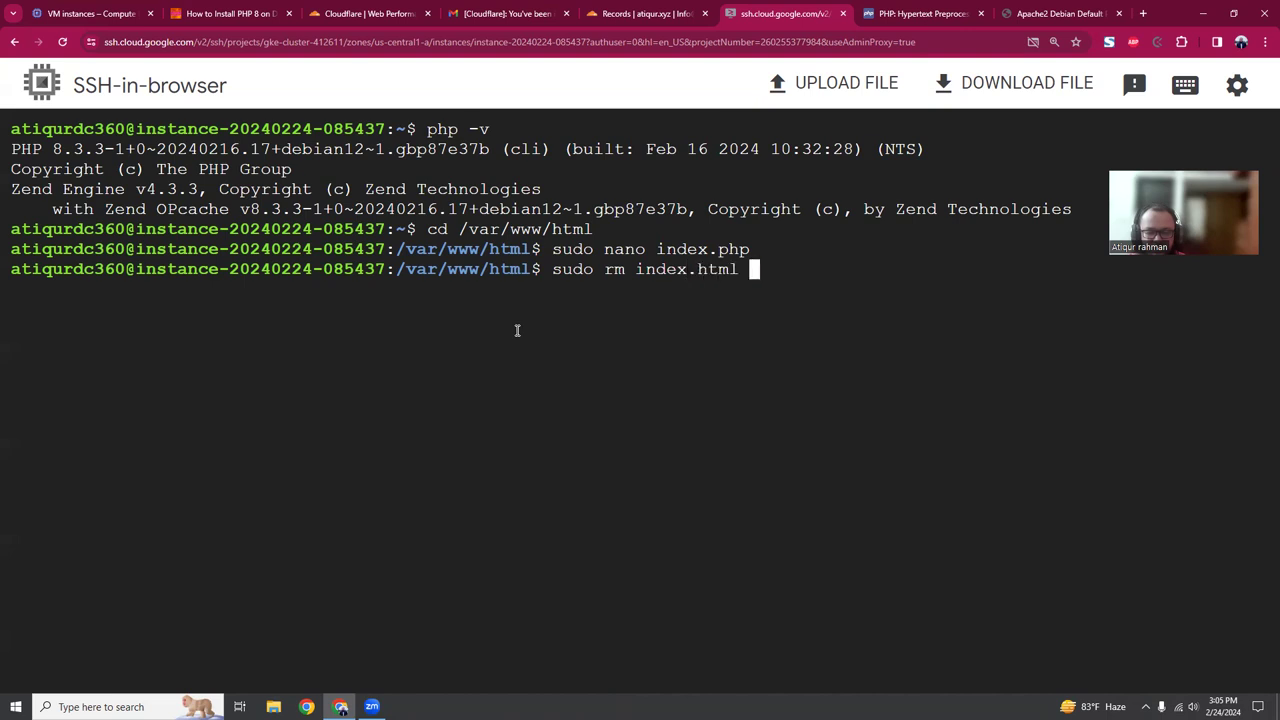
{"action": "key", "text": "Return"}
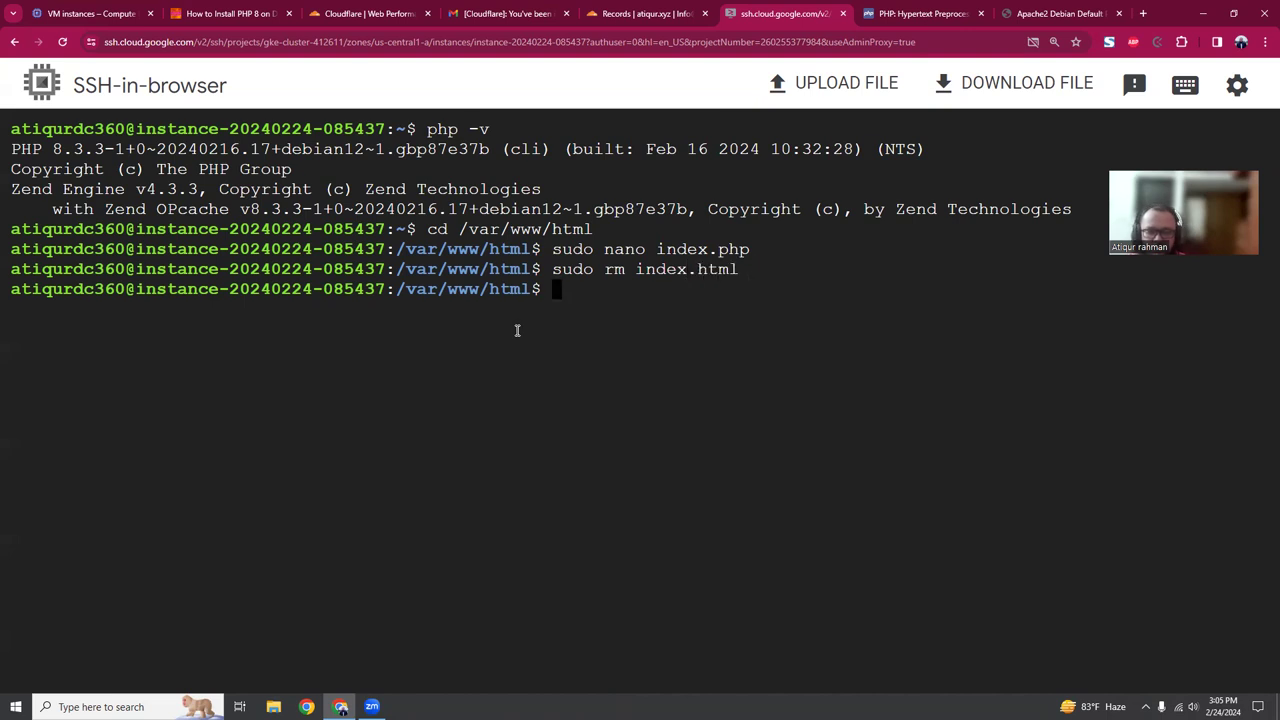
{"action": "left_click", "coordinate": [1058, 12]}
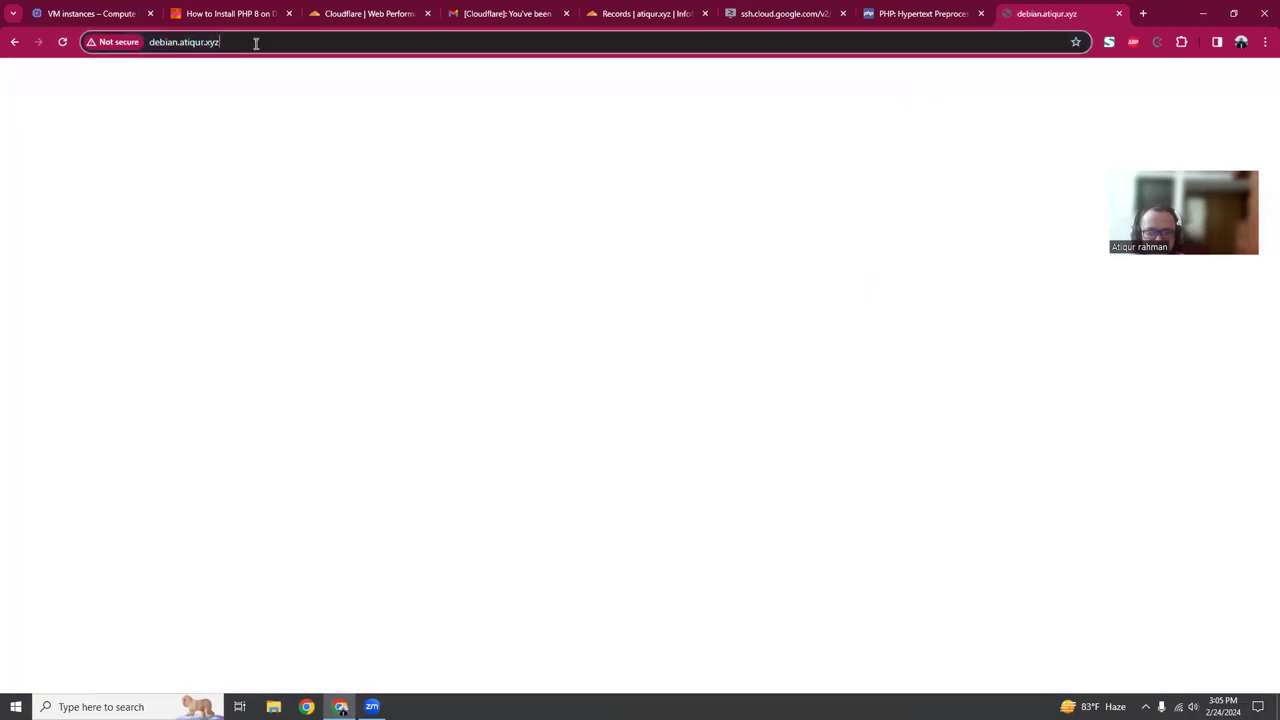
Request debian.atiqur.xyz/index.php, which shows a blank page, then return to the terminal
{"action": "type", "text": "/index.php"}
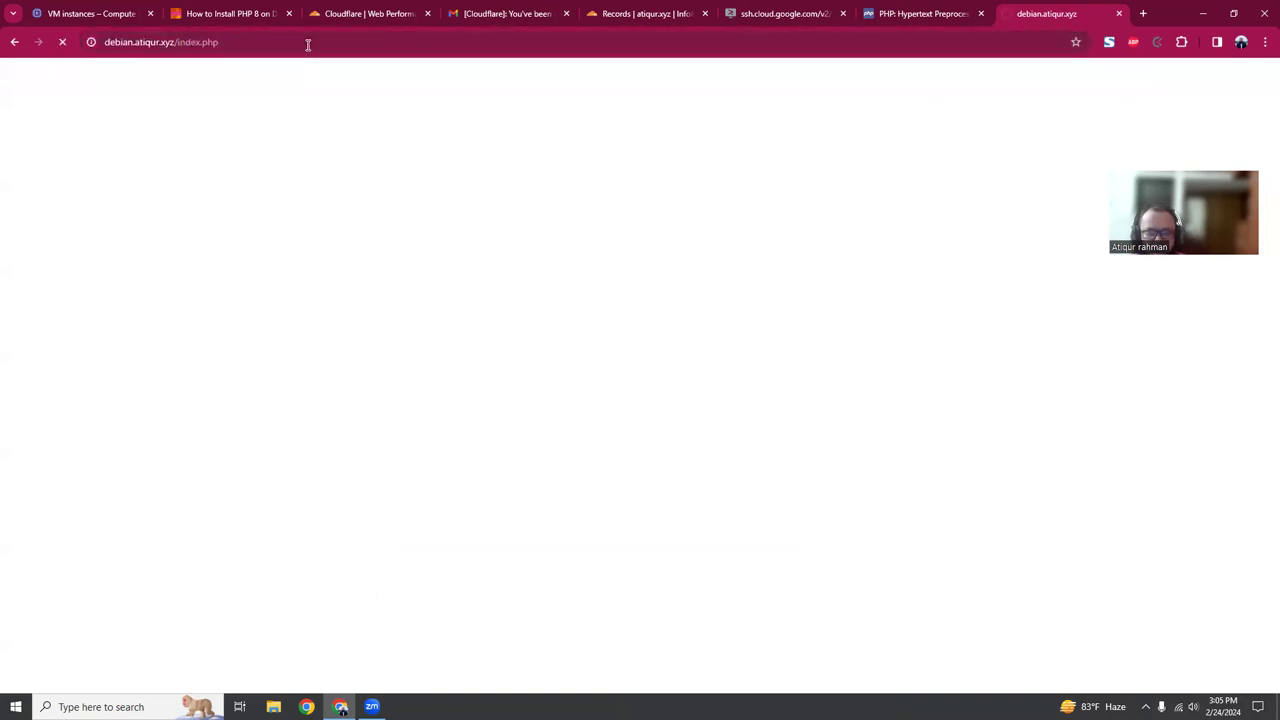
{"action": "left_click", "coordinate": [784, 12]}
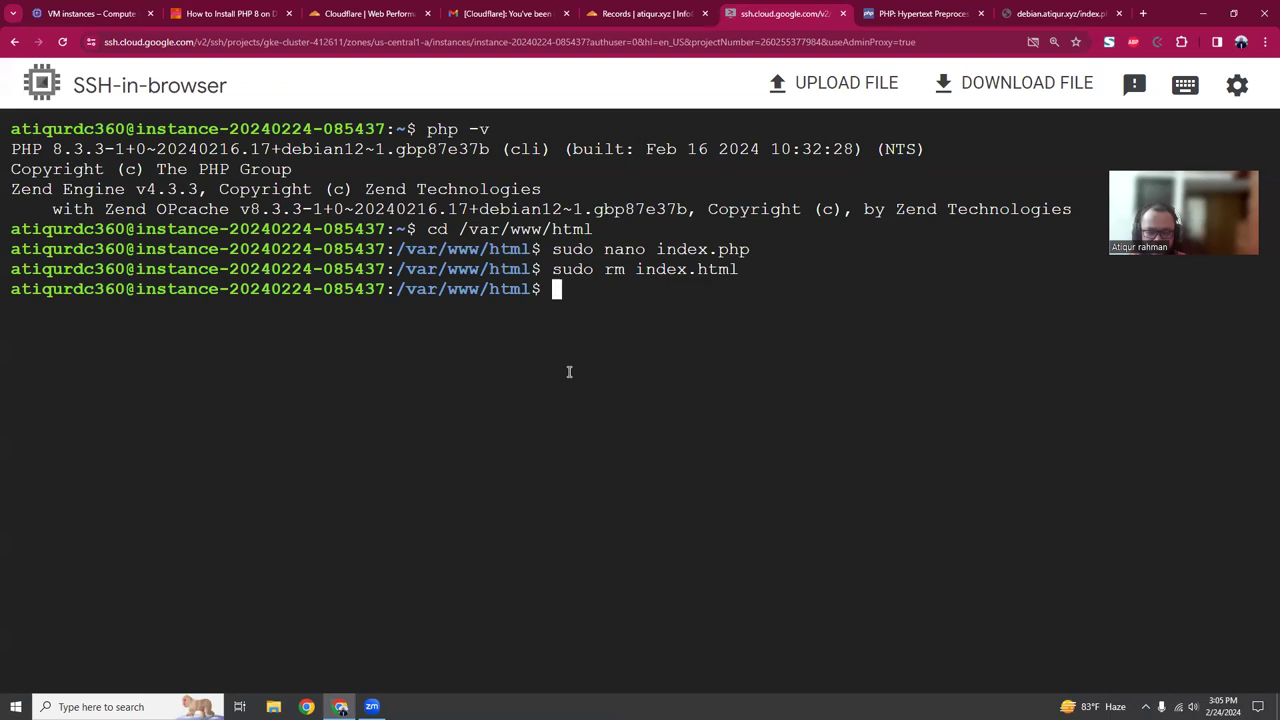
Restart Apache with 'sudo systemctl restart apache2' and recheck the still-blank index.php page
{"action": "type", "text": "sudo s"}
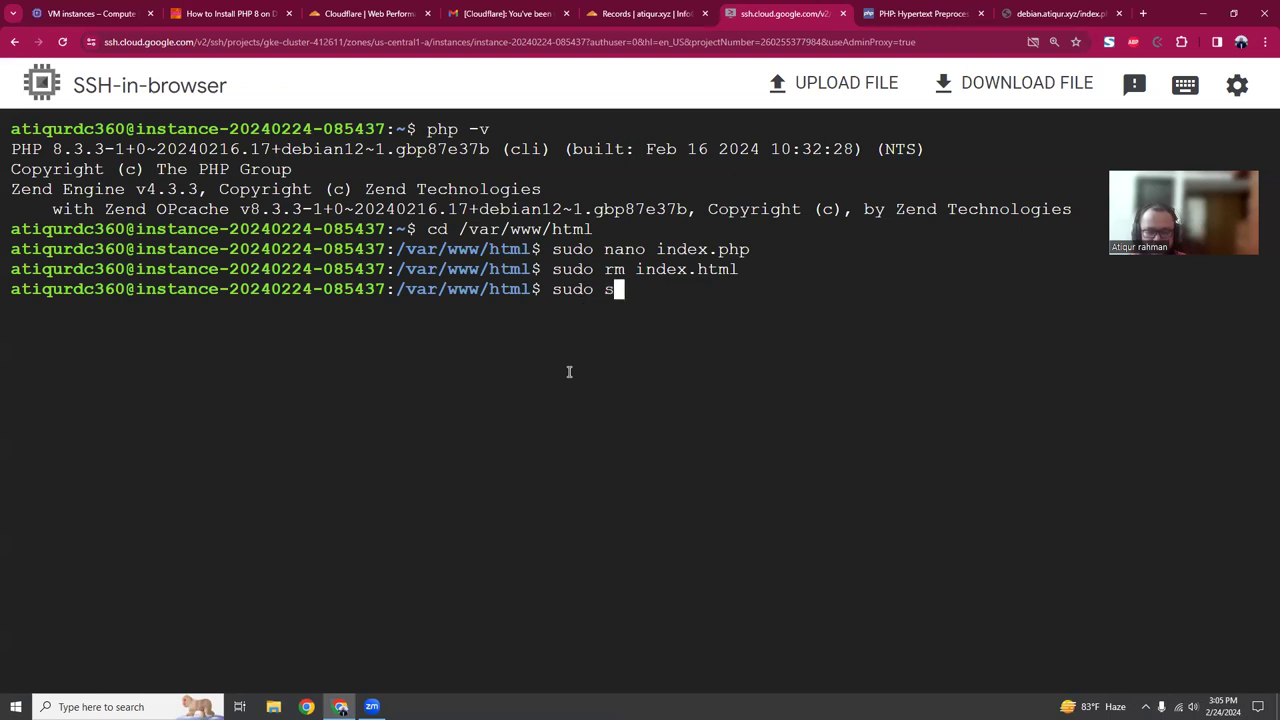
{"action": "type", "text": "ystemctl"}
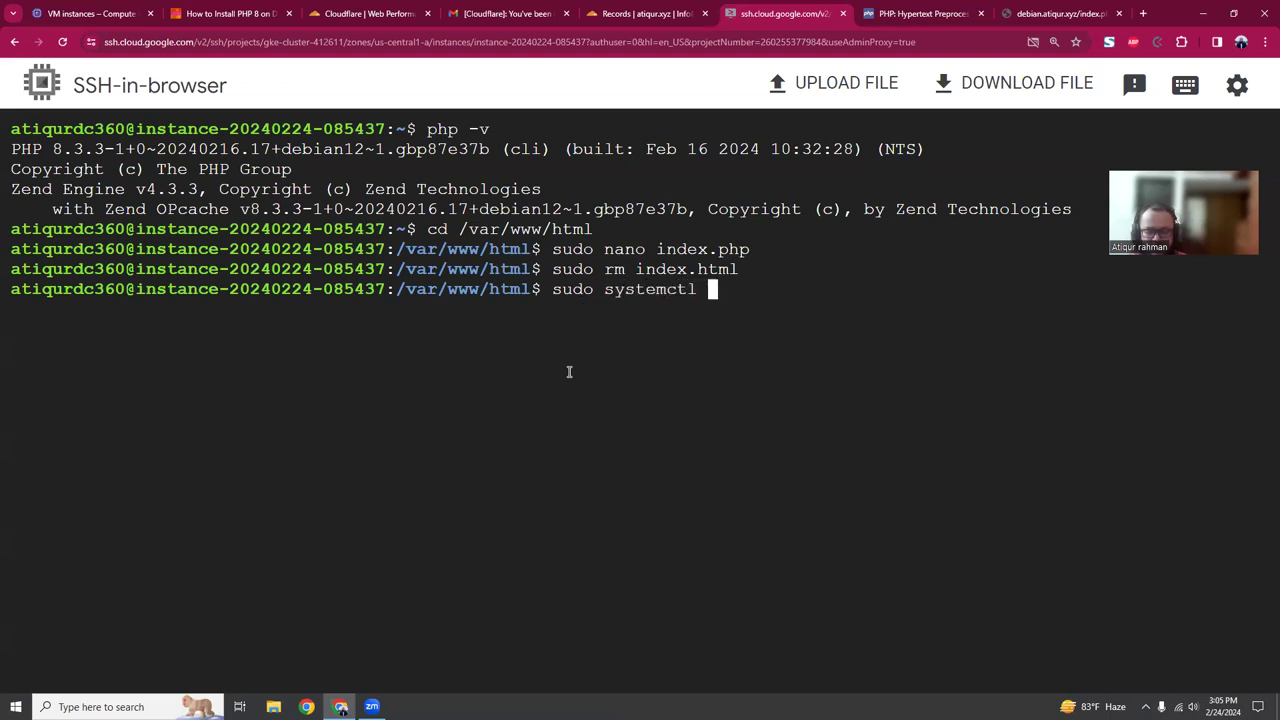
{"action": "type", "text": "restart apache"}
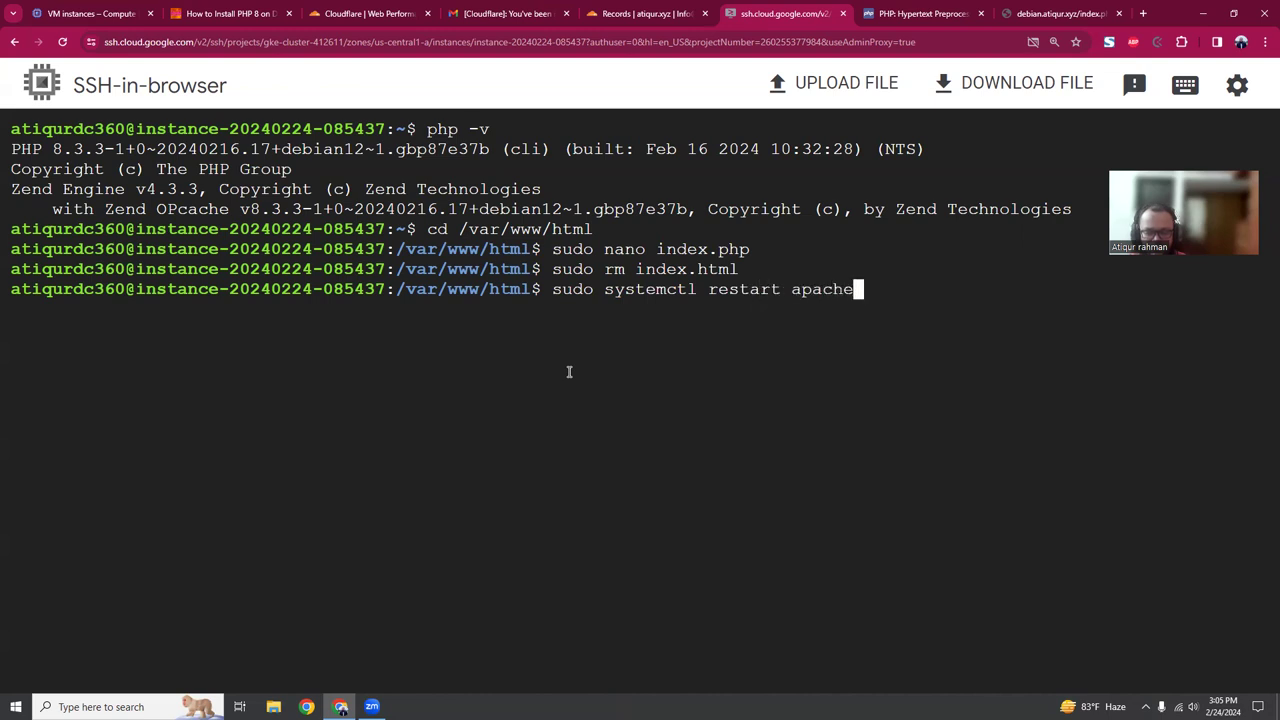
{"action": "key", "text": "Return"}
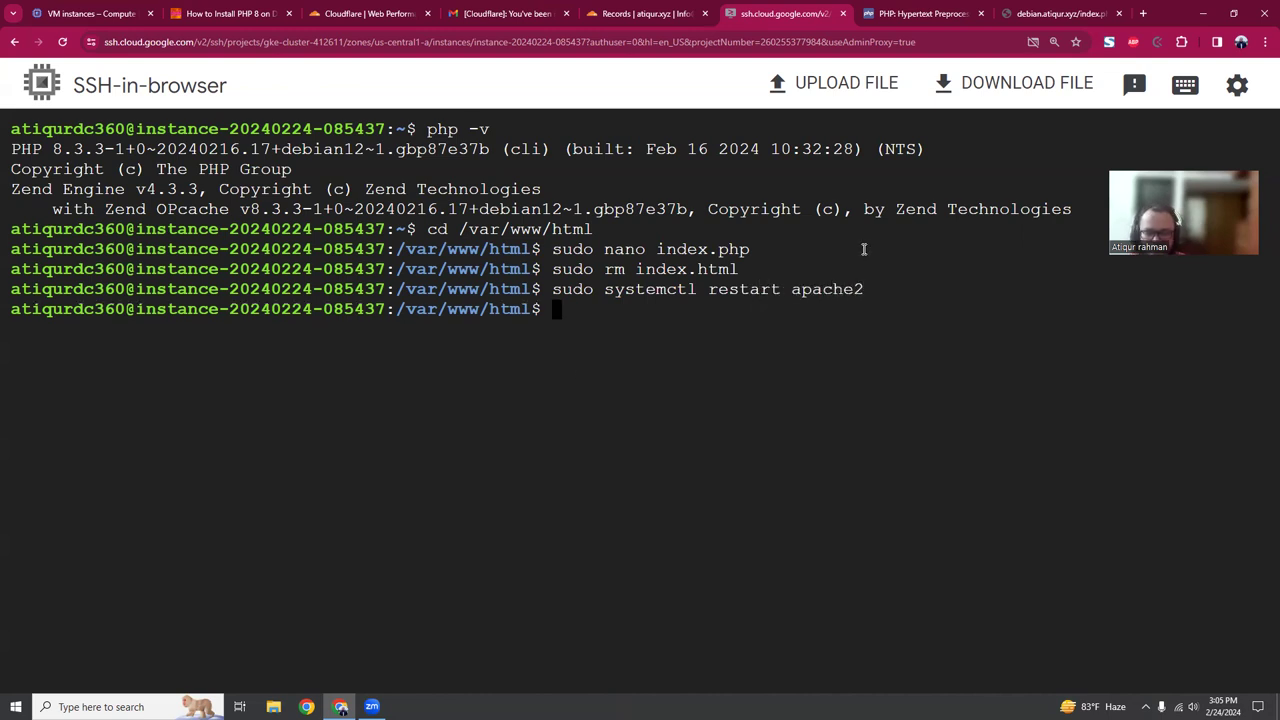
{"action": "mouse_move", "coordinate": [1060, 12]}
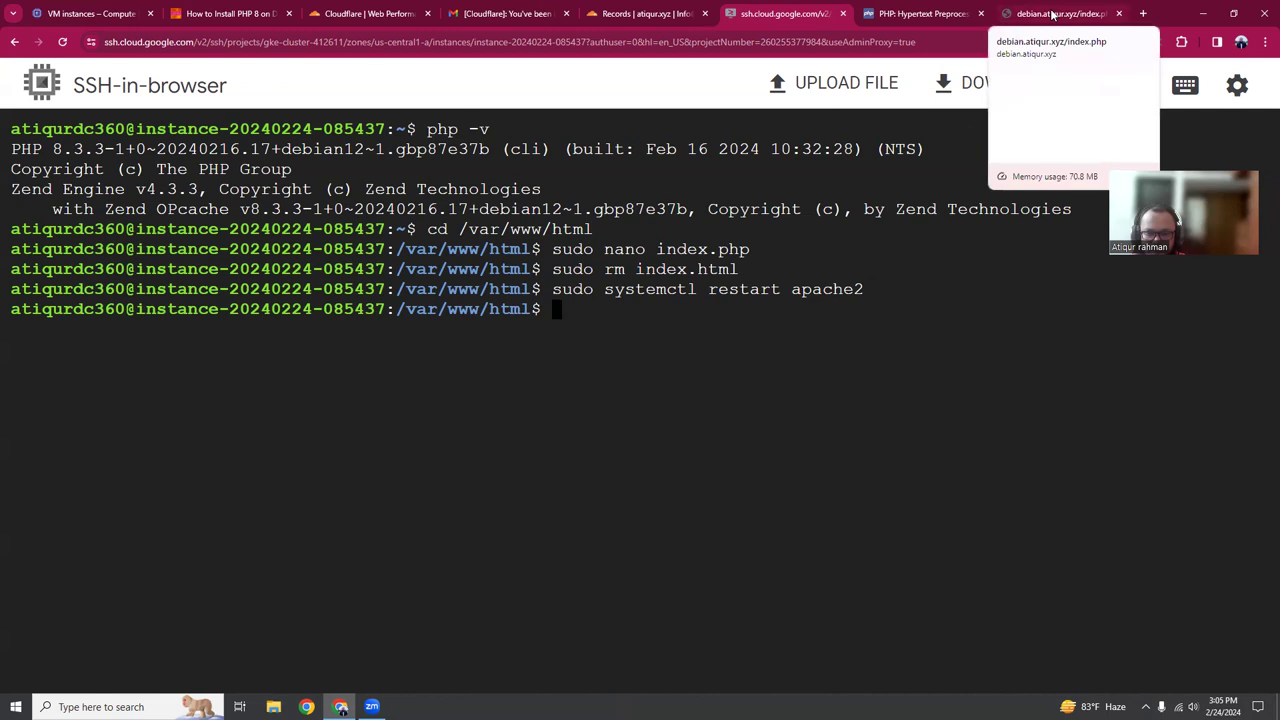
{"action": "left_click", "coordinate": [1060, 12]}
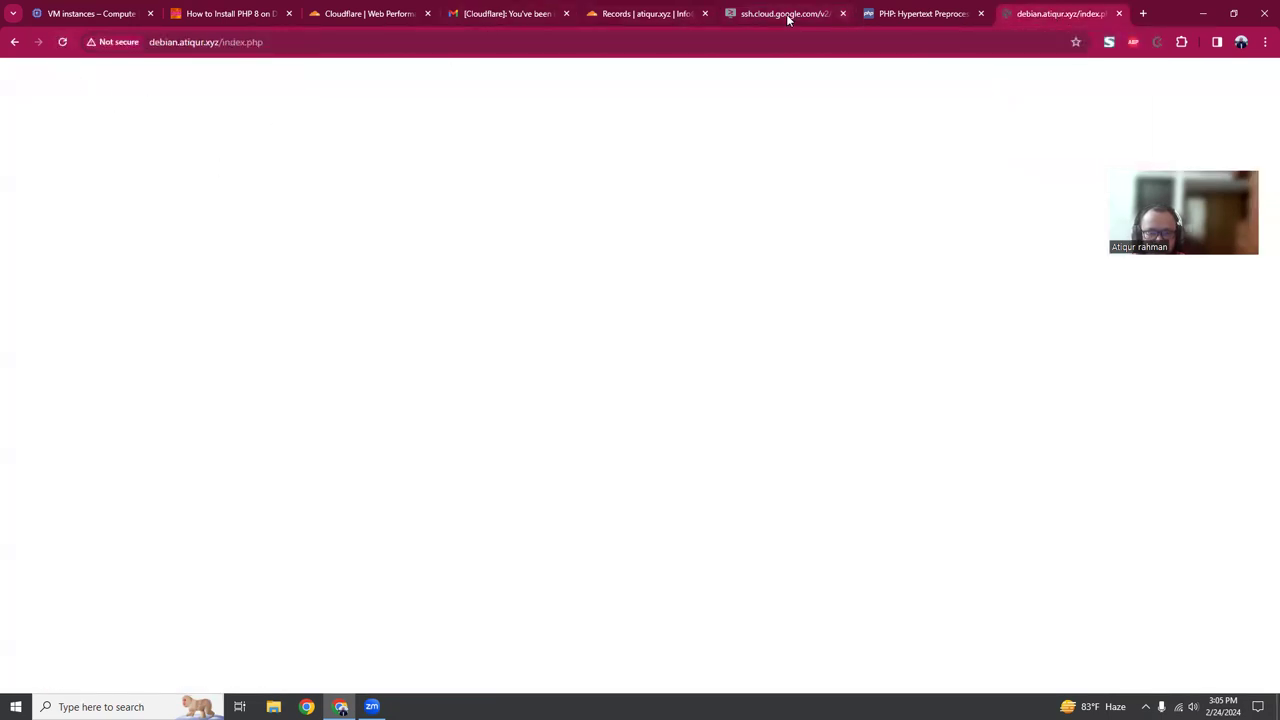
{"action": "left_click", "coordinate": [784, 12]}
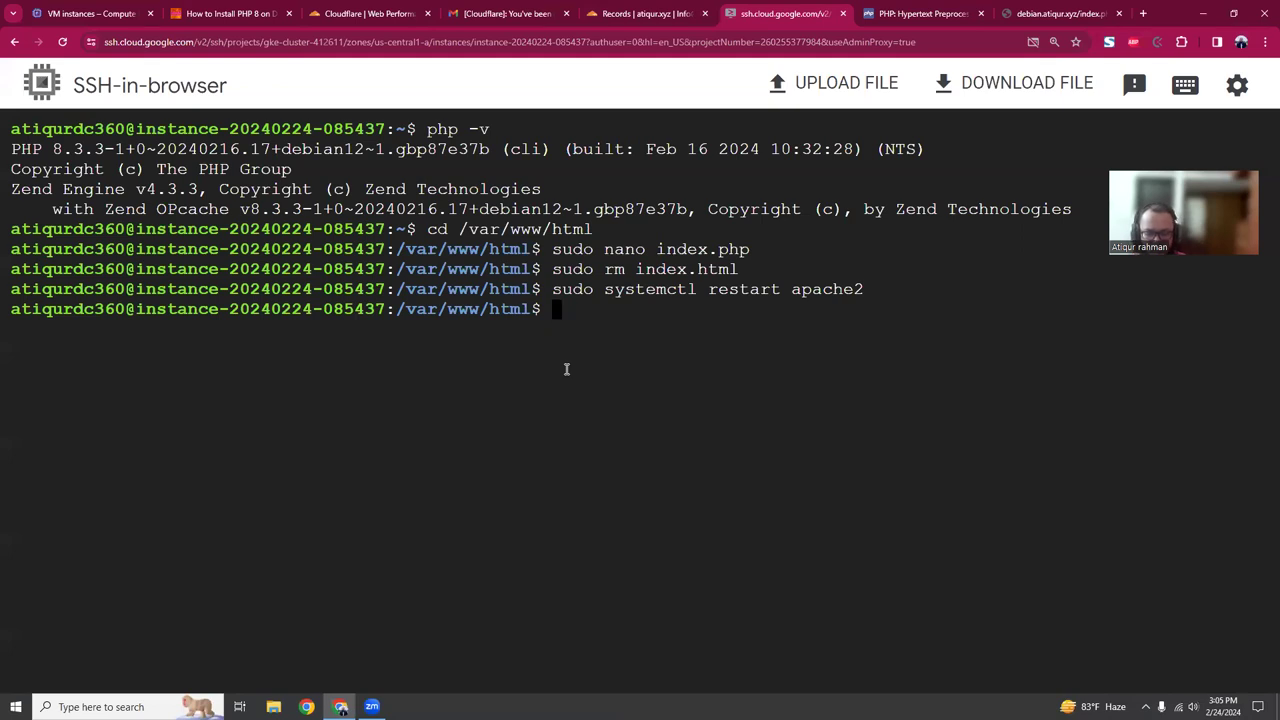
Reopen index.php in nano to verify its contents, reload the blank page, and begin a php command
{"action": "type", "text": "sudo"}
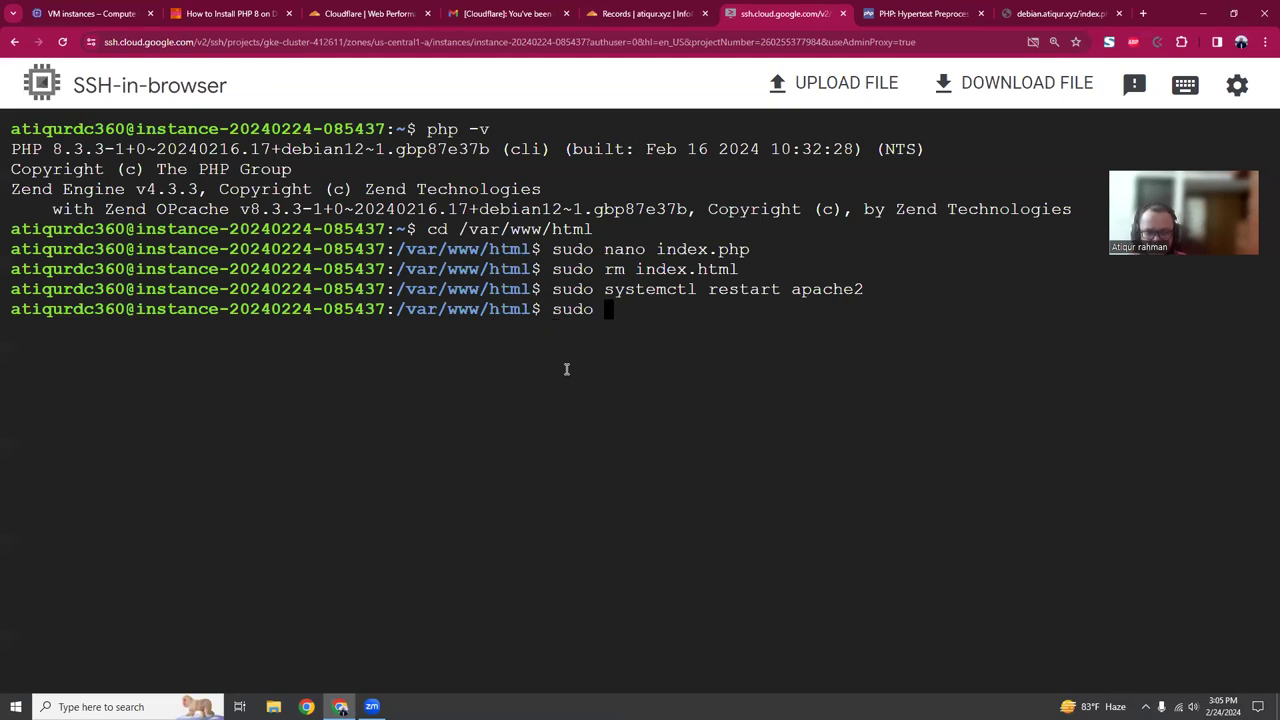
{"action": "type", "text": "nano ind"}
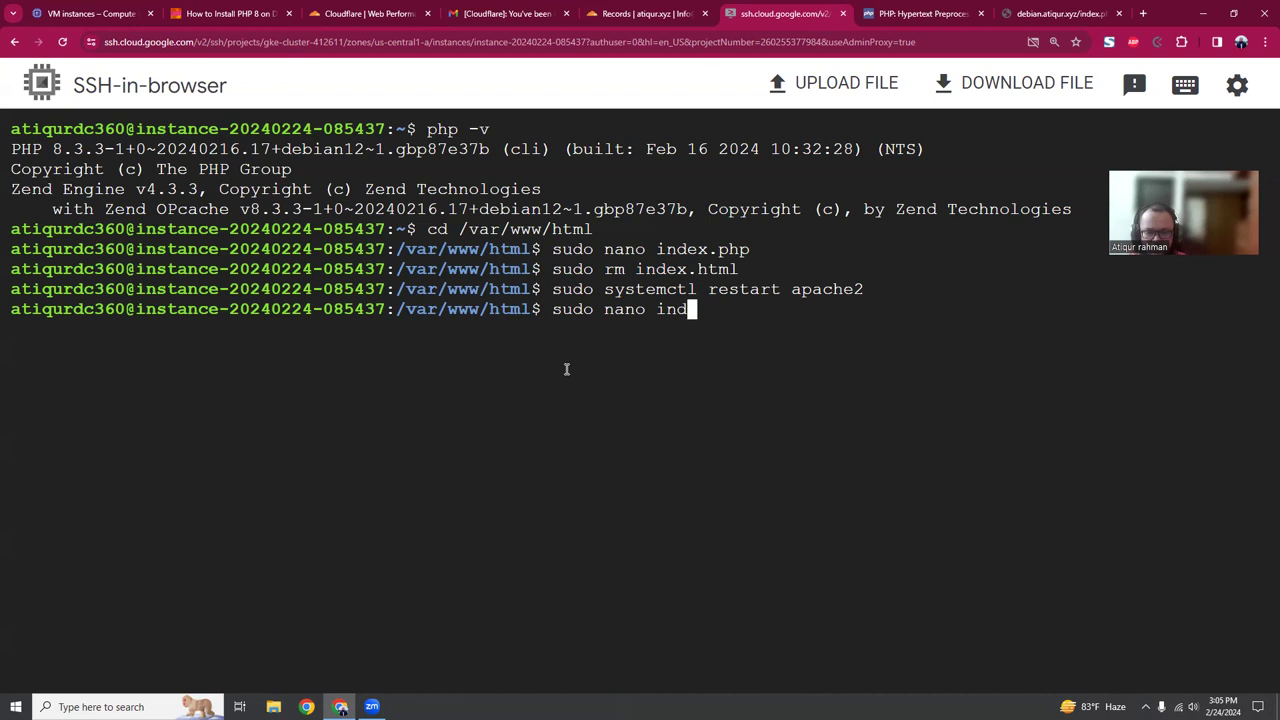
{"action": "key", "text": "Return"}
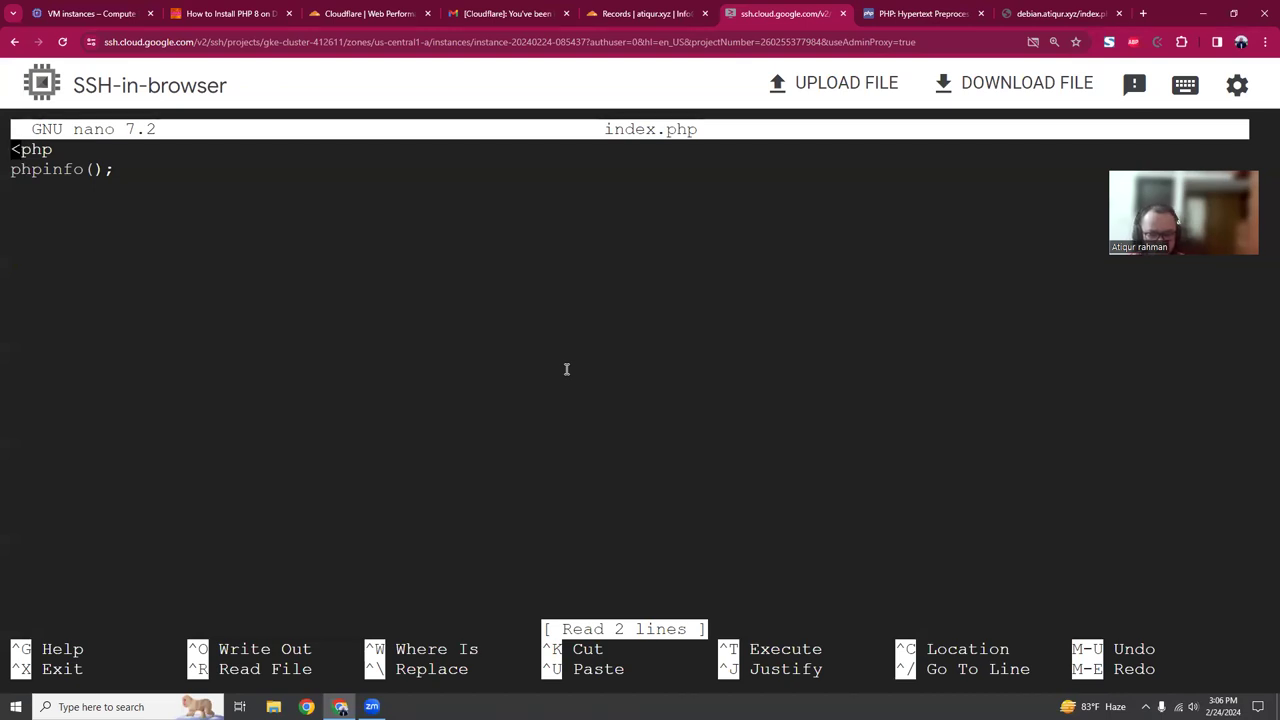
{"action": "key", "text": "ctrl+x"}
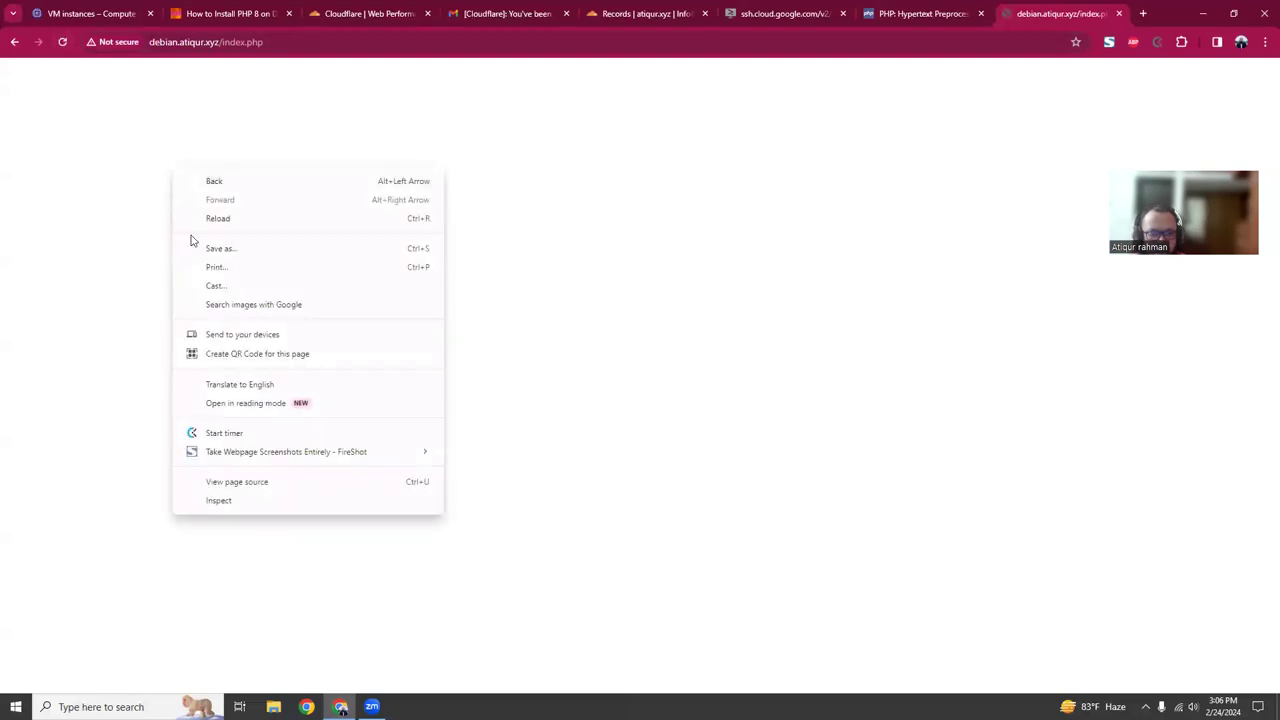
{"action": "left_click", "coordinate": [236, 480]}
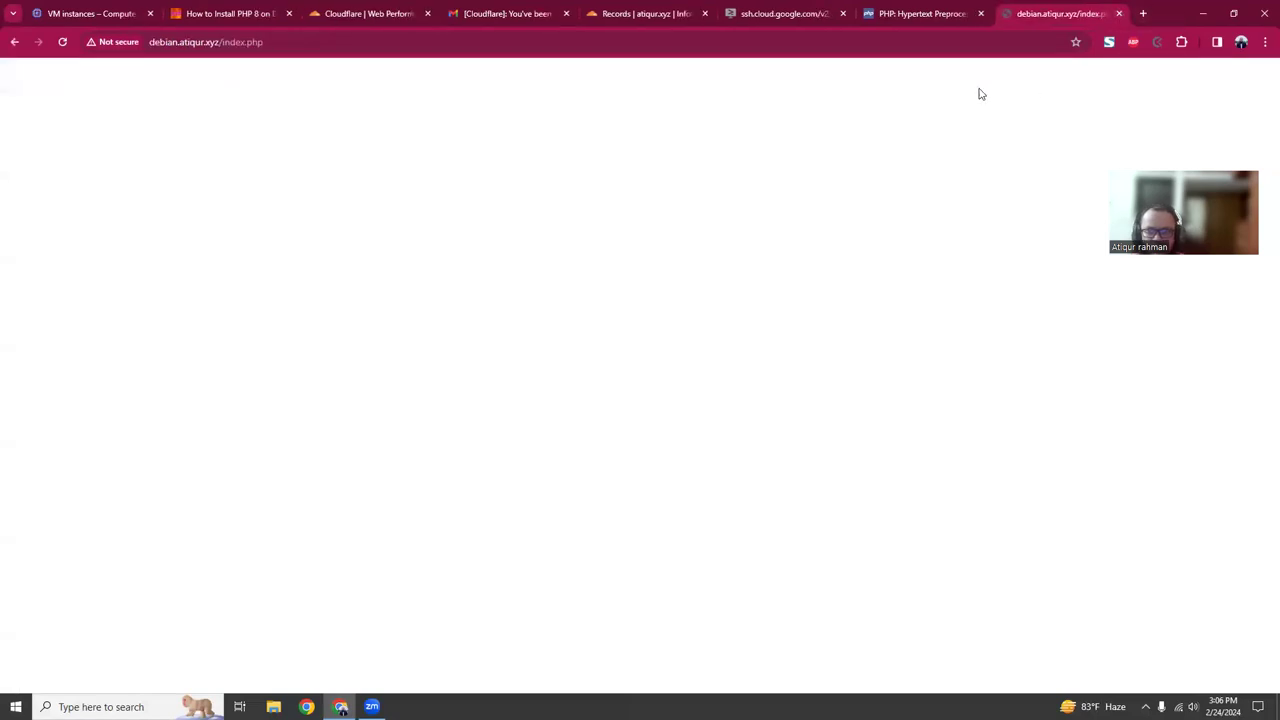
{"action": "left_click", "coordinate": [784, 12]}
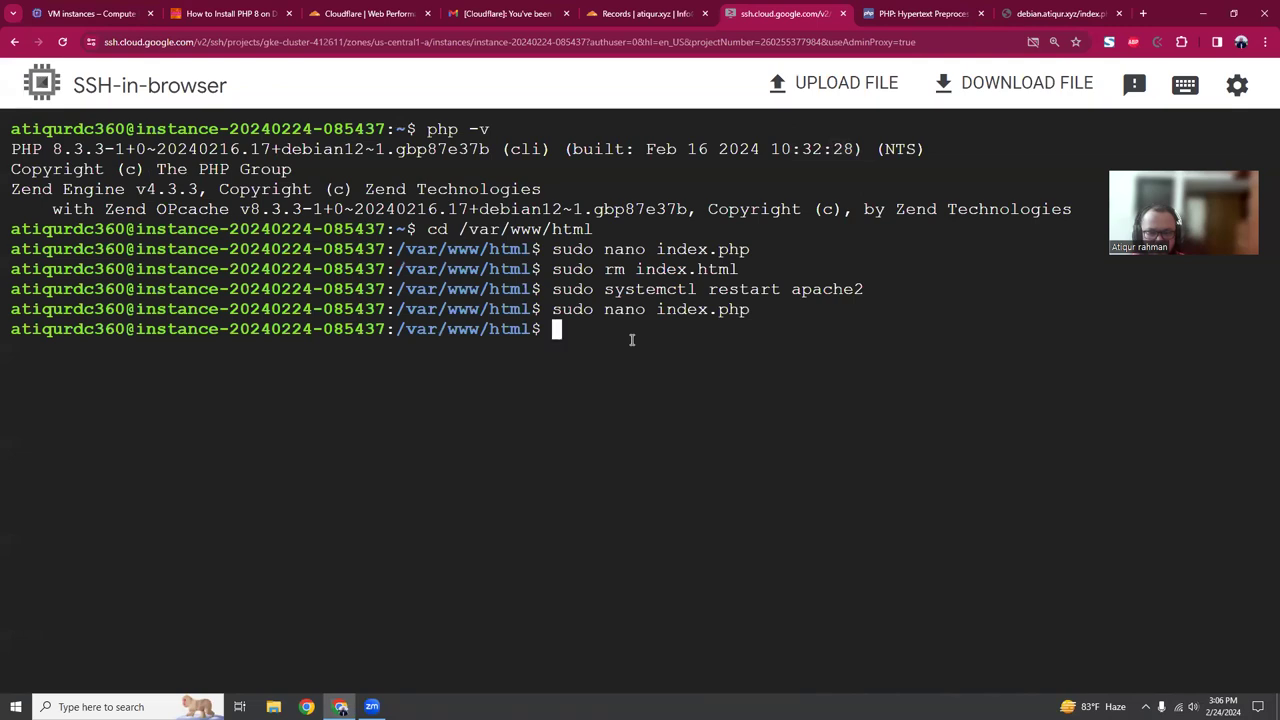
{"action": "mouse_move", "coordinate": [652, 388]}
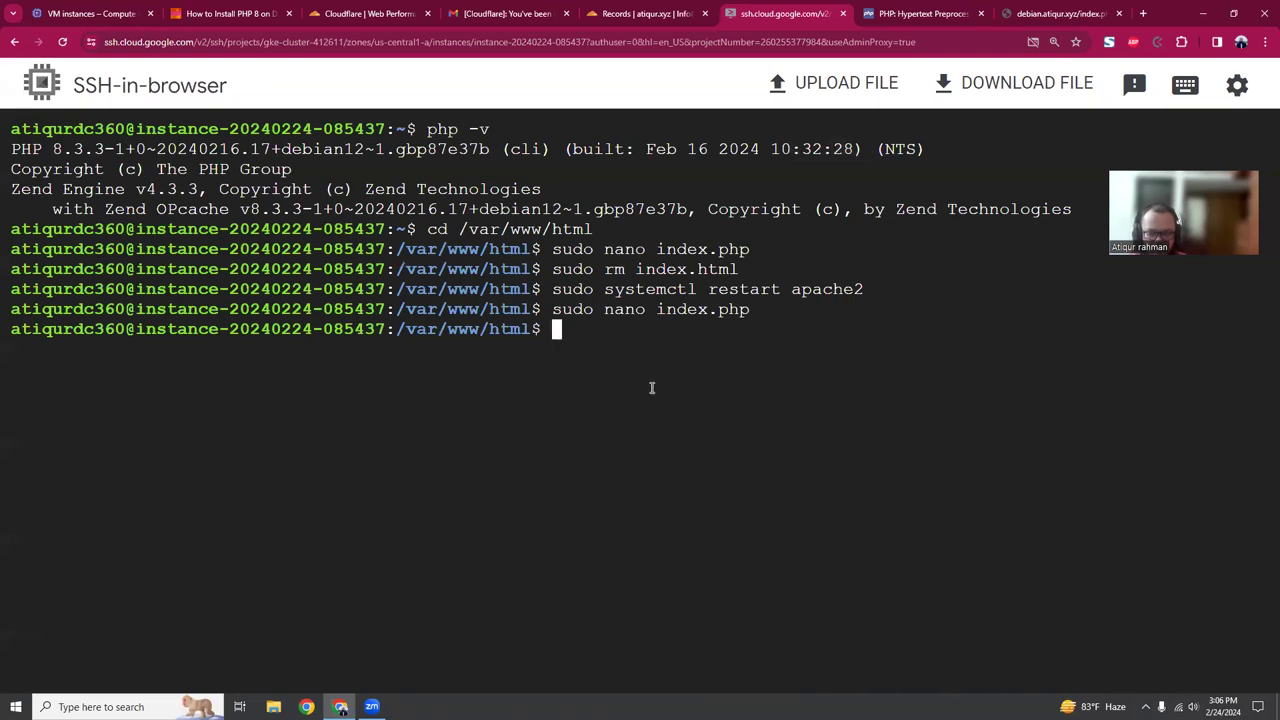
{"action": "type", "text": "php"}
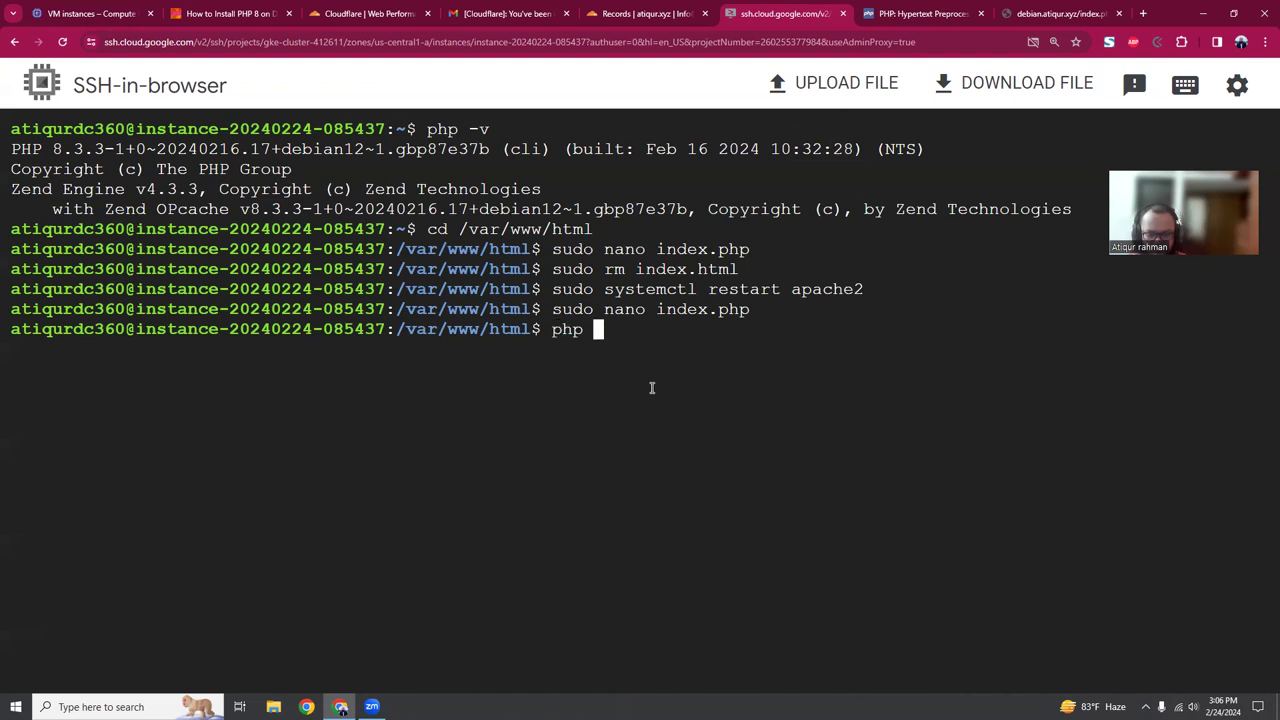
Check in nano that index.php calls phpinfo(), then view the rendered PHP 8.3.3 info page
{"action": "key", "text": "Return"}
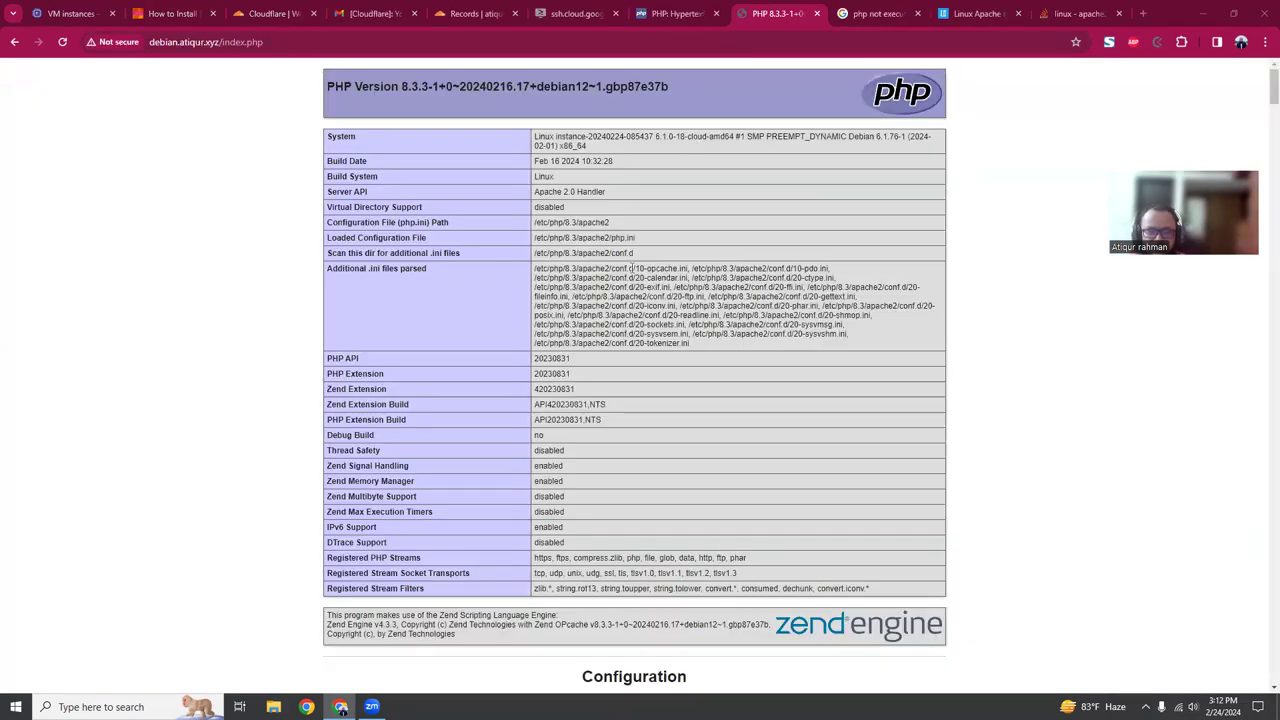
{"action": "left_click", "coordinate": [576, 12]}
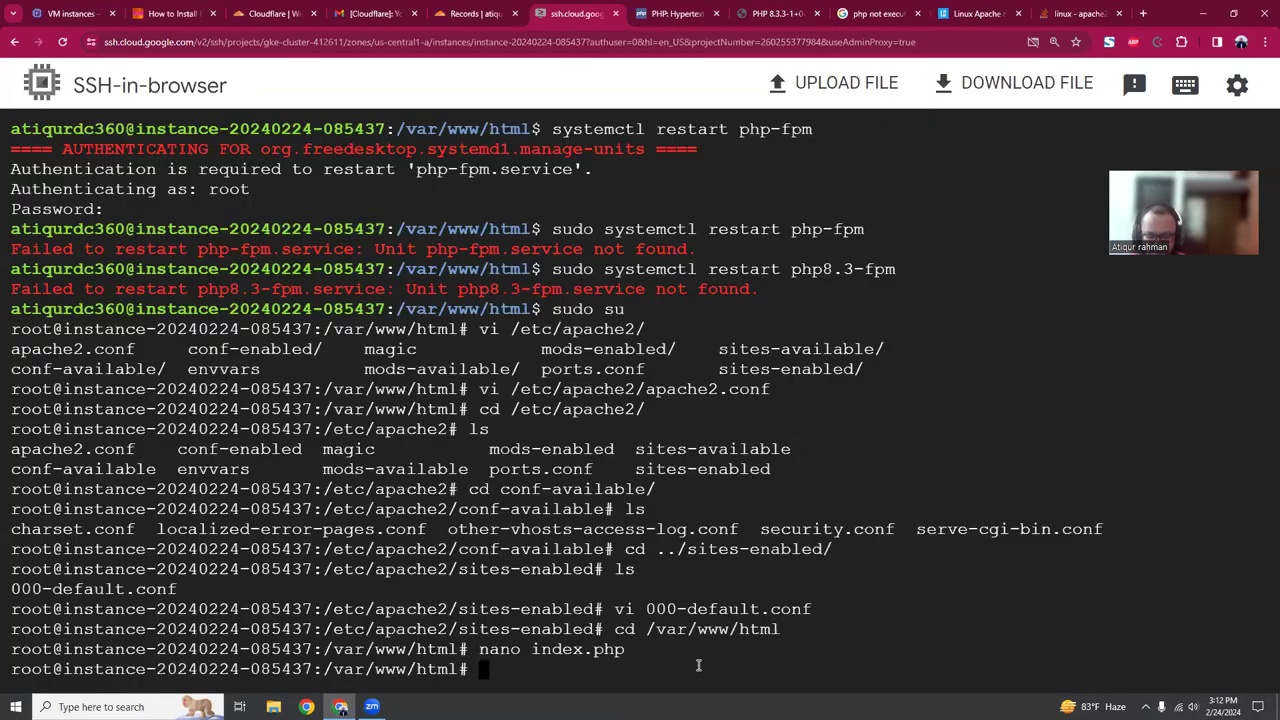
{"action": "key", "text": "Return"}
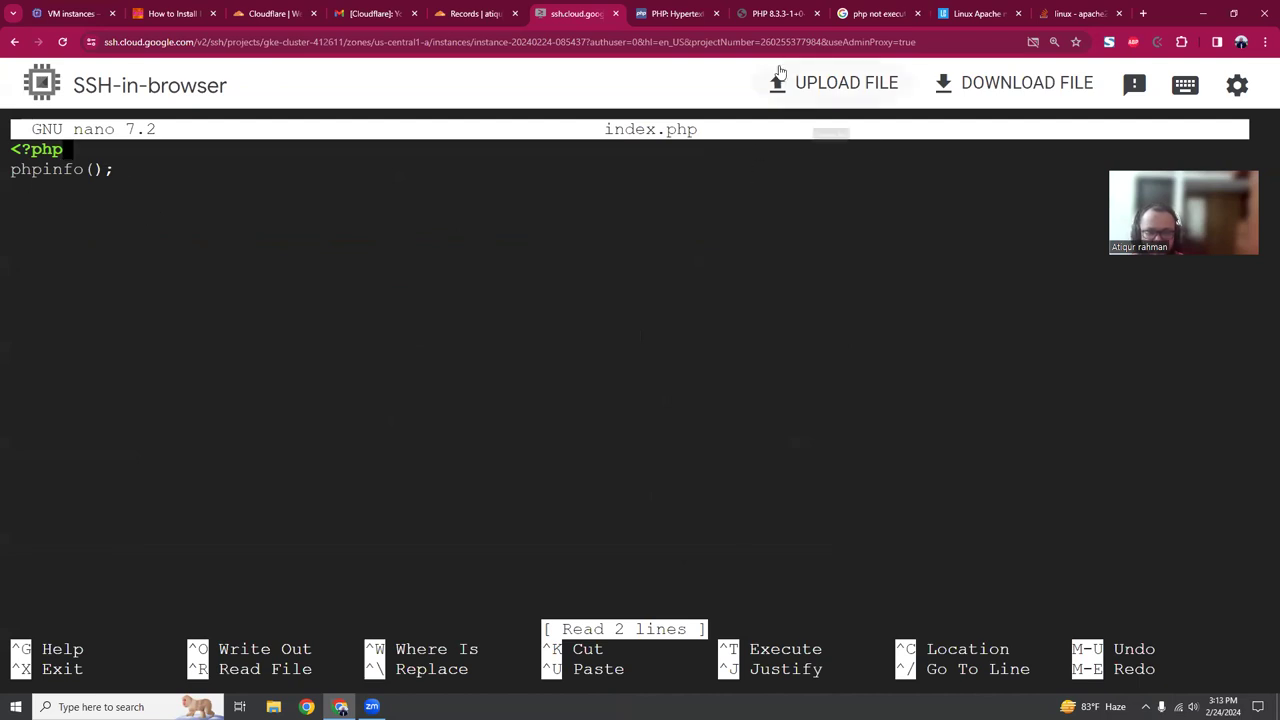
{"action": "left_click", "coordinate": [676, 12]}
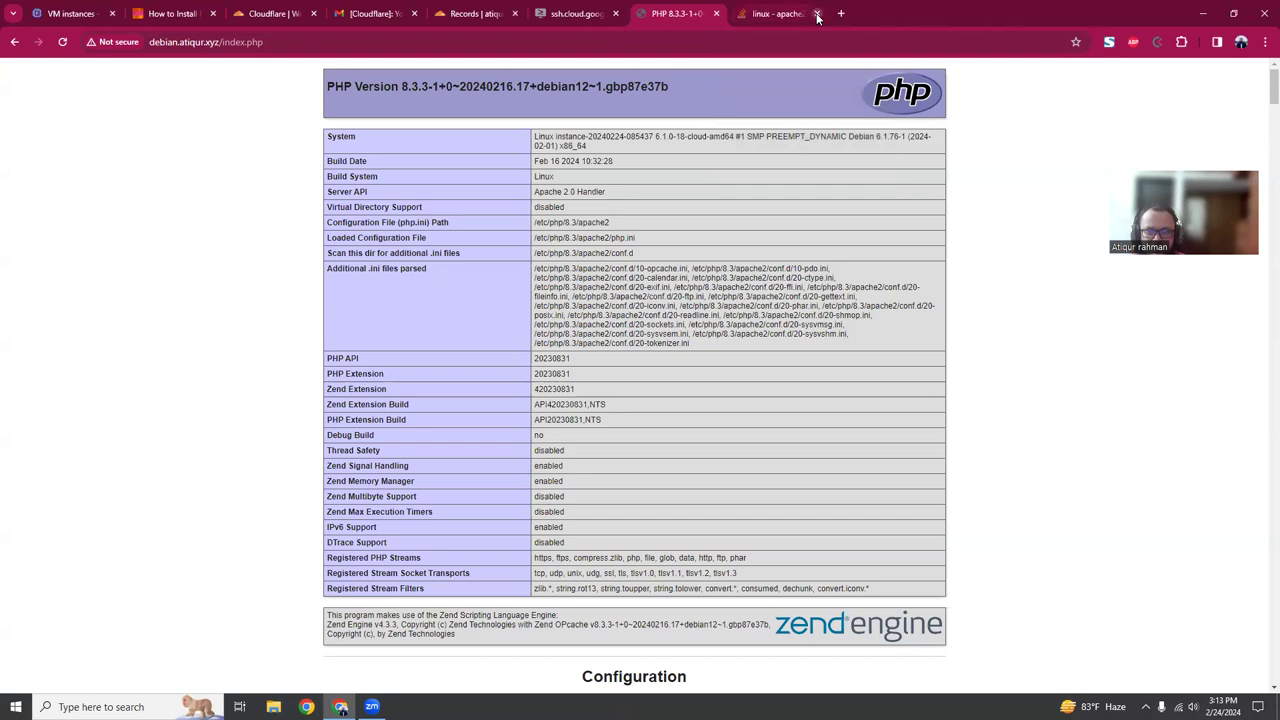
Close the Apache help tab and review the phpinfo page, searching for mbstring and xml
{"action": "left_click", "coordinate": [818, 12]}
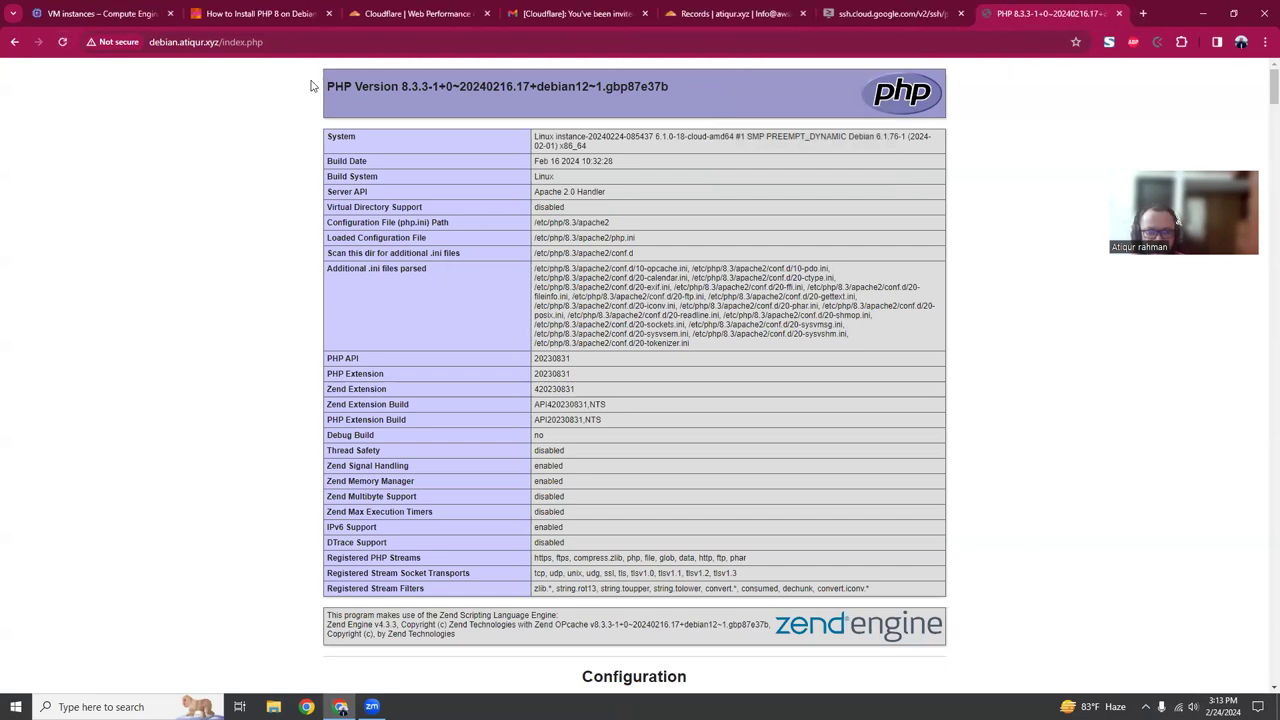
{"action": "double_click", "coordinate": [656, 86]}
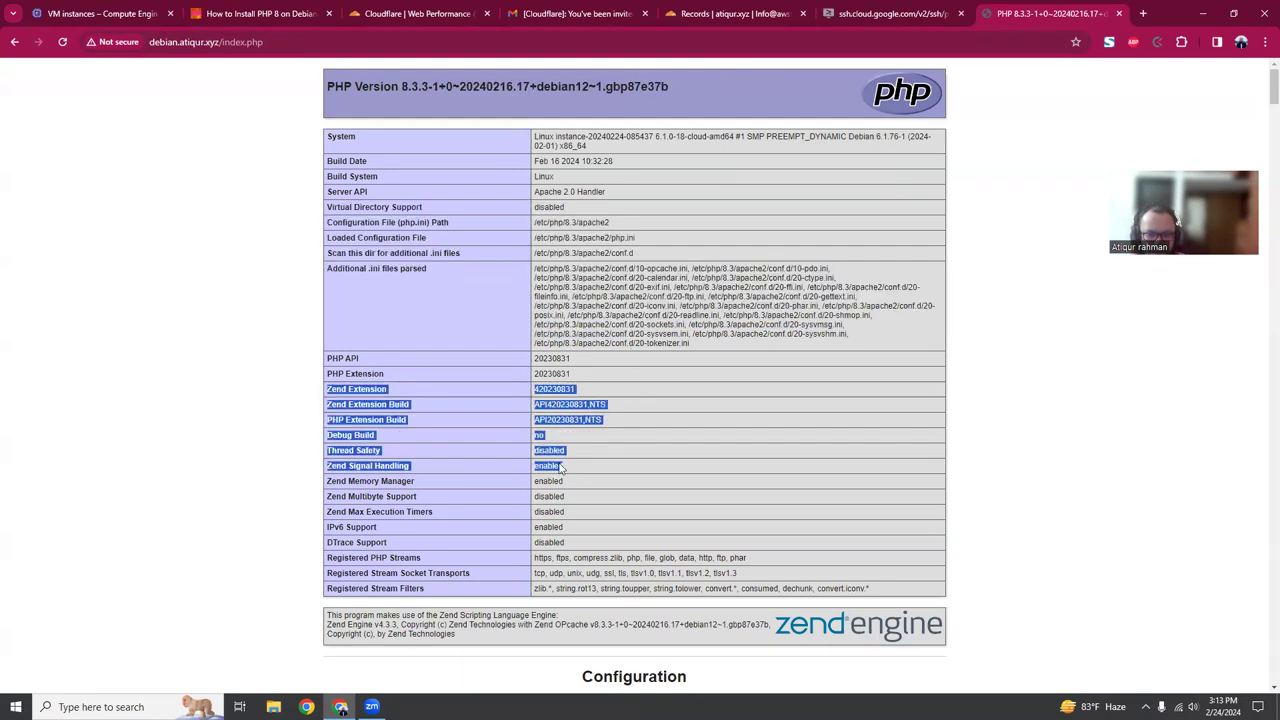
{"action": "mouse_move", "coordinate": [452, 324]}
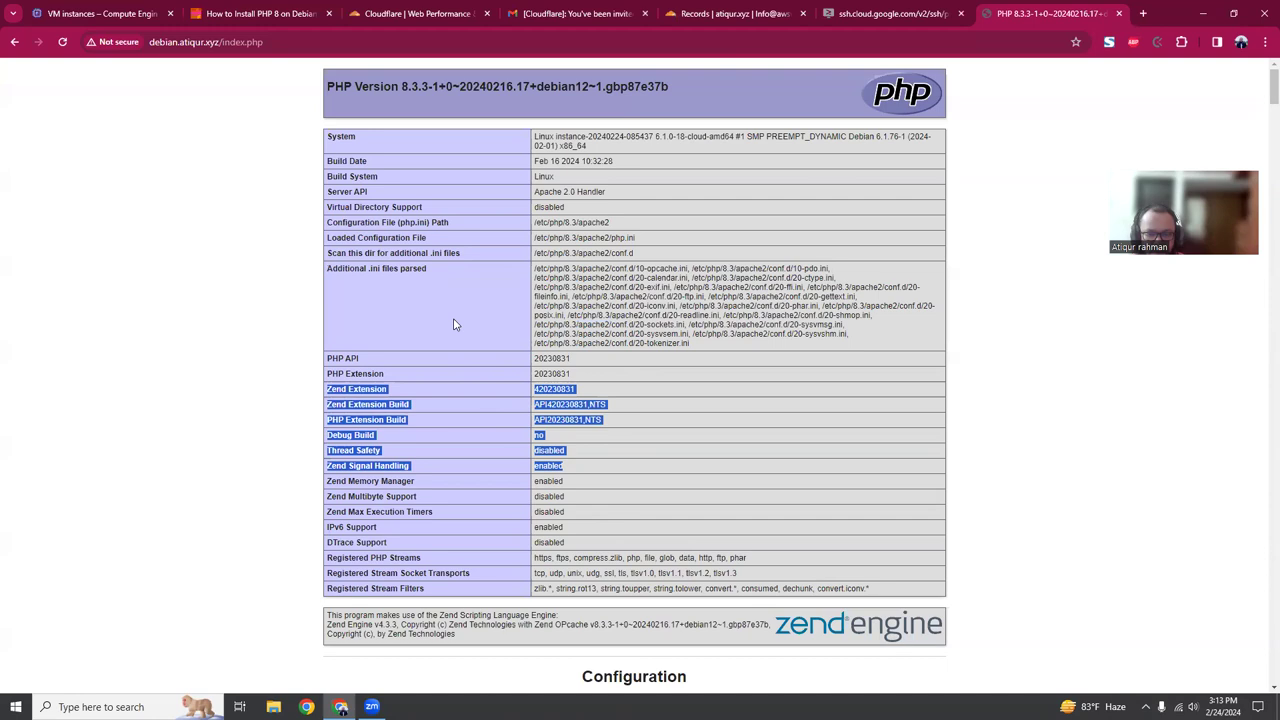
{"action": "mouse_move", "coordinate": [476, 330]}
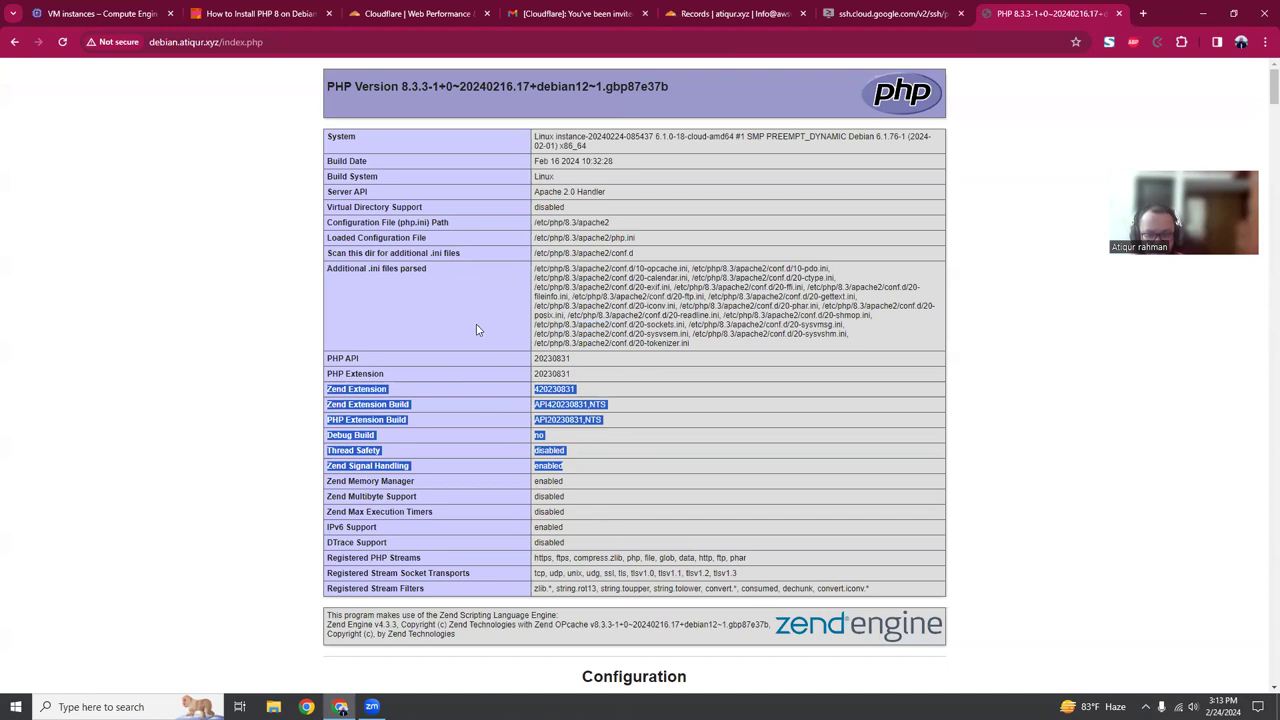
{"action": "scroll", "scroll_direction": "down", "scroll_amount": 3}
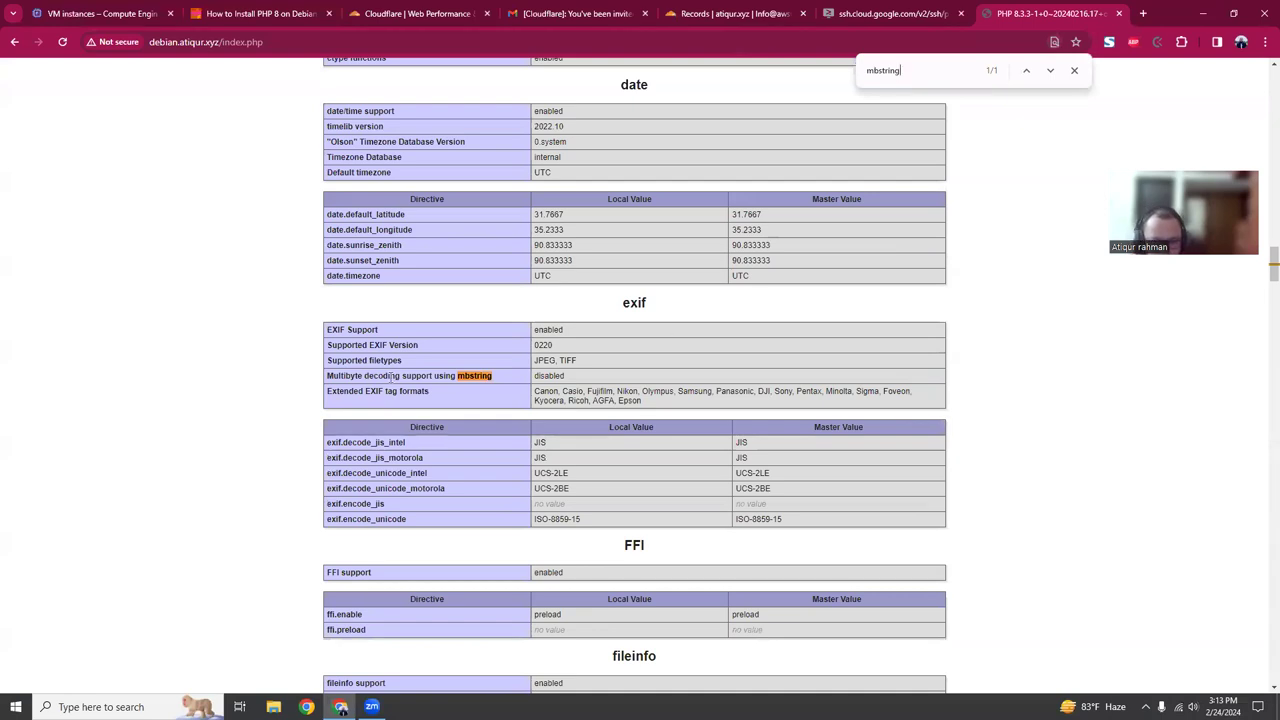
{"action": "mouse_move", "coordinate": [876, 356]}
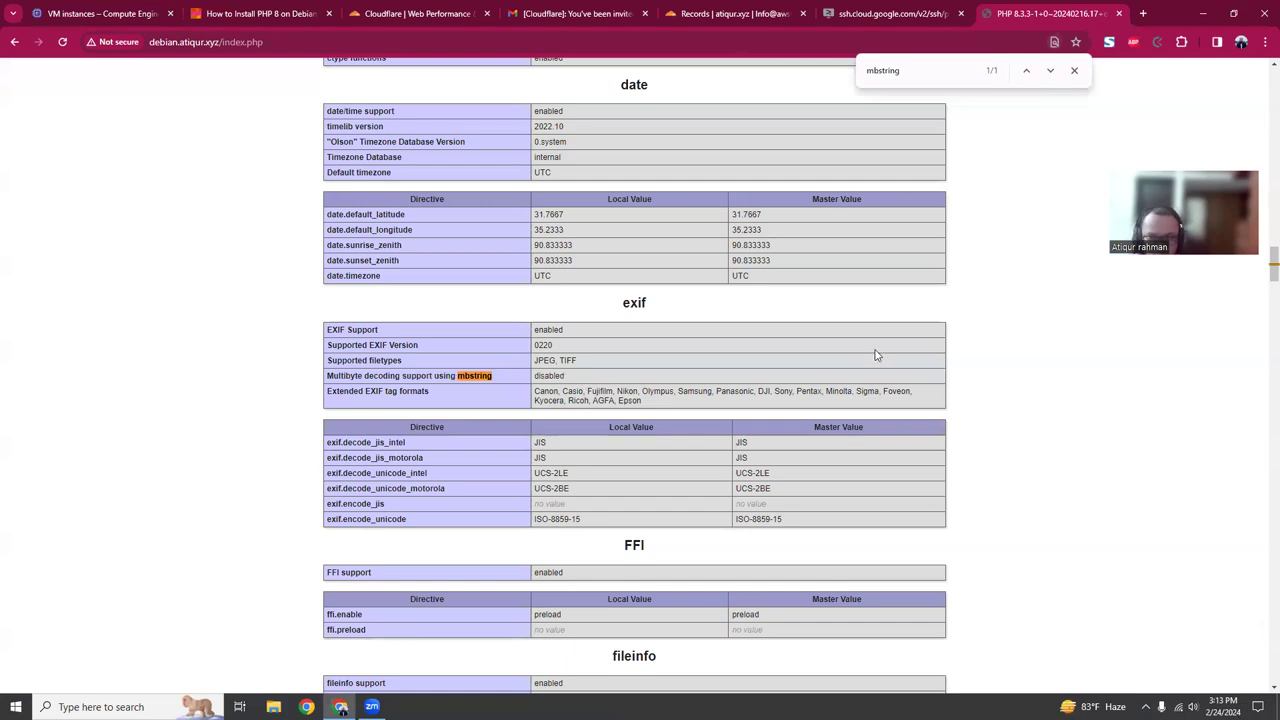
{"action": "mouse_move", "coordinate": [876, 80]}
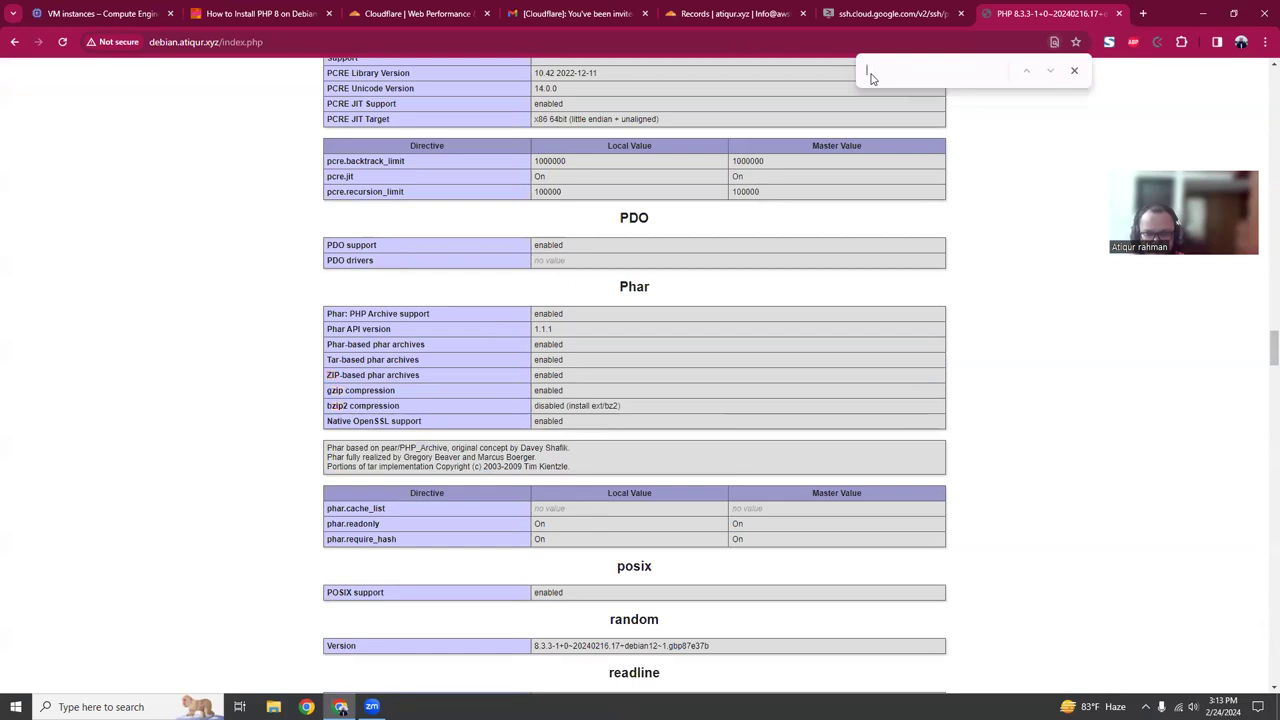
{"action": "type", "text": "xml"}
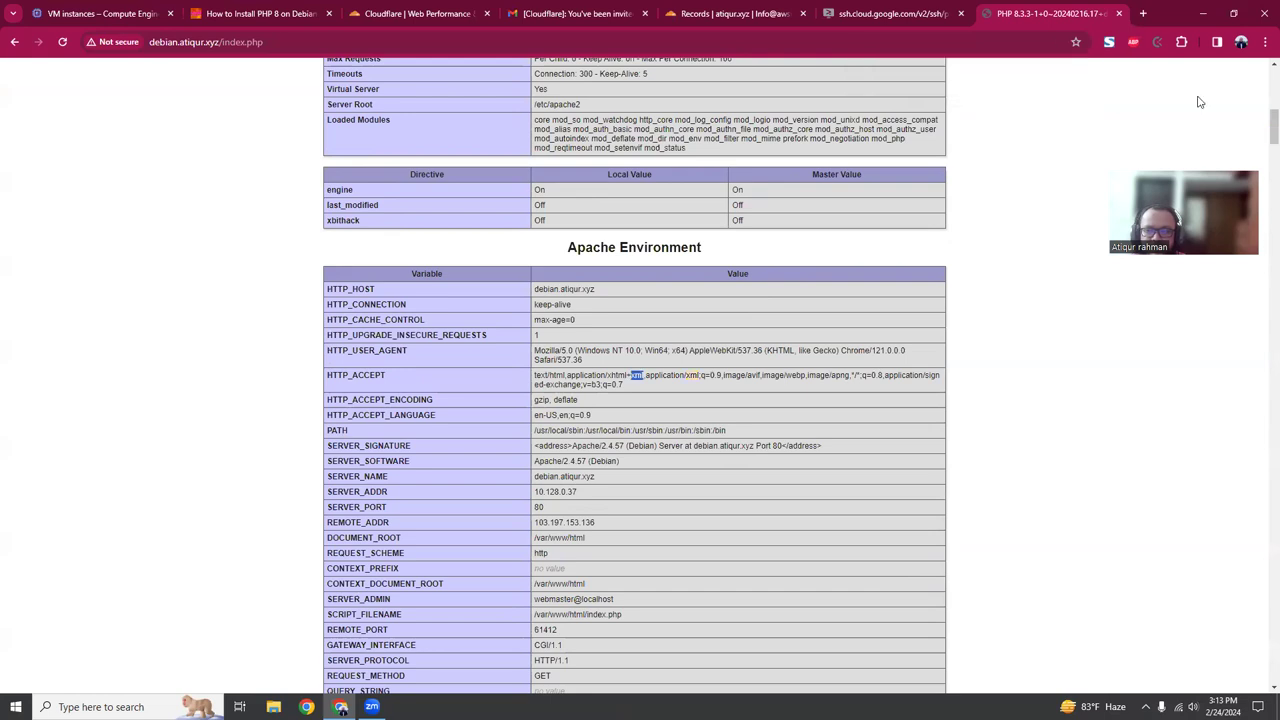
{"action": "scroll", "scroll_direction": "up", "scroll_amount": 3}
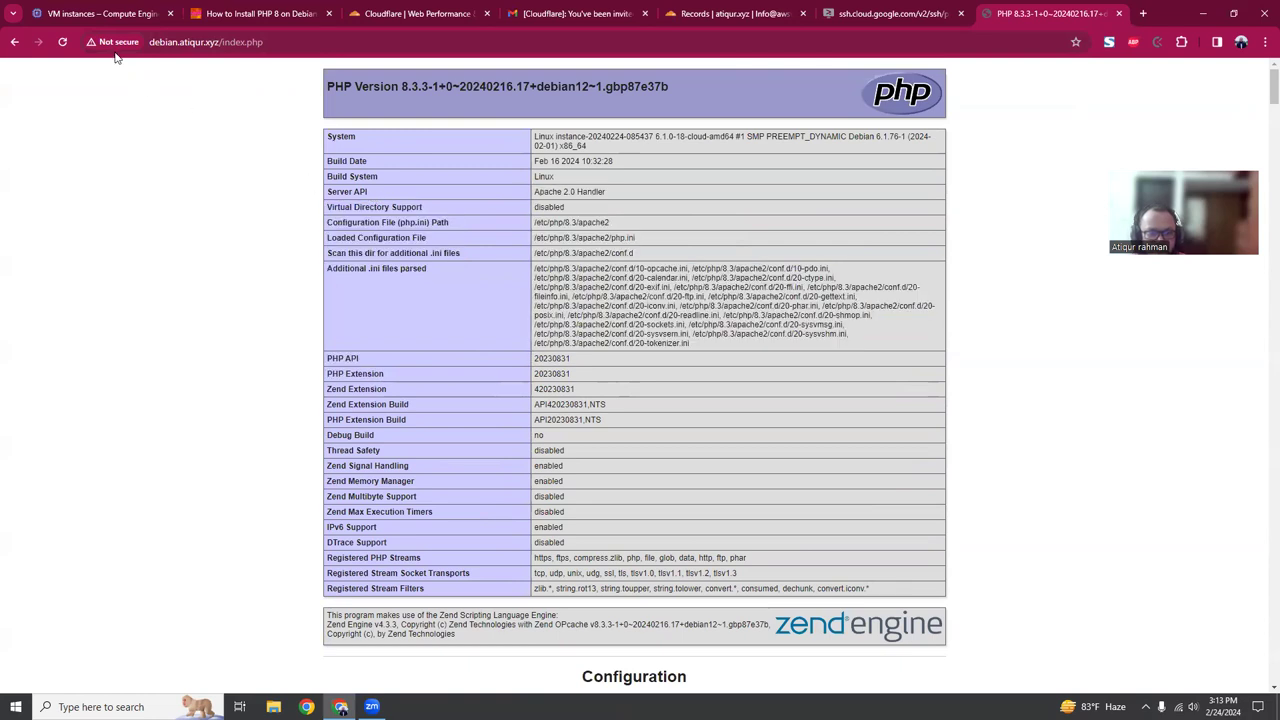
Check the site's Not secure status and scroll the tutorial to its Let's Encrypt SSL setup commands
{"action": "left_click", "coordinate": [112, 42]}
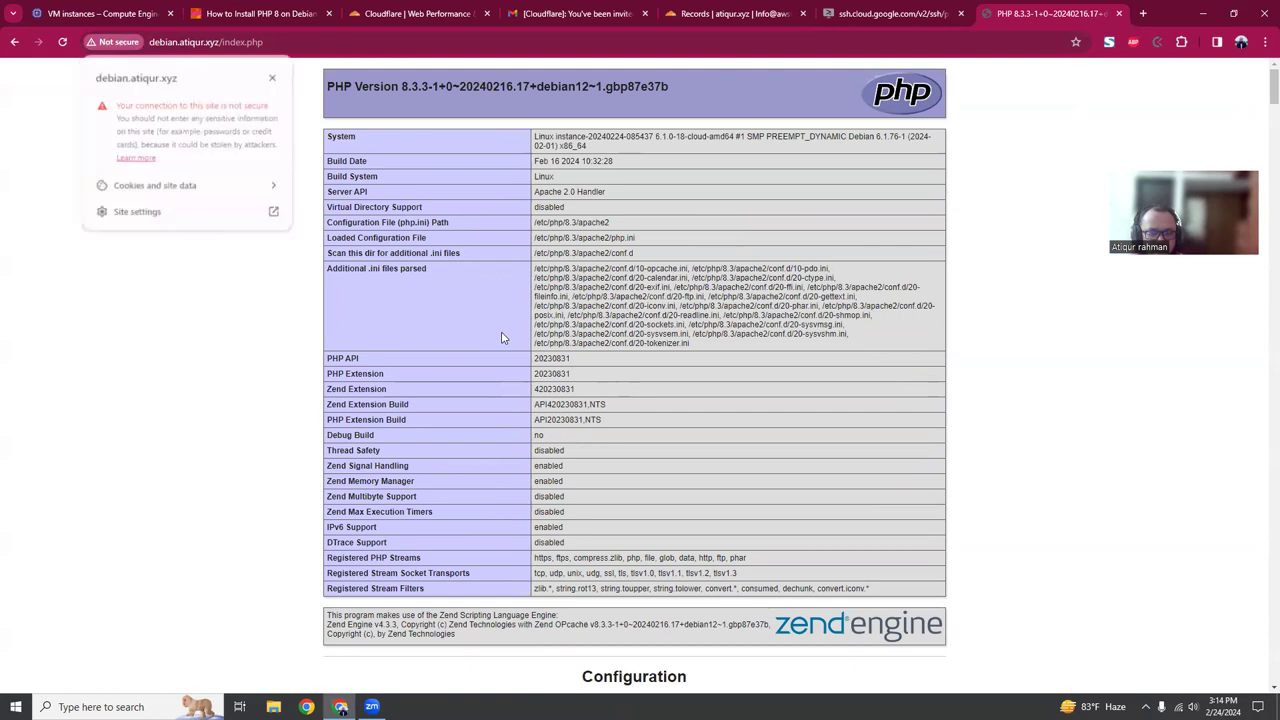
{"action": "left_click", "coordinate": [260, 12]}
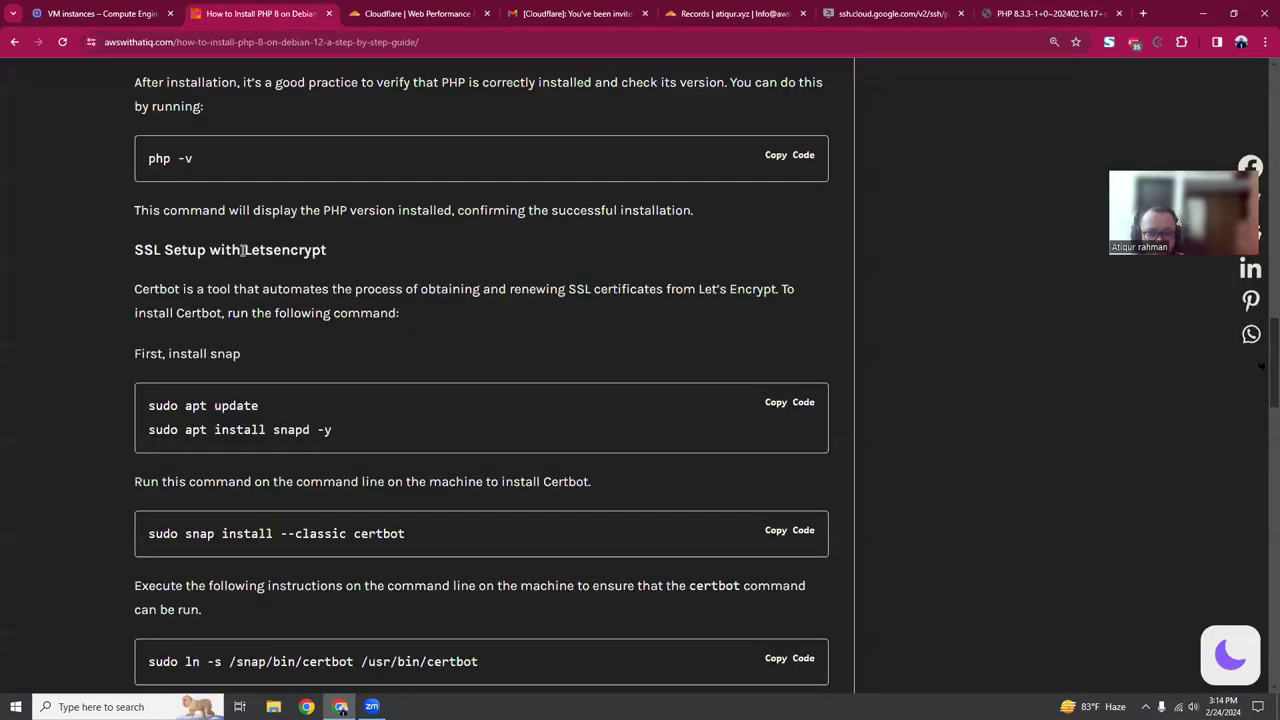
{"action": "scroll", "scroll_direction": "down", "scroll_amount": 3}
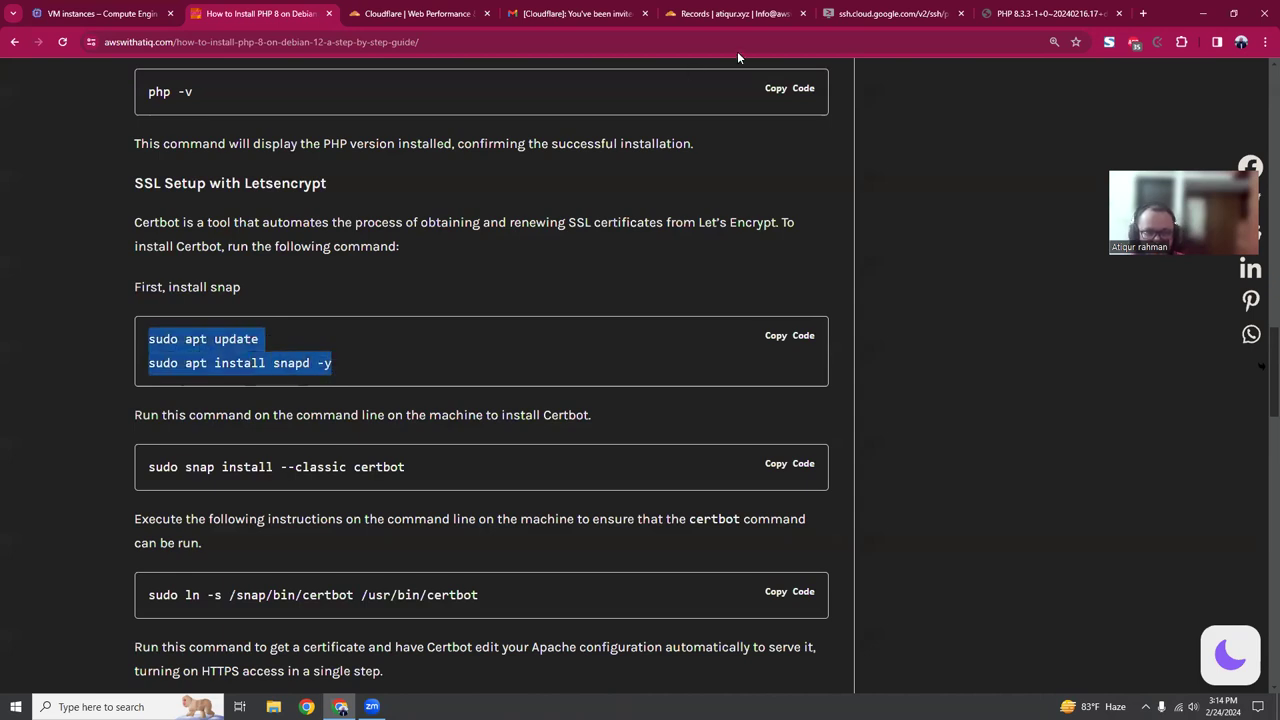
Exit nano, install snapd on the server and pick out the tutorial's certbot snap command
{"action": "left_click", "coordinate": [892, 12]}
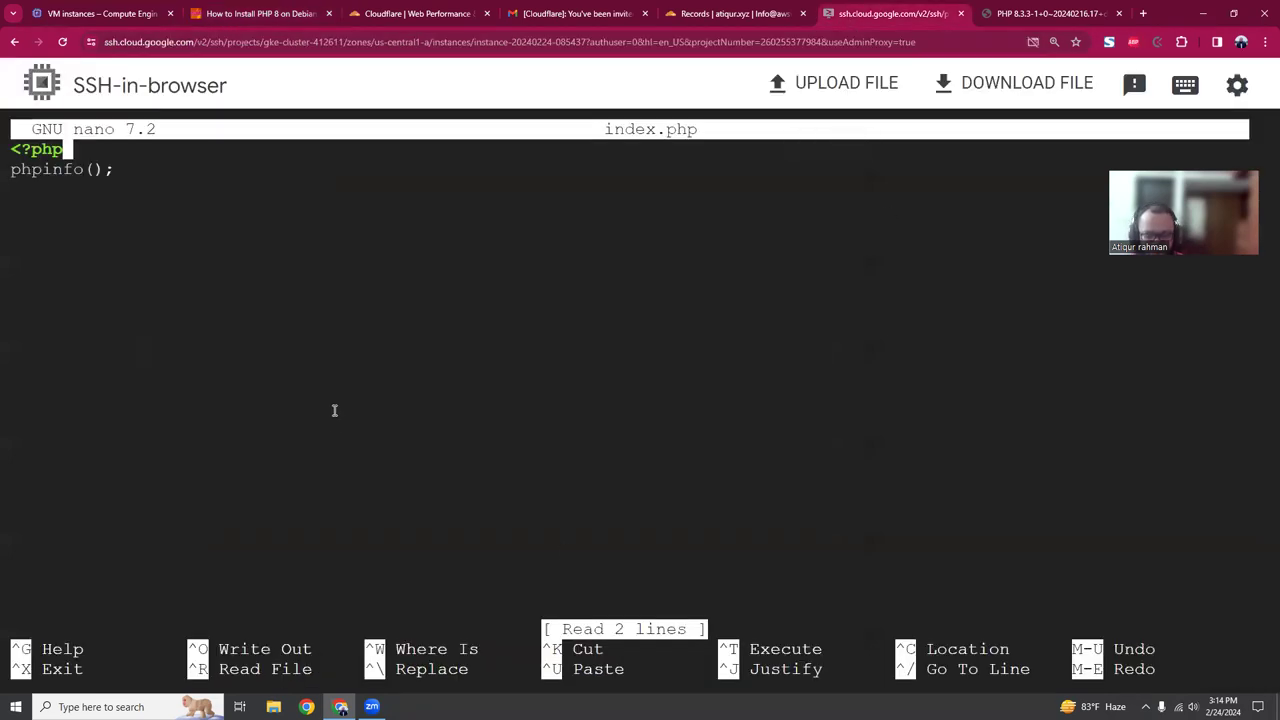
{"action": "key", "text": "ctrl+x"}
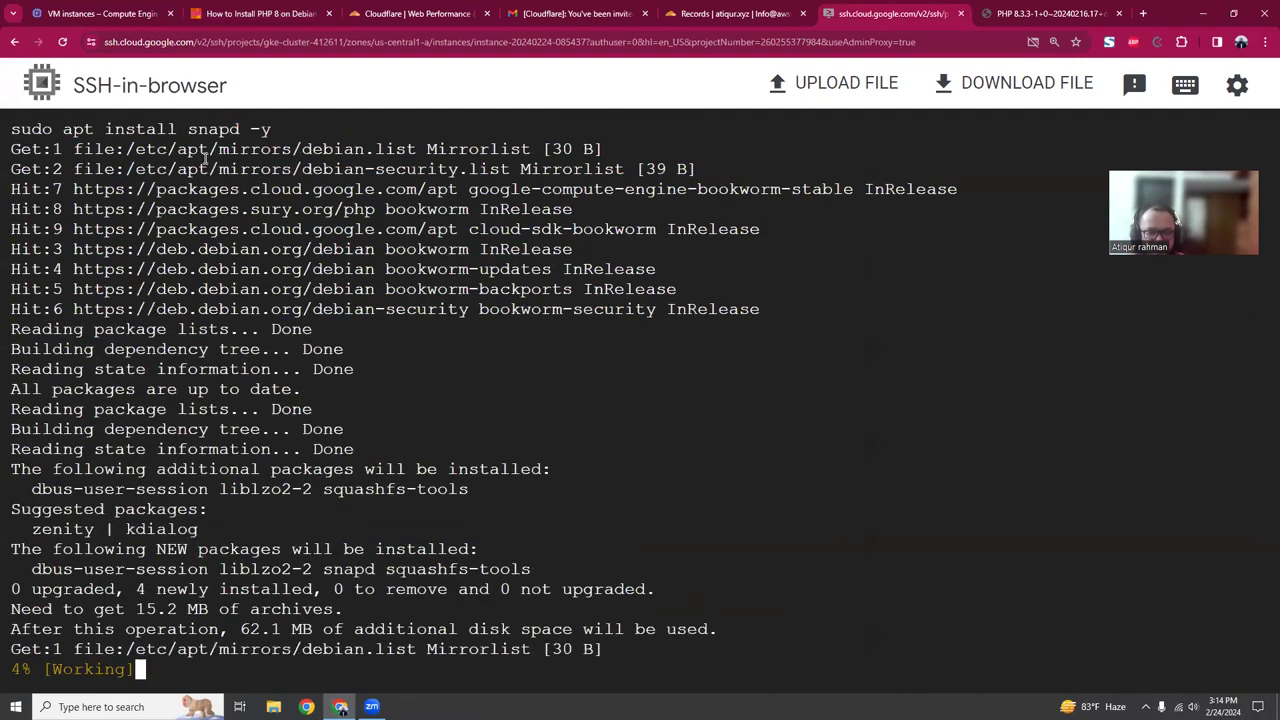
{"action": "left_click", "coordinate": [258, 12]}
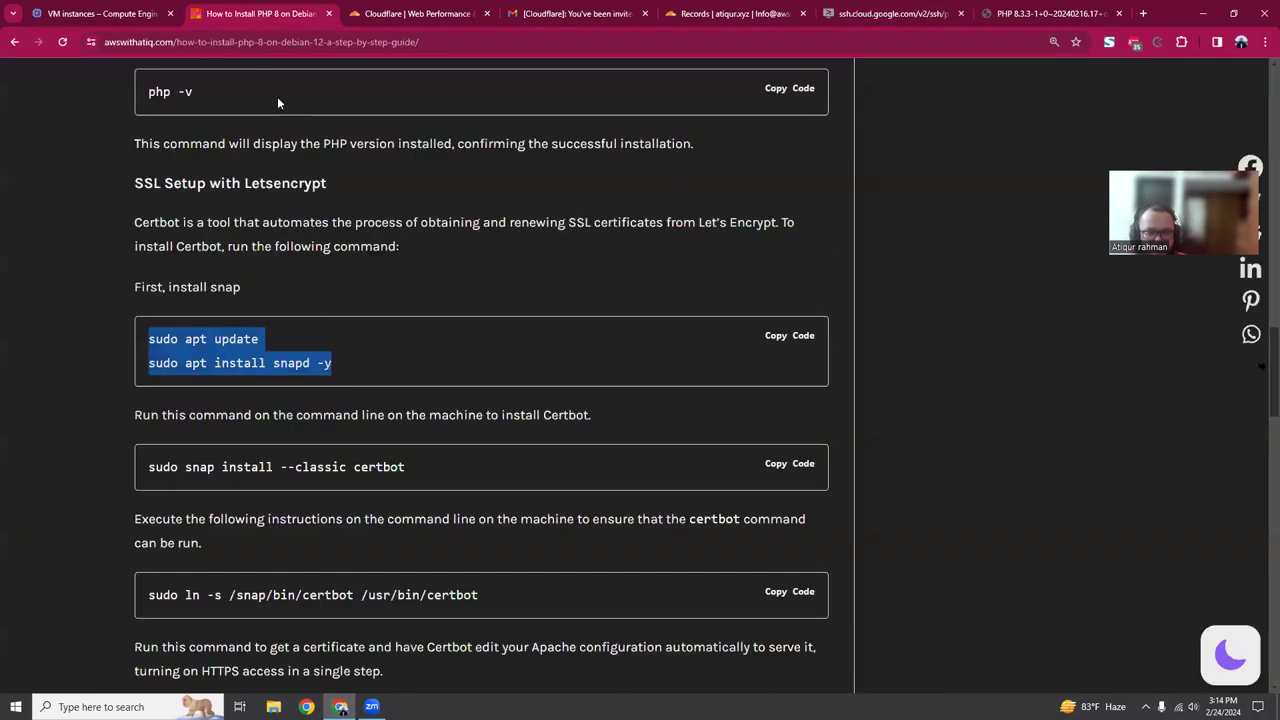
{"action": "scroll", "scroll_direction": "down", "scroll_amount": 3}
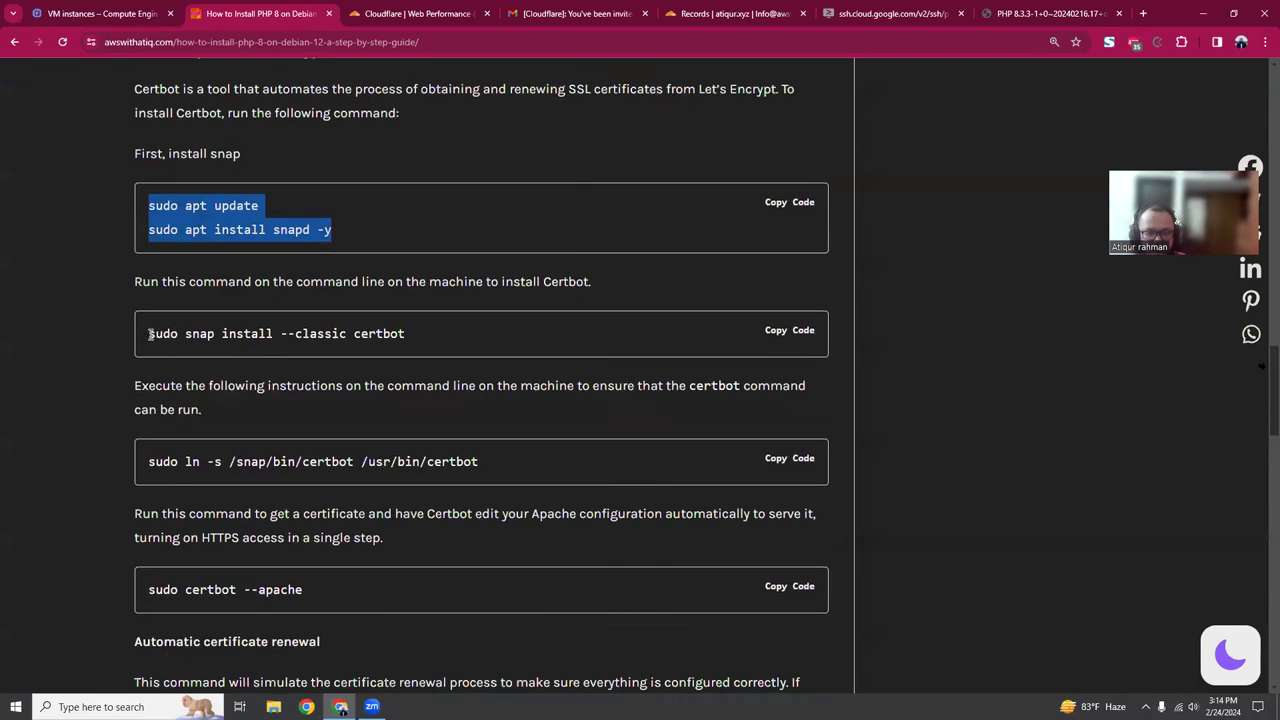
{"action": "triple_click", "coordinate": [276, 332]}
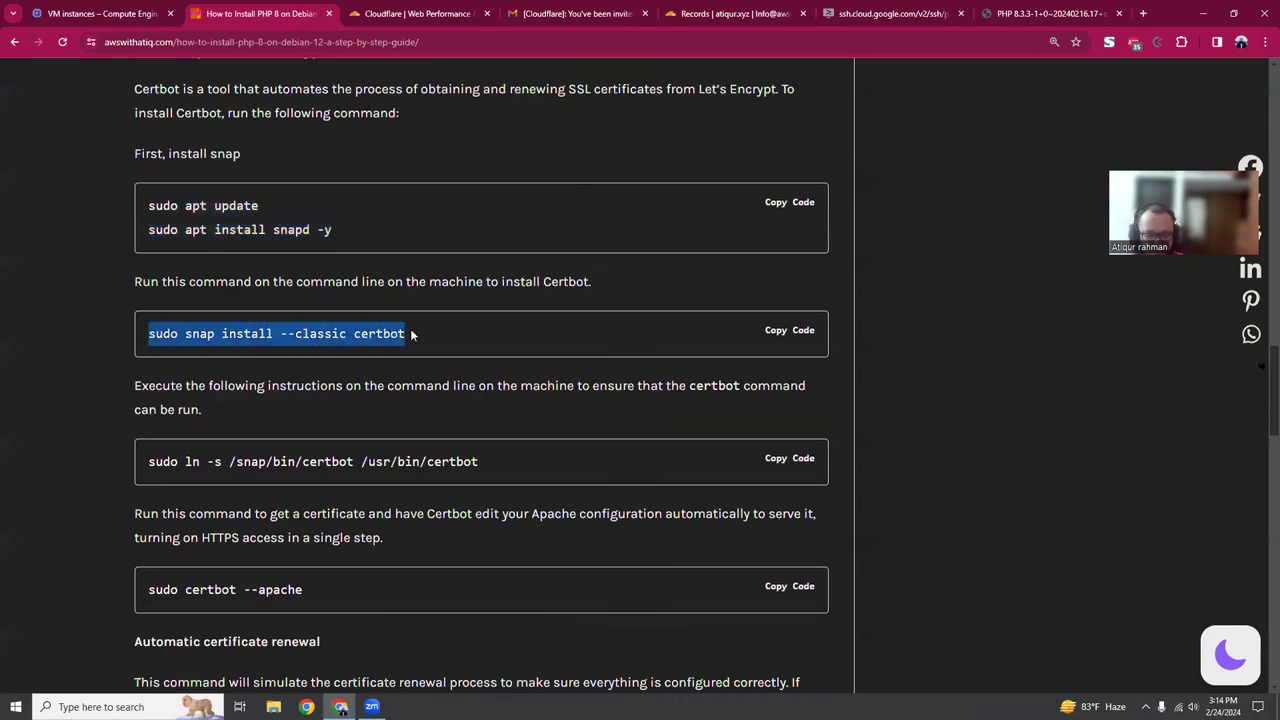
{"action": "mouse_move", "coordinate": [808, 210]}
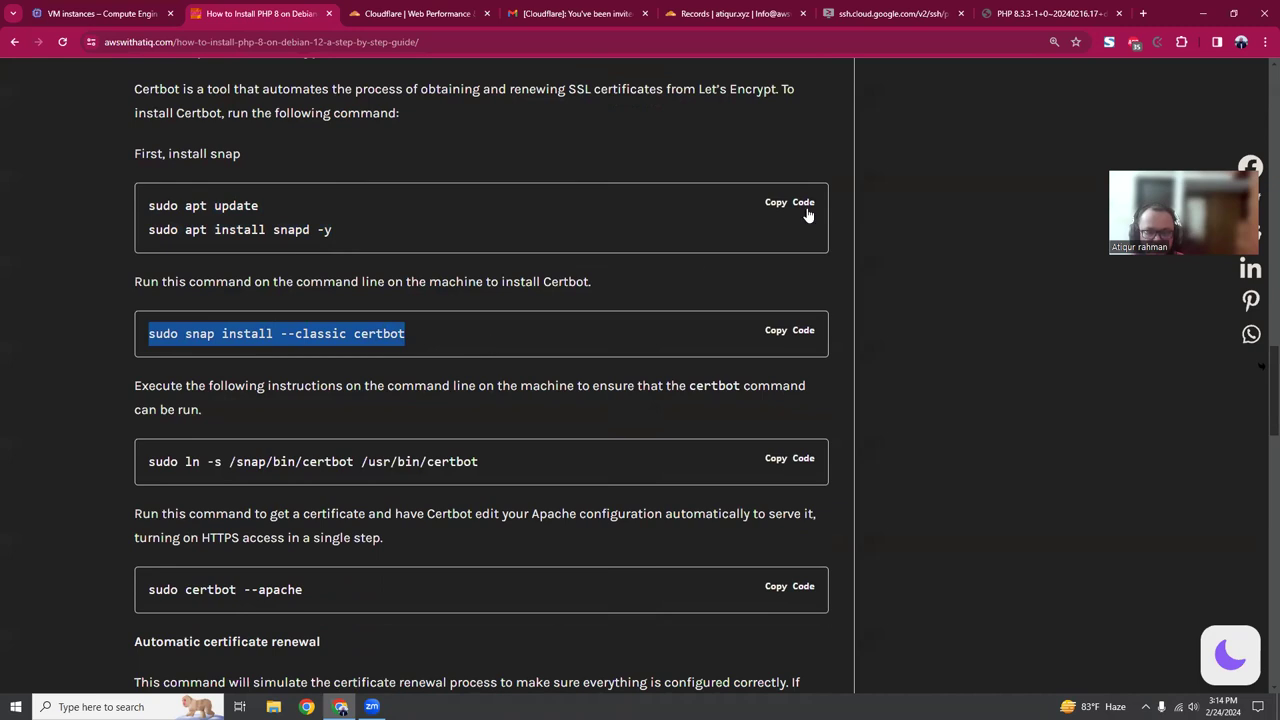
Run 'sudo snap install --classic certbot' on the server
{"action": "left_click", "coordinate": [890, 12]}
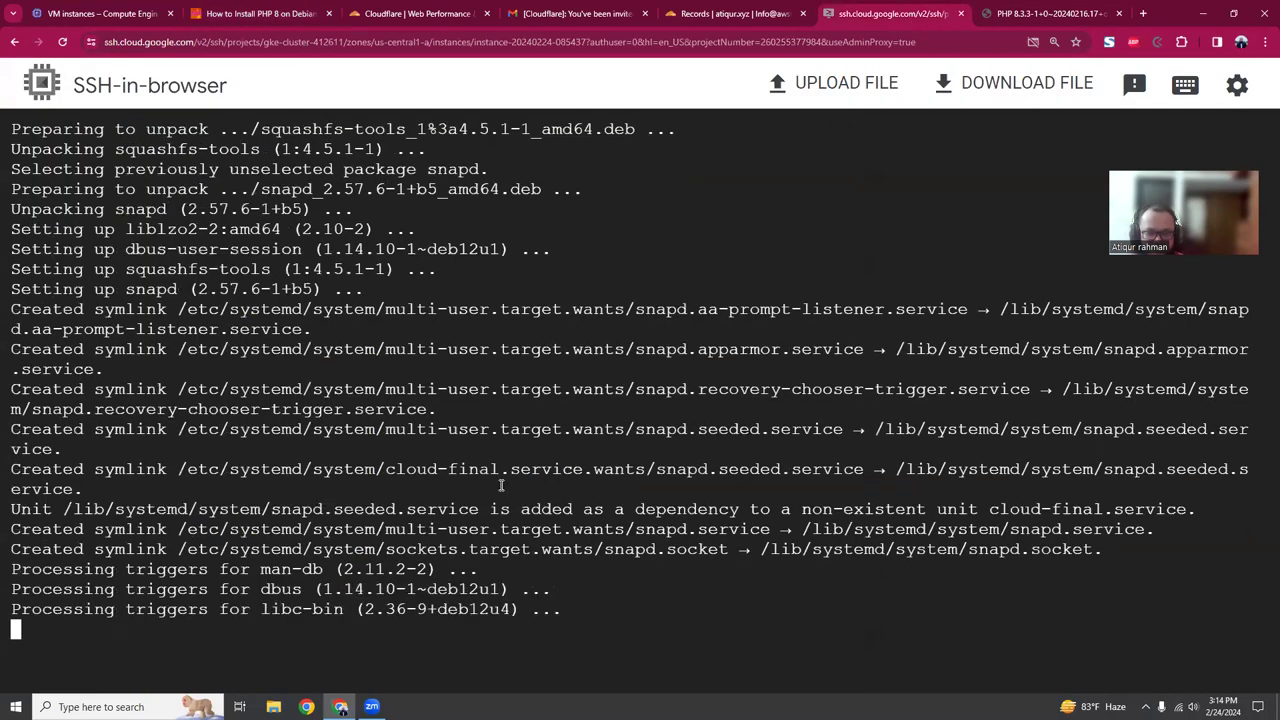
{"action": "type", "text": "sudo snap install --classic certbot"}
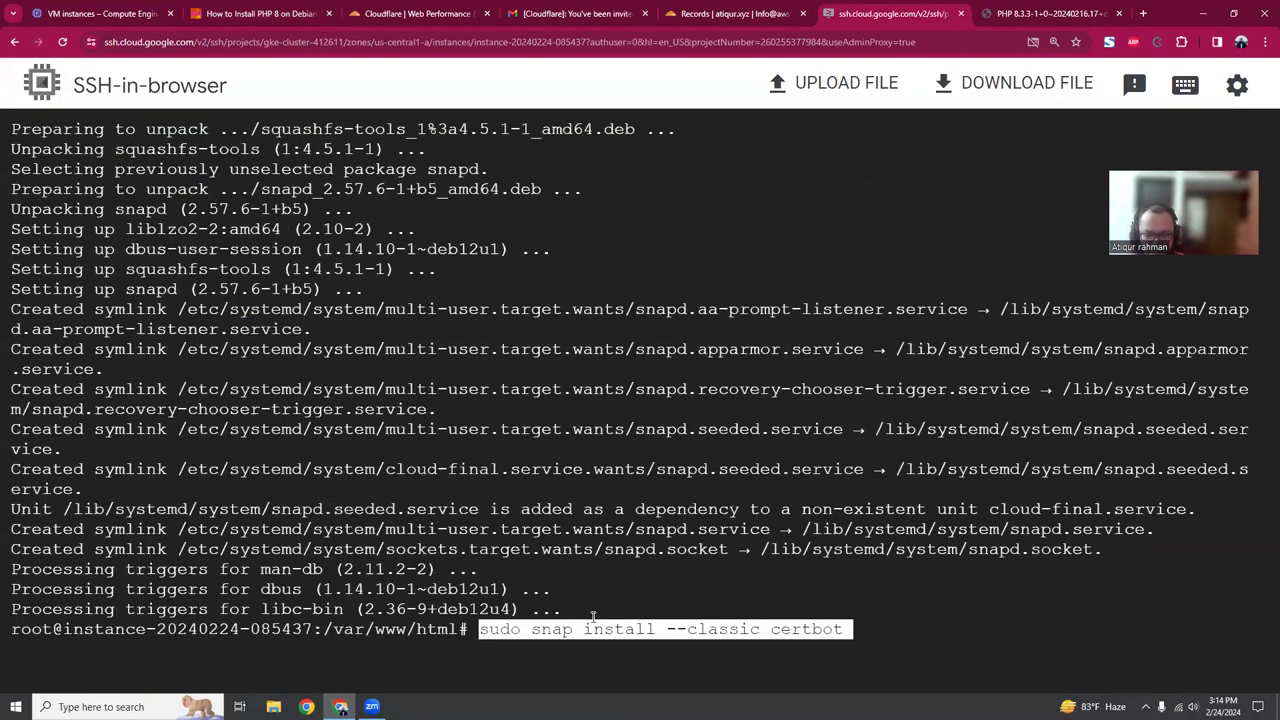
{"action": "key", "text": "Return"}
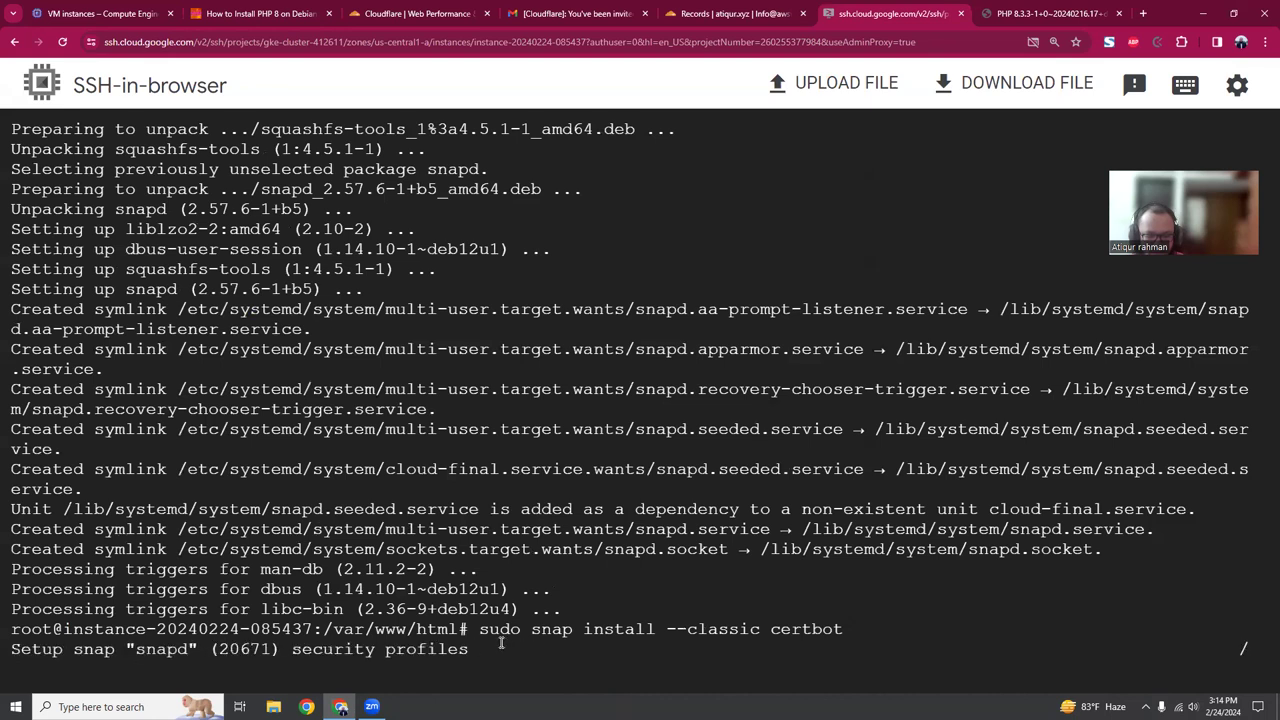
{"action": "left_click", "coordinate": [256, 12]}
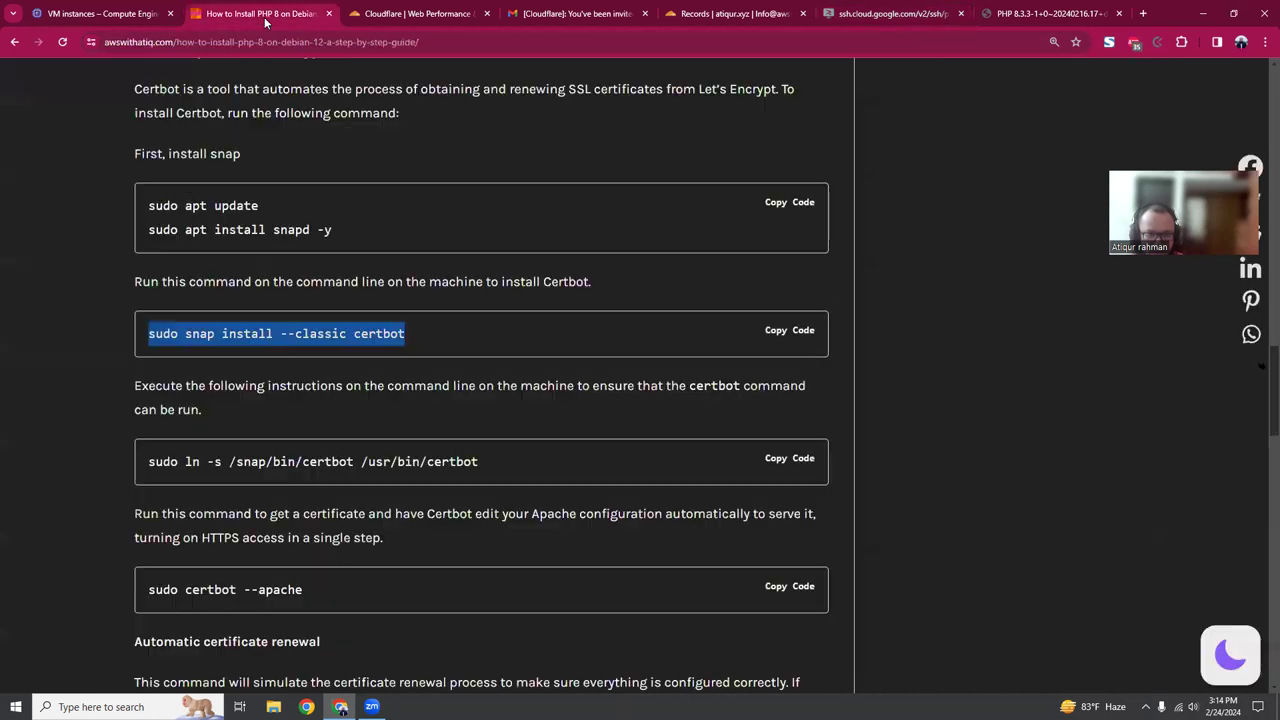
Copy the 'sudo ln -s' certbot symlink command from the tutorial
{"action": "scroll", "scroll_direction": "down", "scroll_amount": 3}
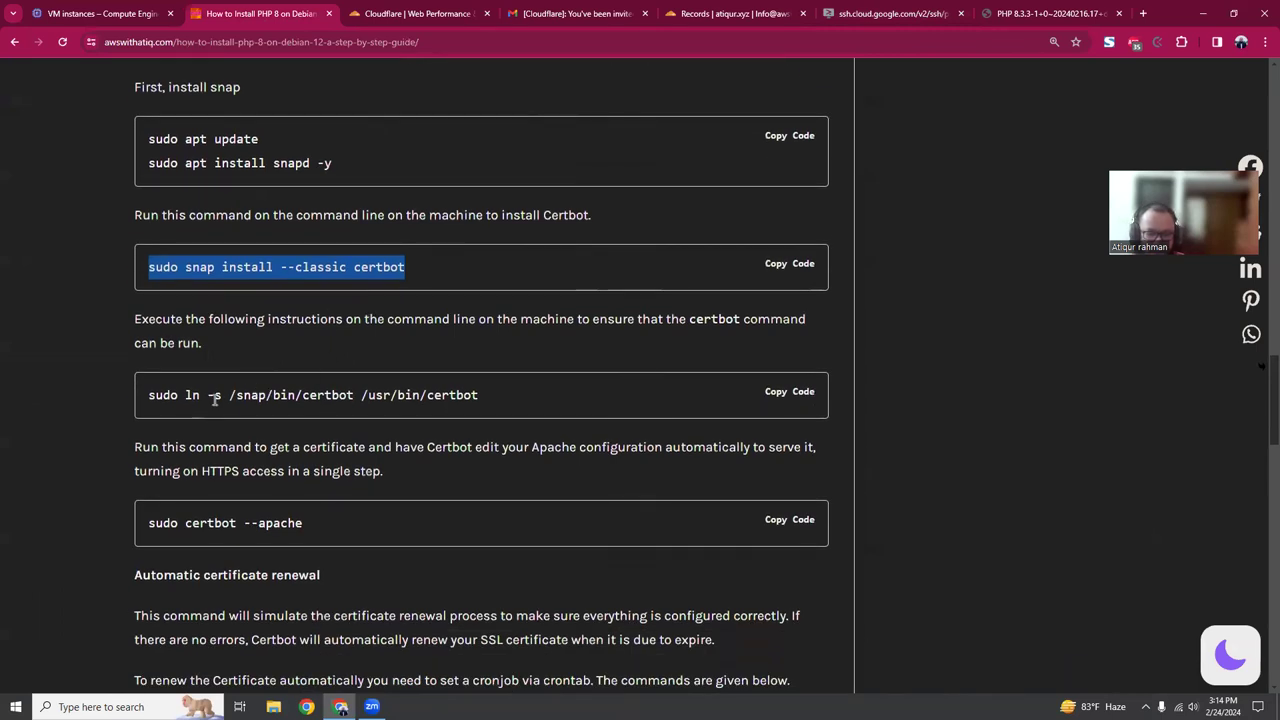
{"action": "mouse_move", "coordinate": [412, 398]}
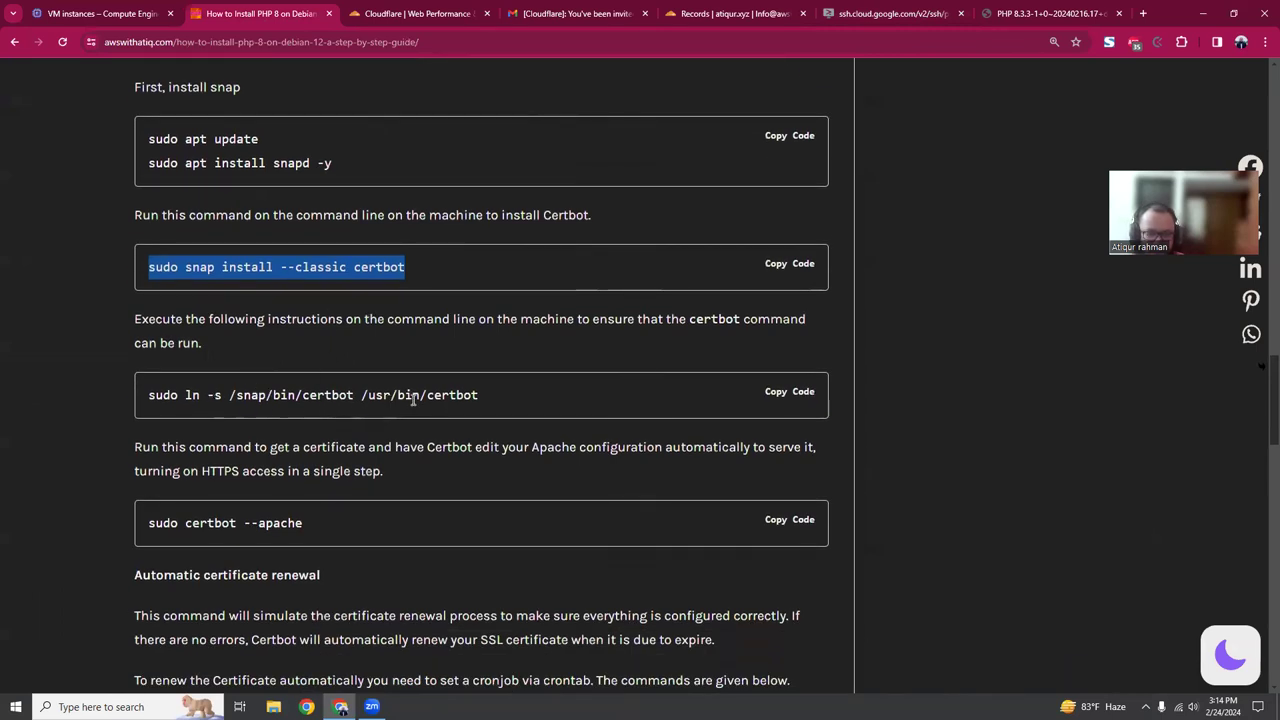
{"action": "double_click", "coordinate": [268, 394]}
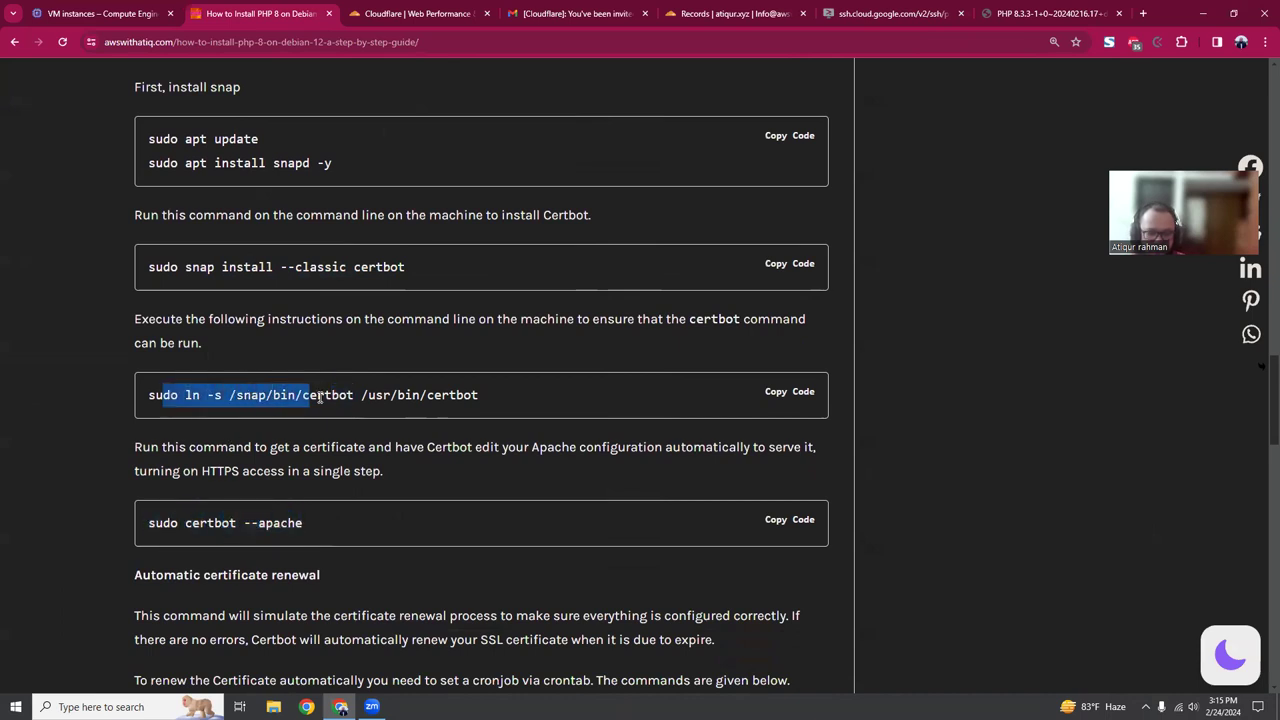
{"action": "left_click", "coordinate": [448, 394]}
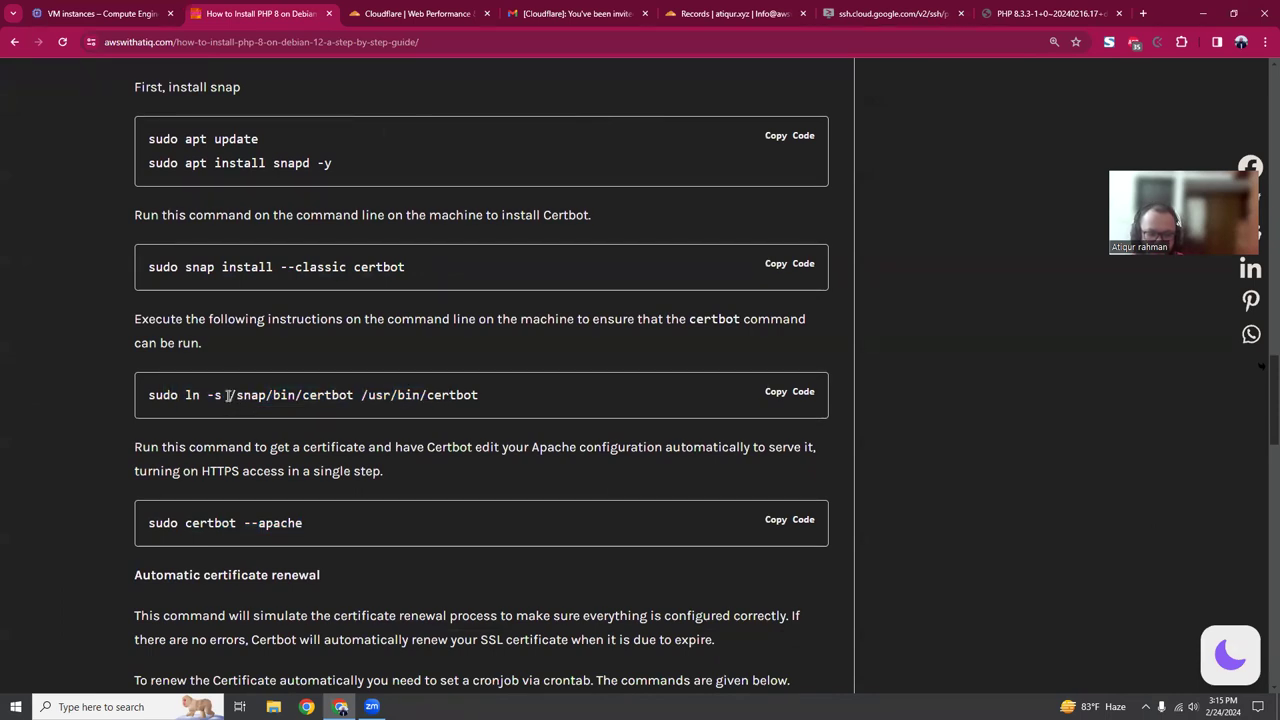
{"action": "double_click", "coordinate": [290, 394]}
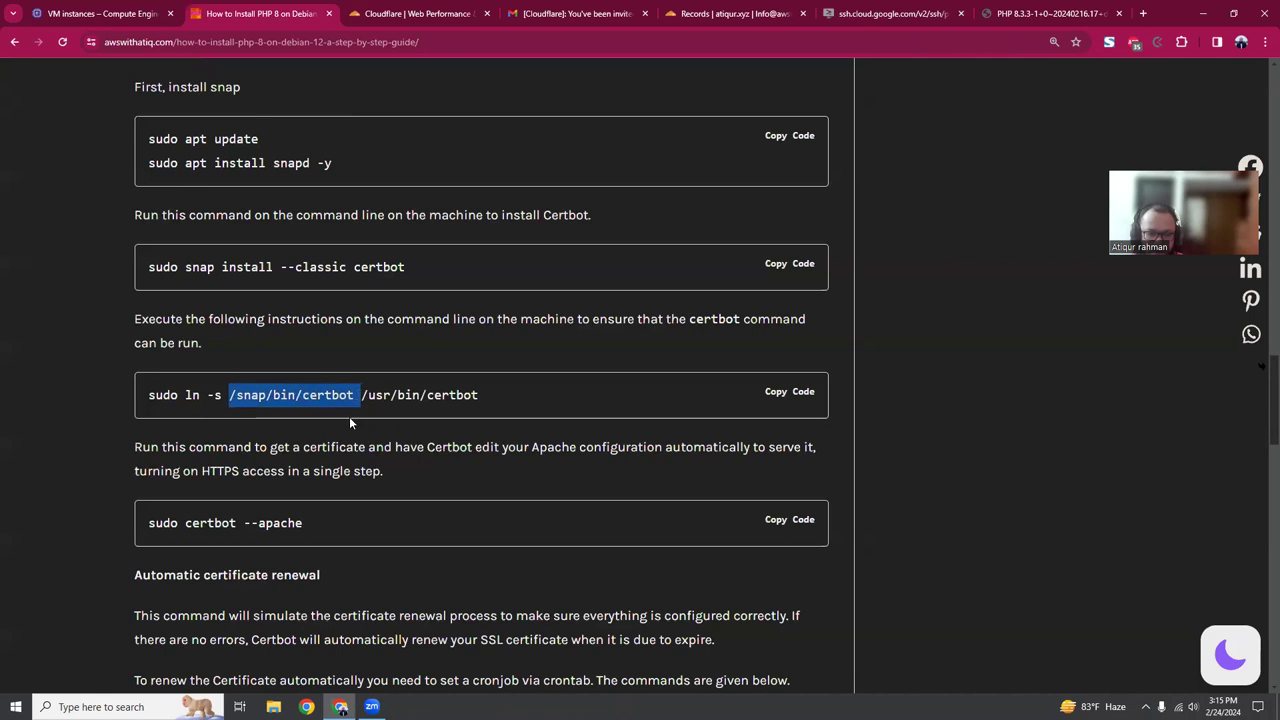
{"action": "mouse_move", "coordinate": [168, 520]}
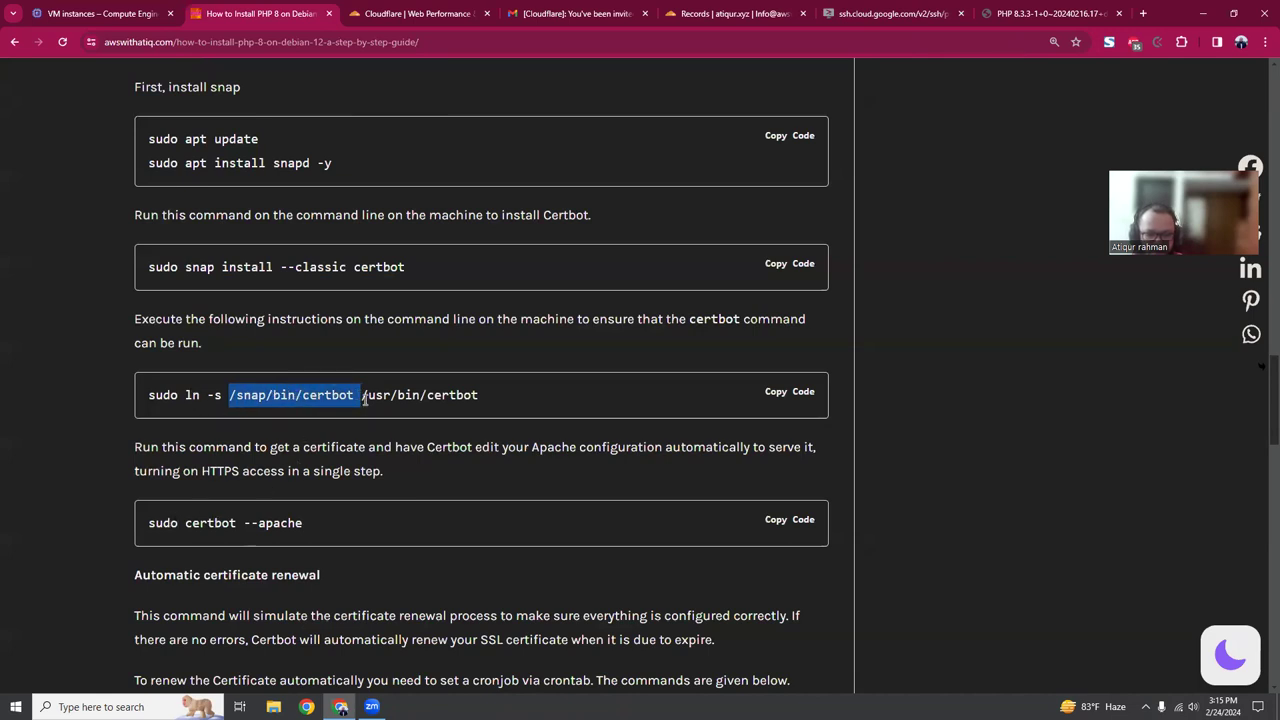
{"action": "left_click", "coordinate": [150, 394]}
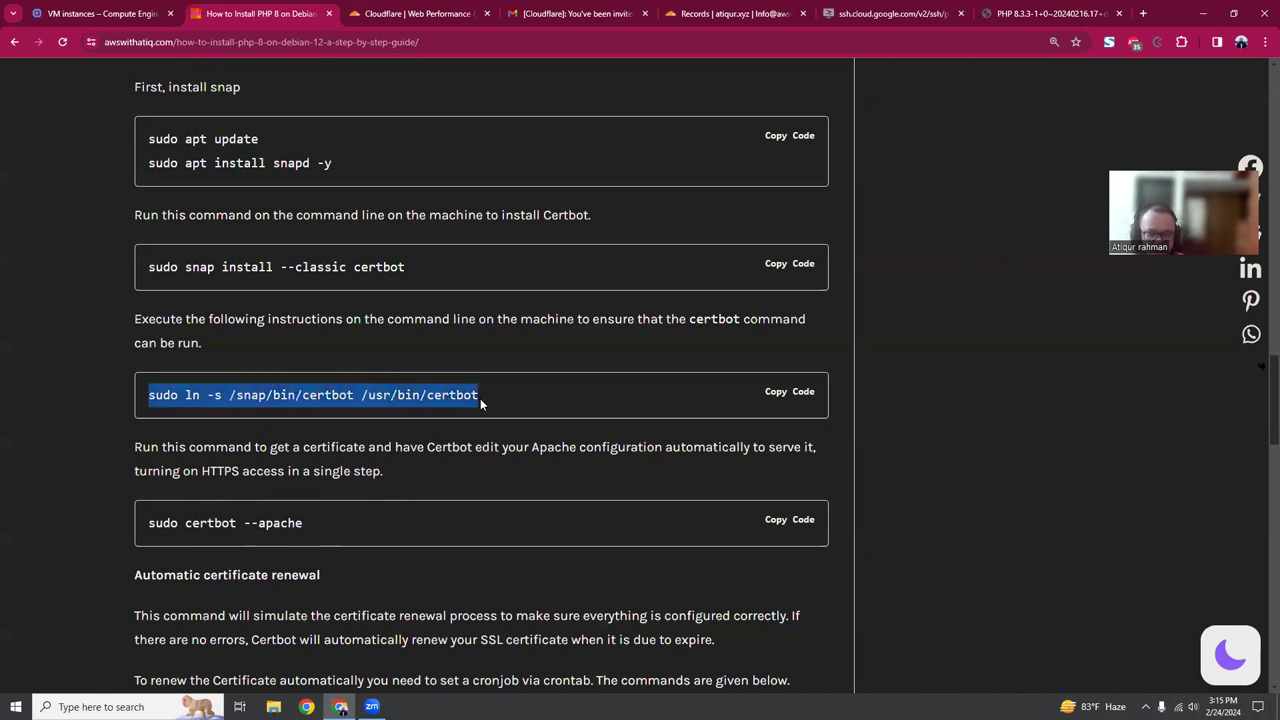
Run the symlink command on the server and copy 'sudo certbot --apache' from the tutorial
{"action": "left_click", "coordinate": [890, 12]}
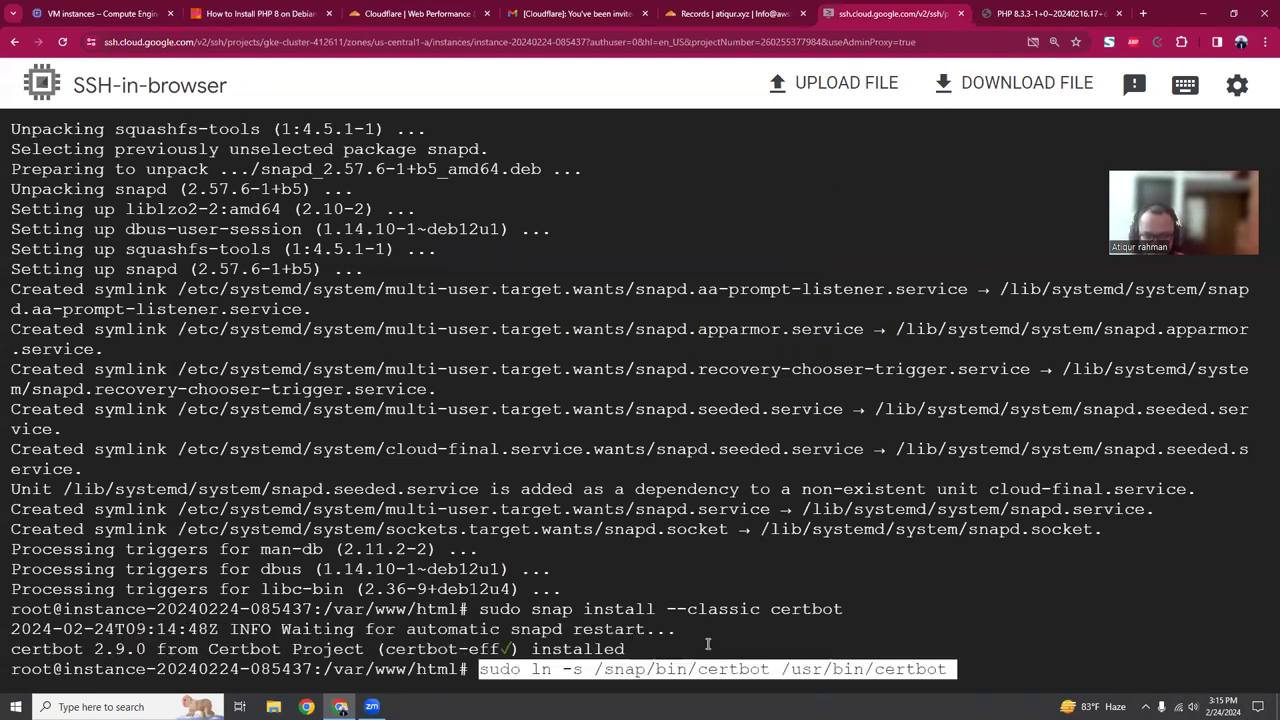
{"action": "key", "text": "Return"}
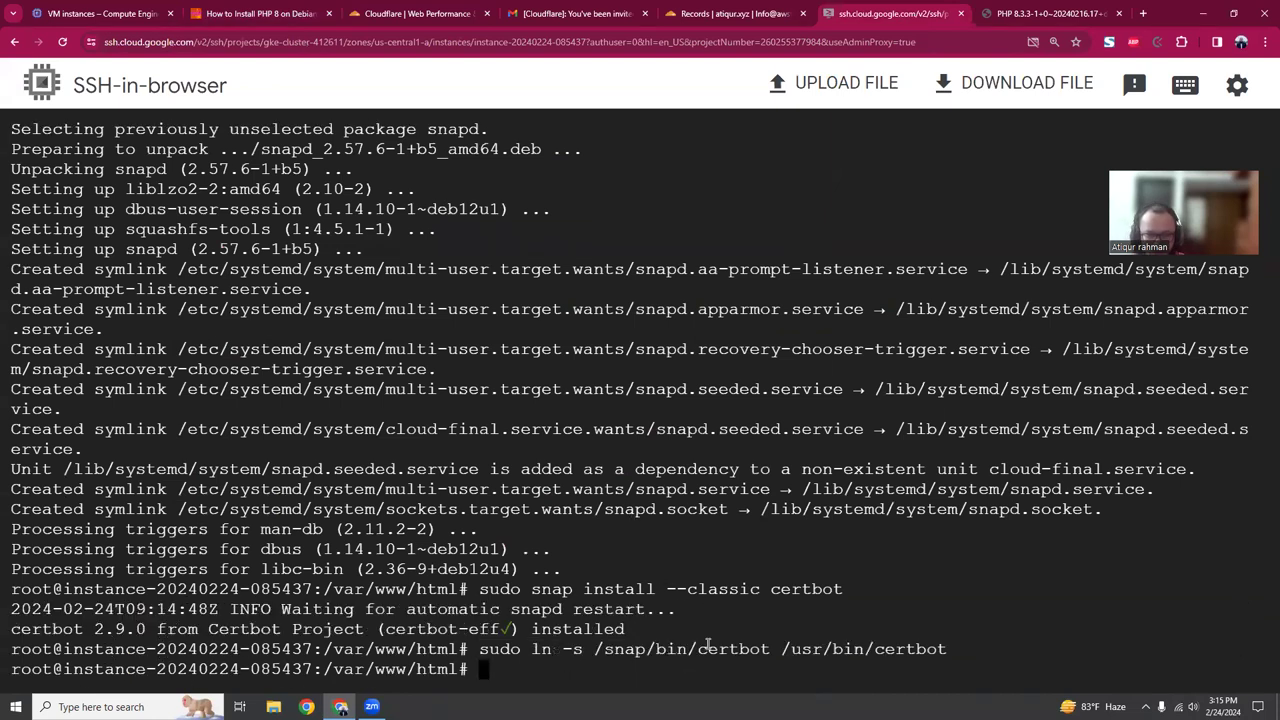
{"action": "left_click", "coordinate": [260, 12]}
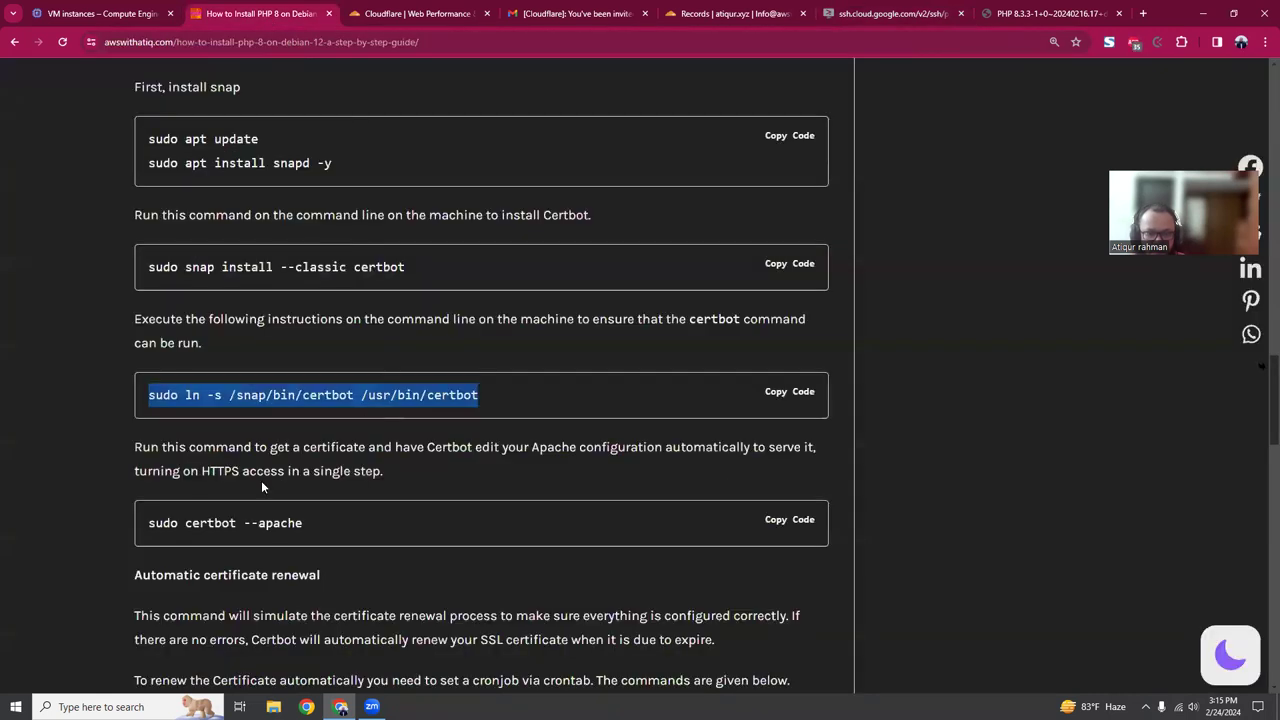
{"action": "scroll", "scroll_direction": "down", "scroll_amount": 3}
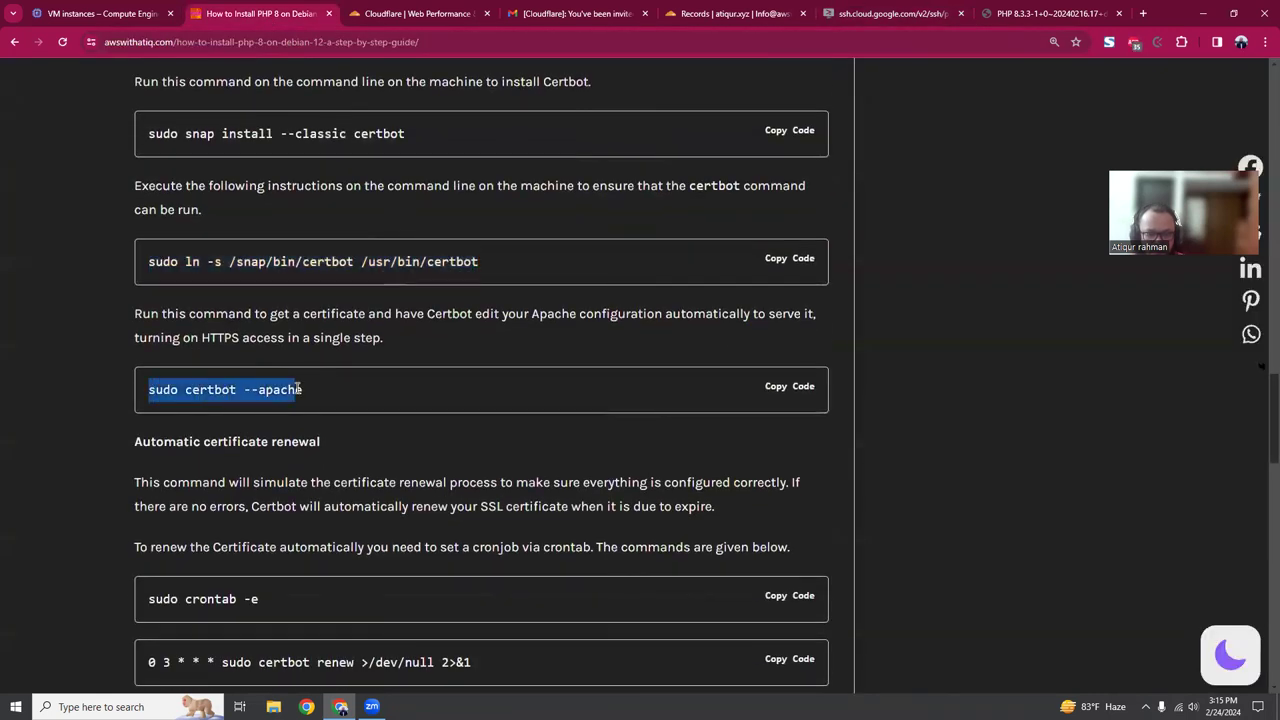
{"action": "left_click", "coordinate": [890, 12]}
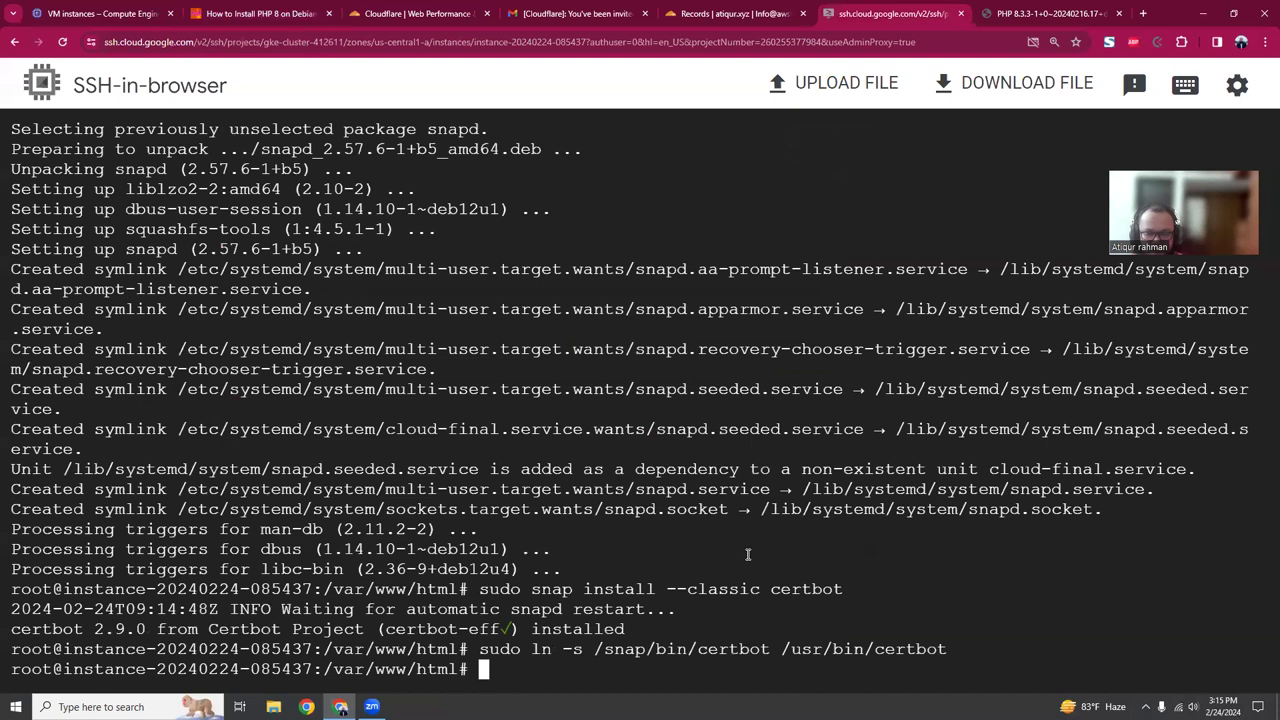
{"action": "type", "text": "sudo certbot --apache"}
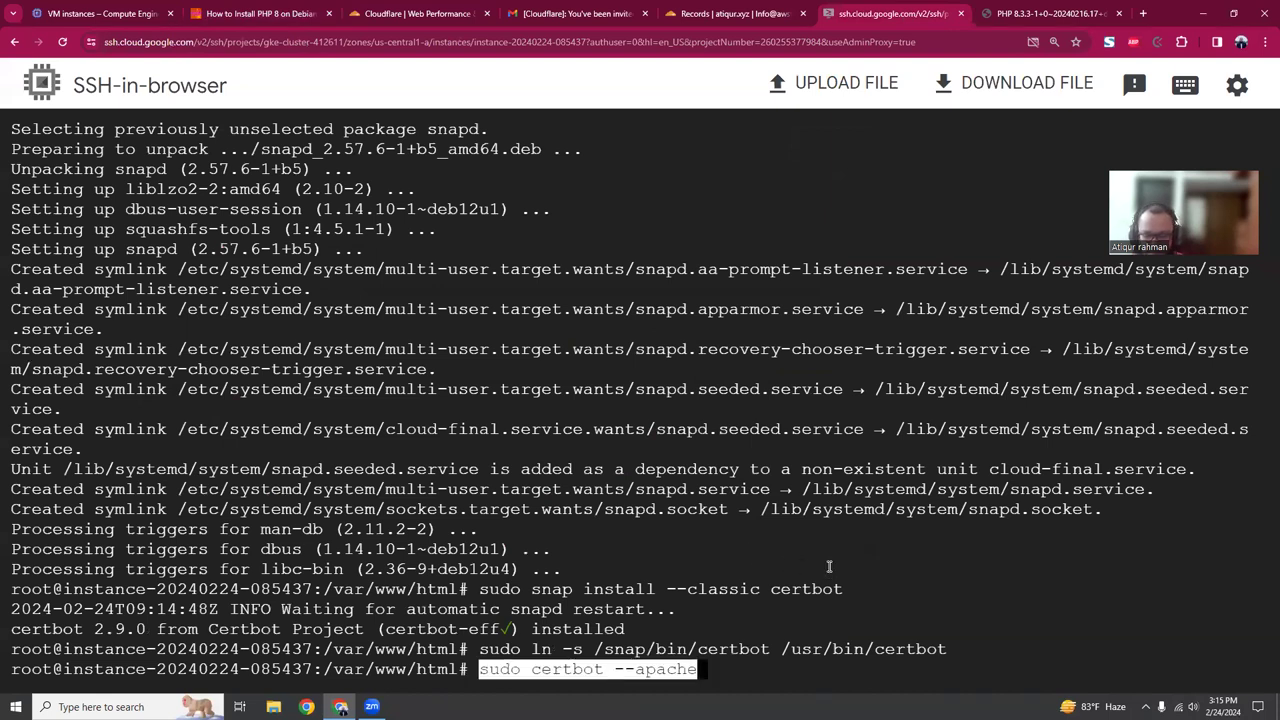
{"action": "key", "text": "Return"}
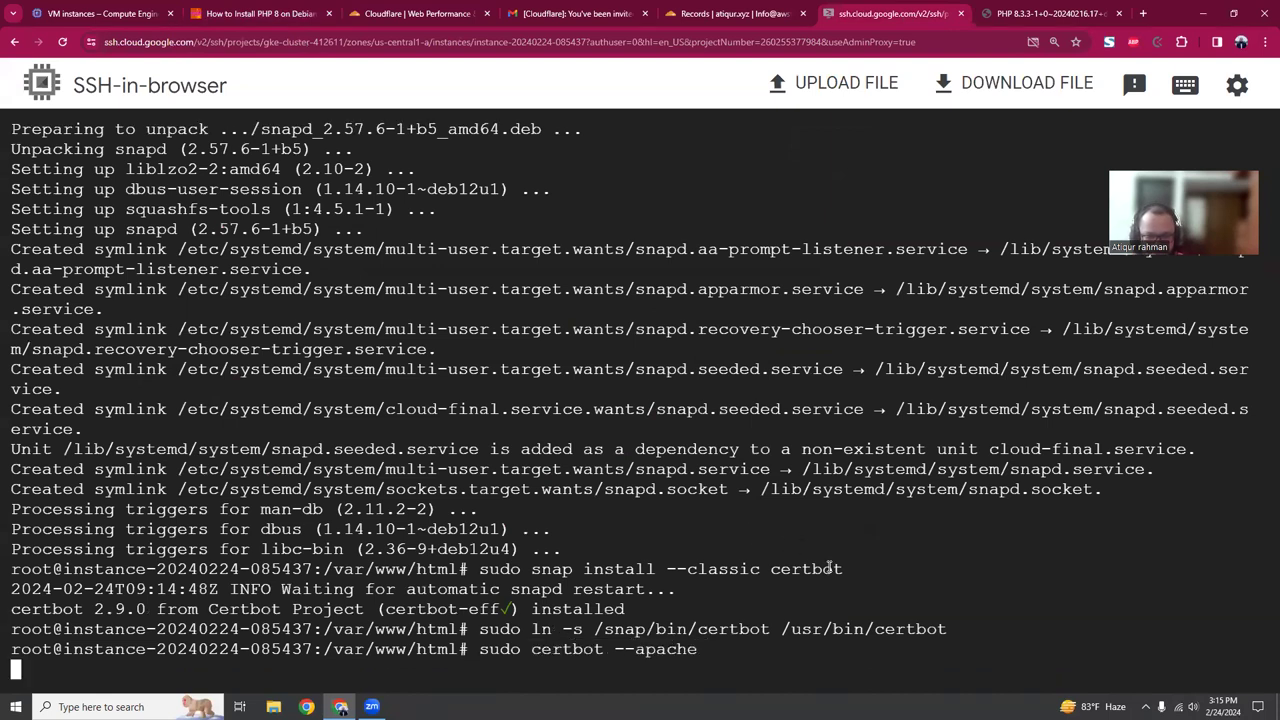
{"action": "key", "text": "Return"}
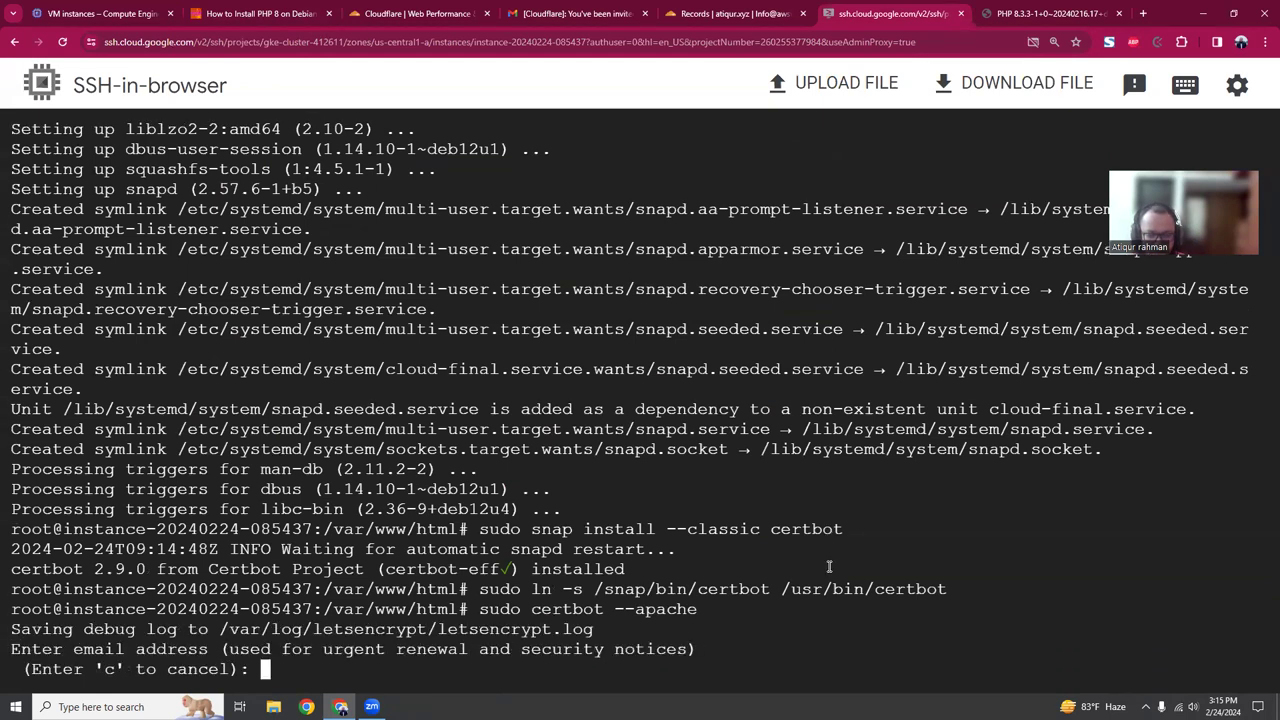
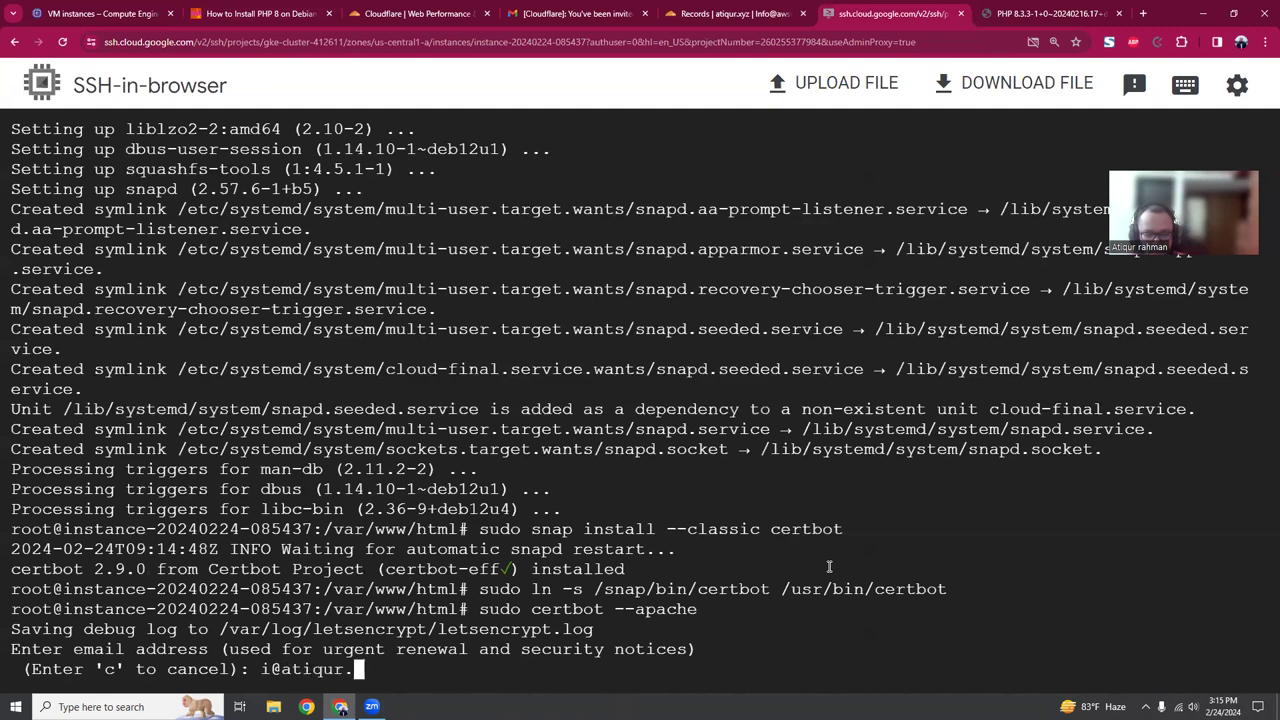
{"action": "key", "text": "Return"}
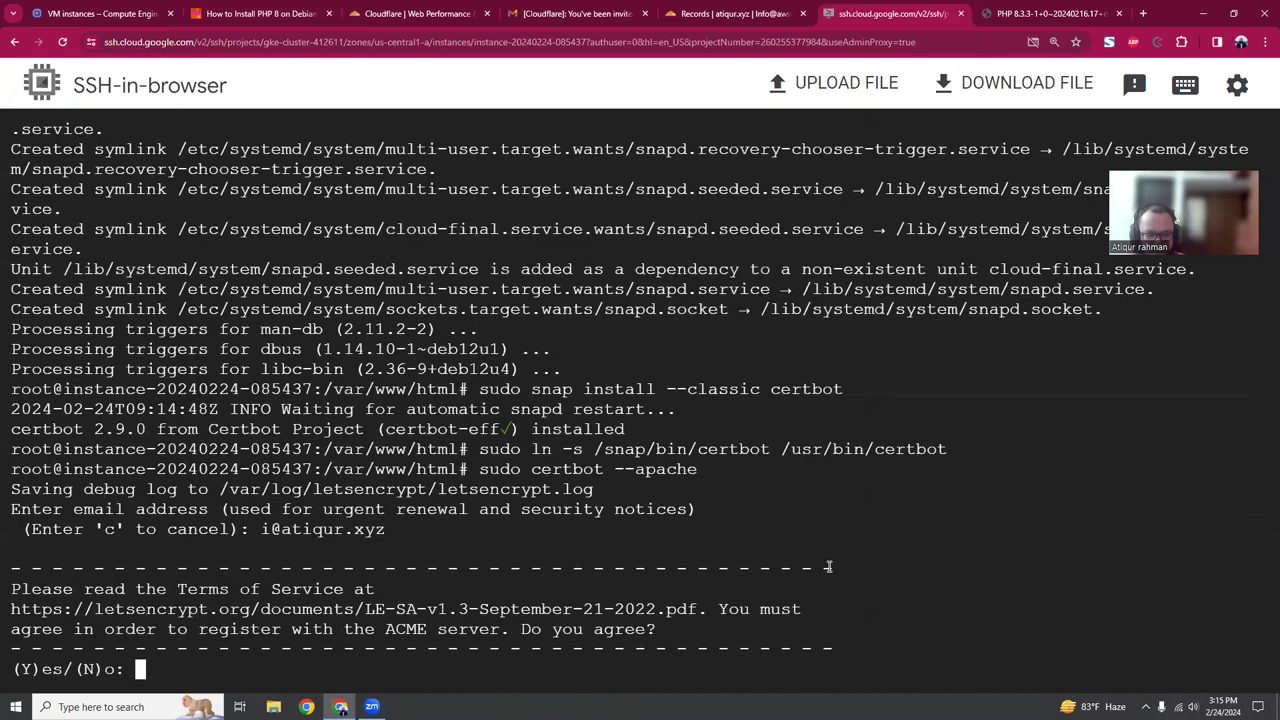
{"action": "type", "text": "y"}
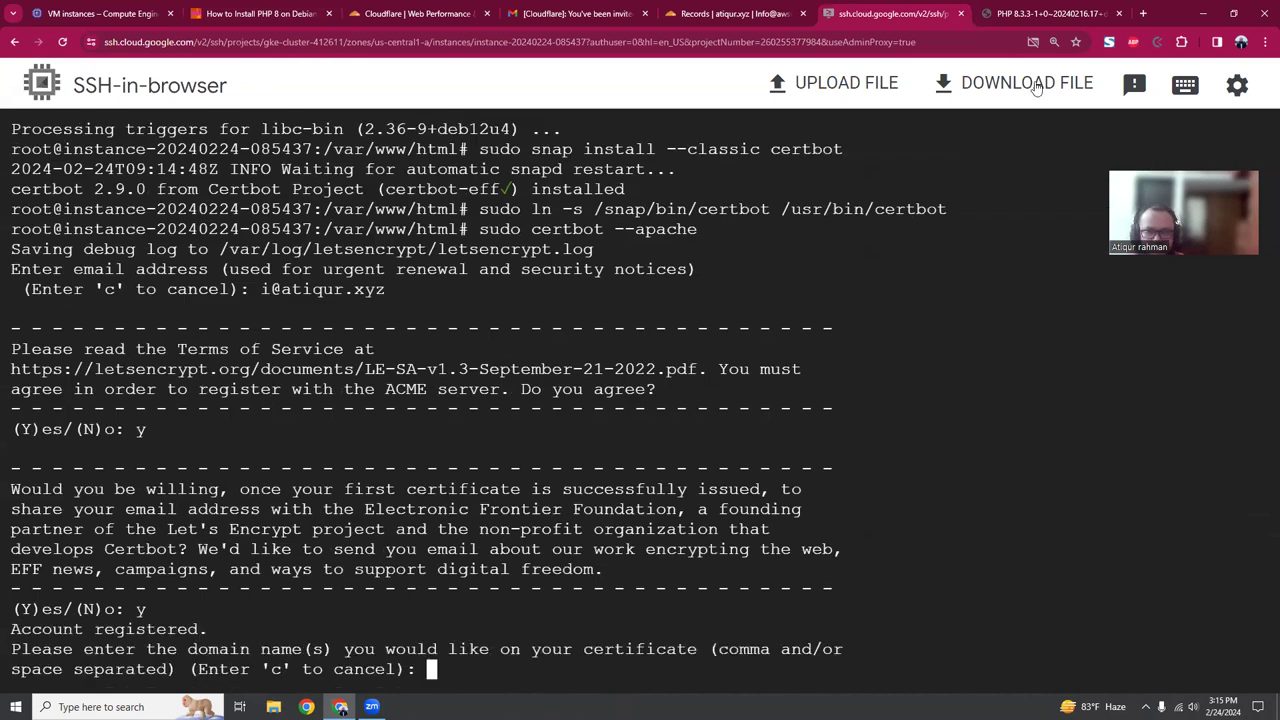
Enter debian.atiqur.xyz as the certificate domain, taken from the phpinfo tab
{"action": "left_click", "coordinate": [1050, 12]}
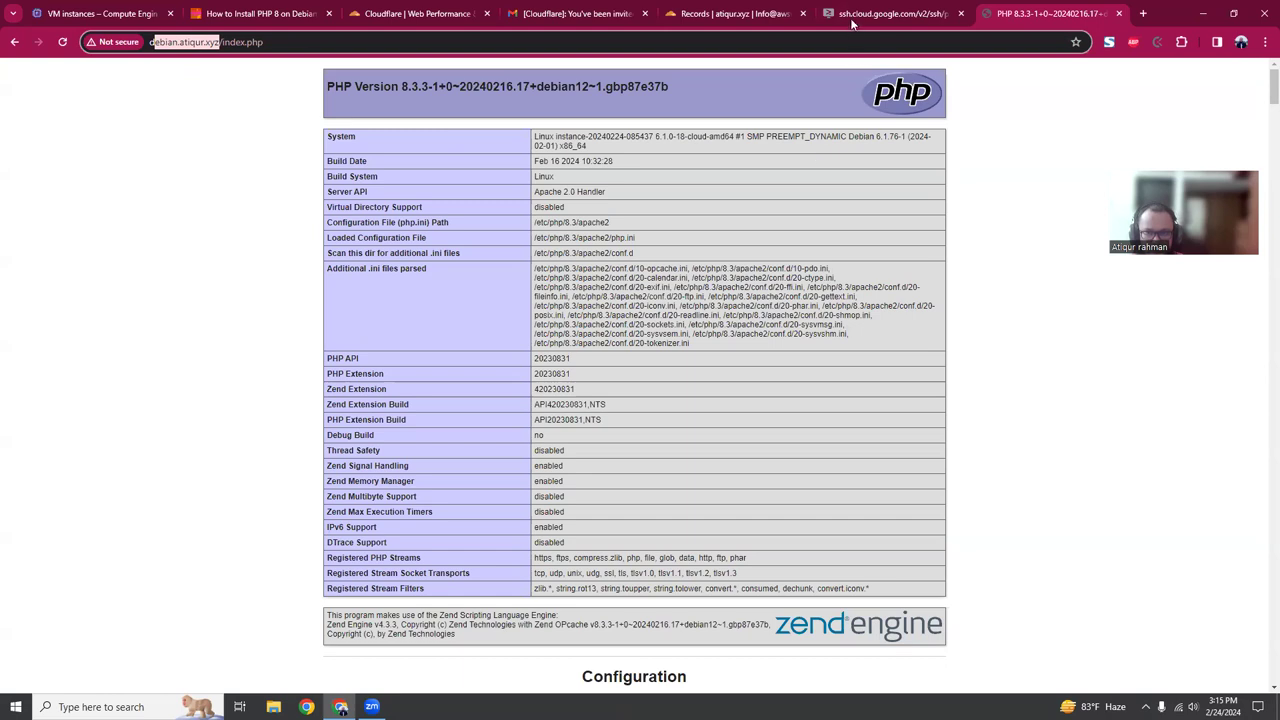
{"action": "left_click", "coordinate": [890, 12]}
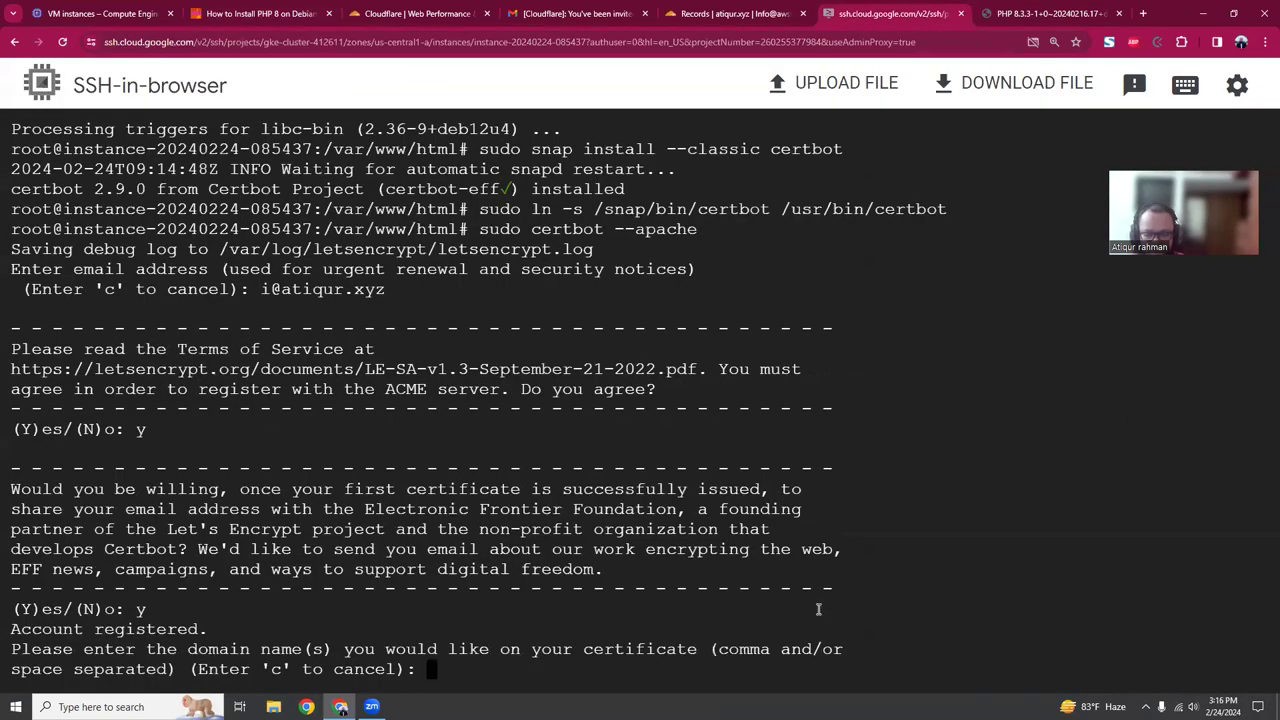
{"action": "type", "text": "debian.atiqur.xyz/index.php"}
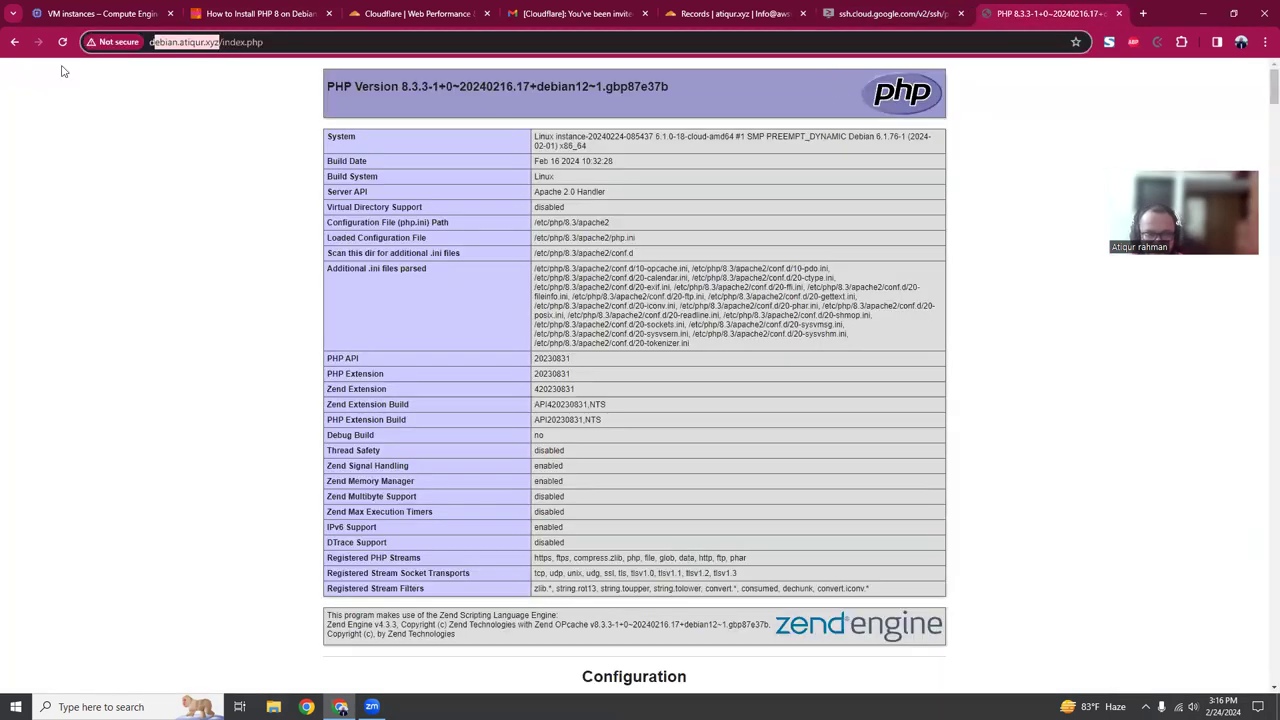
Reload the phpinfo page over HTTPS and confirm its Let's Encrypt certificate valid until May 24, 2024
{"action": "left_click", "coordinate": [62, 42]}
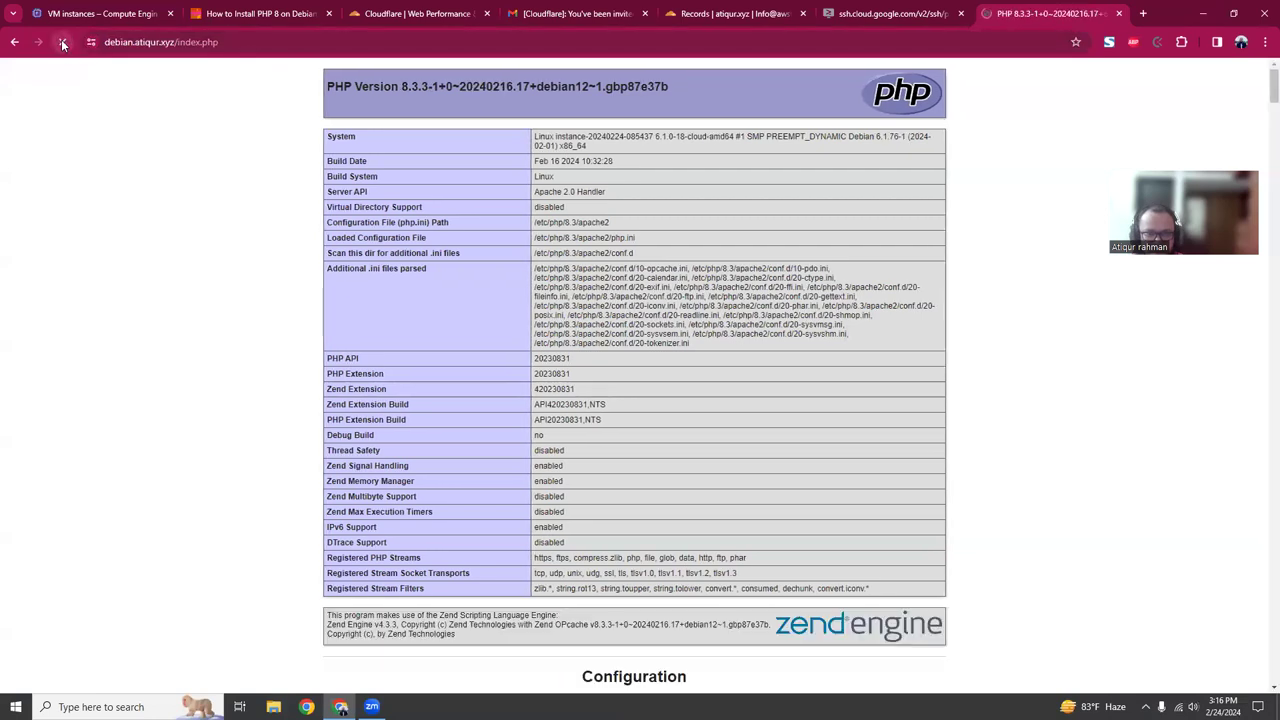
{"action": "left_click", "coordinate": [62, 42]}
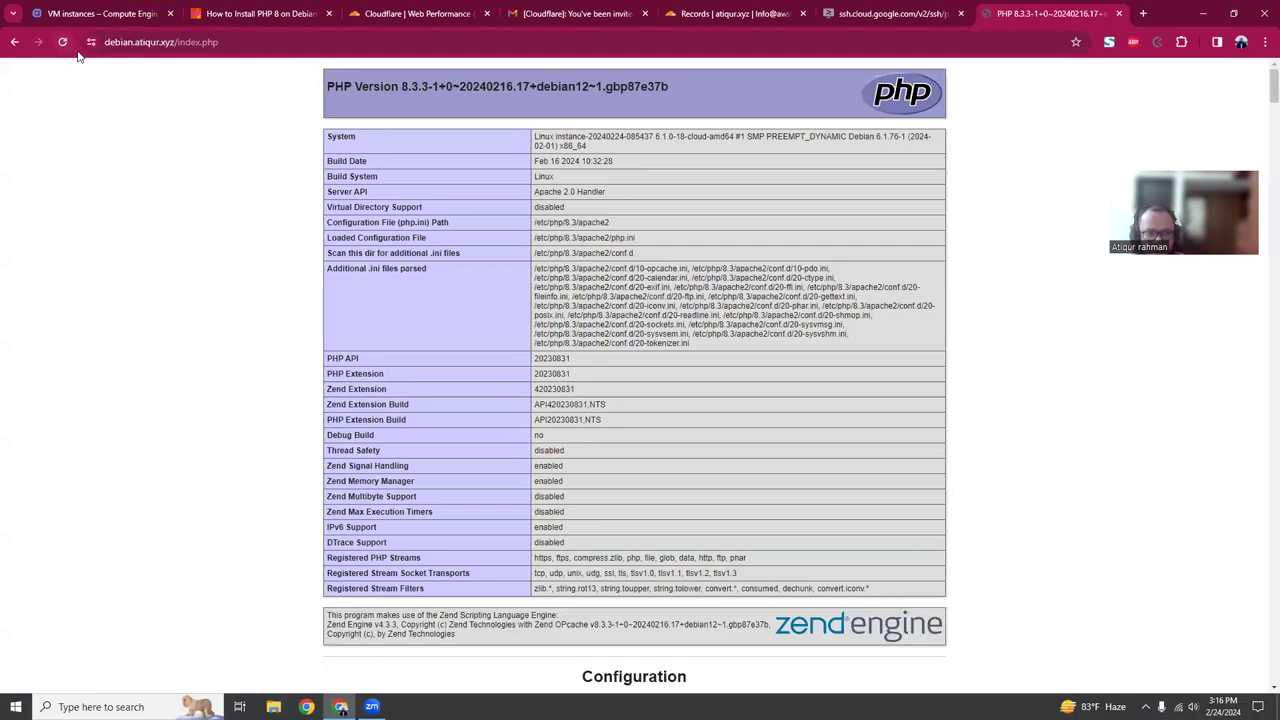
{"action": "mouse_move", "coordinate": [90, 42]}
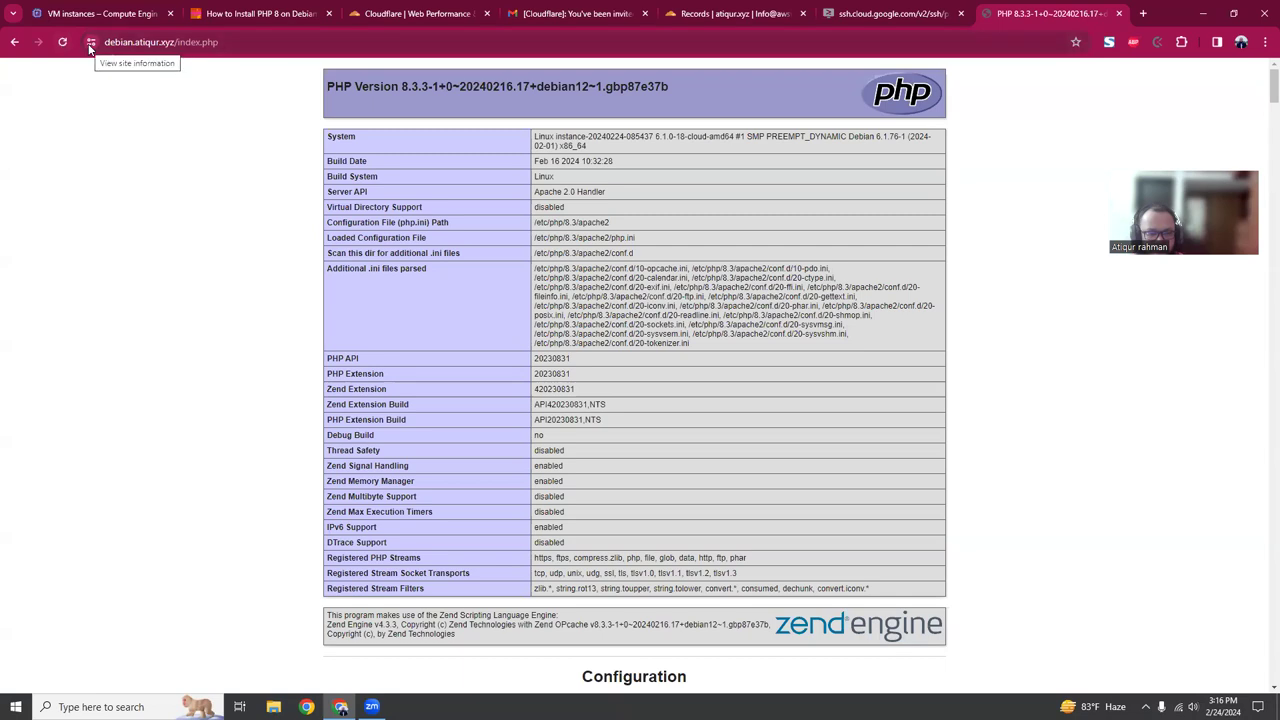
{"action": "left_click", "coordinate": [90, 42]}
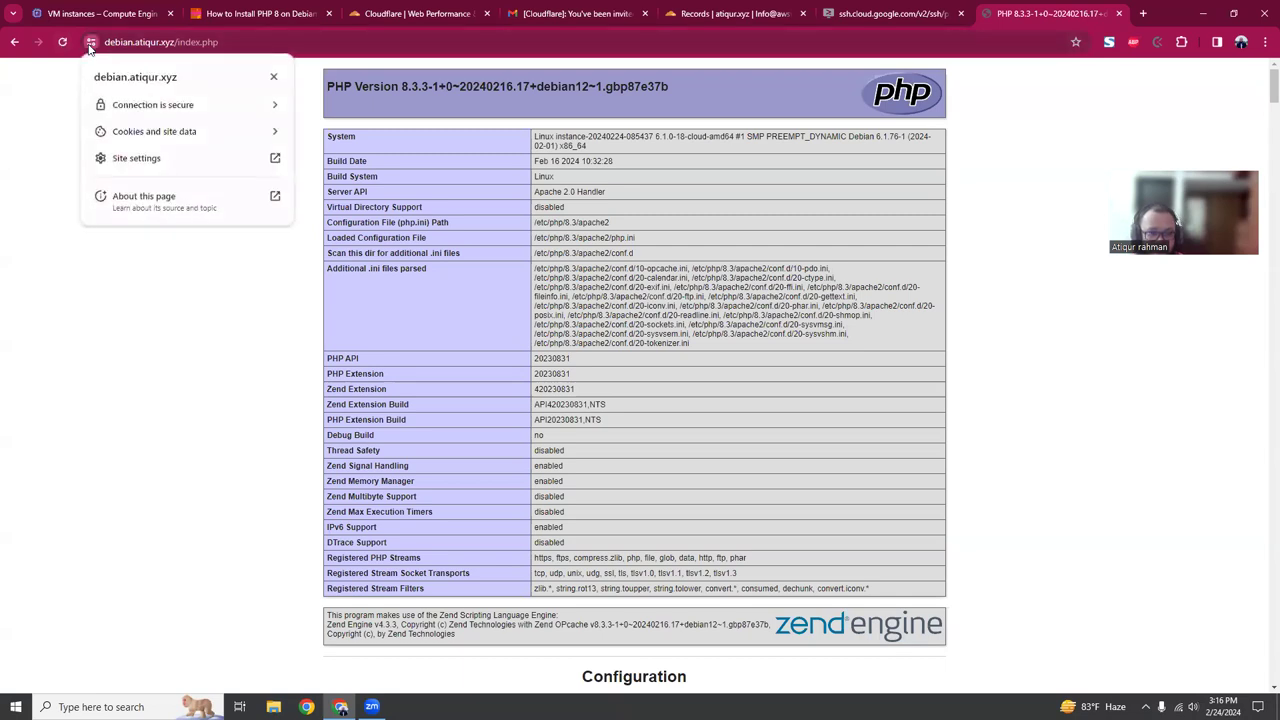
{"action": "left_click", "coordinate": [152, 104]}
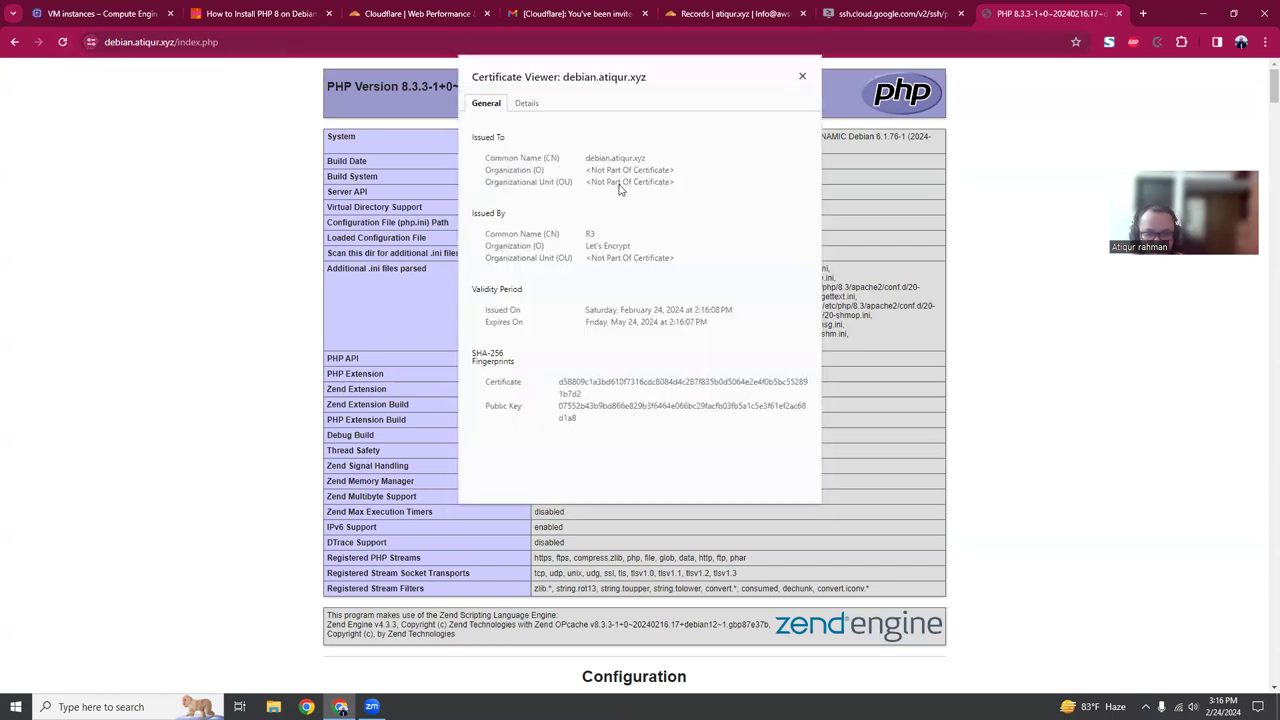
{"action": "mouse_move", "coordinate": [592, 314]}
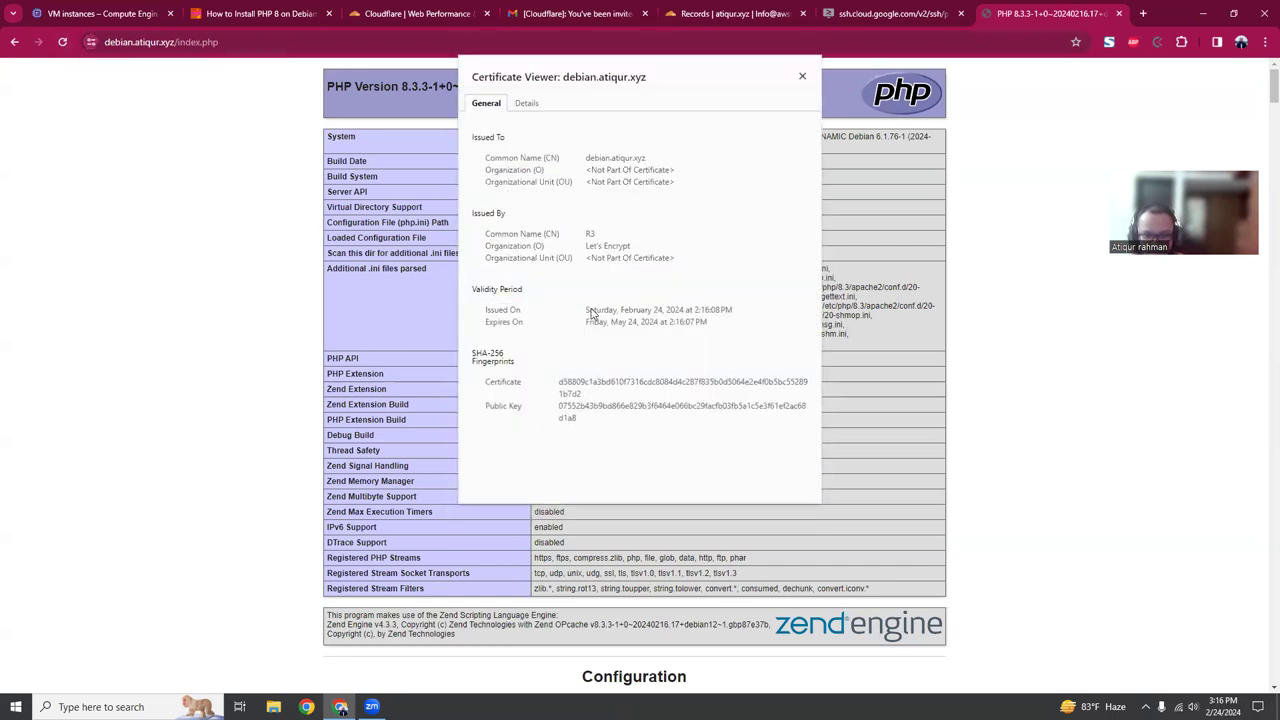
{"action": "double_click", "coordinate": [630, 308]}
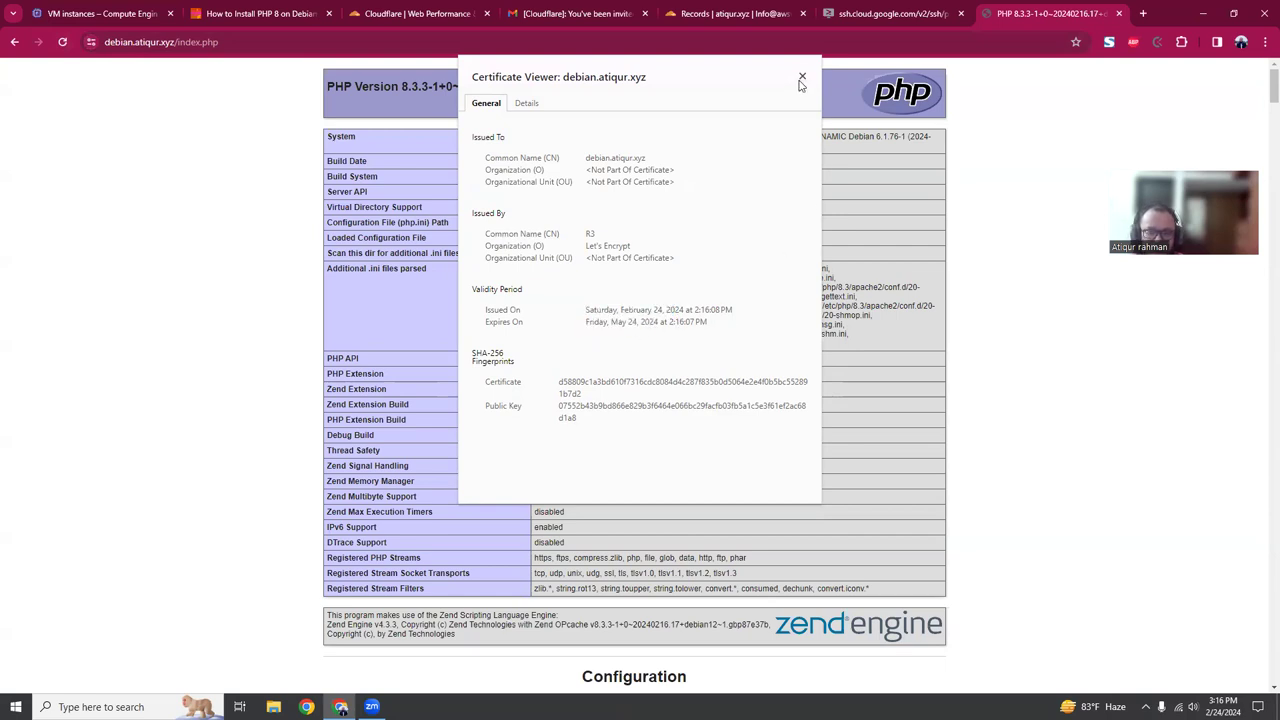
{"action": "left_click", "coordinate": [800, 76]}
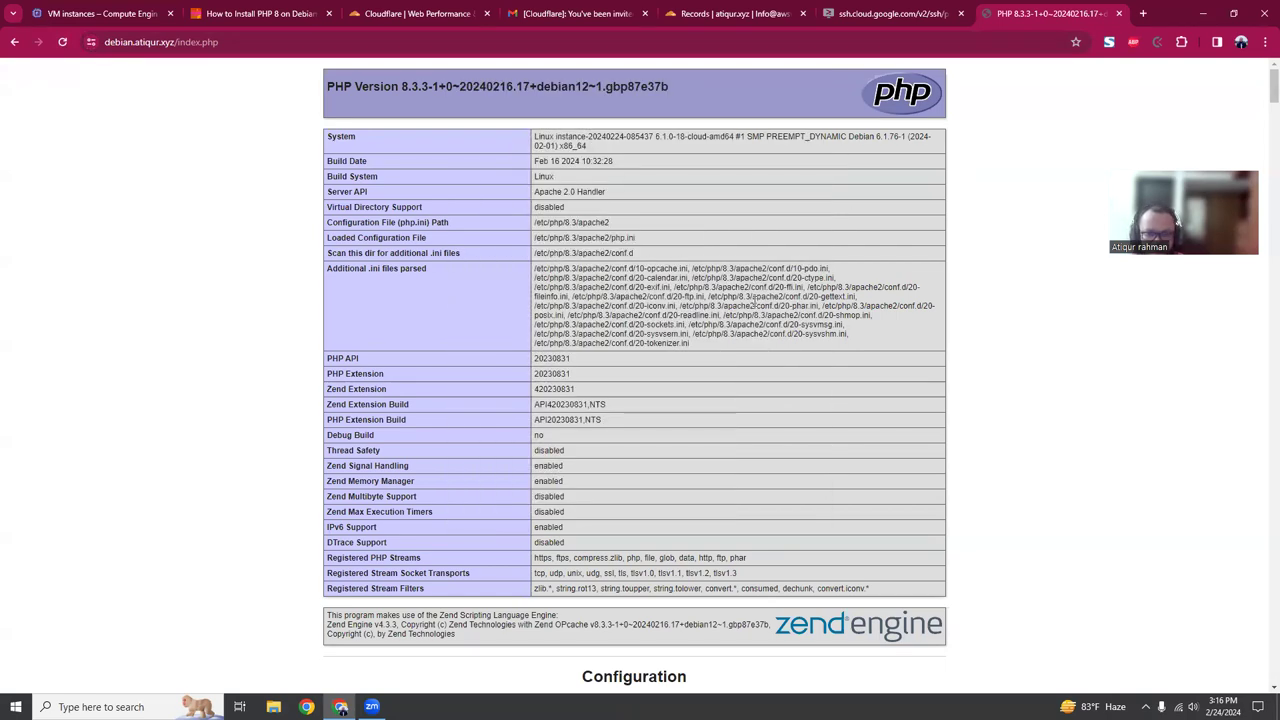
{"action": "left_click", "coordinate": [62, 42]}
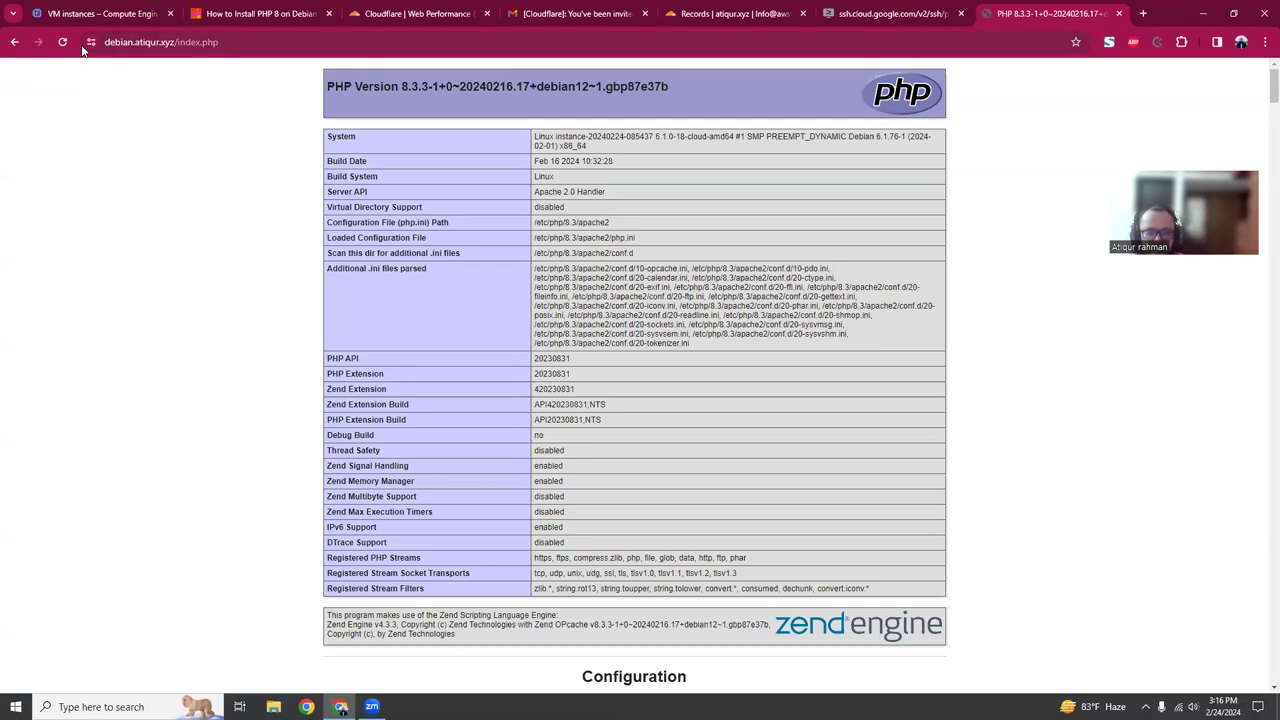
Review the tutorial's automatic certificate renewal section and its certbot renew cron line
{"action": "left_click", "coordinate": [256, 12]}
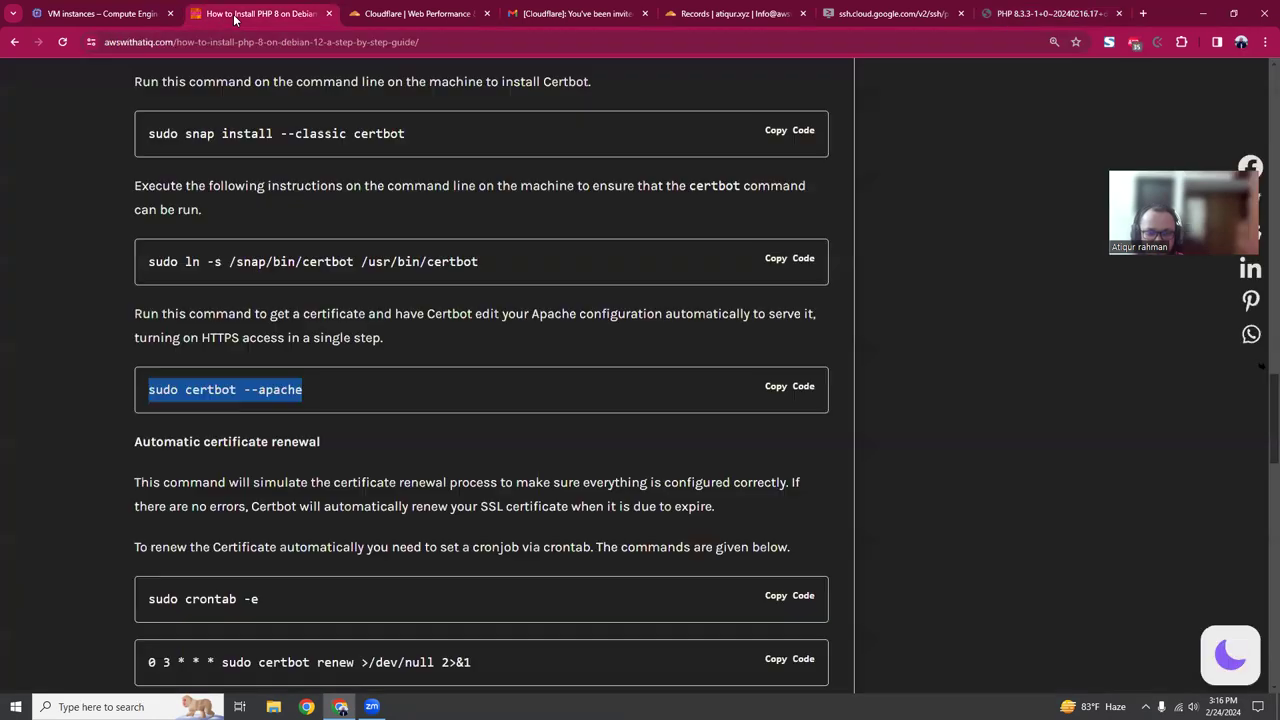
{"action": "scroll", "scroll_direction": "down", "scroll_amount": 3}
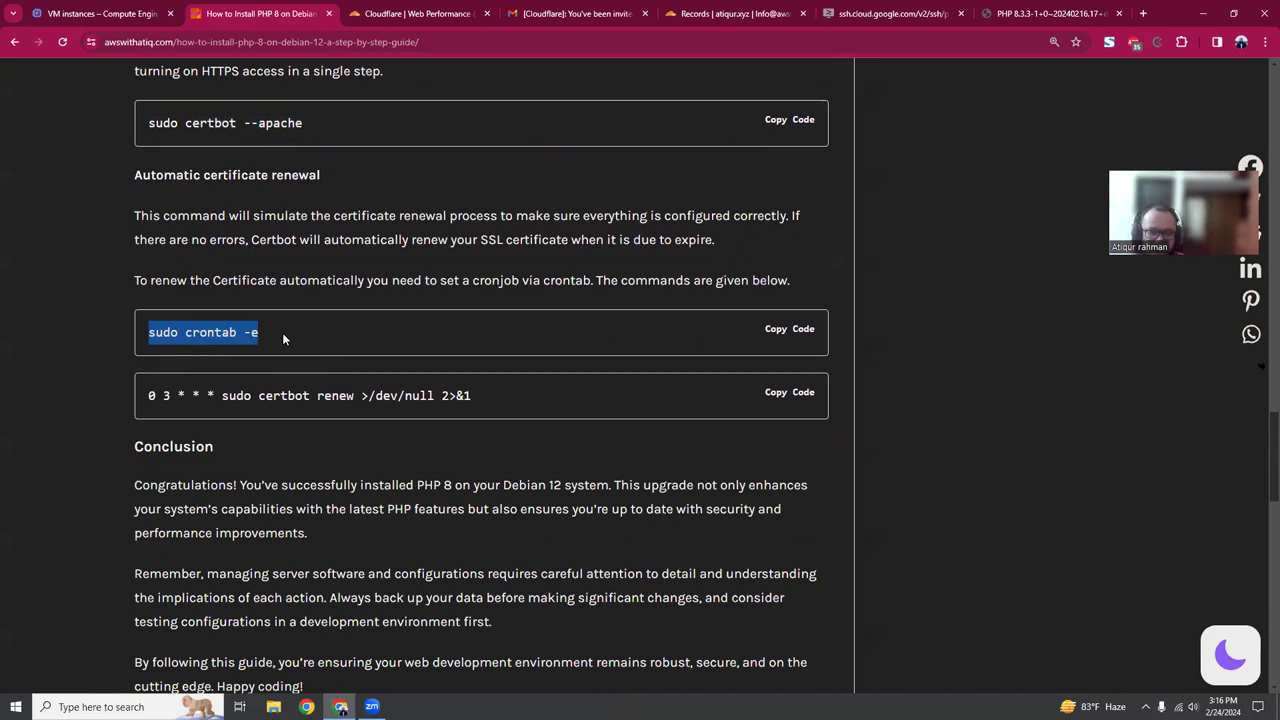
{"action": "double_click", "coordinate": [236, 396]}
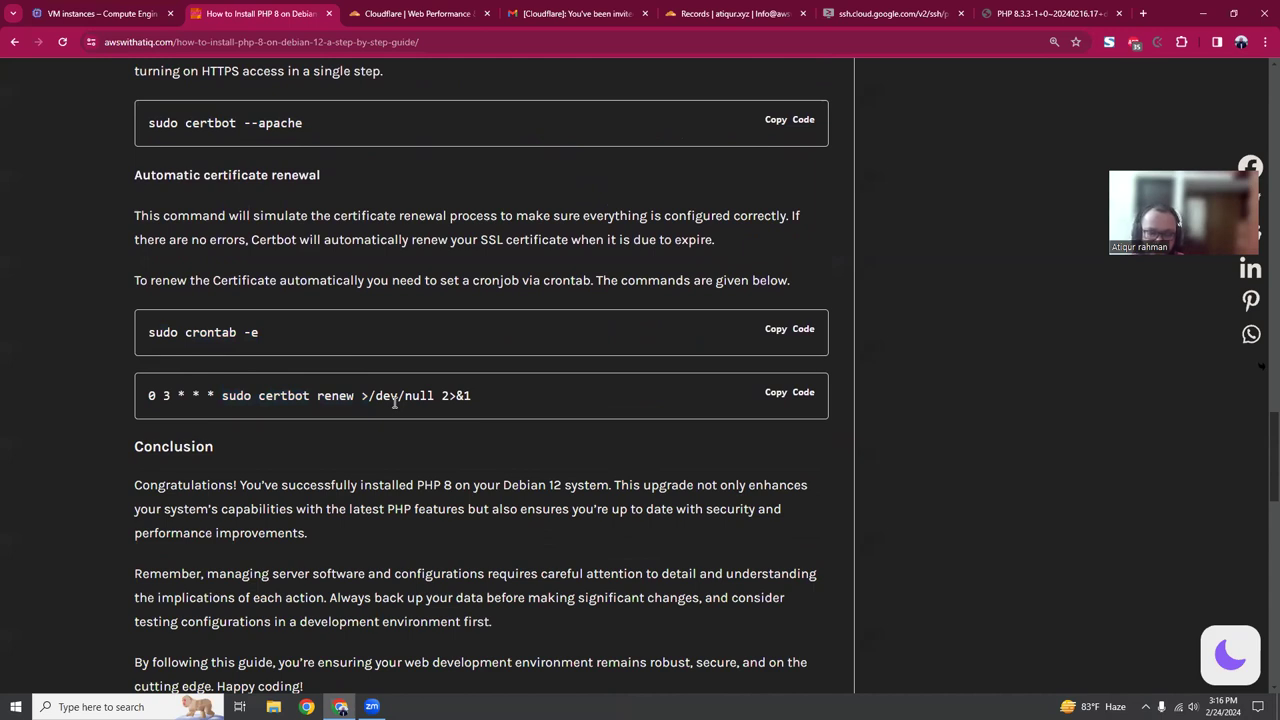
{"action": "double_click", "coordinate": [166, 396]}
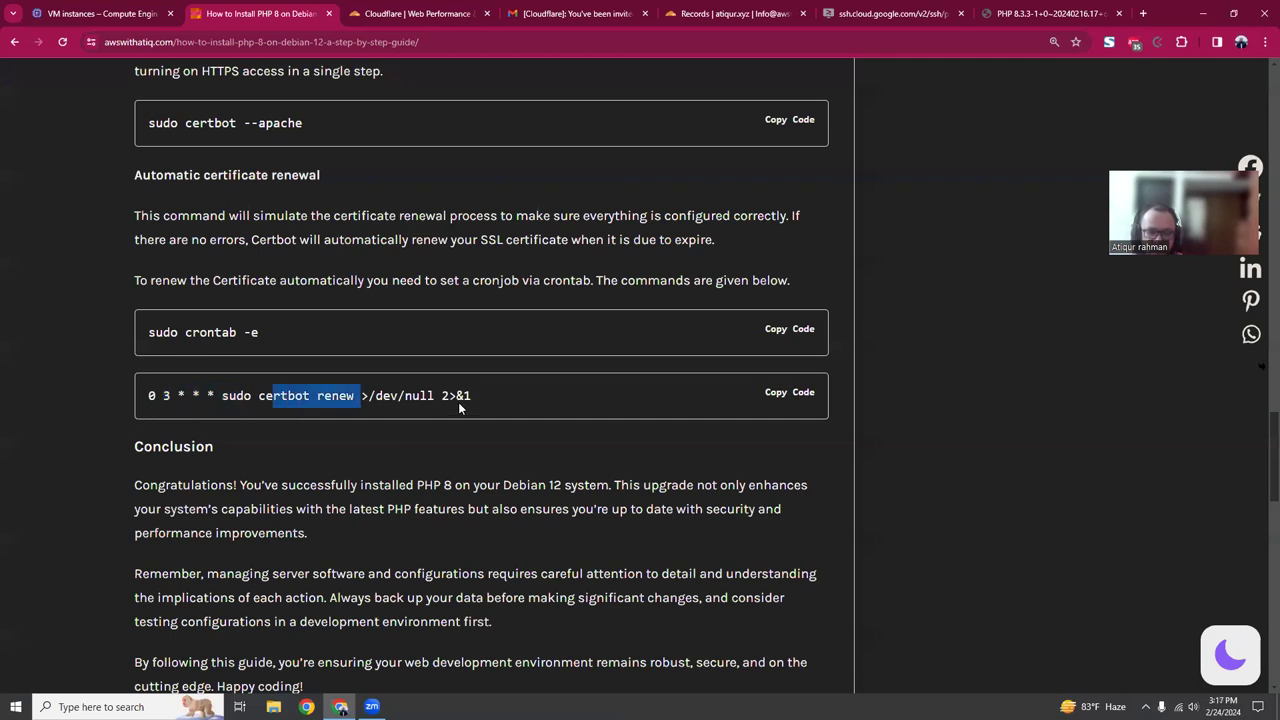
{"action": "left_click_drag", "start_coordinate": [270, 396], "coordinate": [470, 396]}
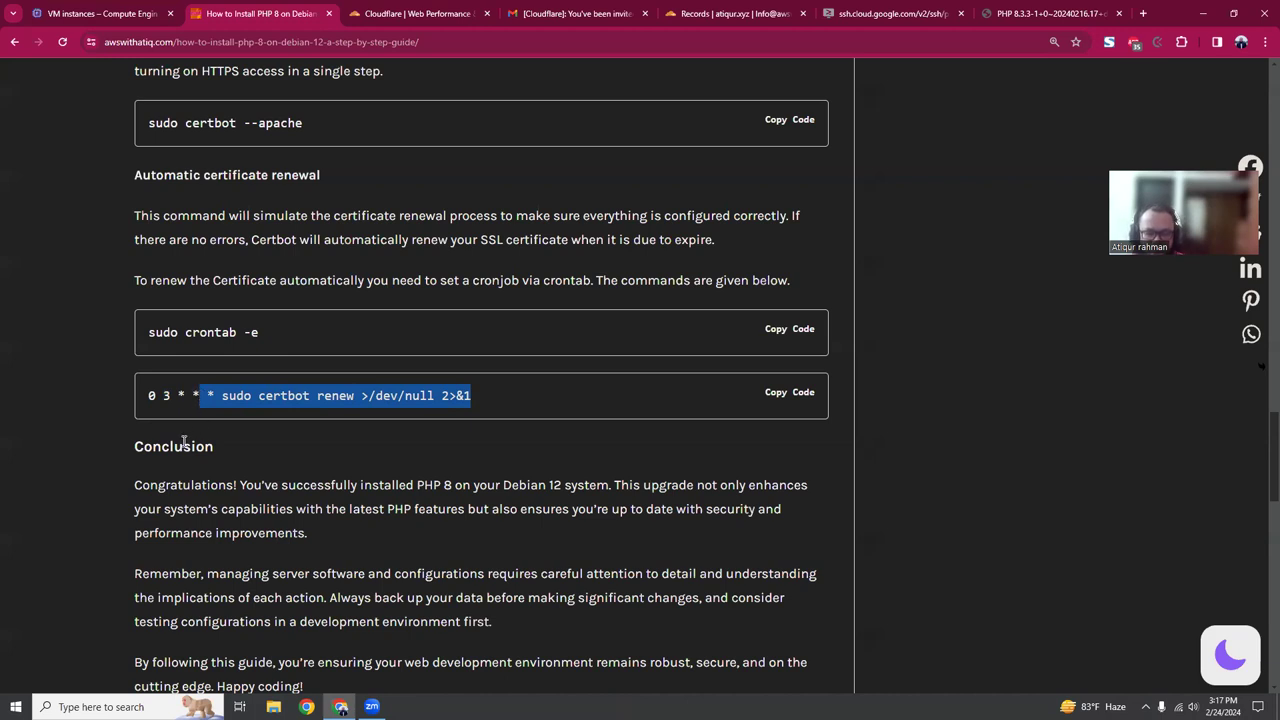
{"action": "mouse_move", "coordinate": [214, 456]}
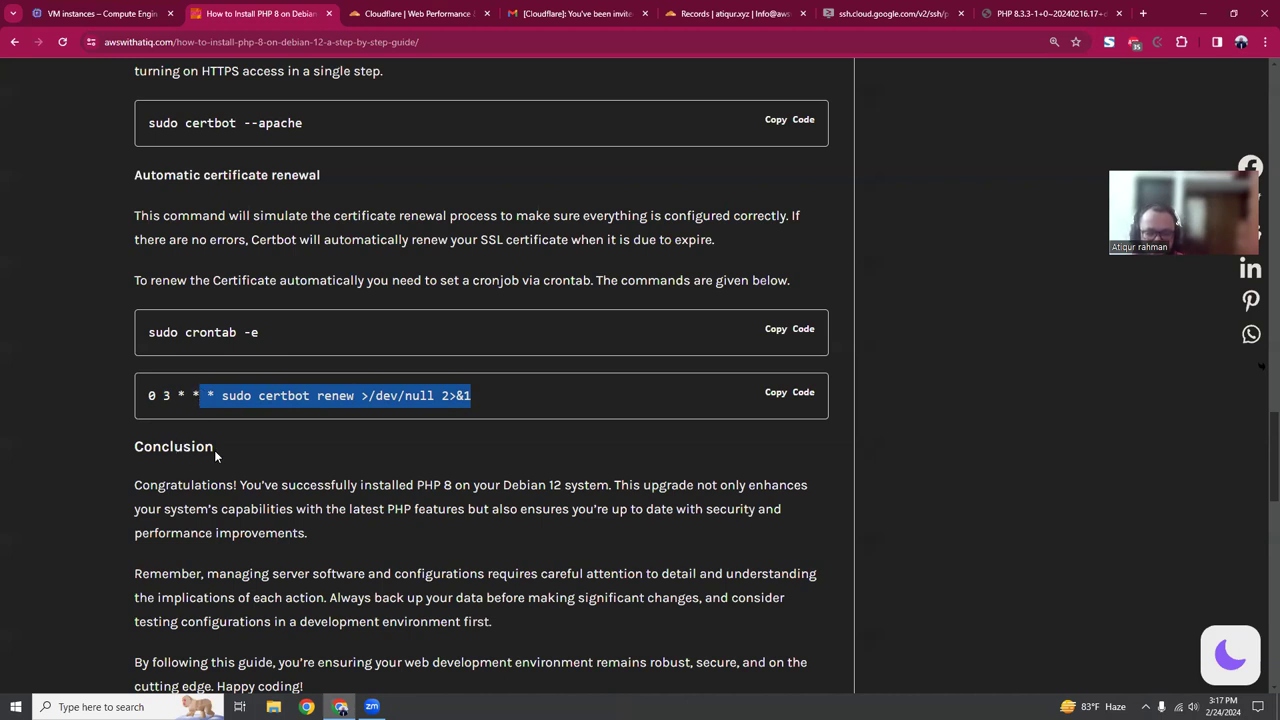
Copy the 'sudo crontab -e' command and return to the SSH session
{"action": "double_click", "coordinate": [160, 332]}
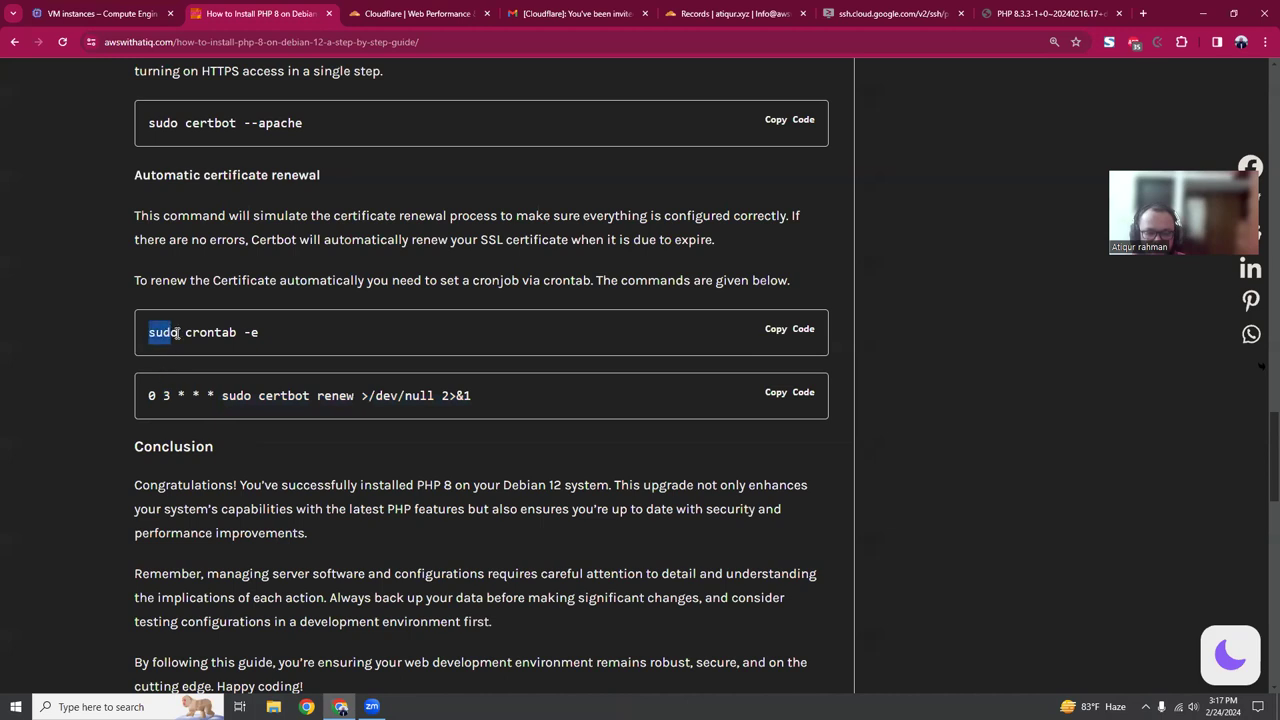
{"action": "triple_click", "coordinate": [204, 332]}
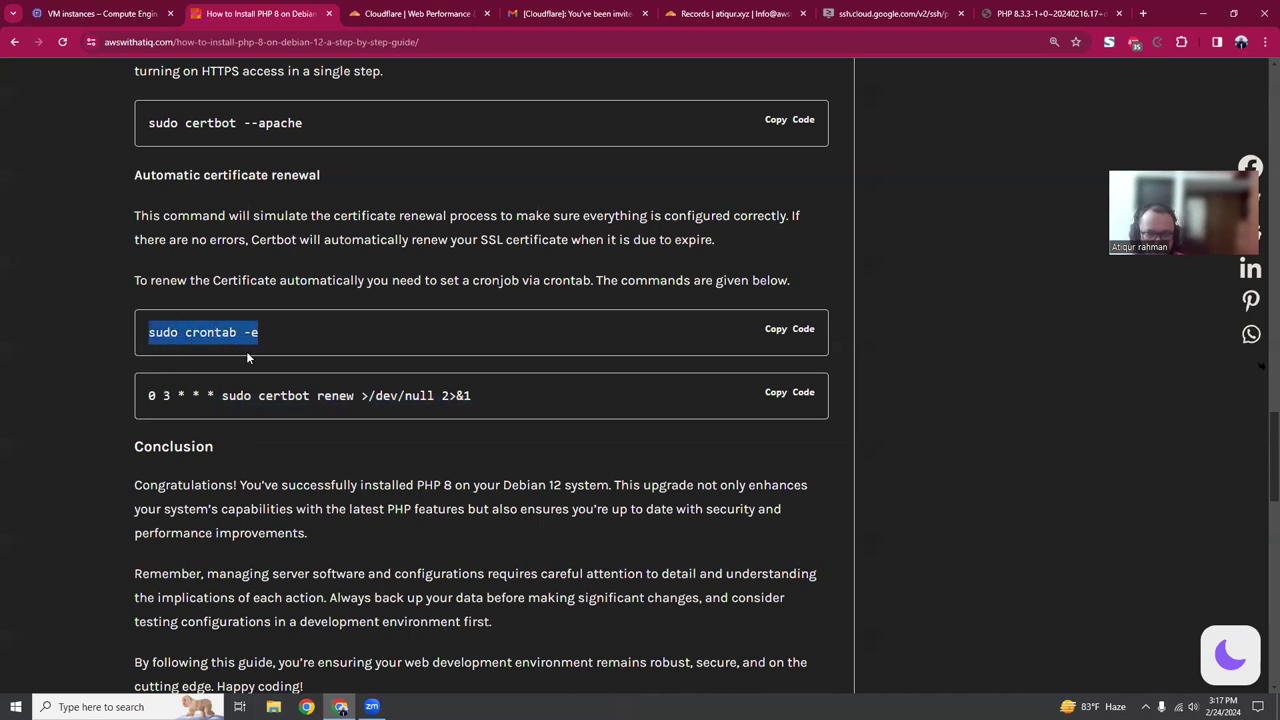
{"action": "left_click", "coordinate": [890, 12]}
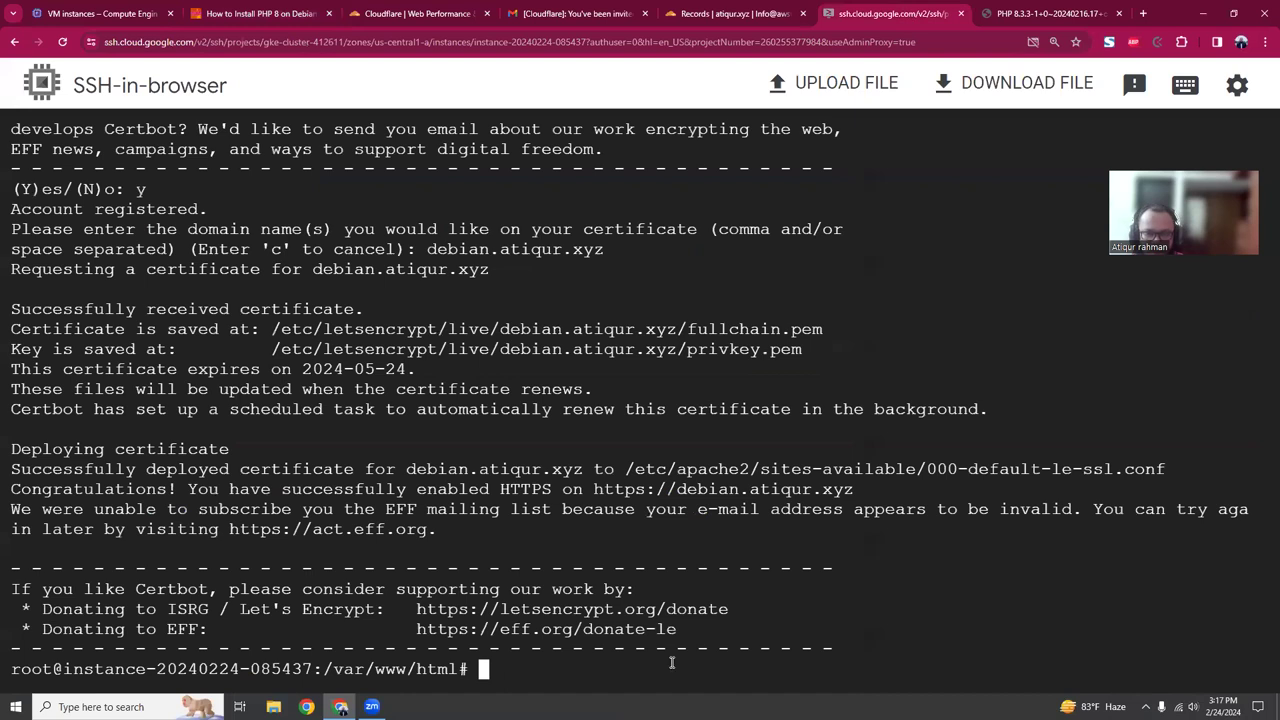
Run 'sudo crontab -e' with nano as editor and fetch the cron line from the tutorial
{"action": "type", "text": "clear"}
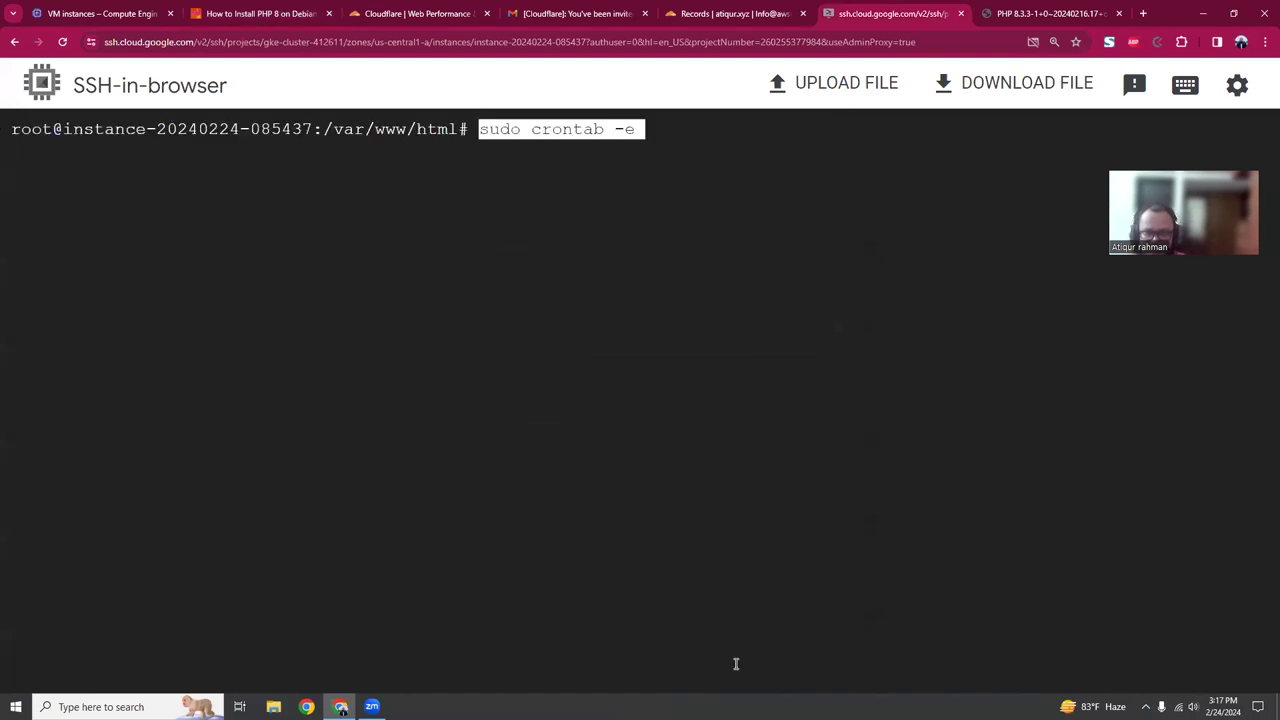
{"action": "key", "text": "Return"}
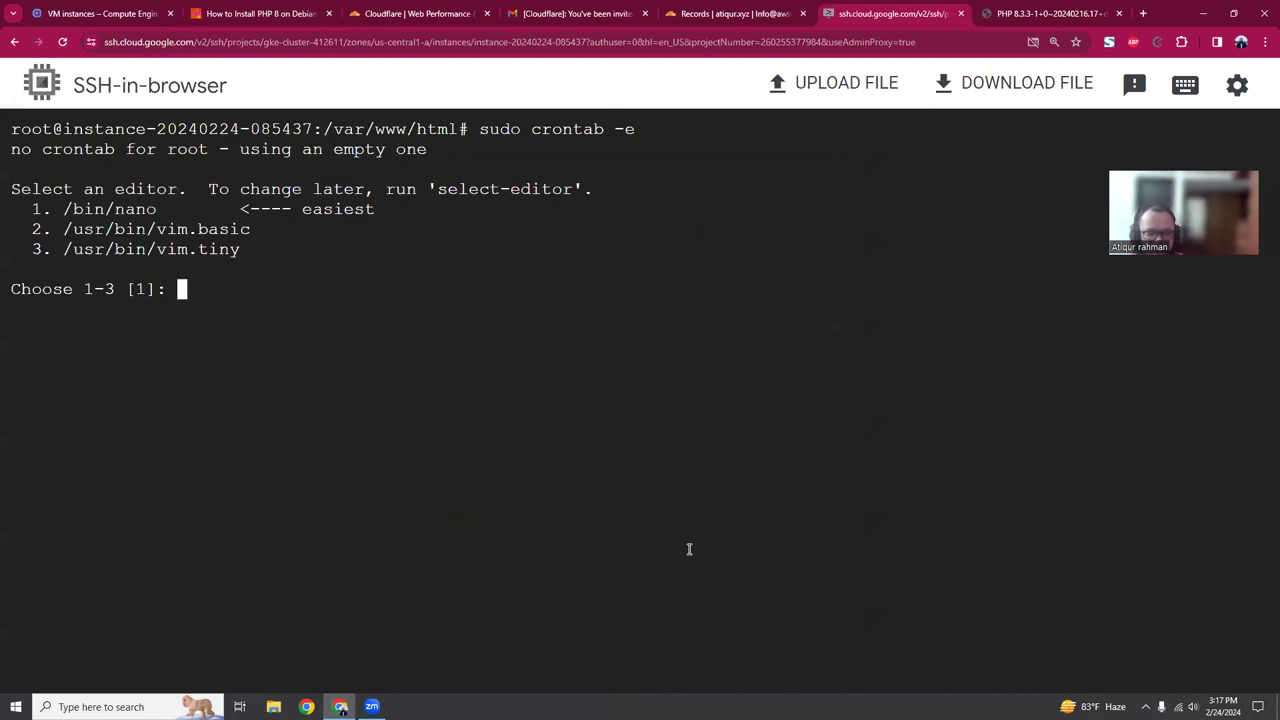
{"action": "type", "text": "1"}
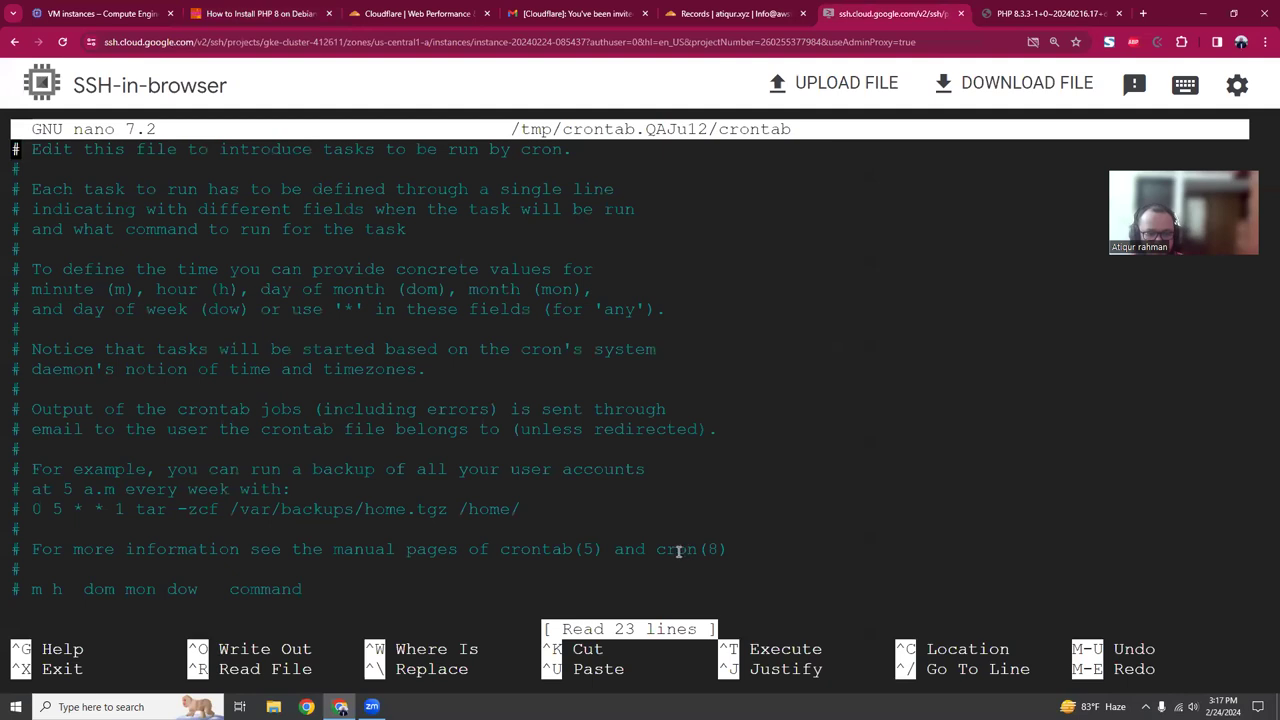
{"action": "left_click", "coordinate": [260, 12]}
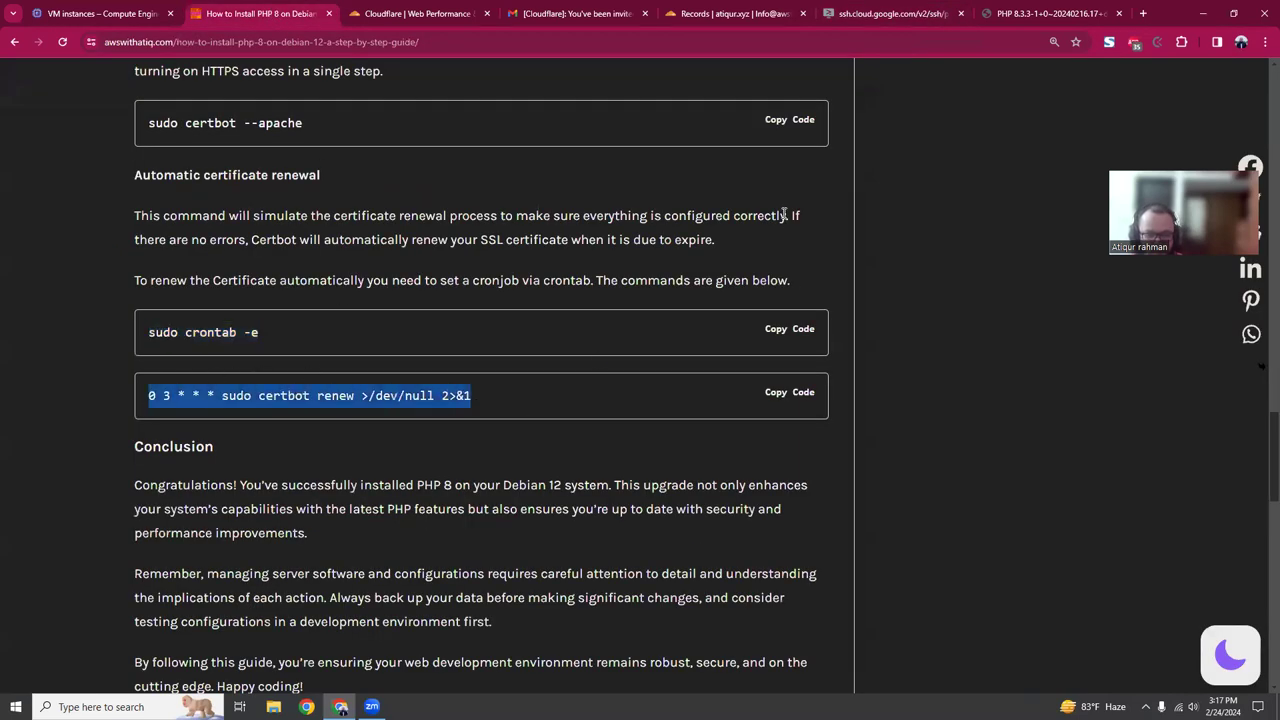
{"action": "left_click", "coordinate": [890, 12]}
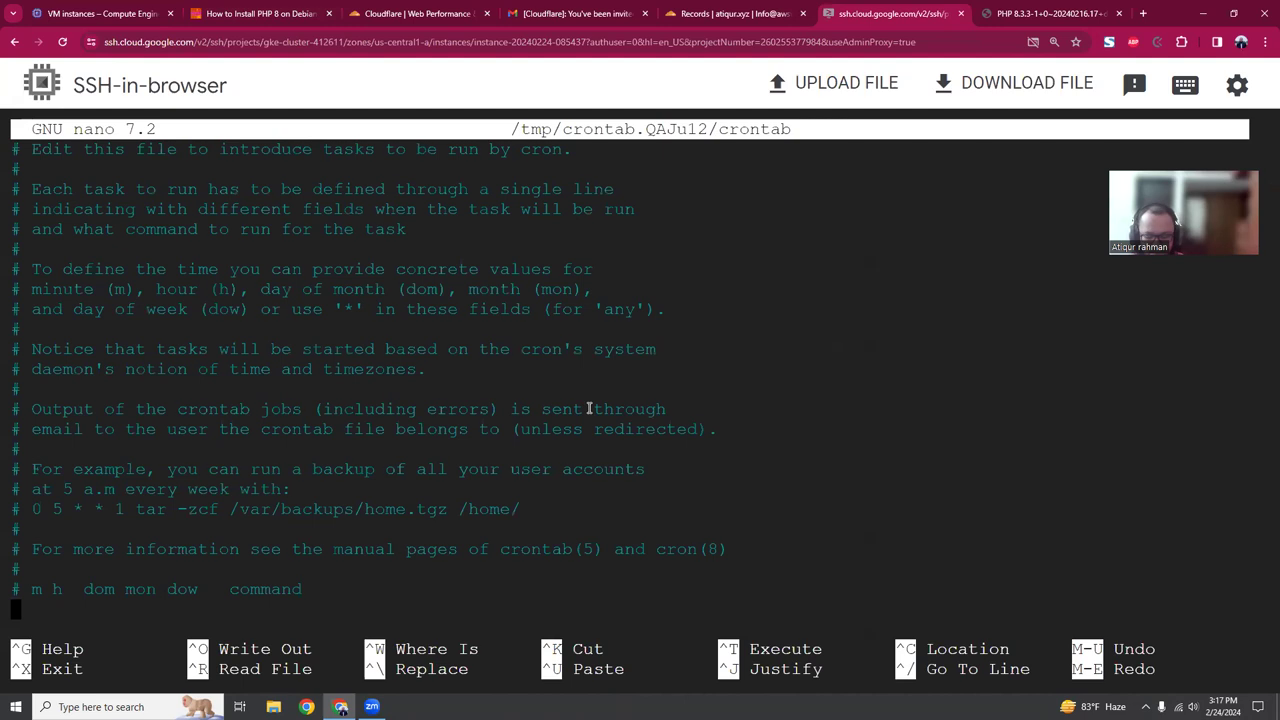
Save root's crontab with '0 3 * * * sudo certbot renew >/dev/null 2>&1'
{"action": "type", "text": "0 3 * * * sudo certbot renew >/dev/null 2>&1"}
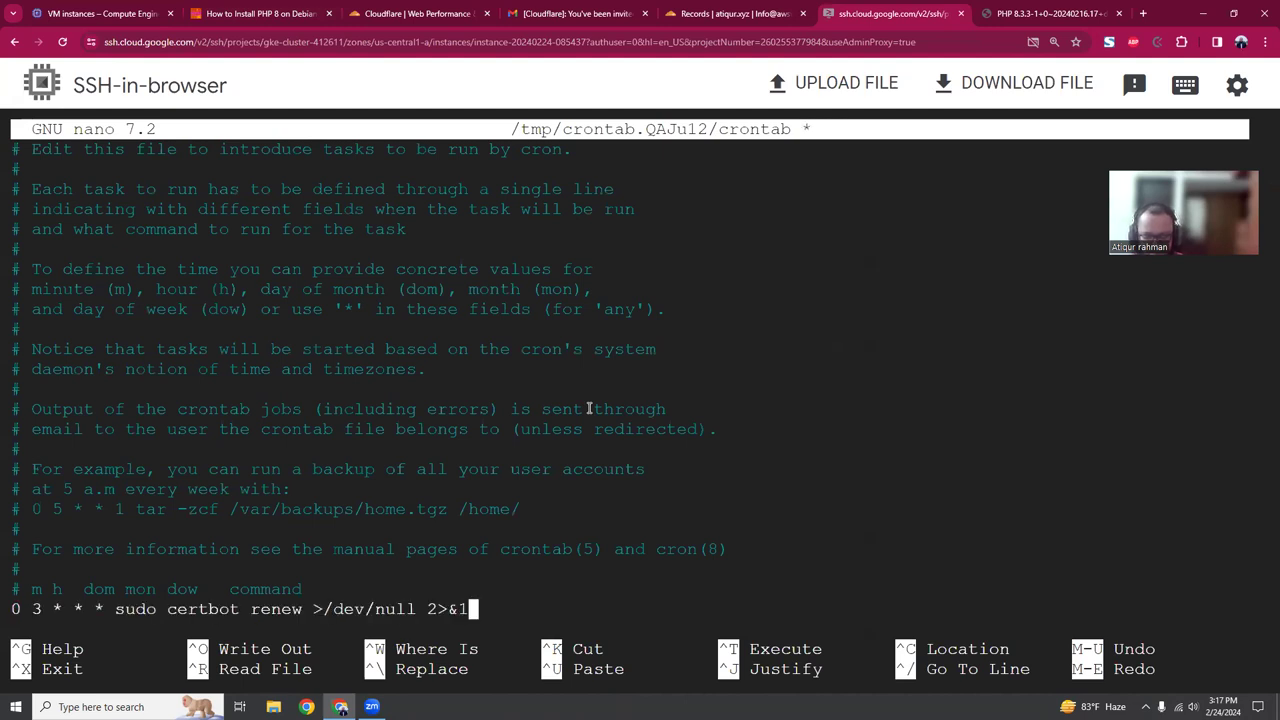
{"action": "key", "text": "ctrl+x"}
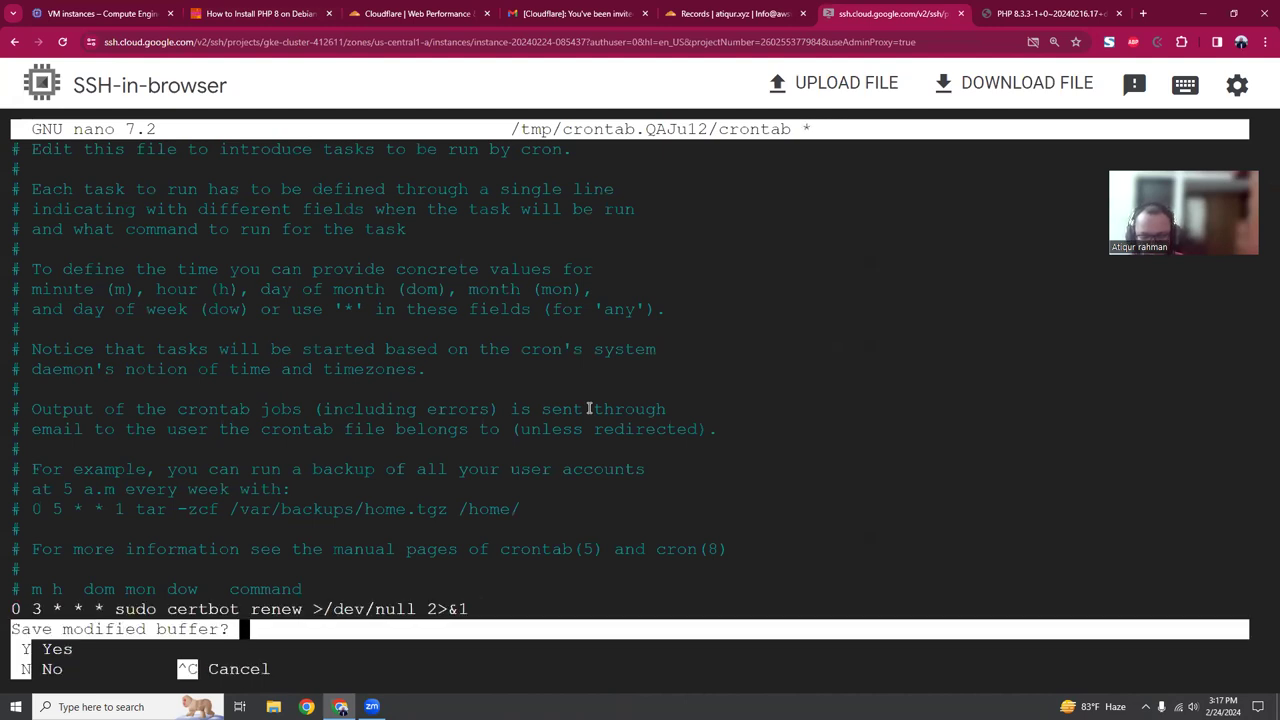
{"action": "key", "text": "y"}
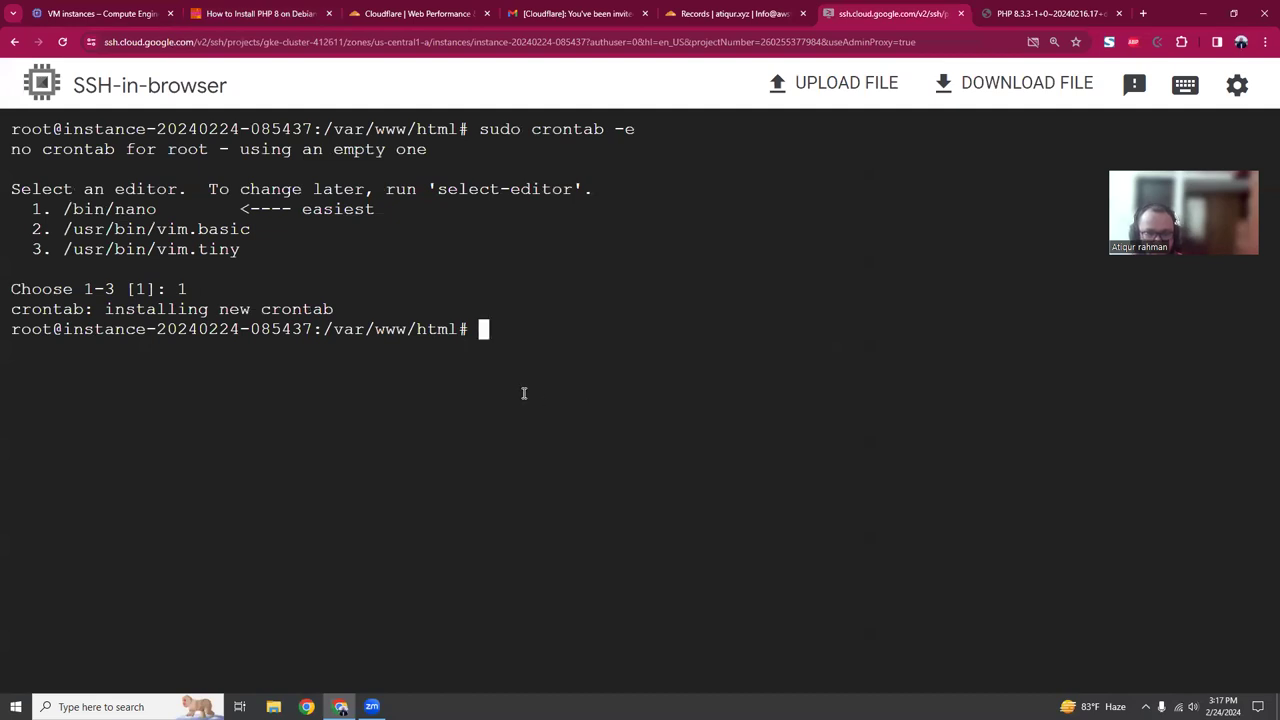
{"action": "left_click", "coordinate": [256, 12]}
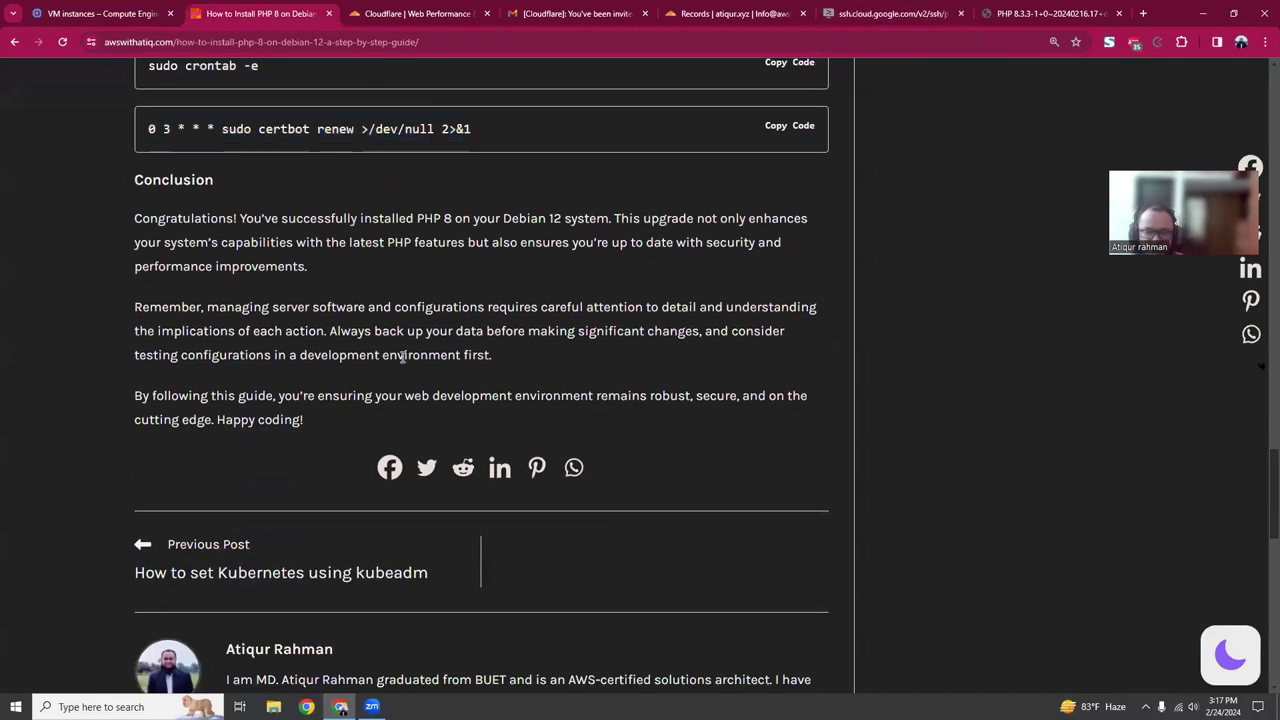
Confirm the new crontab installed message in SSH, then view the PHP 8.3.3 info page
{"action": "left_click", "coordinate": [890, 12]}
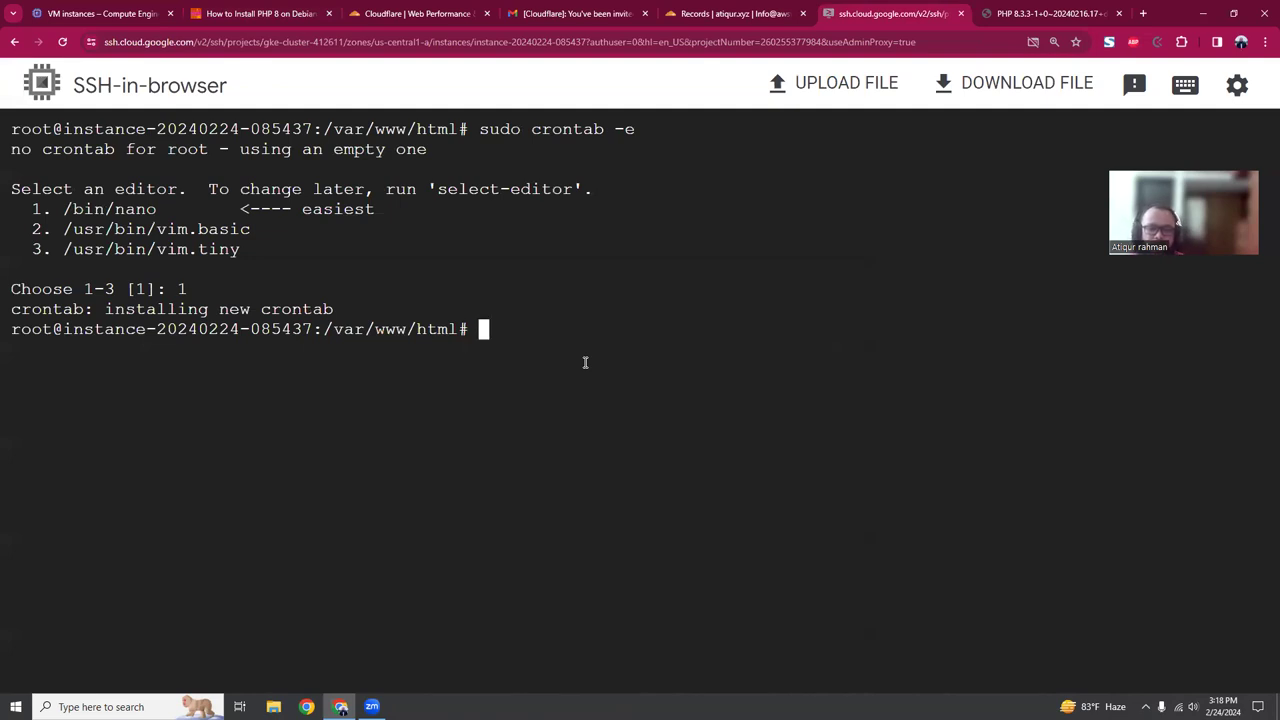
{"action": "mouse_move", "coordinate": [678, 340]}
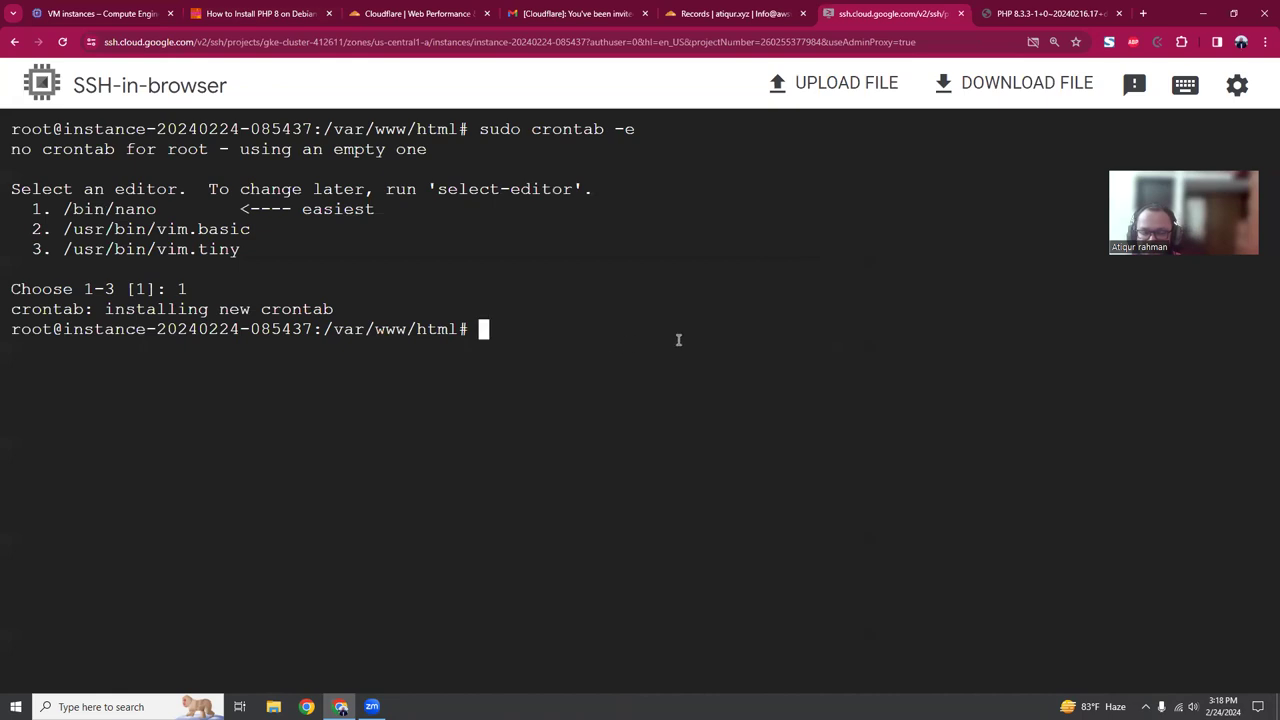
{"action": "left_click", "coordinate": [1040, 12]}
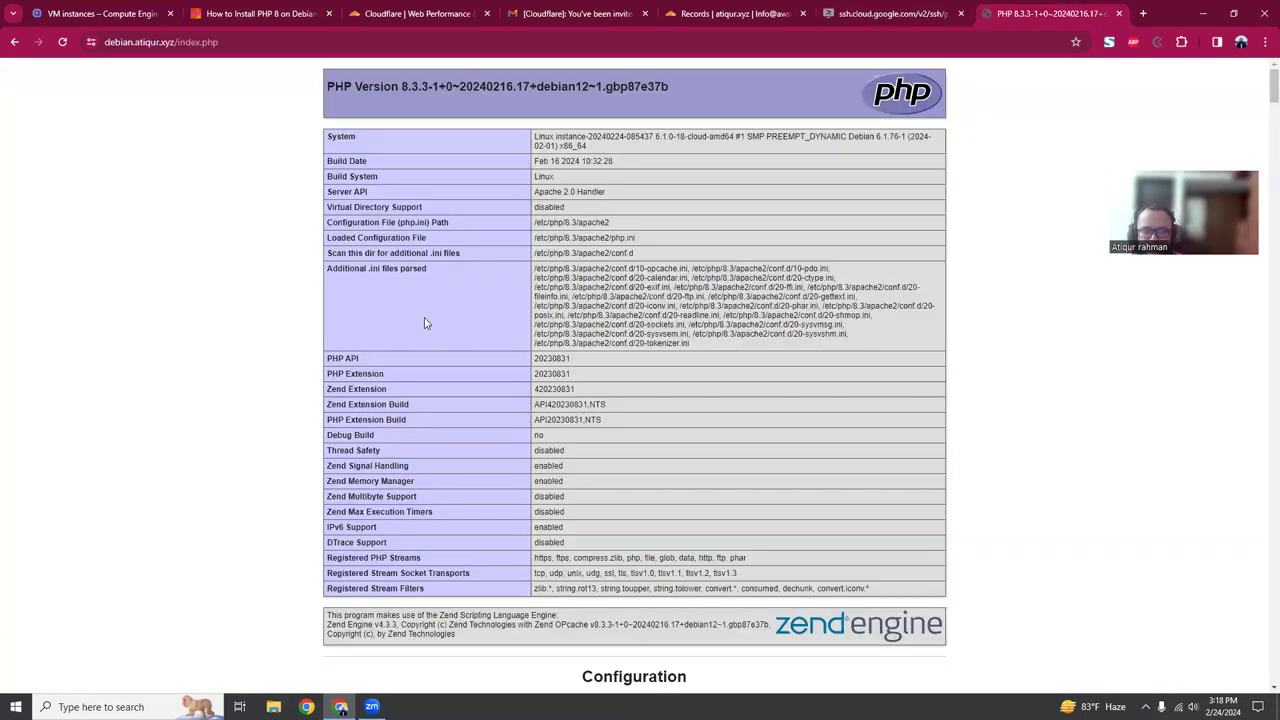